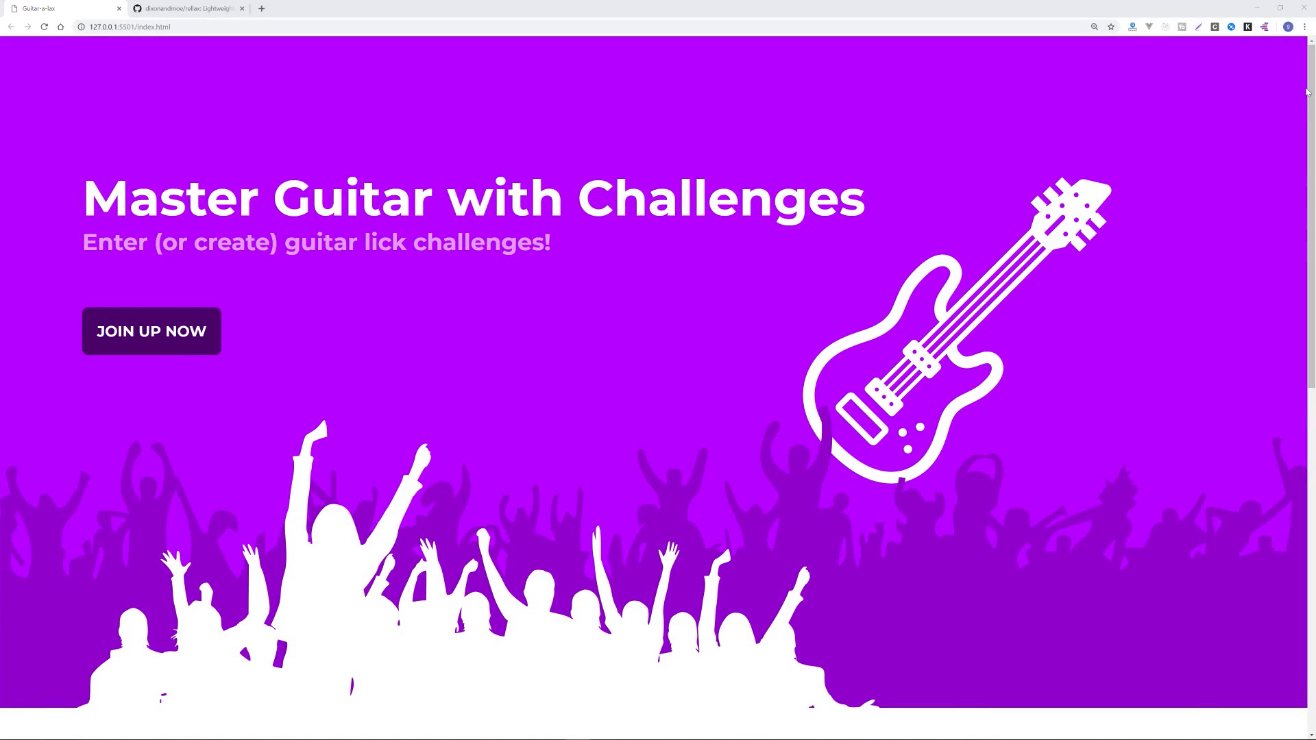
Scroll down through the current page and back up.
scroll("down", 3)
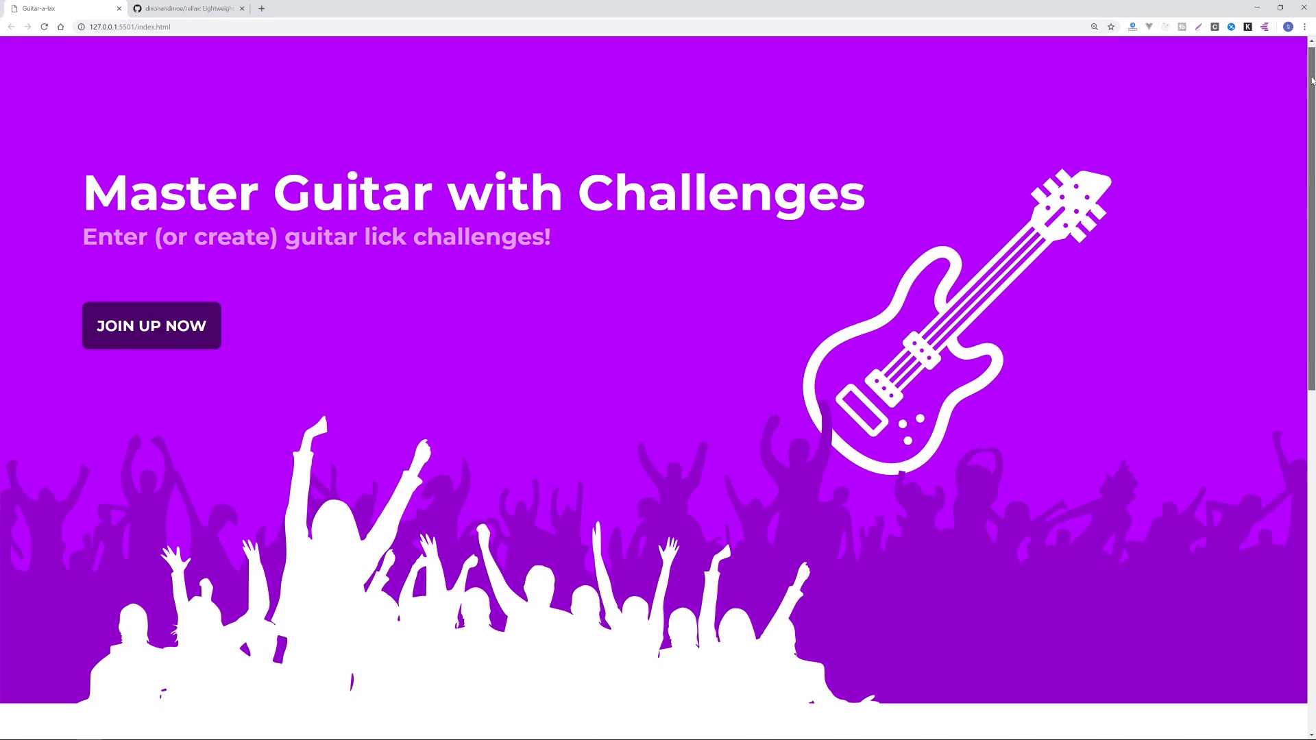
scroll("down", 3)
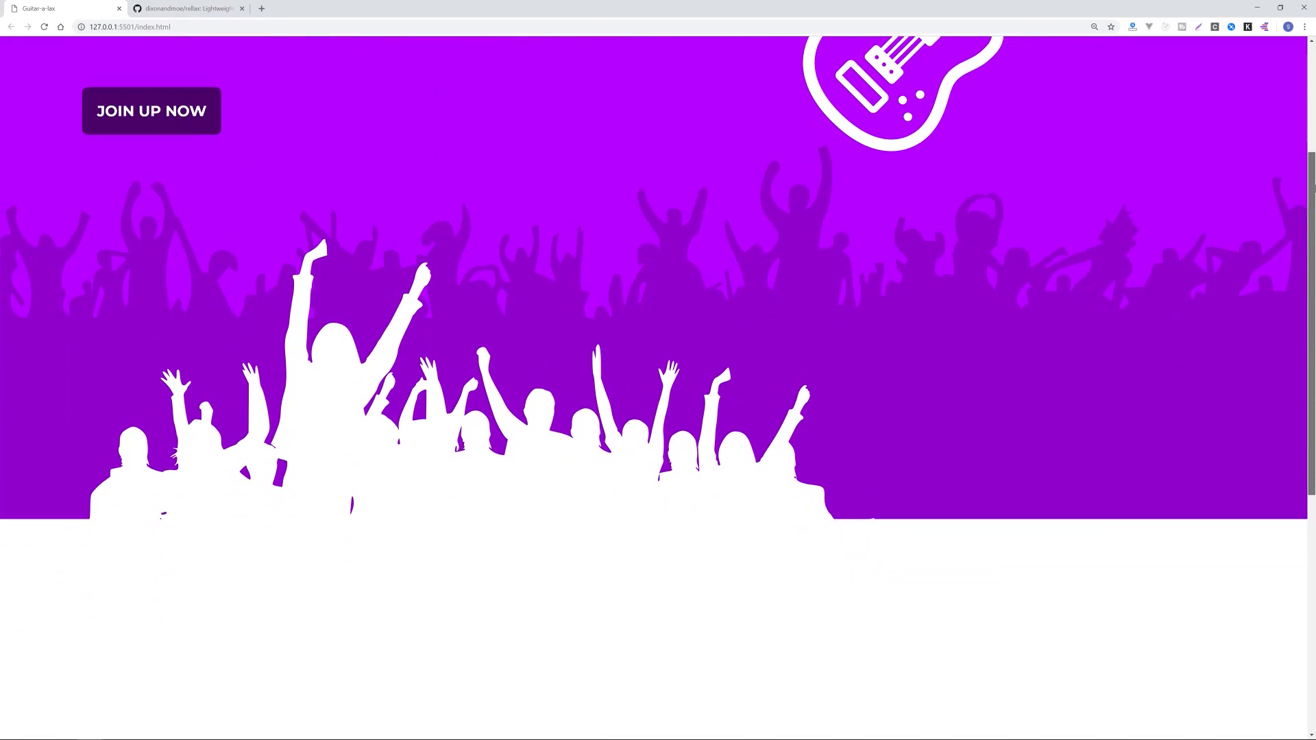
scroll("down", 3)
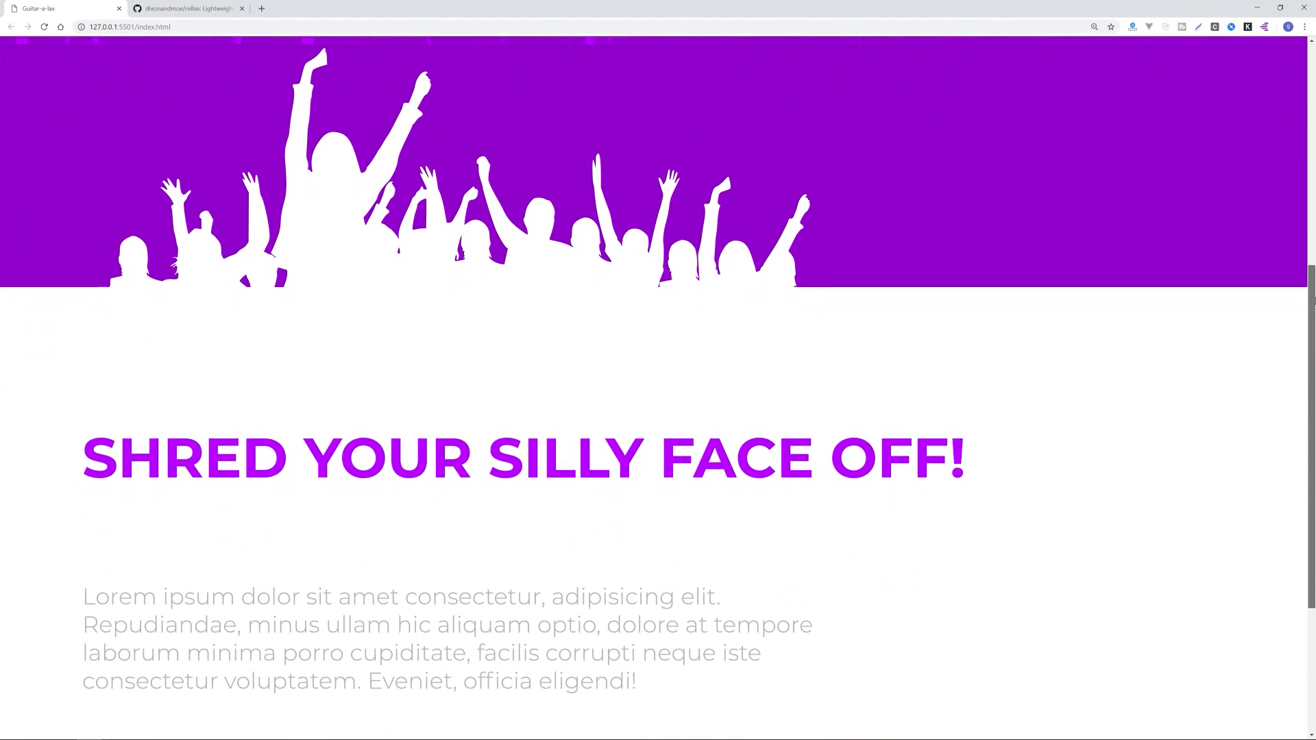
scroll("down", 3)
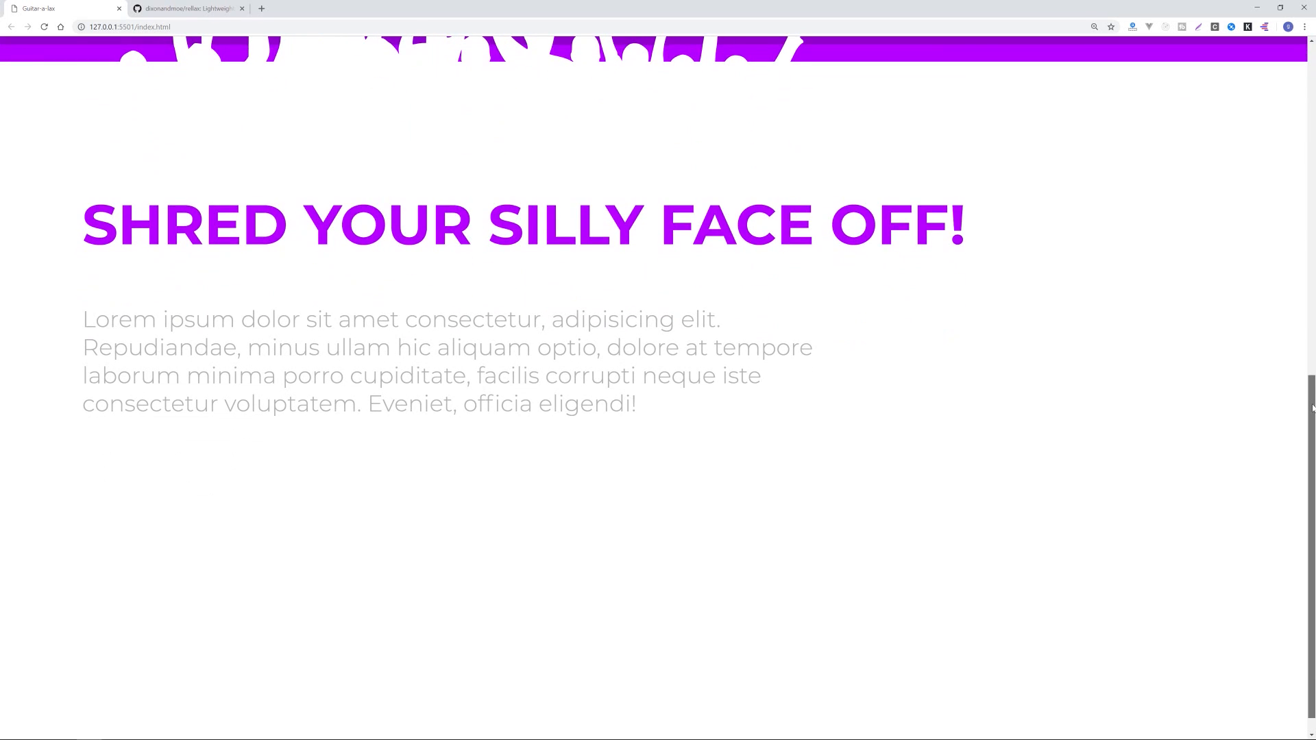
scroll("up", 3)
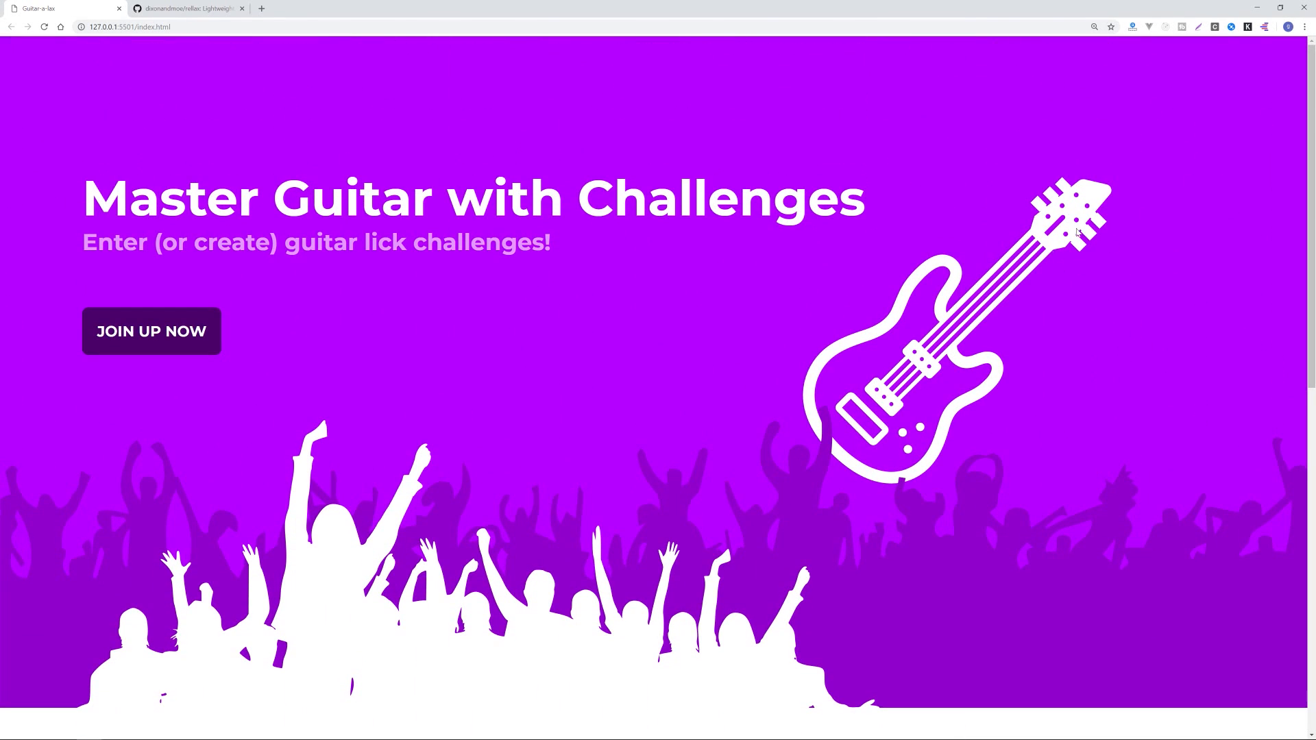
mouse_move(852, 542)
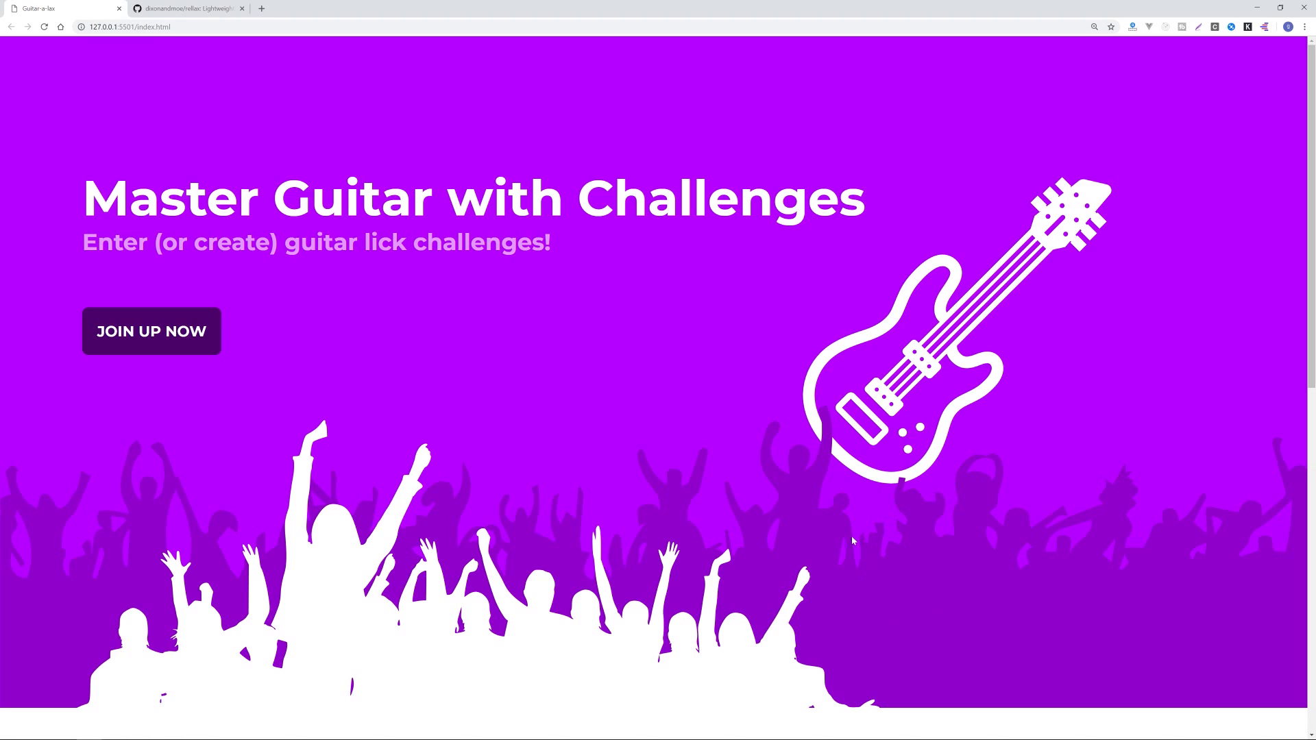
mouse_move(338, 537)
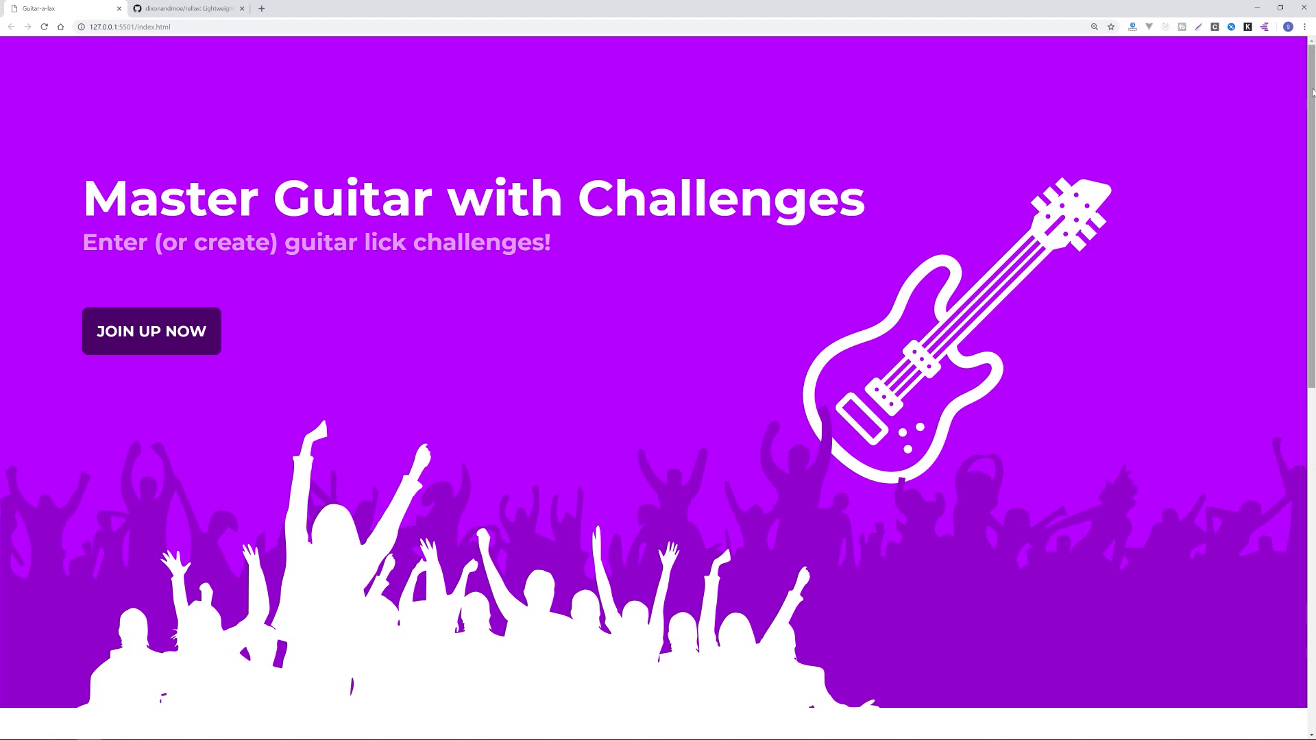
Switch to the dixonandmoe/rellax repository and read through its README usage docs.
left_click(184, 8)
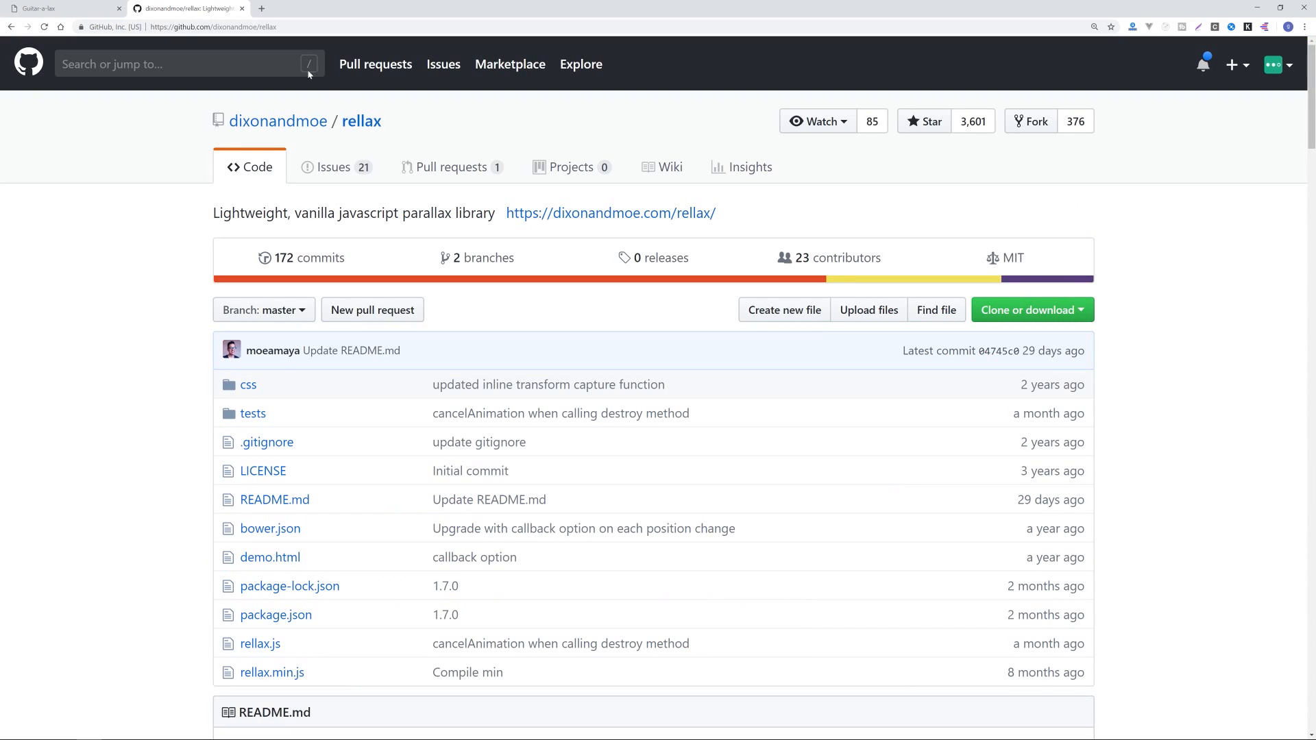
mouse_move(248, 177)
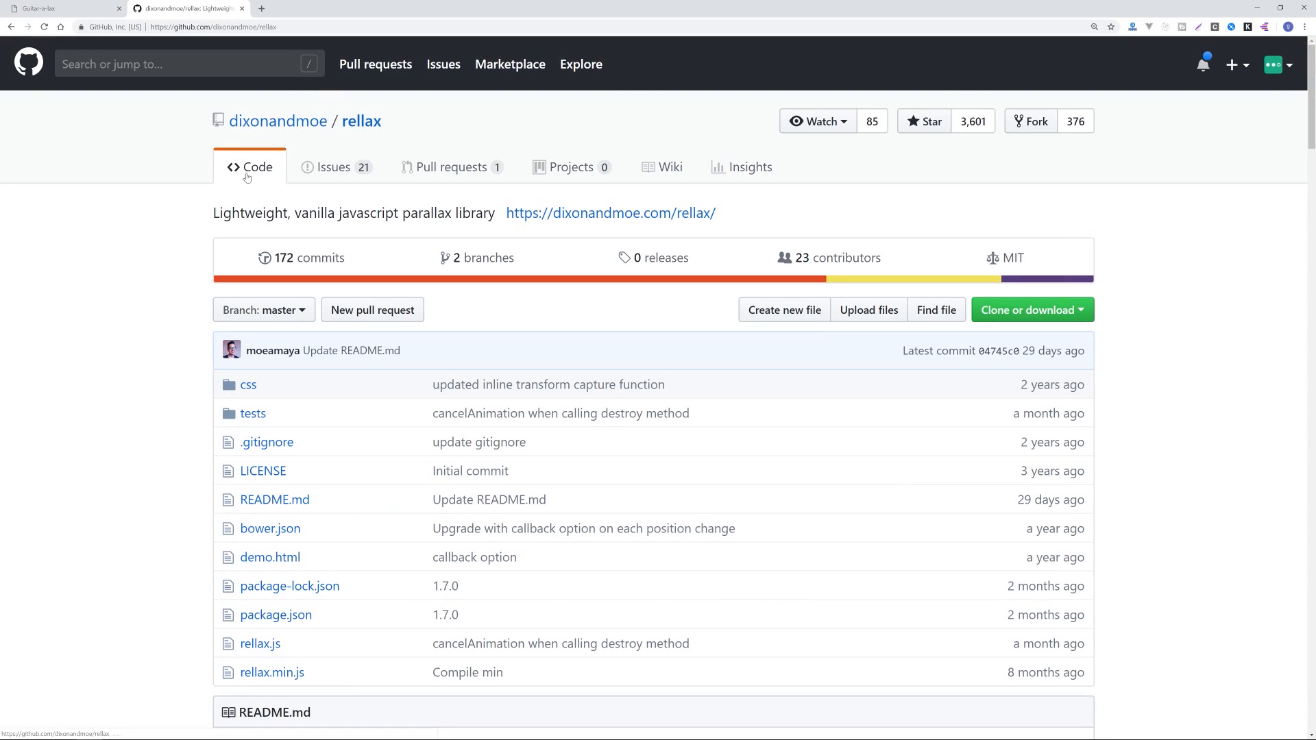
left_click_drag(256, 212, 411, 212)
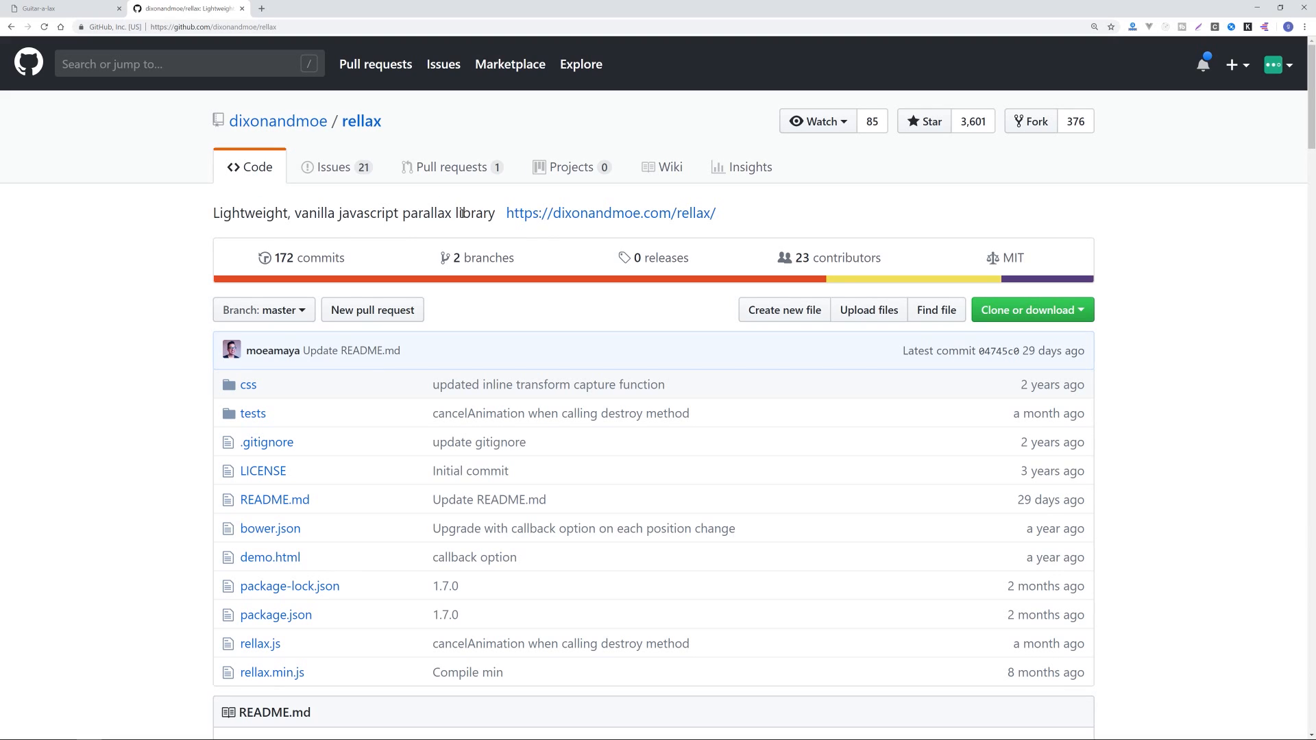
scroll("down", 3)
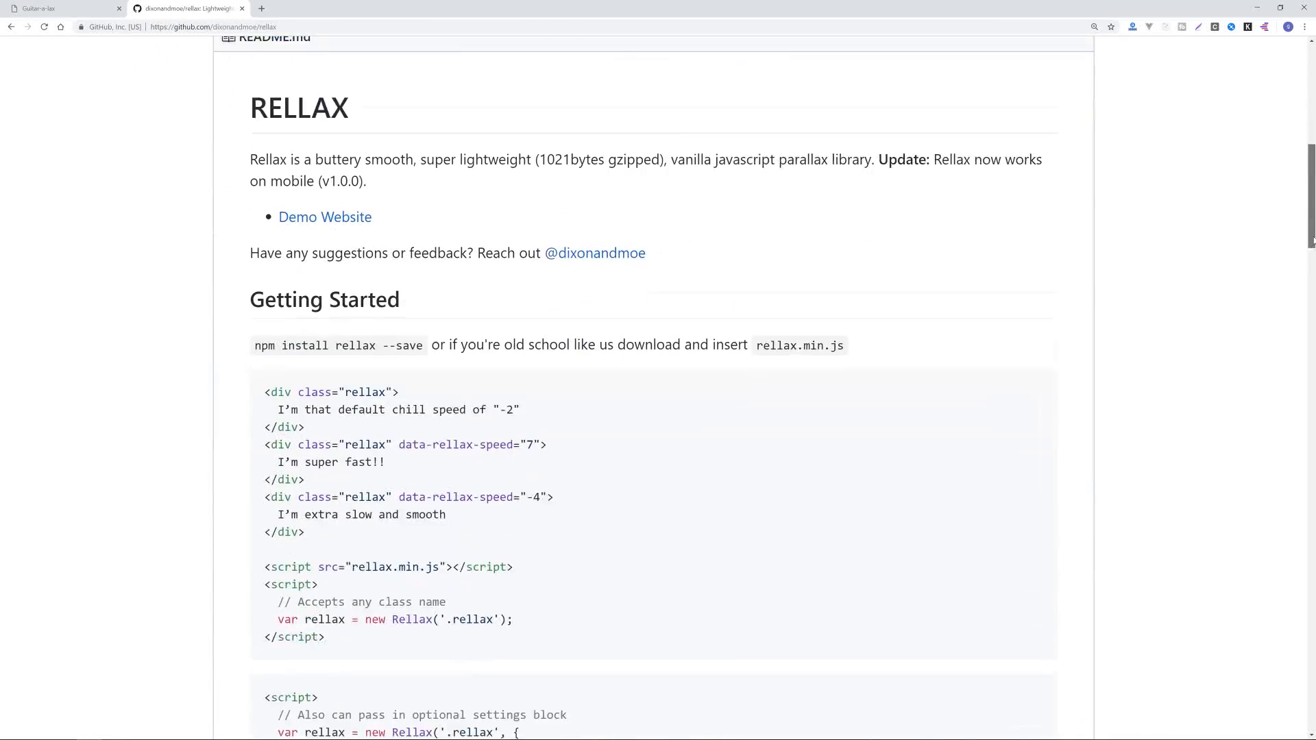
scroll("down", 3)
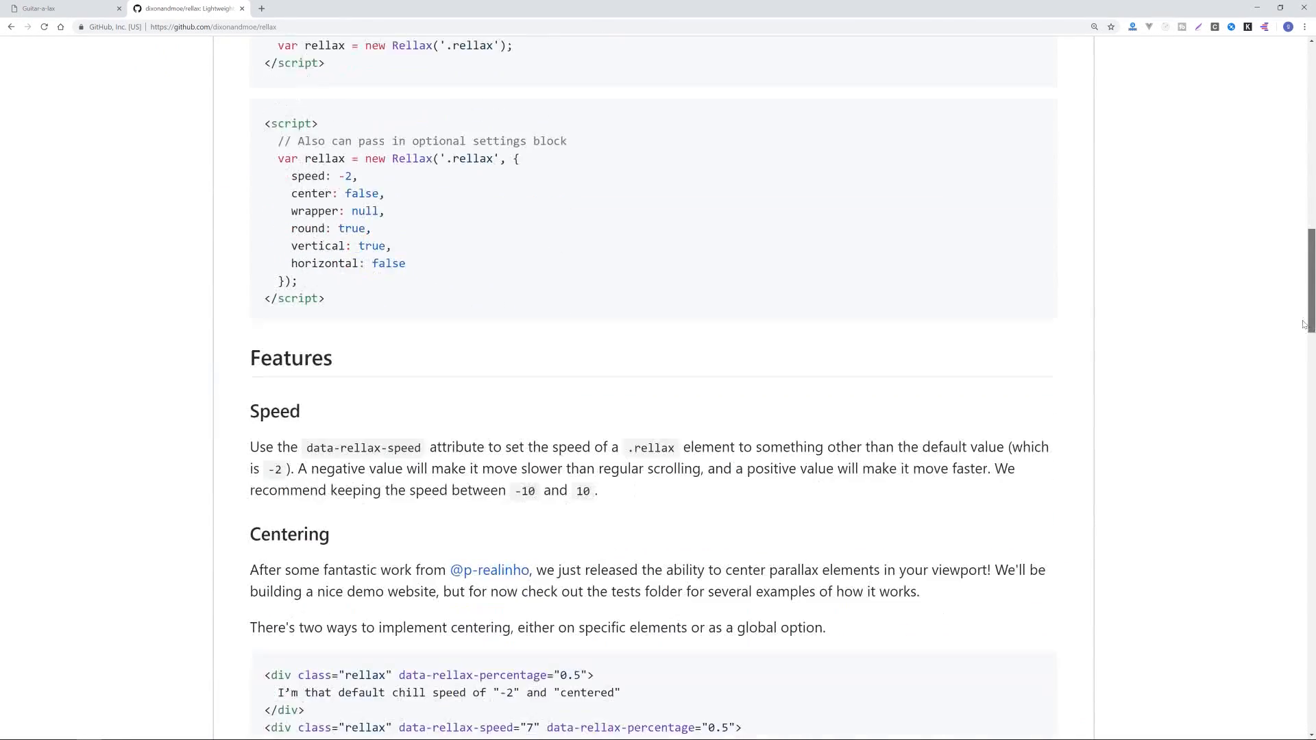
scroll("down", 3)
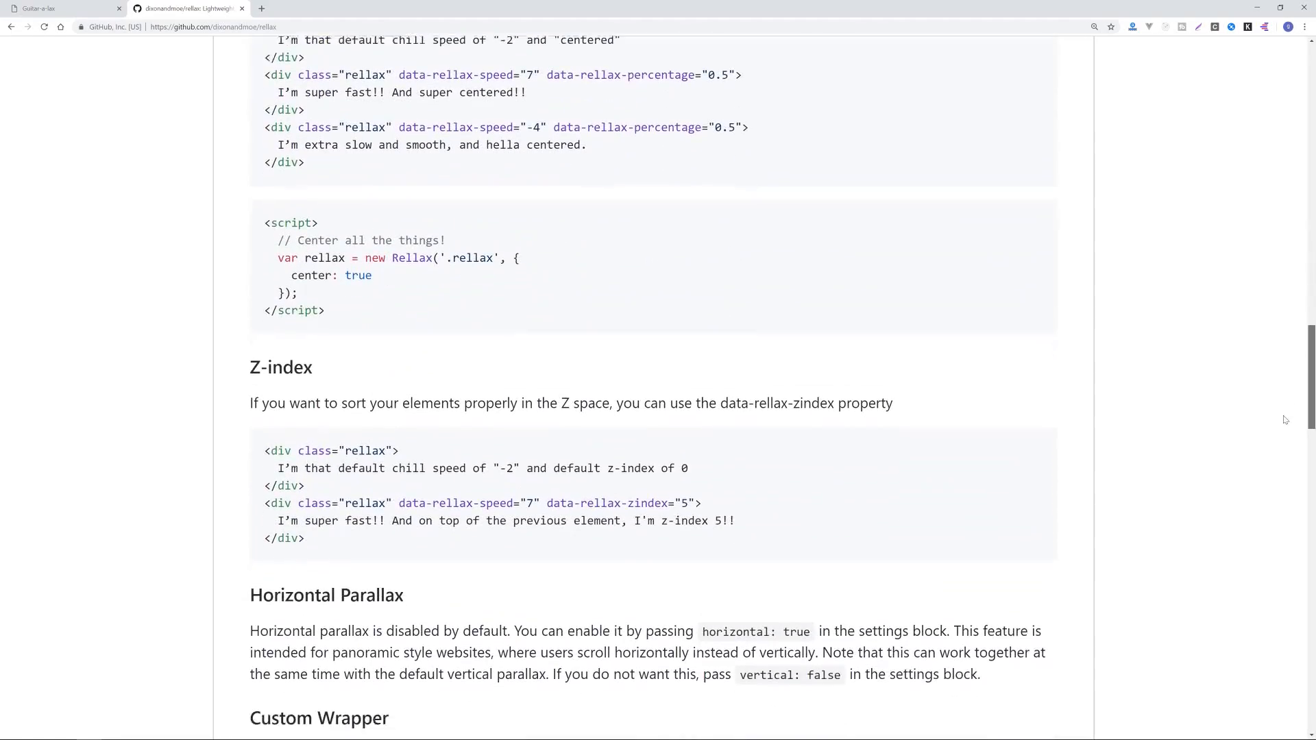
scroll("down", 3)
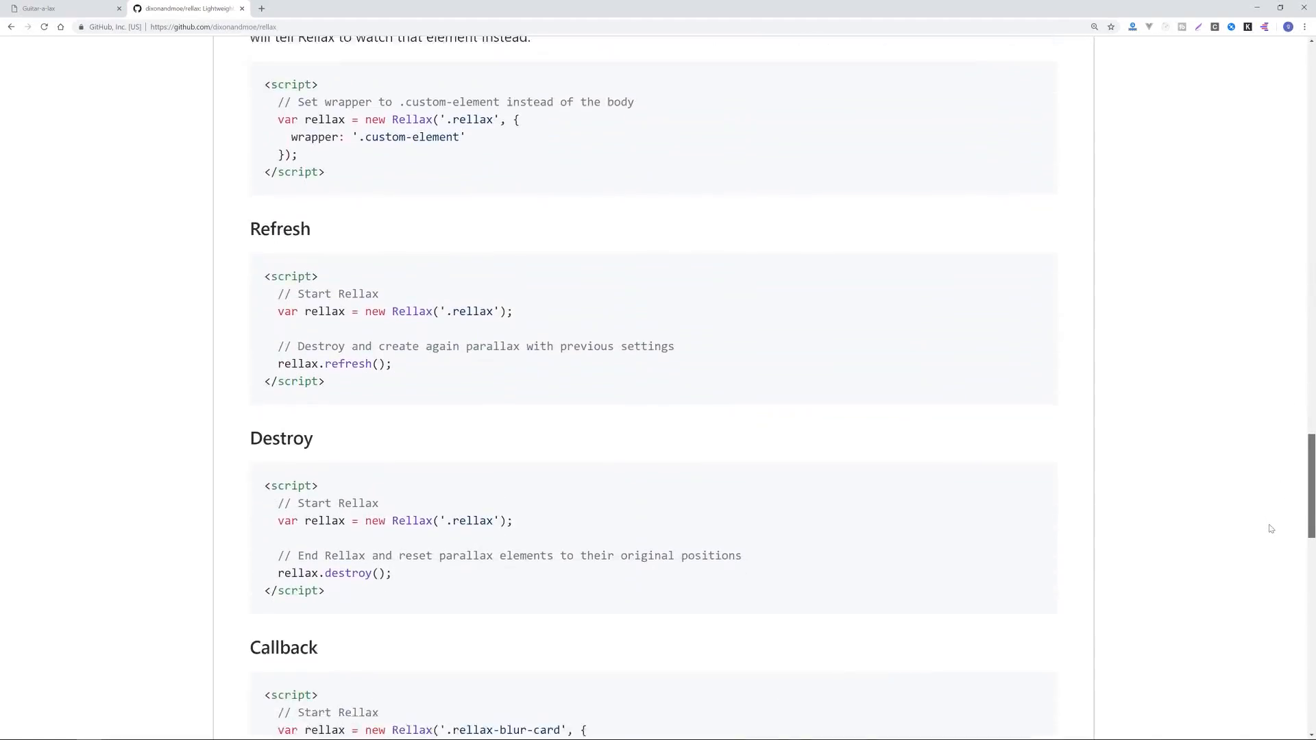
scroll("up", 3)
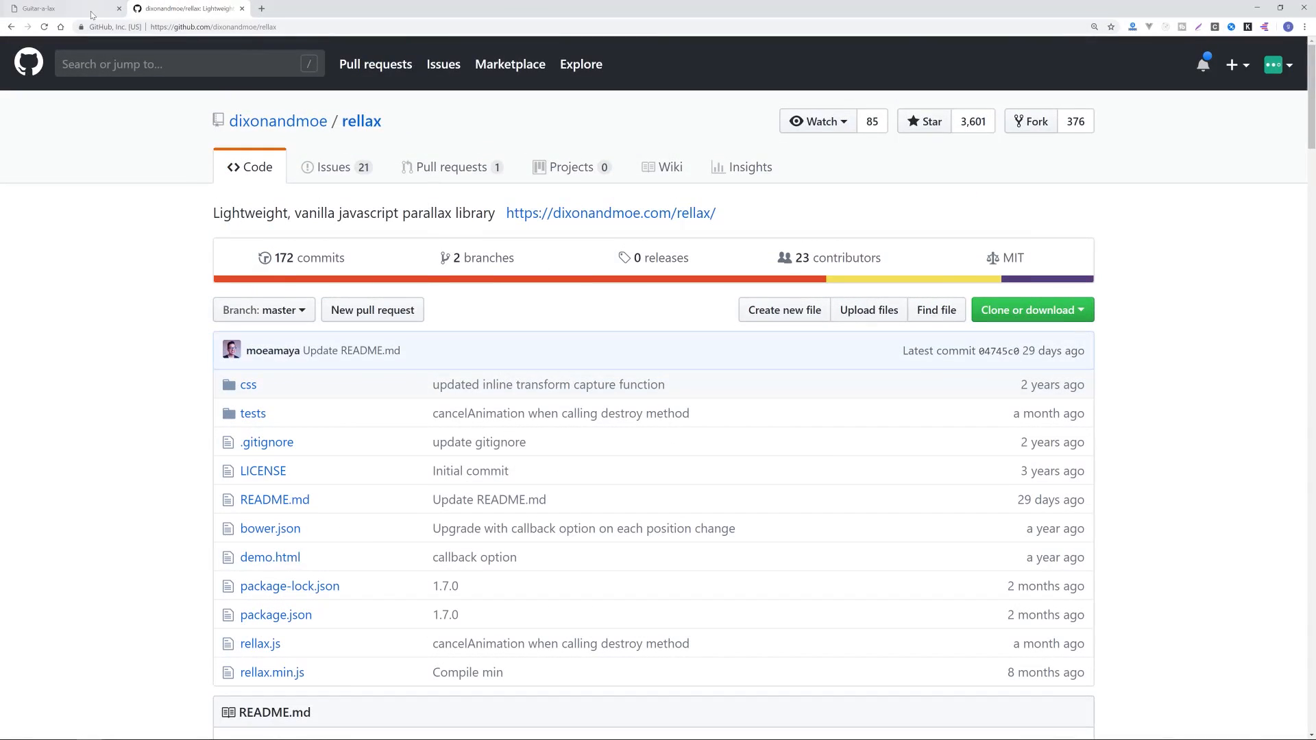
Return to the Guitar-a-lax landing page and scroll through it again.
left_click(58, 9)
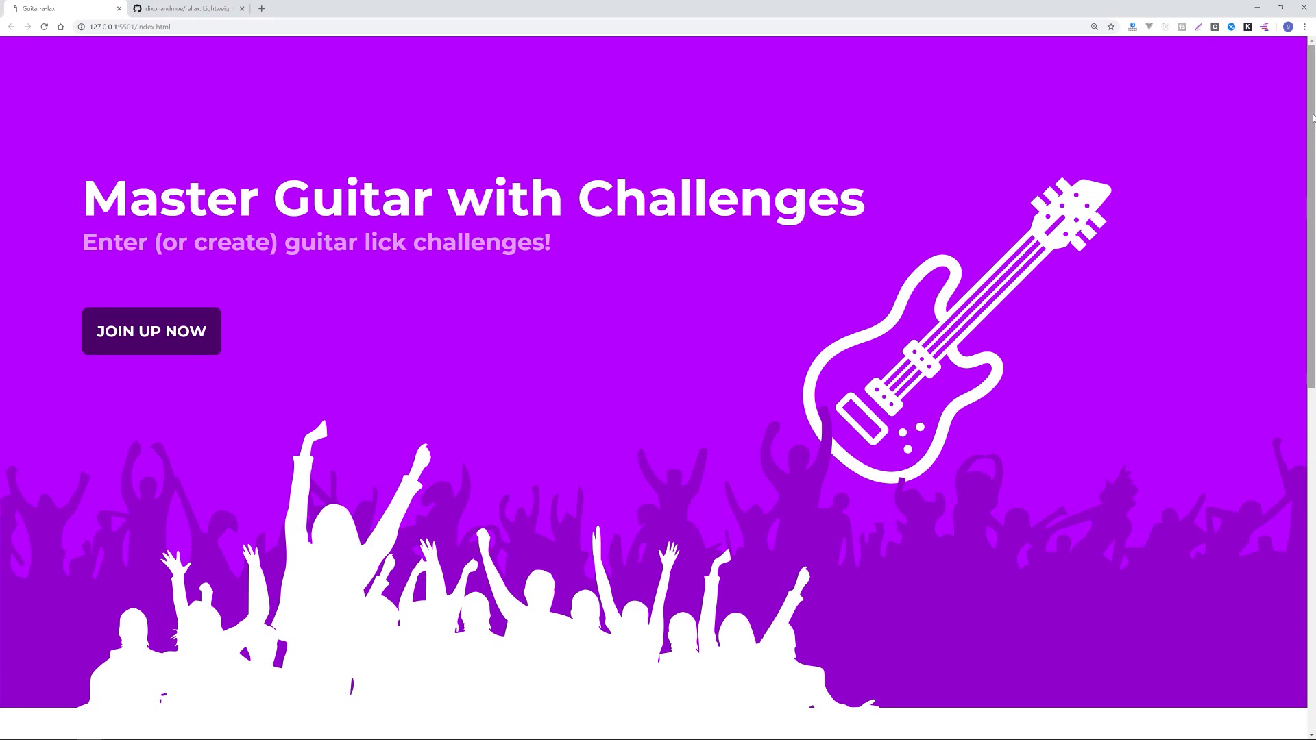
scroll("down", 3)
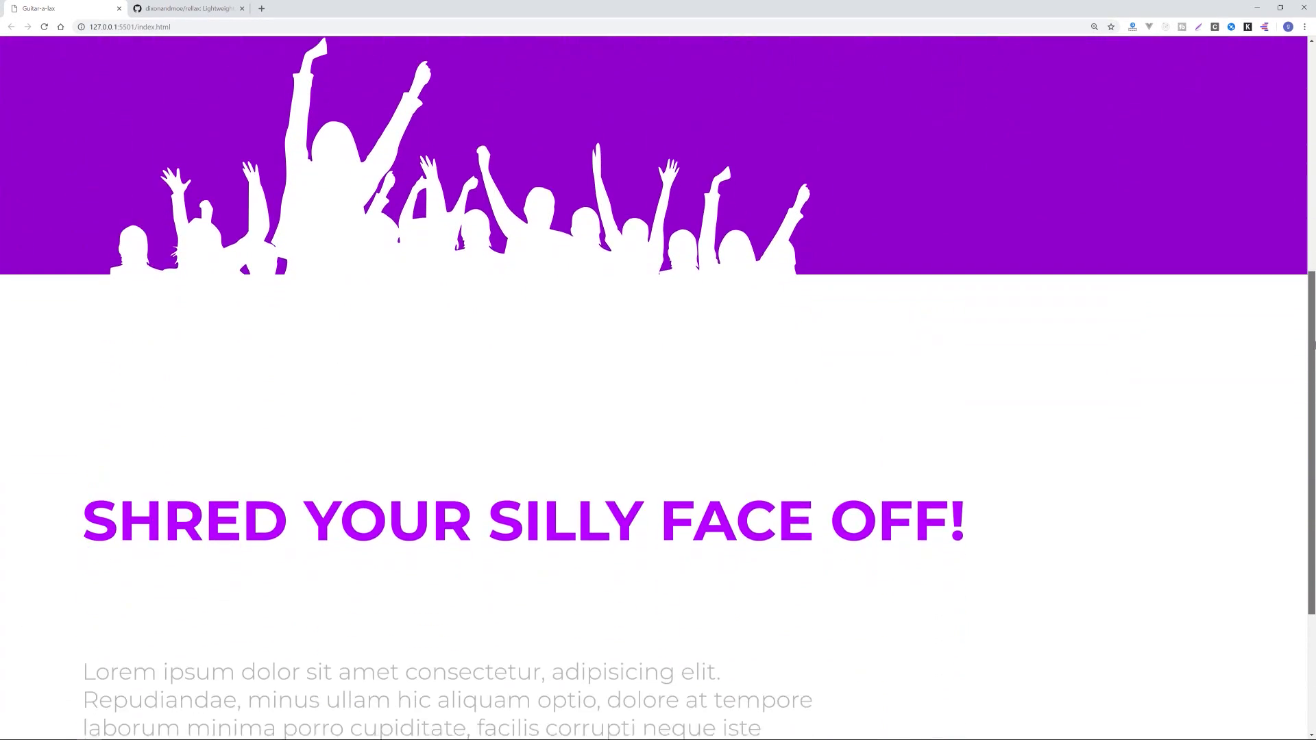
scroll("down", 3)
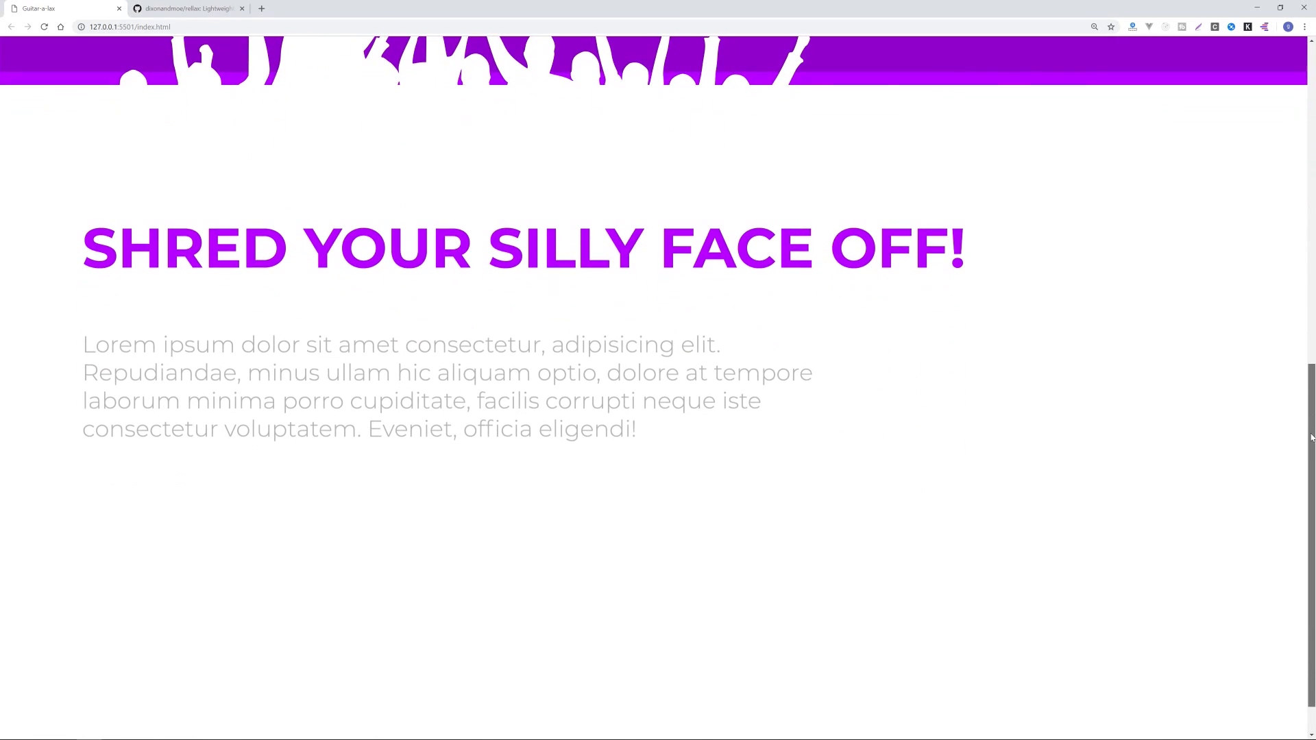
left_click_drag(512, 399, 635, 427)
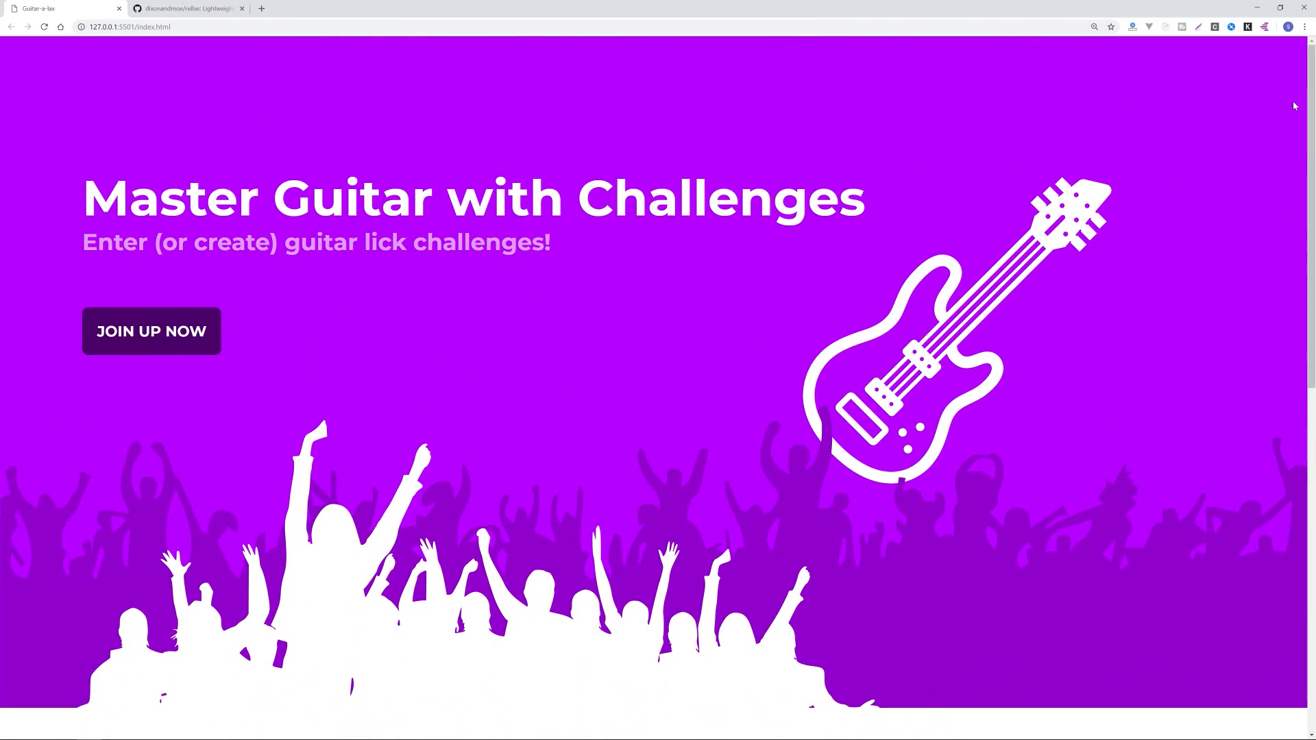
scroll("down", 3)
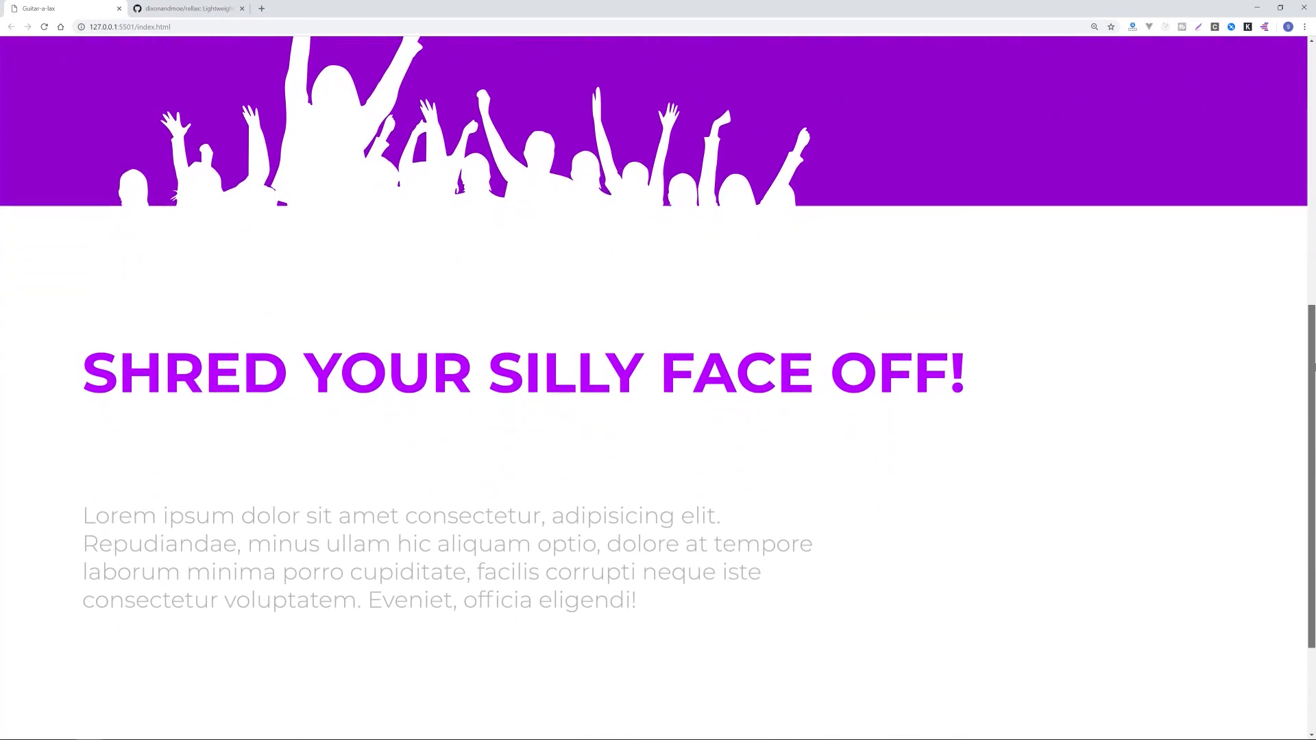
scroll("down", 3)
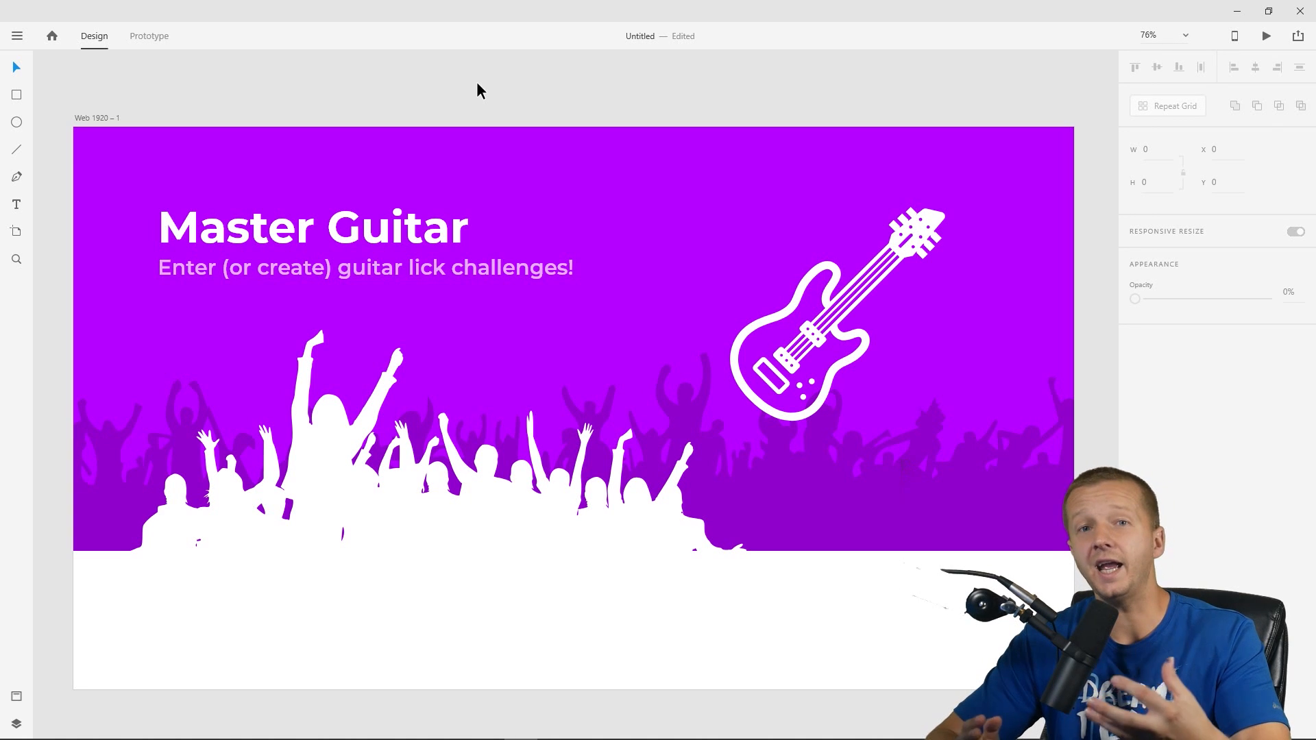
left_click(806, 491)
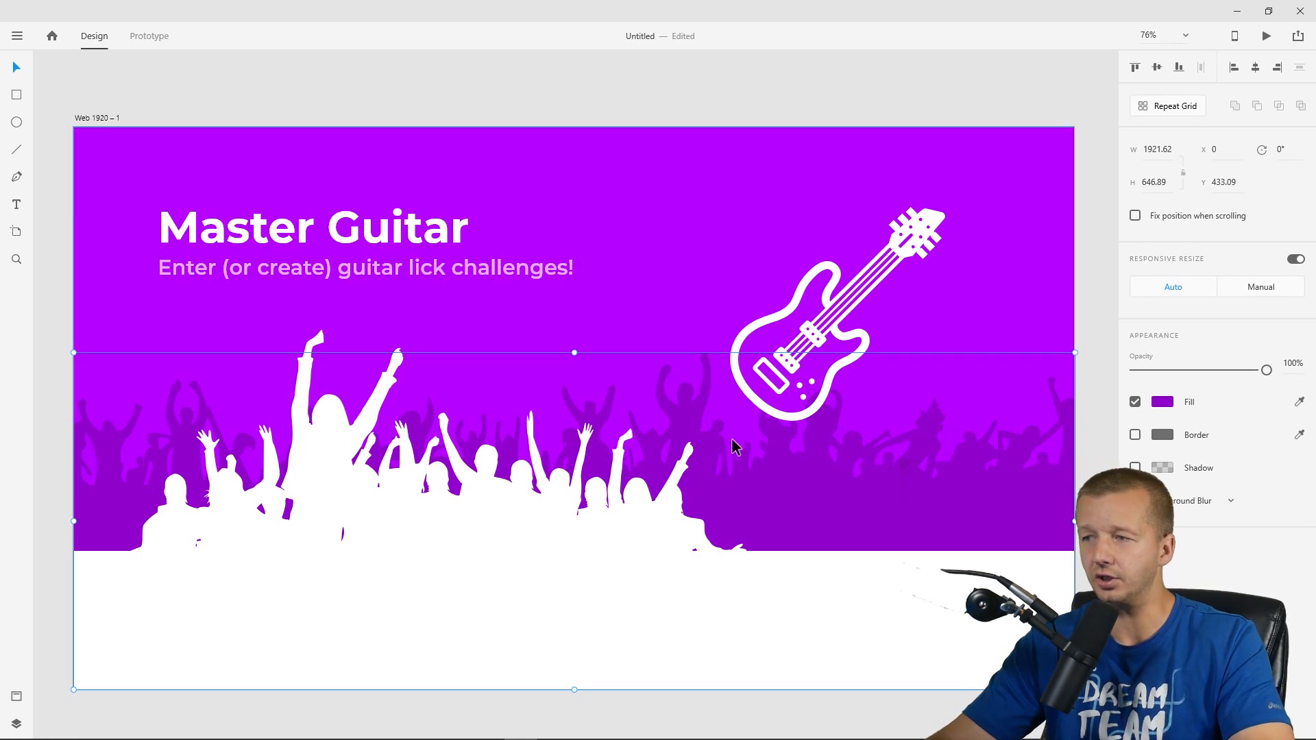
left_click(623, 119)
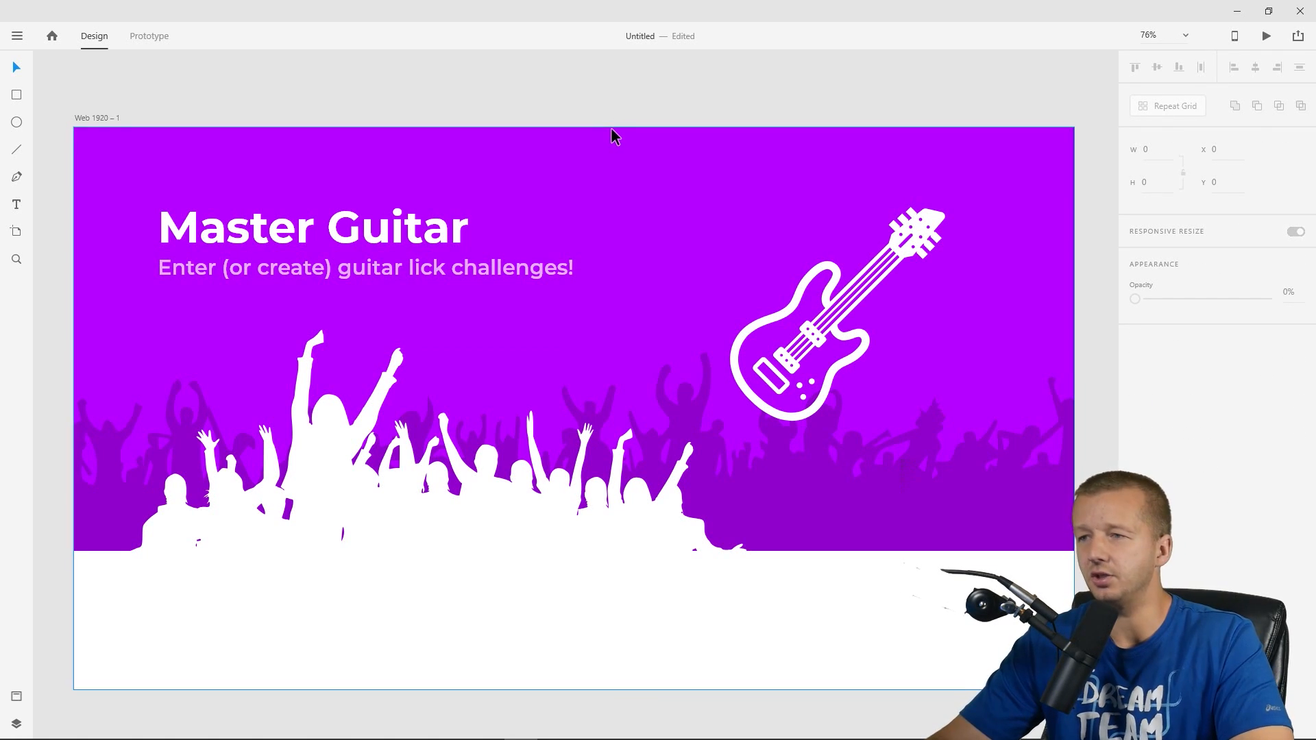
mouse_move(617, 175)
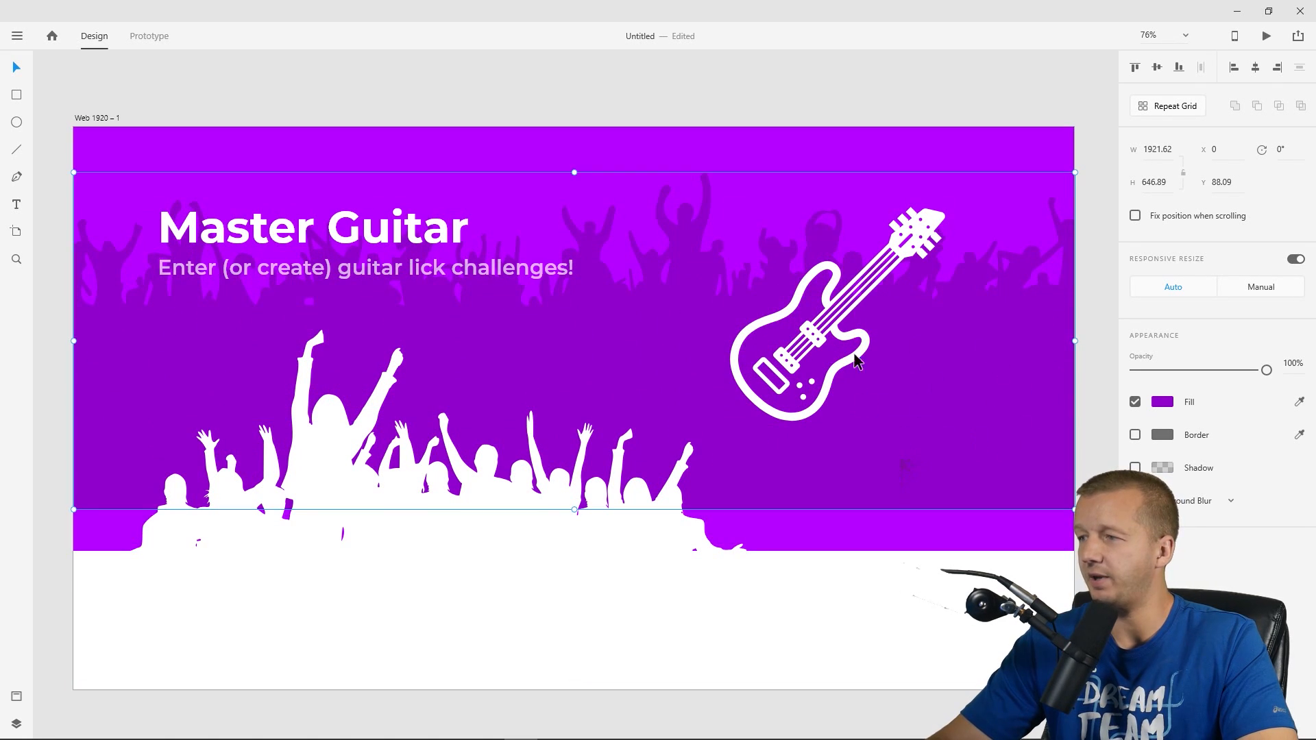
mouse_move(147, 409)
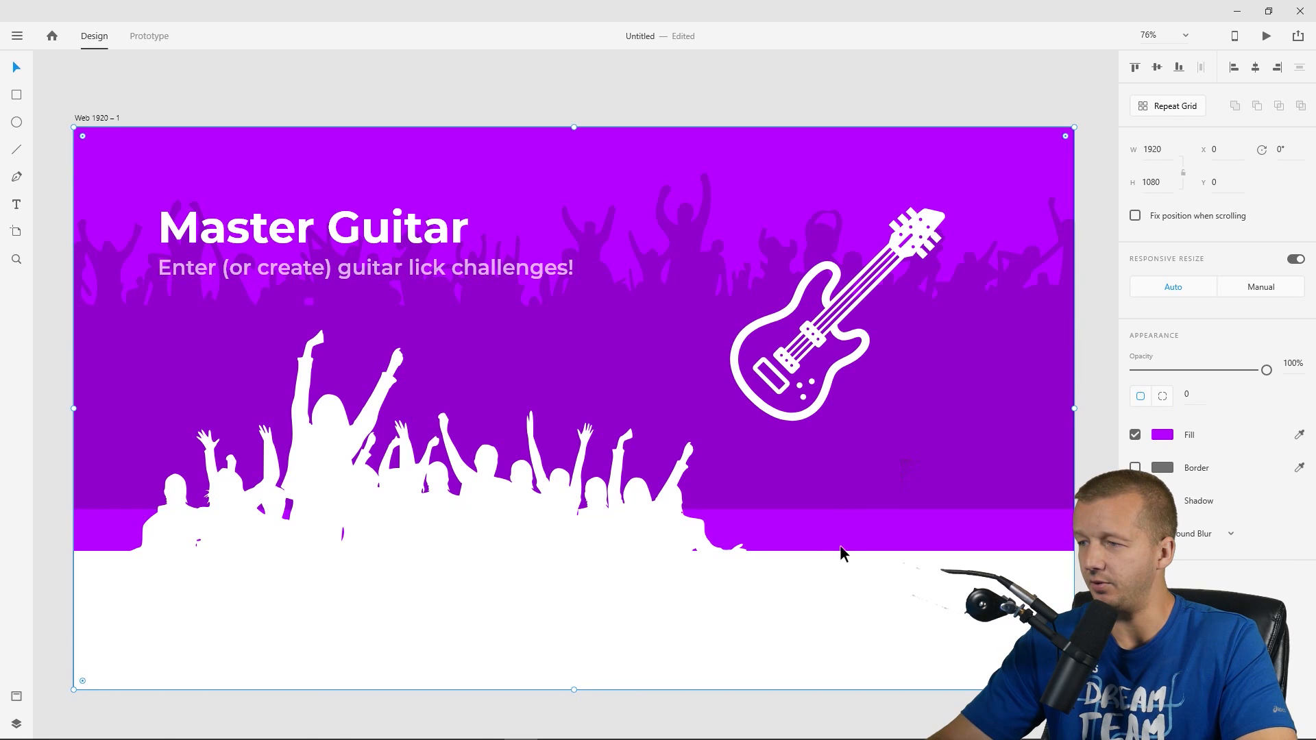
mouse_move(754, 181)
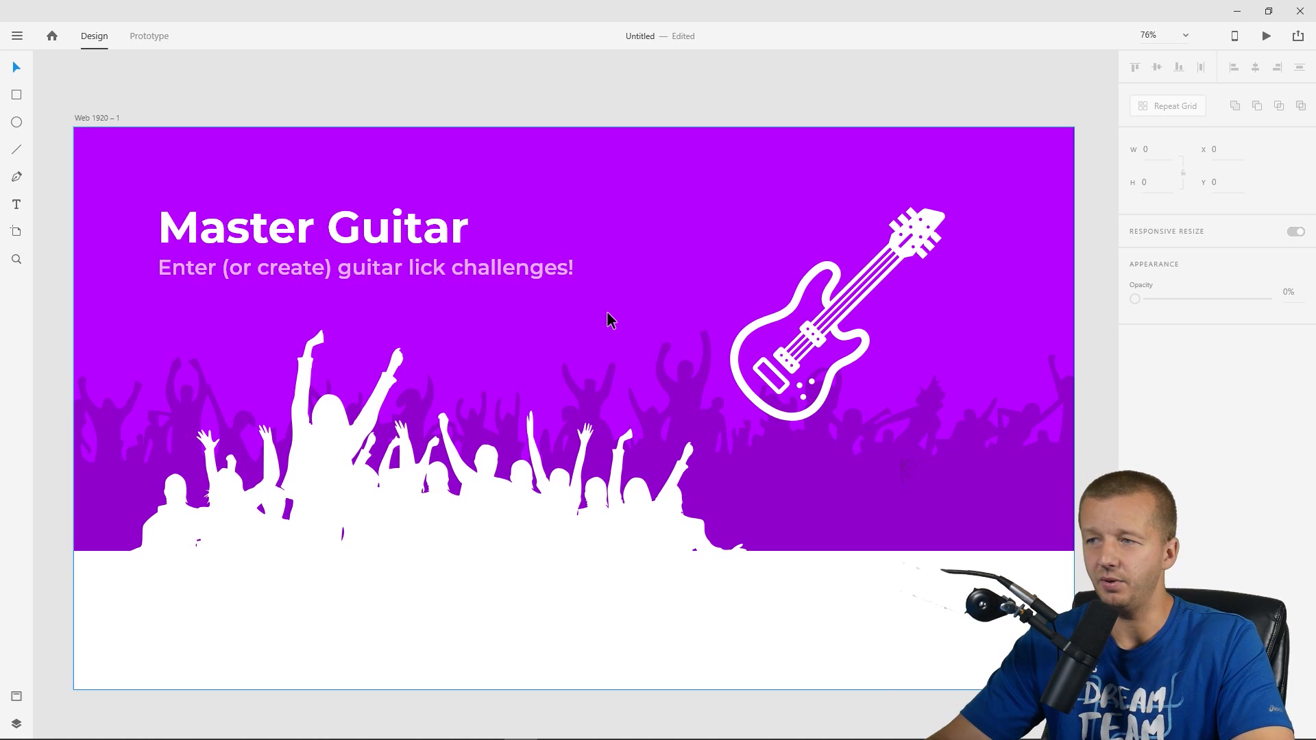
mouse_move(606, 113)
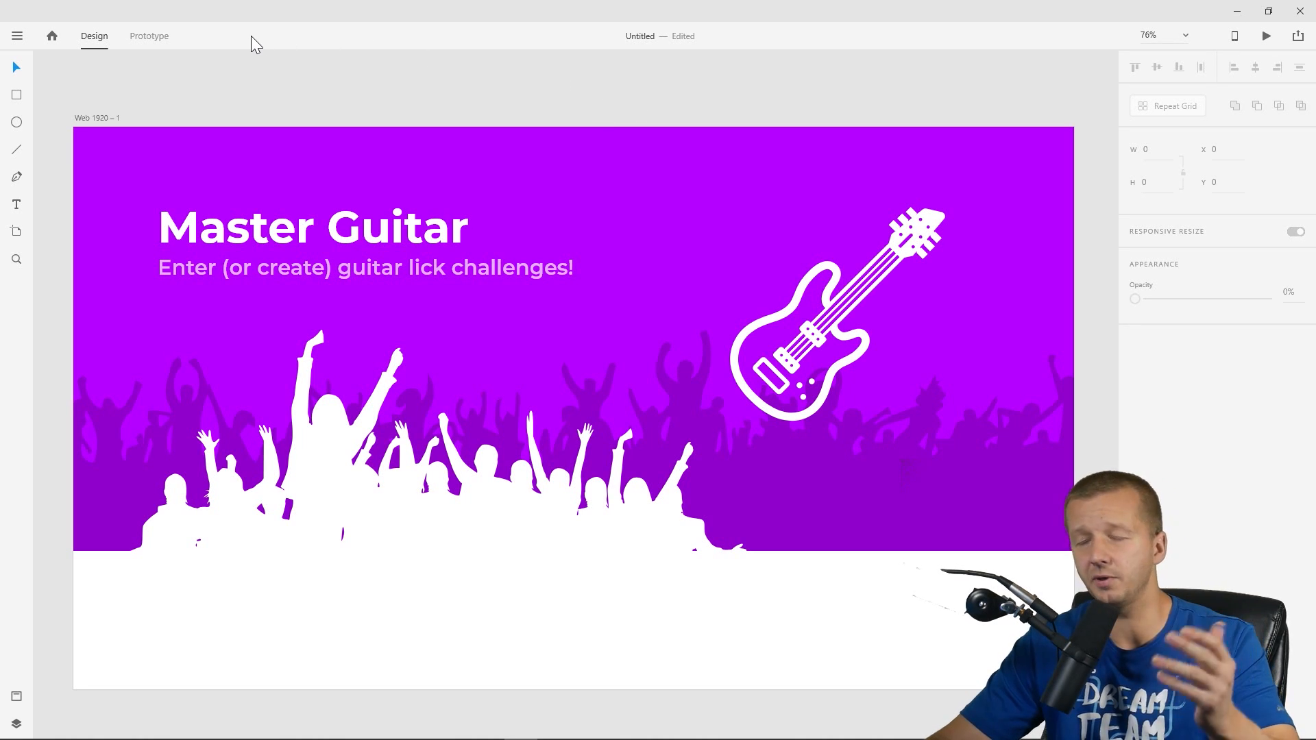
Return to the rellax README and scroll to its Getting Started examples and settings.
left_click(365, 267)
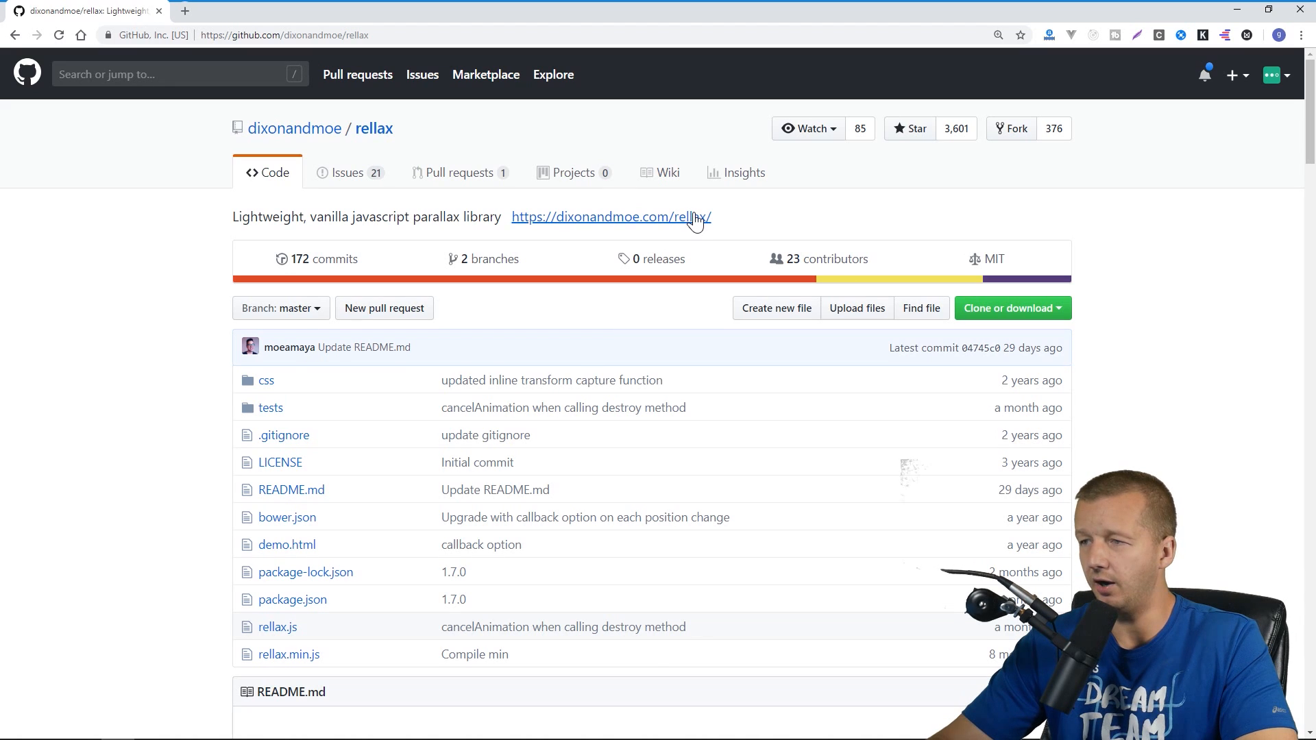
scroll("down", 3)
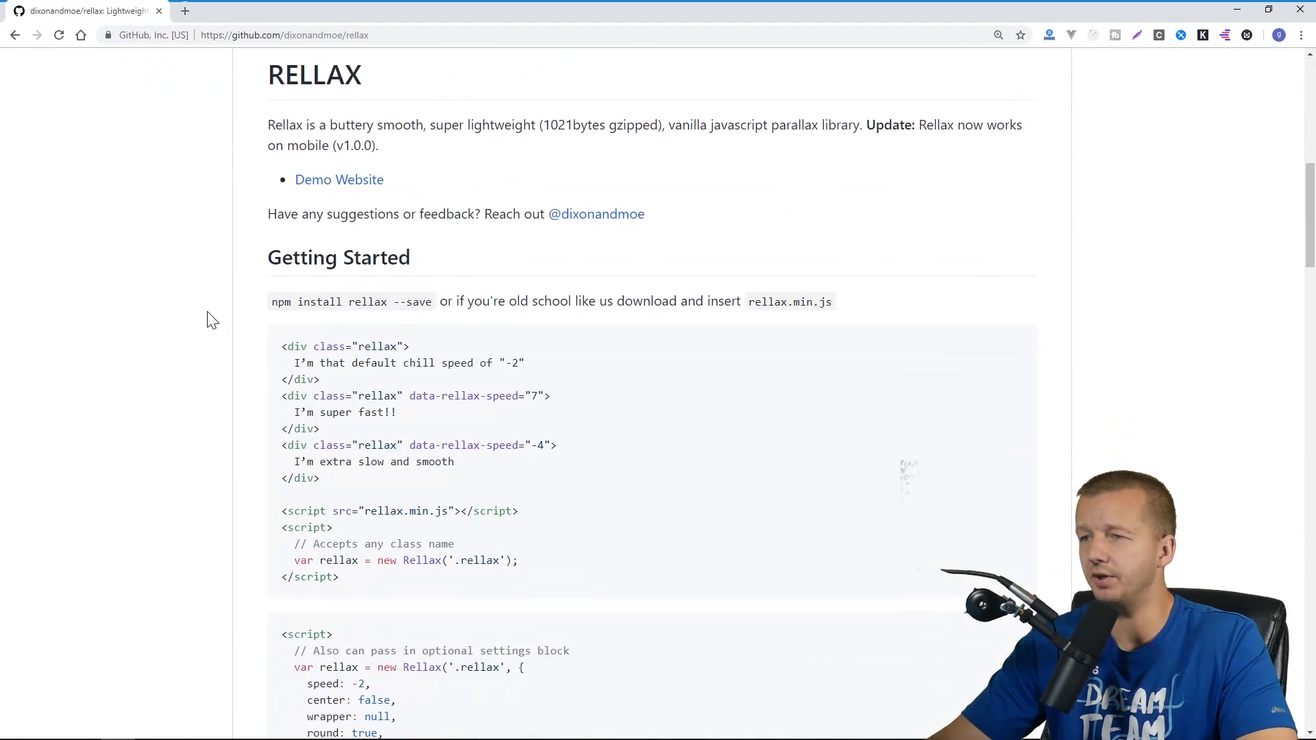
scroll("down", 3)
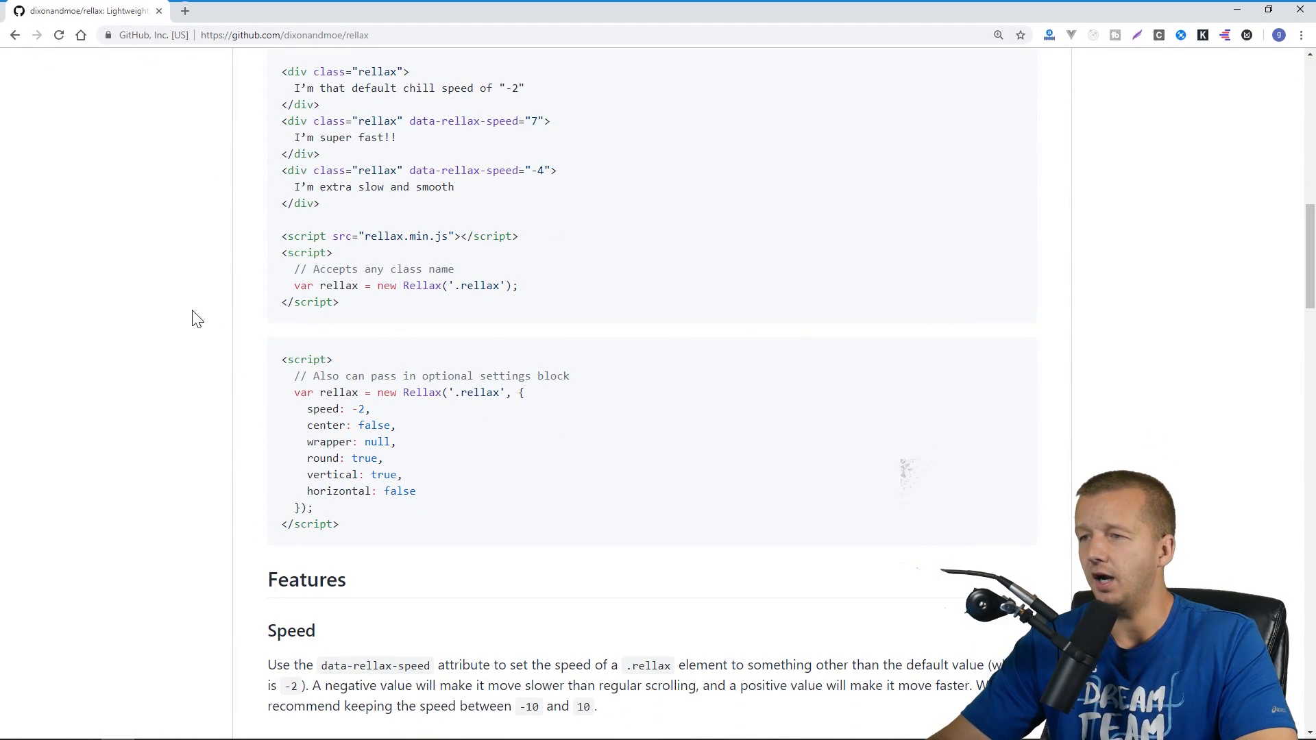
scroll("down", 3)
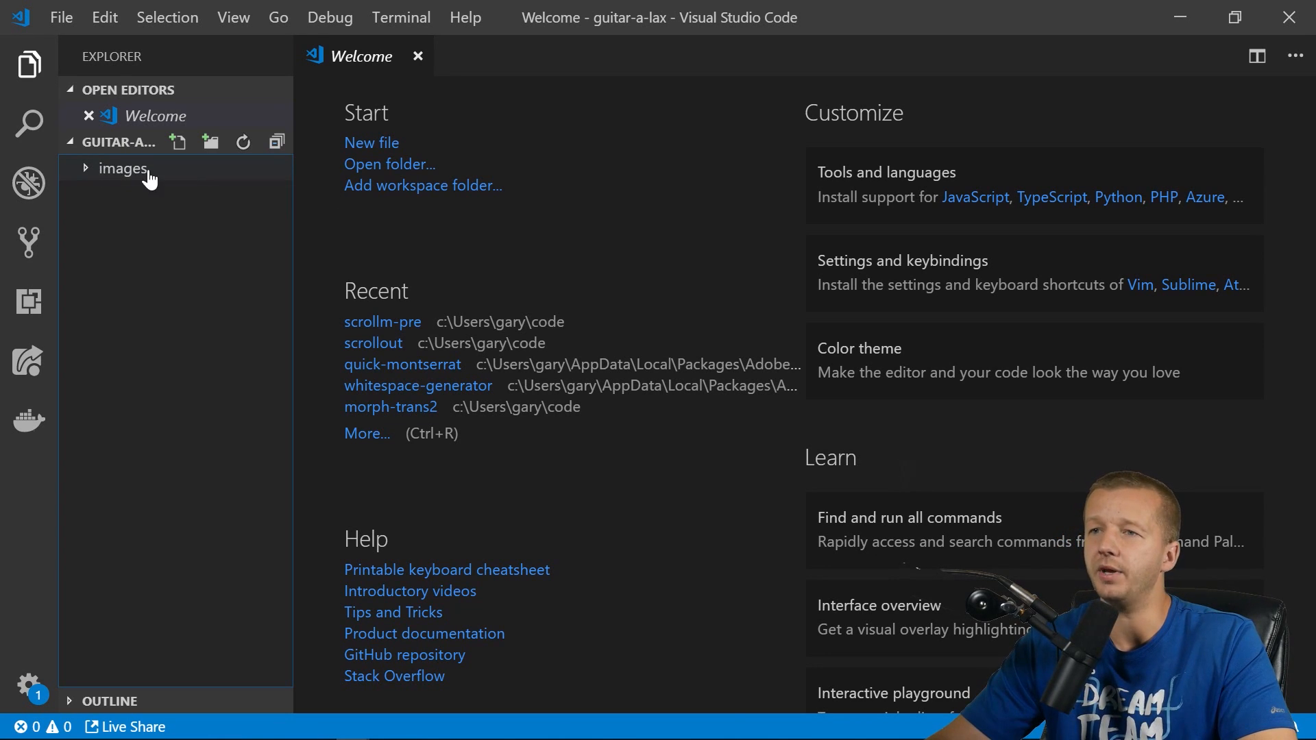
Expand the images folder to list crowd-bg.svg, crowd.svg and guitar.svg.
left_click(122, 168)
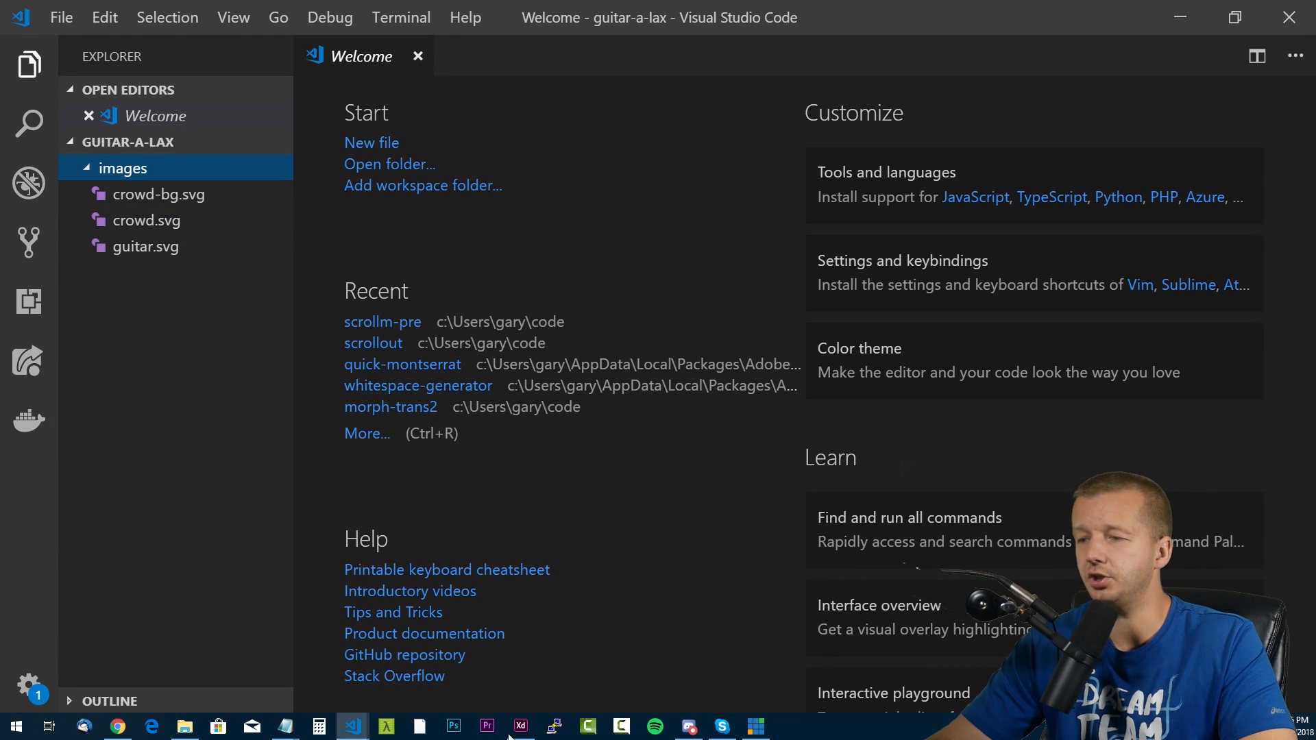
left_click(520, 727)
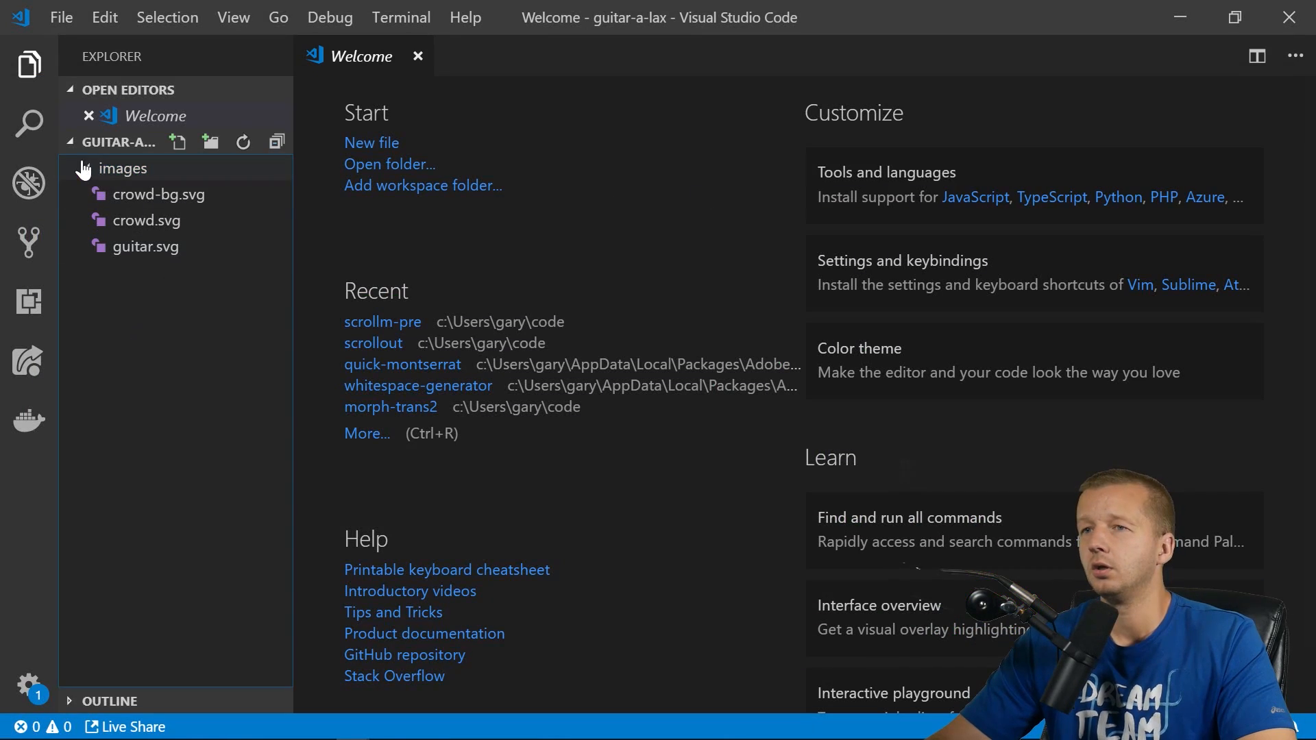
Create index.html with a stylesheet link to css/main.css, and add a css folder.
left_click(178, 141)
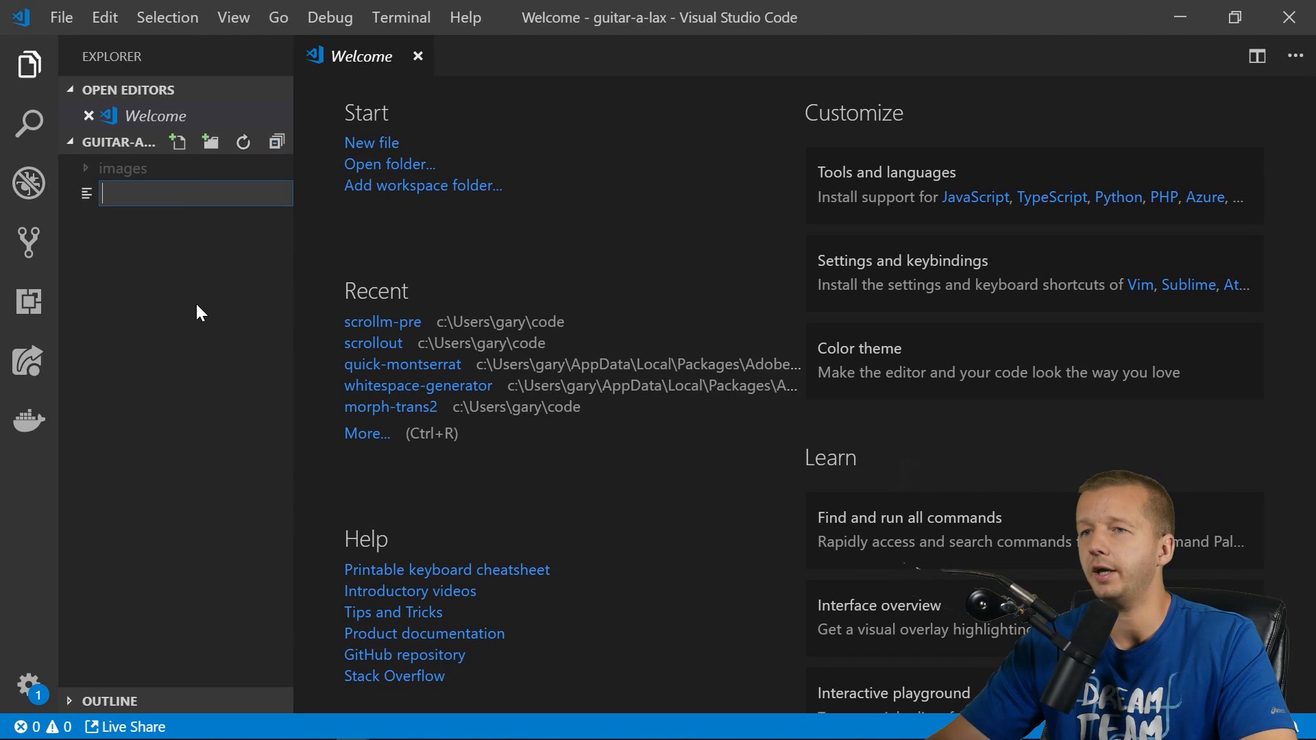
type("index.html")
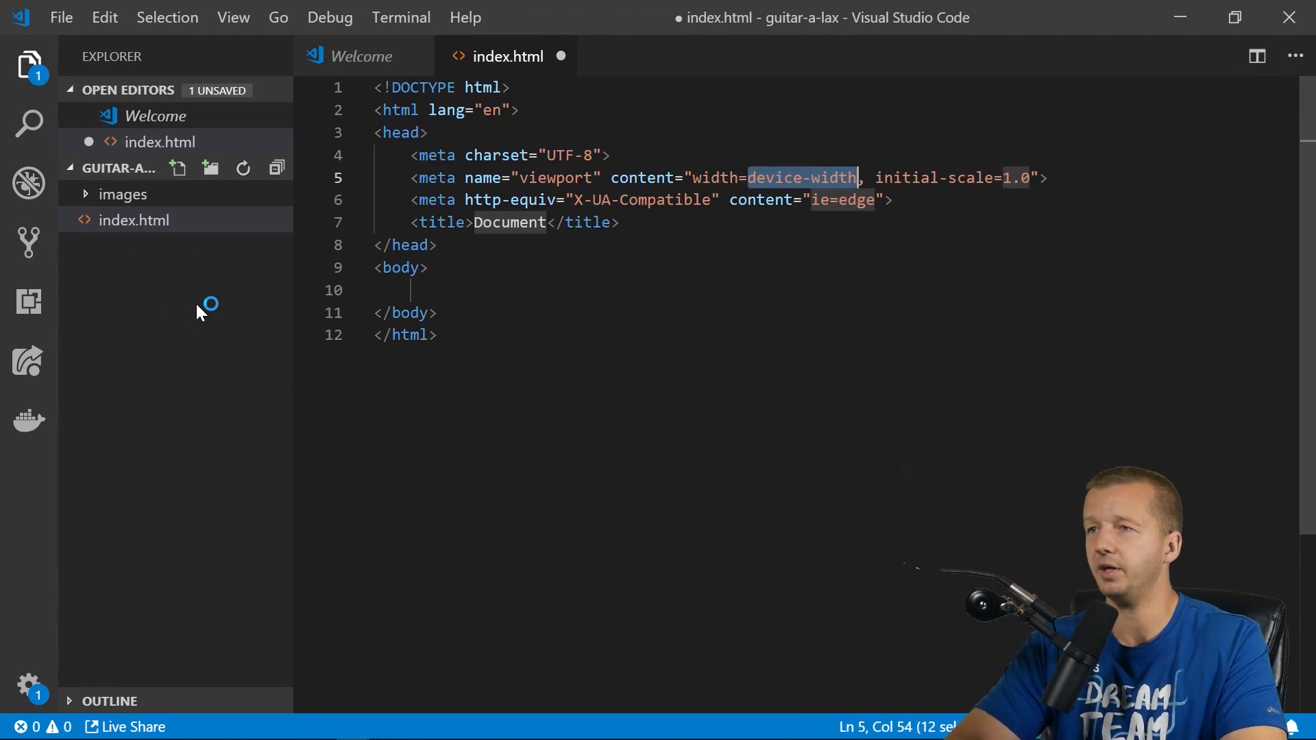
left_click(617, 222)
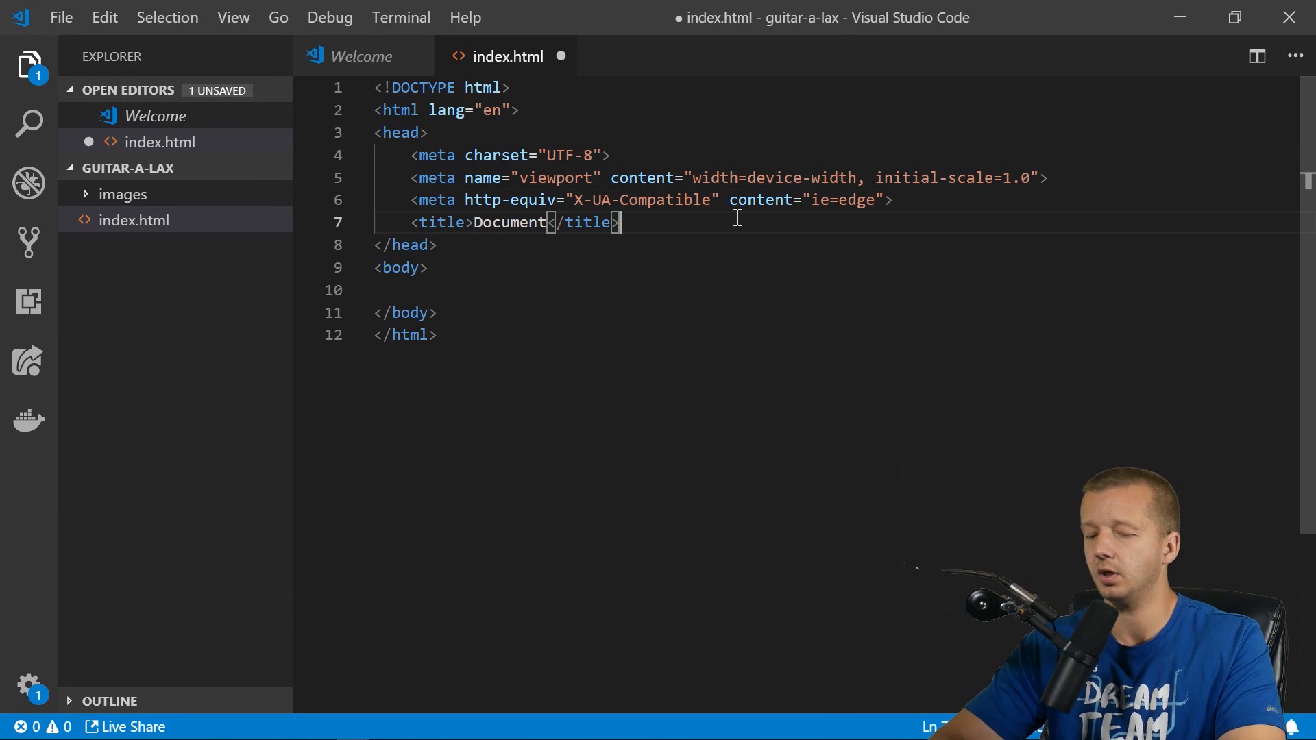
type("<link rel=\"stylesheet\" href=\"\">")
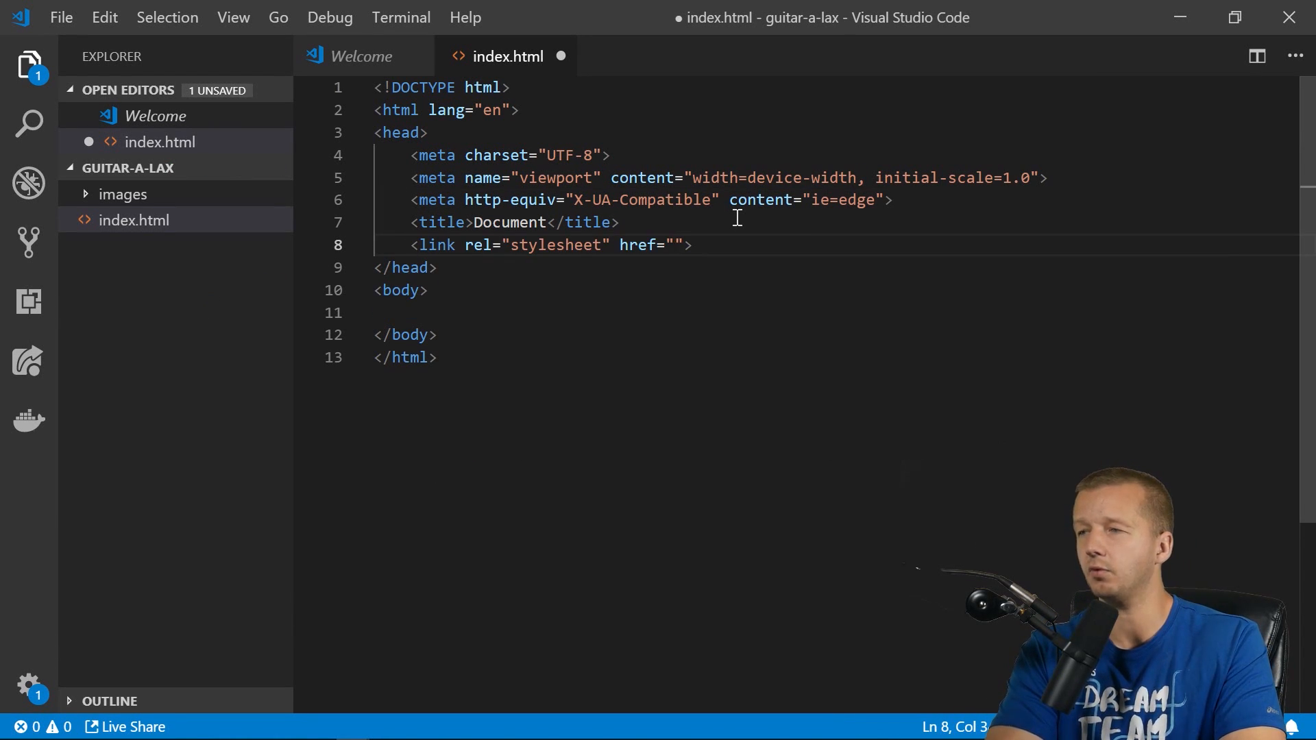
type("ma")
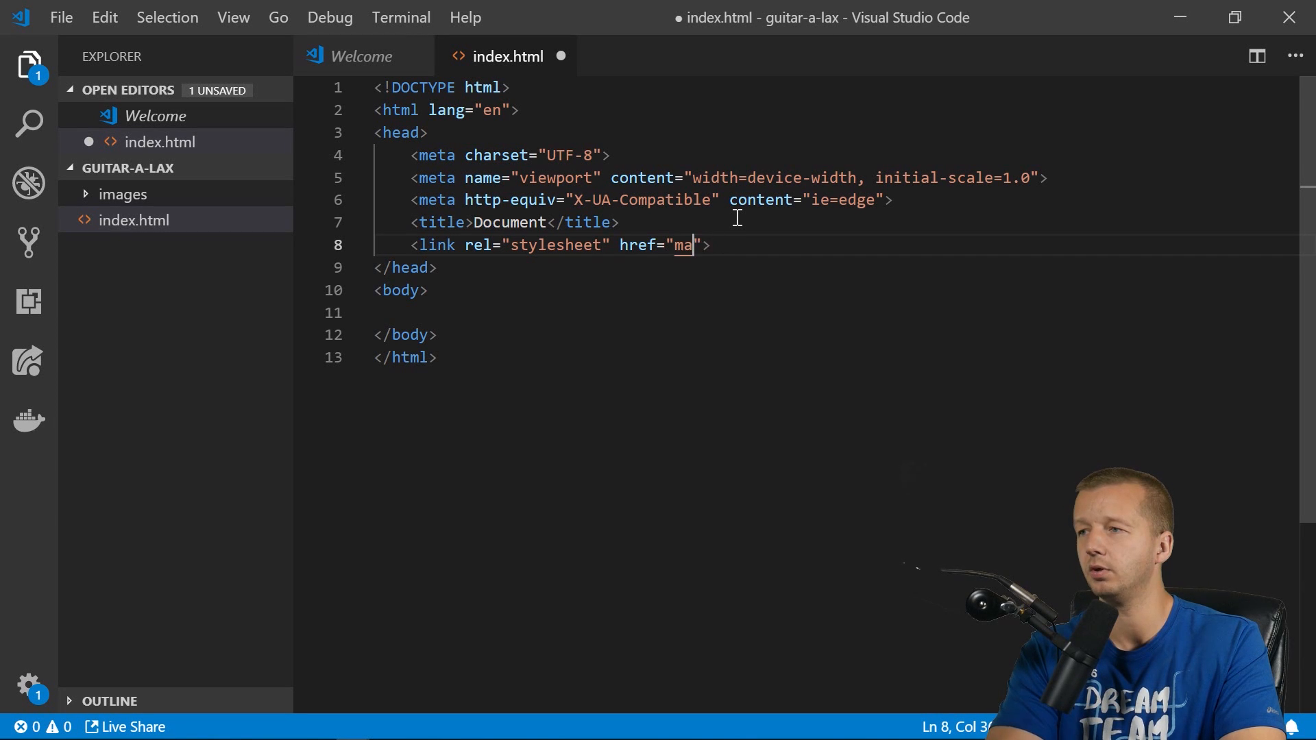
type("css/maincs.")
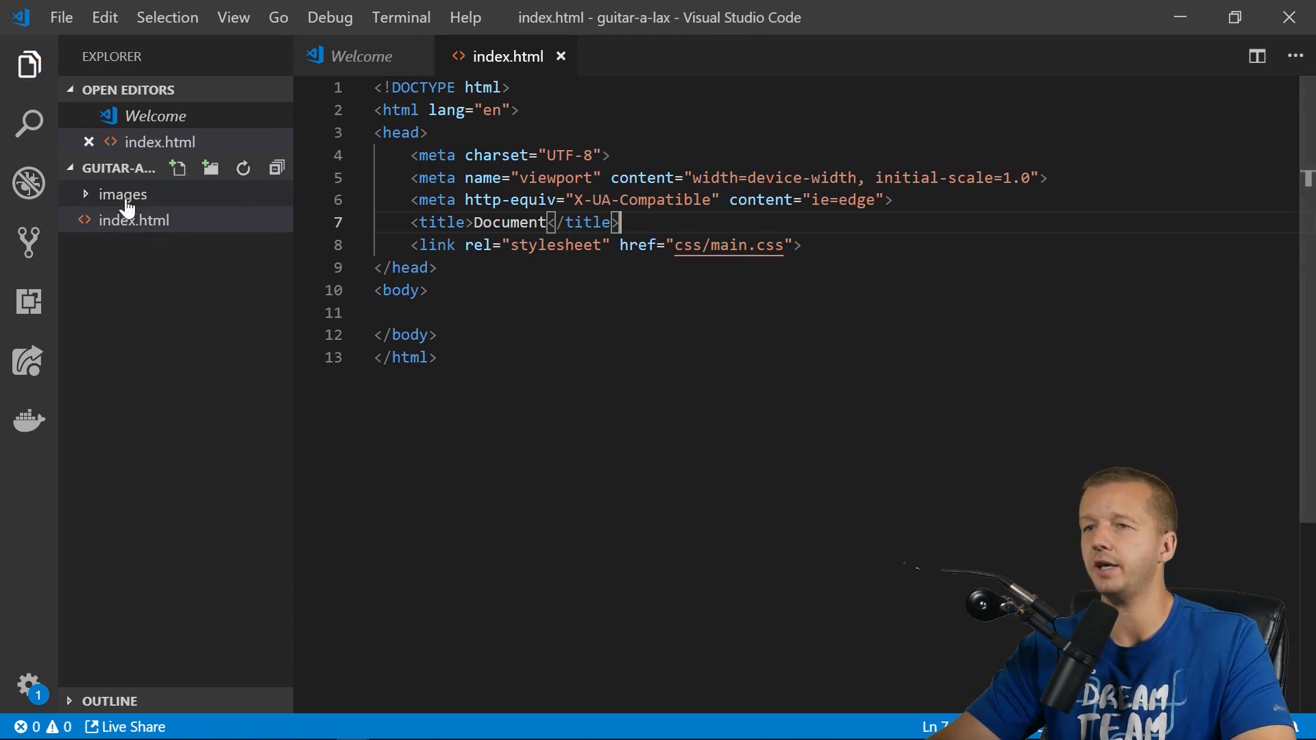
left_click(210, 168)
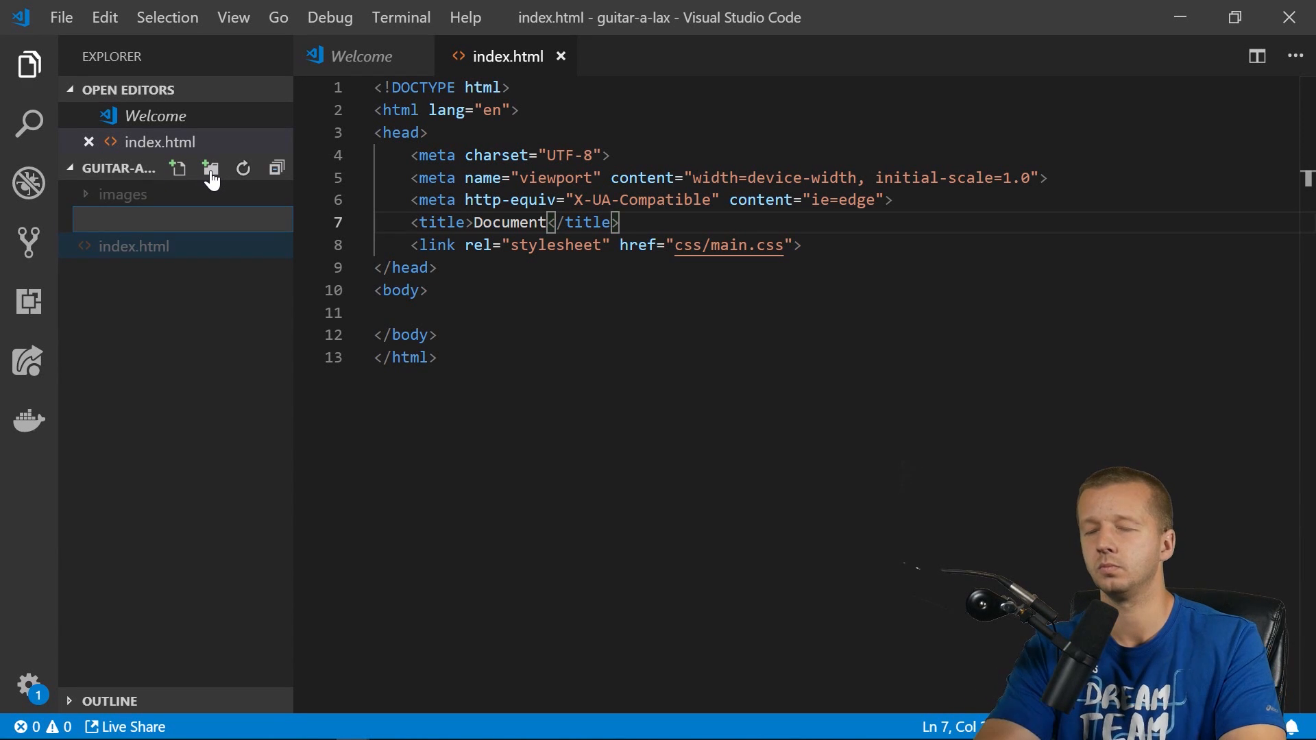
left_click(209, 169)
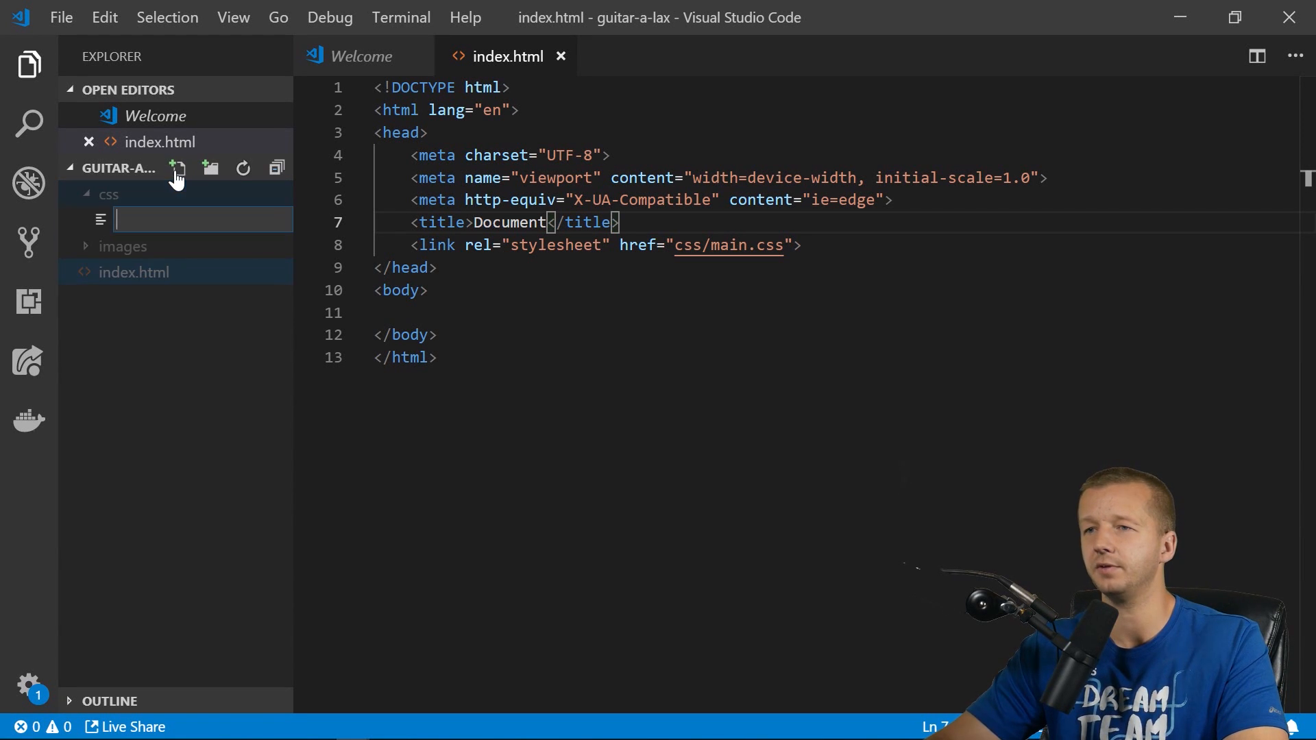
Name the new file in the css folder main.scss.
type("m")
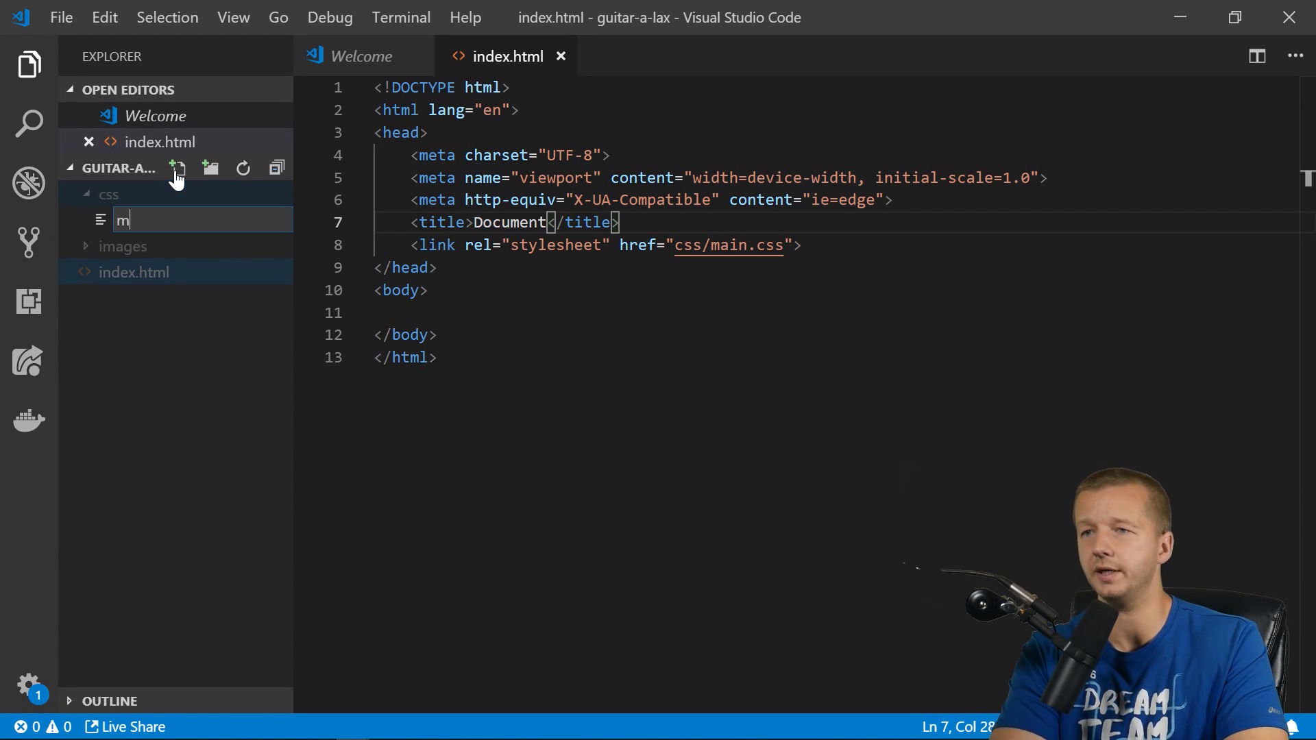
type("ain.scss")
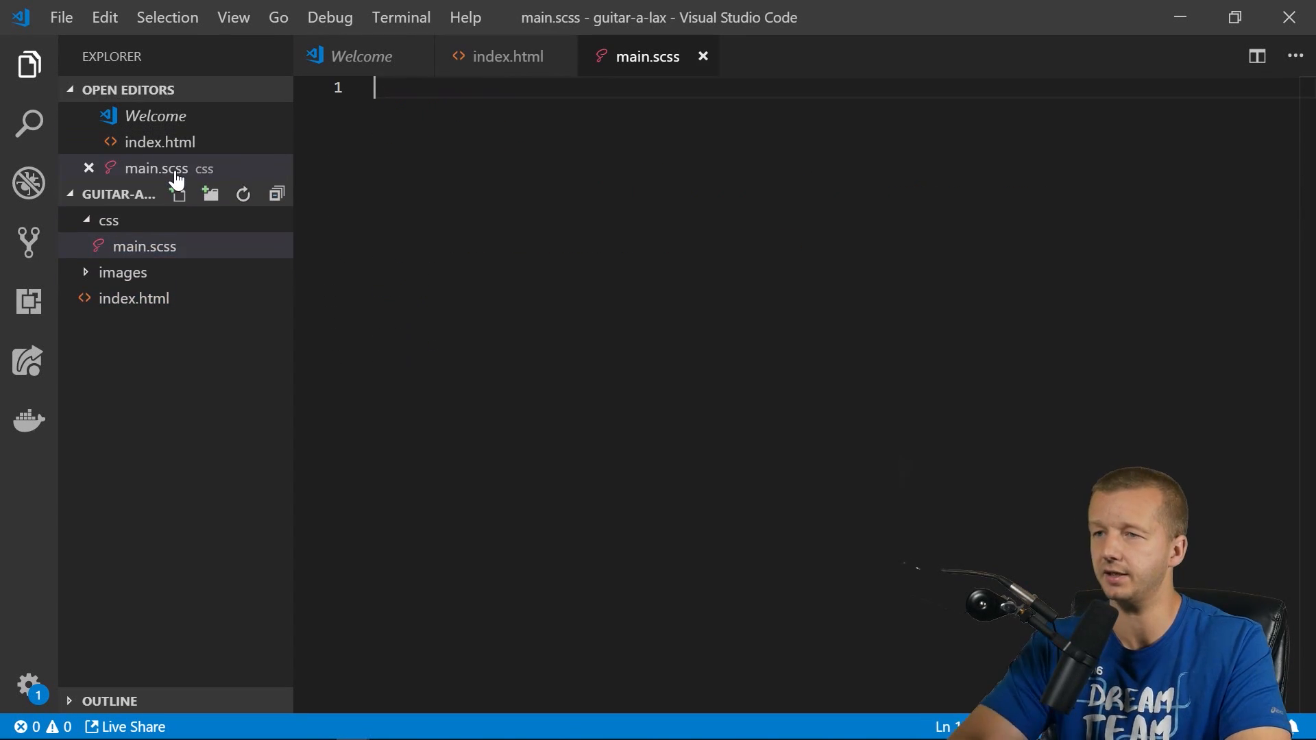
mouse_move(144, 246)
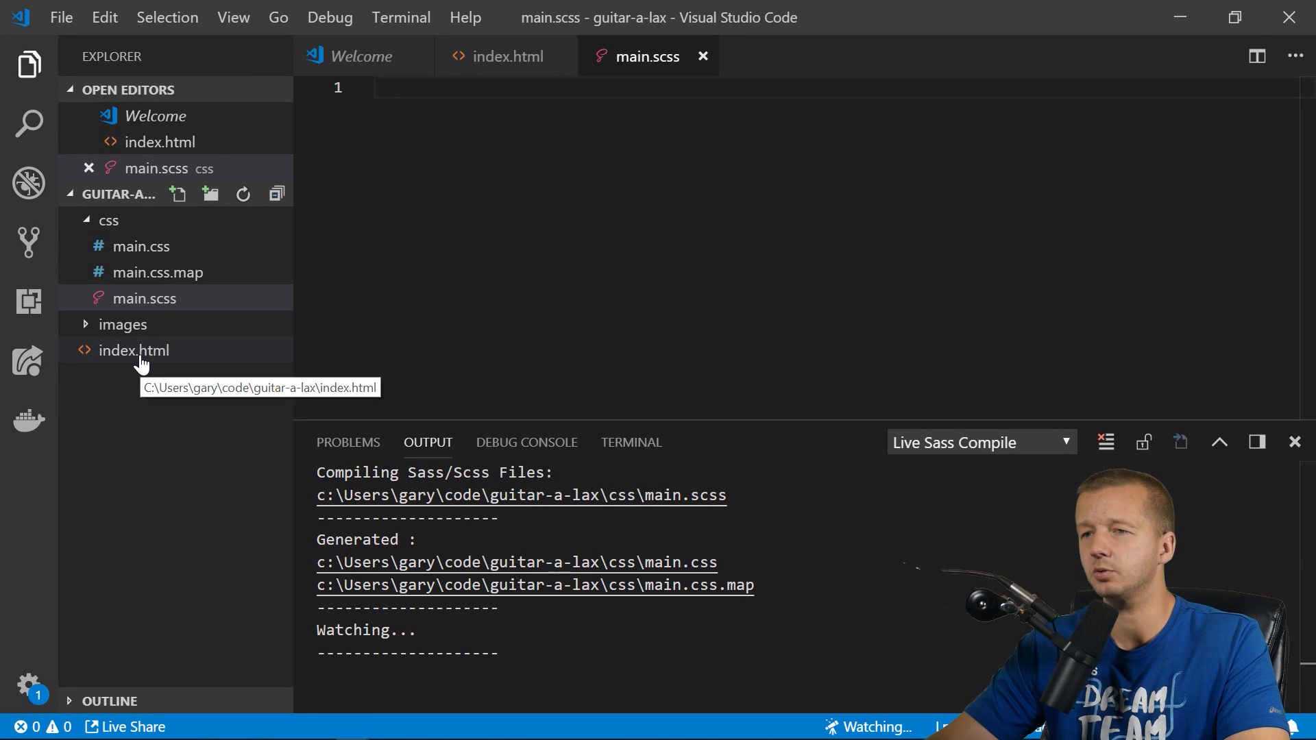
Set the page title to 'Guitar-a-lax' and add a blank line in the body.
left_click(134, 351)
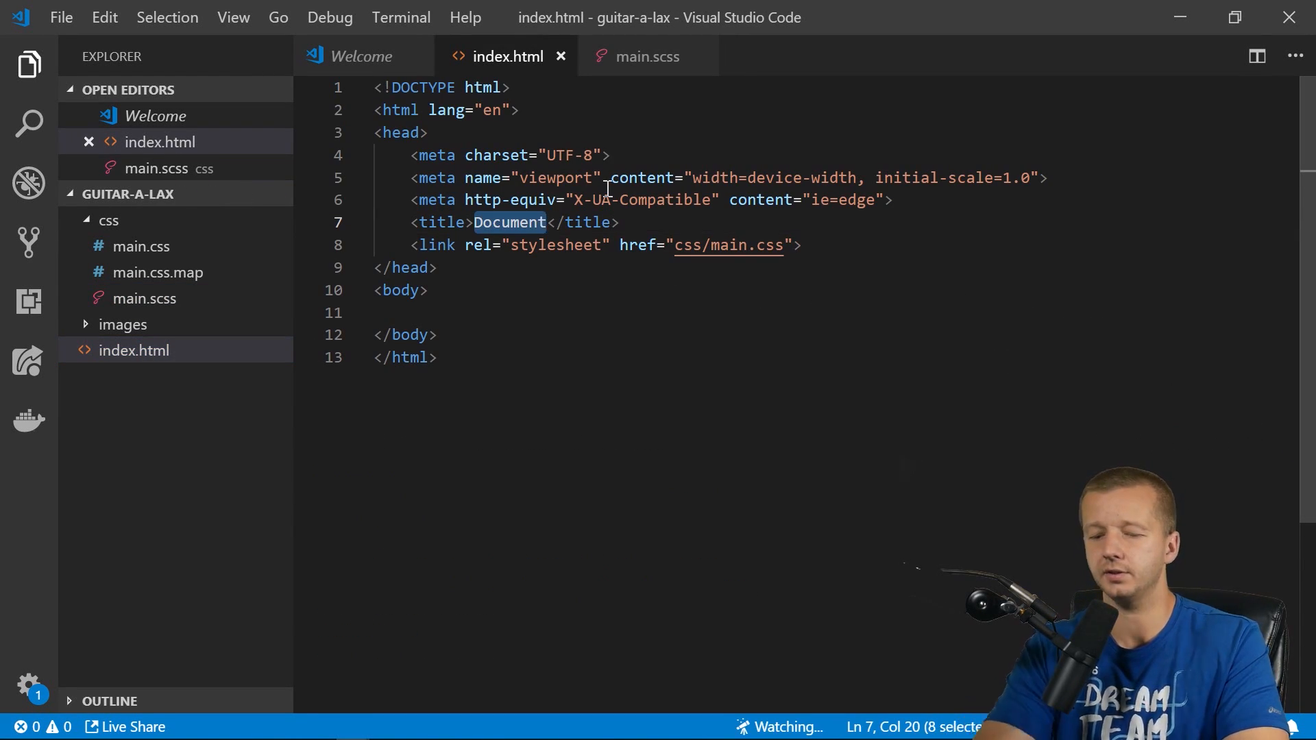
type("Guitar-a-lax")
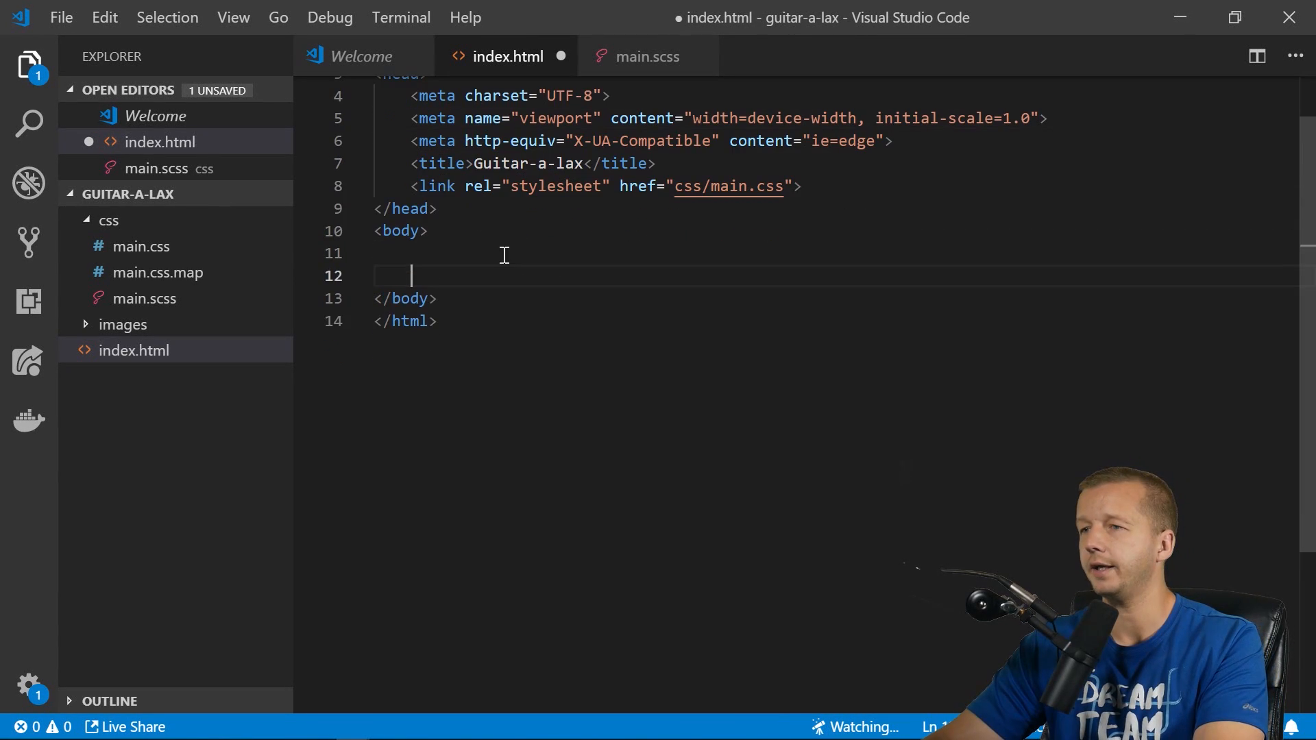
key("Enter")
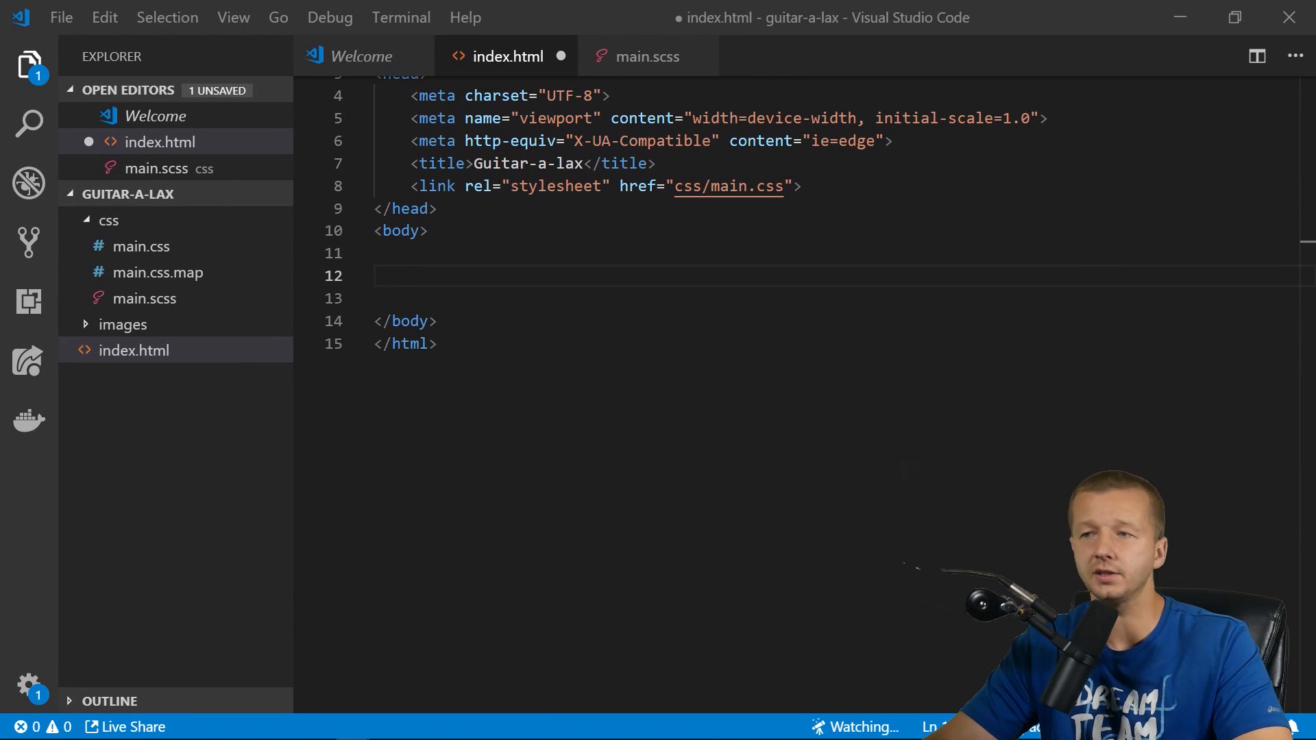
left_click(411, 276)
type("<section>")
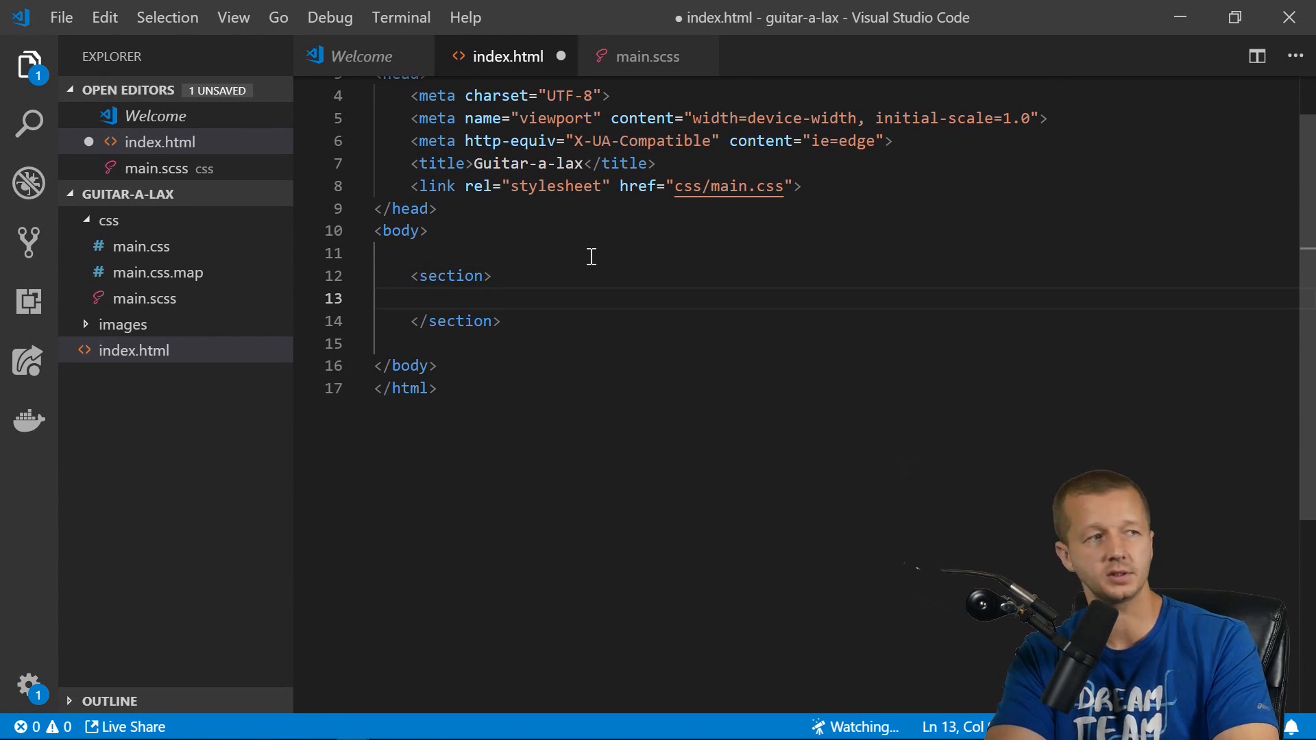
Add a heading, tagline 'Enter (or create) guitar lick challenges!', 'Join up now' button, and img tag.
type("h1></h1>")
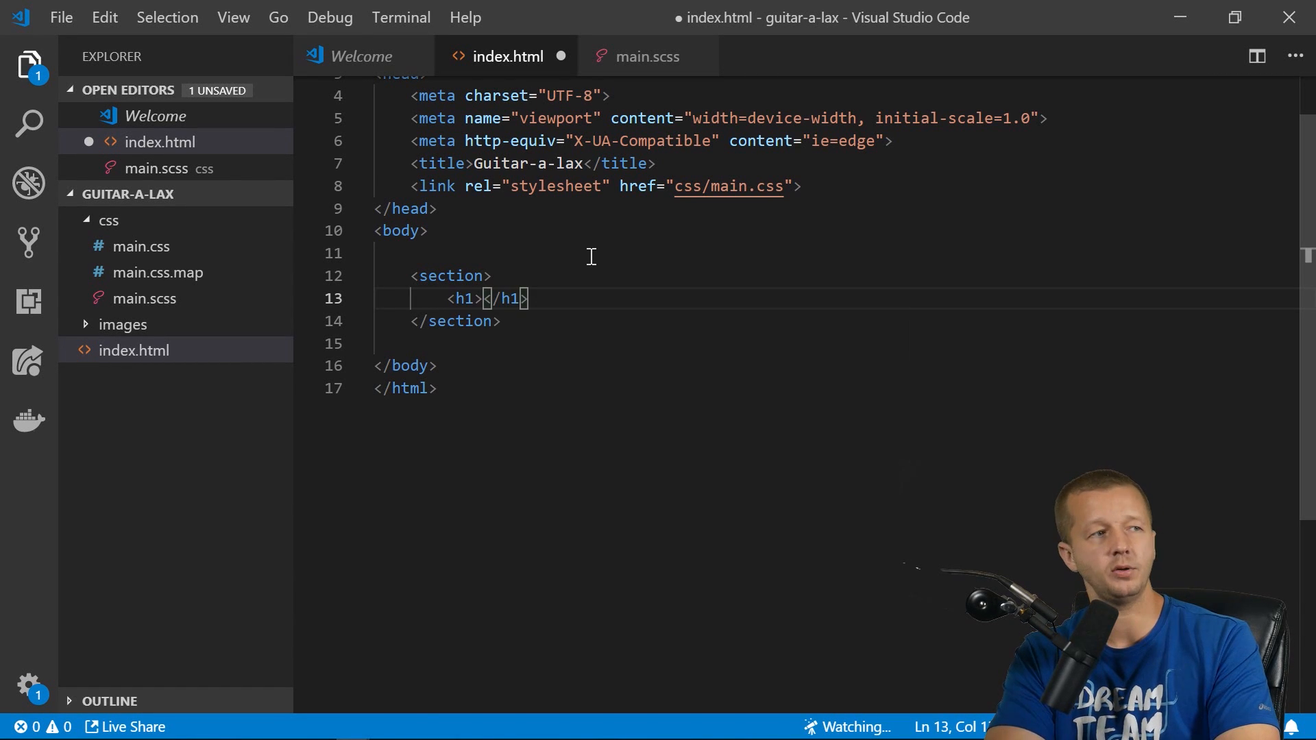
type("Master guitar with")
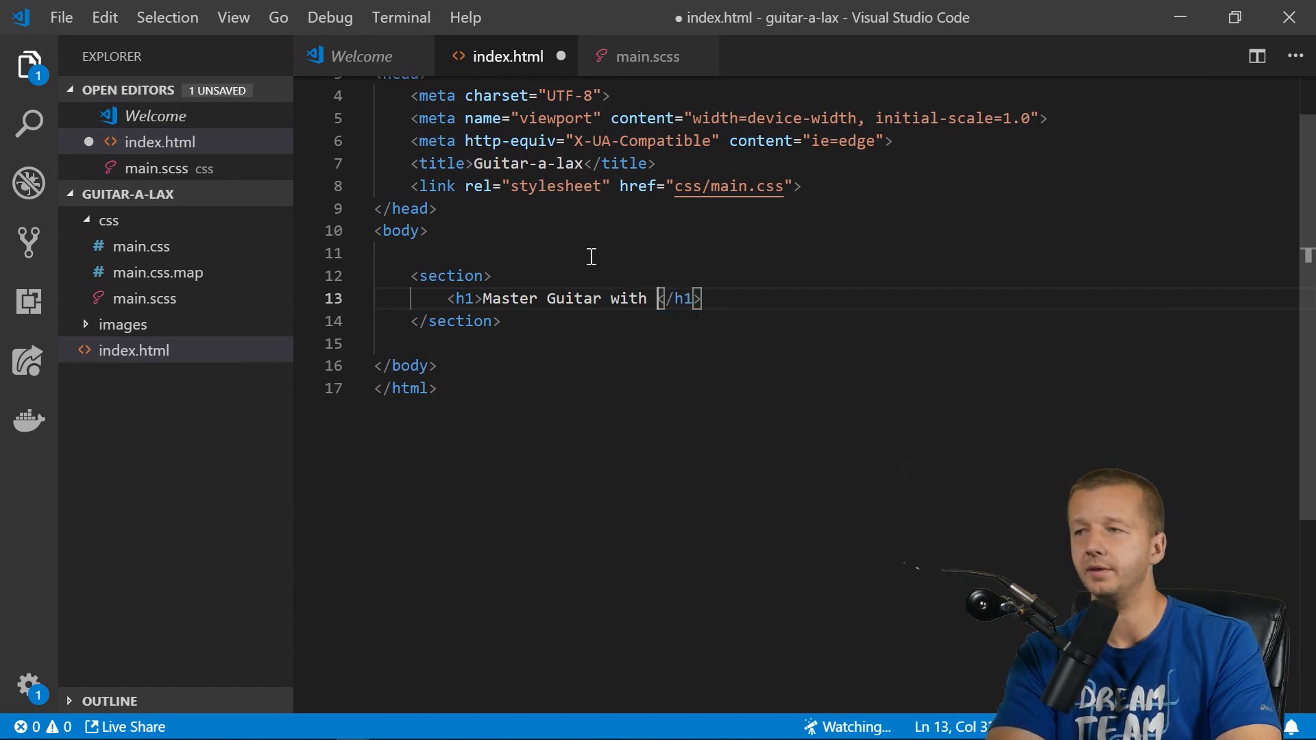
type("Challenges")
type("<p></p>")
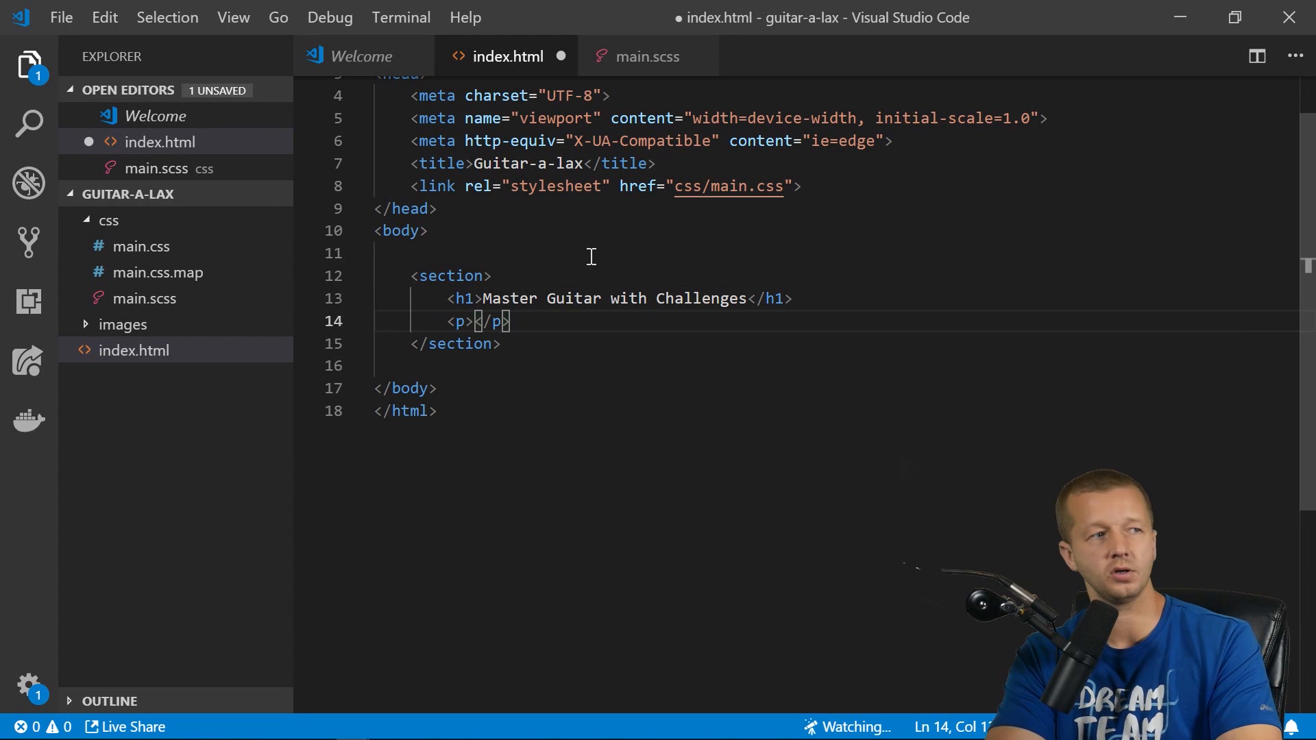
type("Enter (or crea")
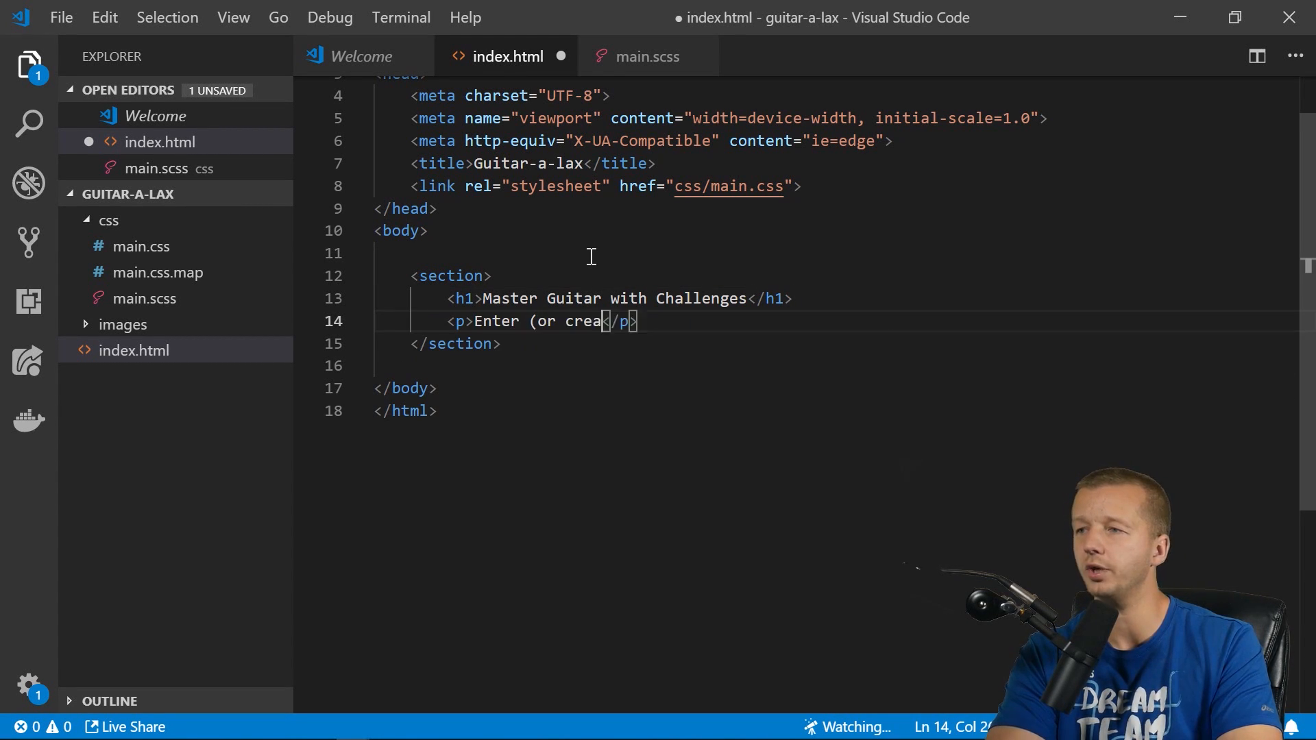
type("te) guitar li")
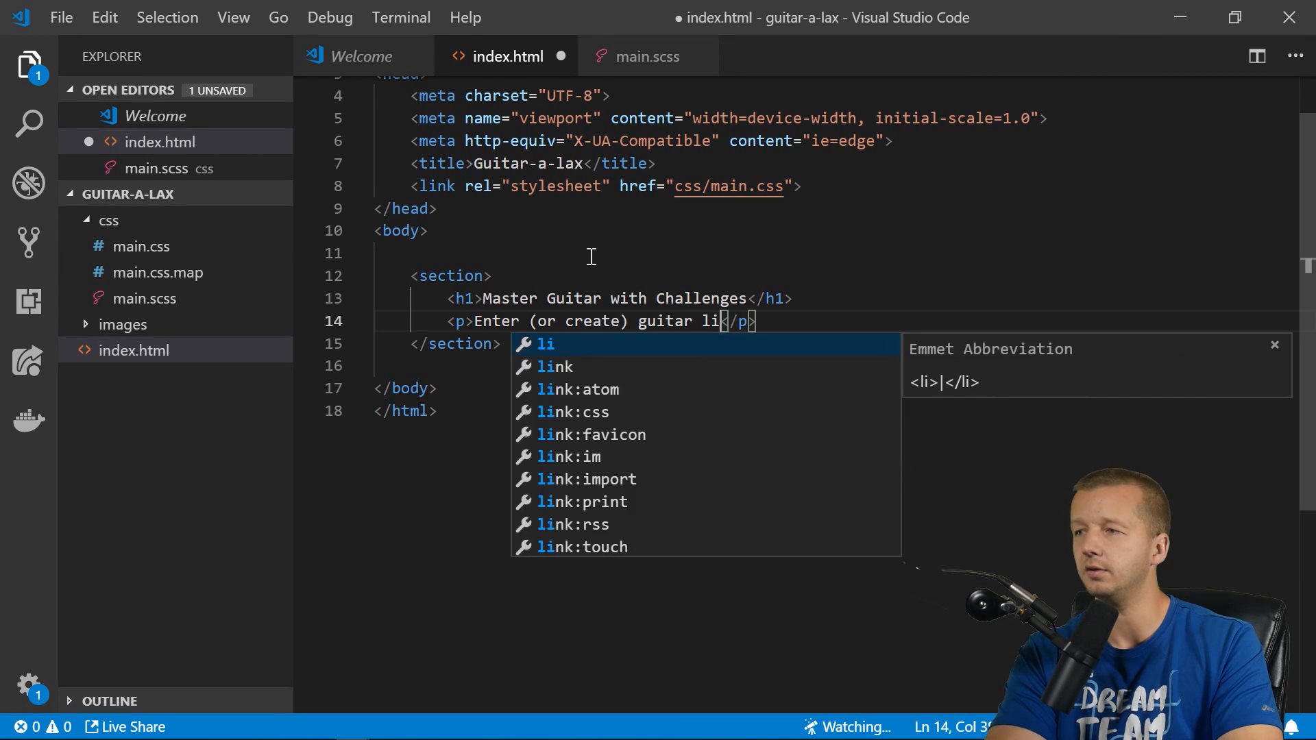
type("ck challenges!")
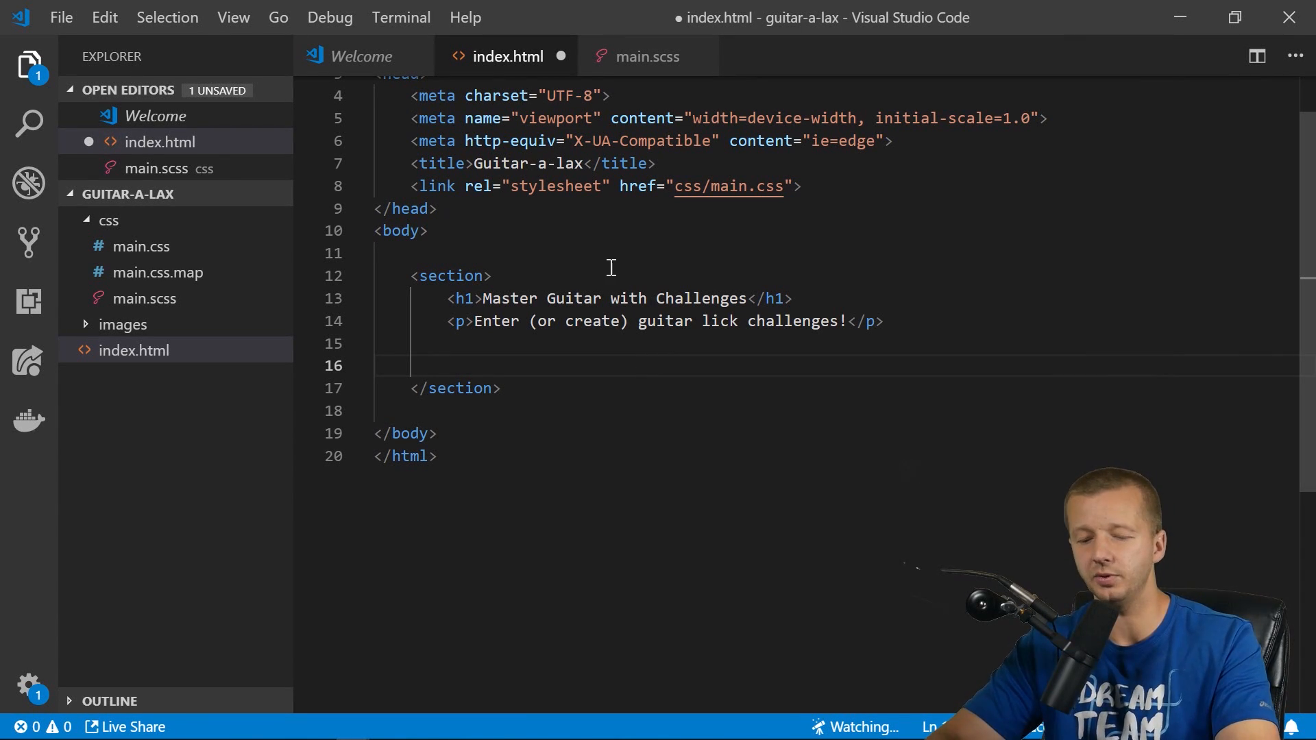
type("button>J</button>")
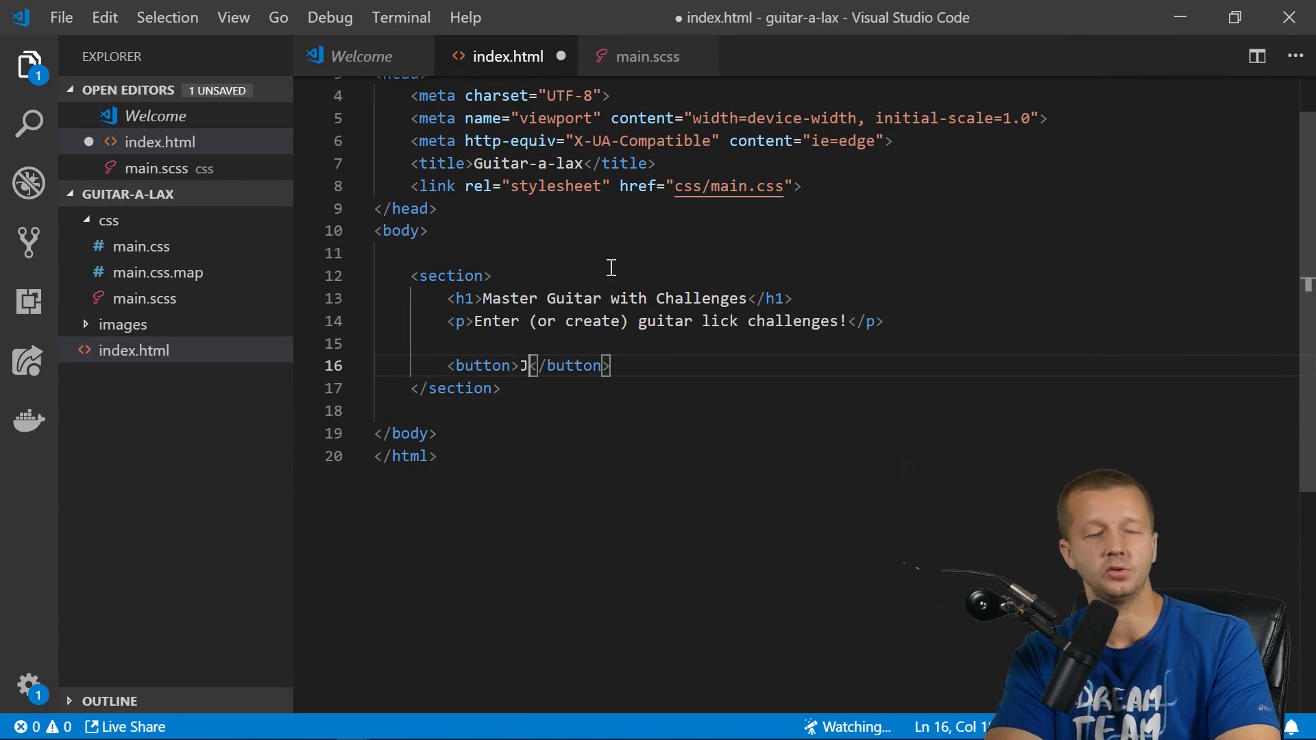
type("oin up now")
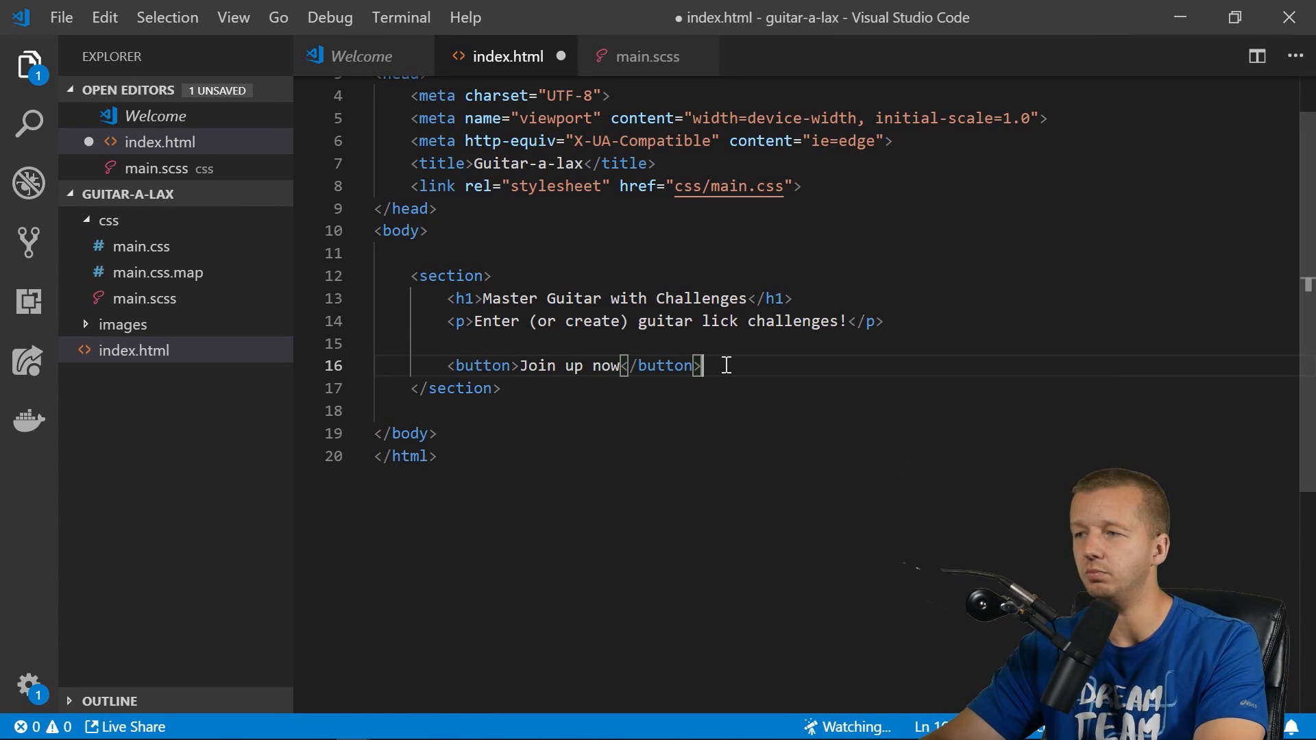
key("Enter")
type("<img src=\"\" alt=\"\">")
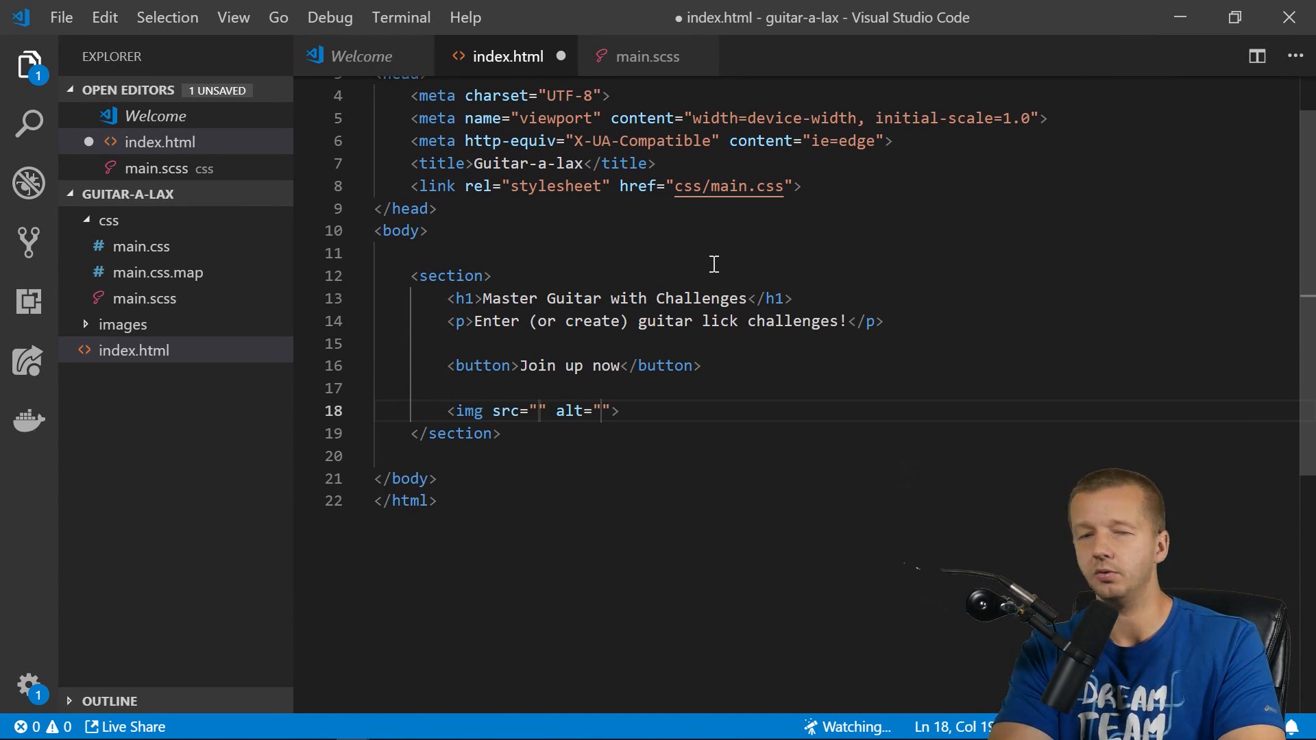
Give the first image src /images/guitar and class 'guitar rellax'.
type("/images/guitar.svg")
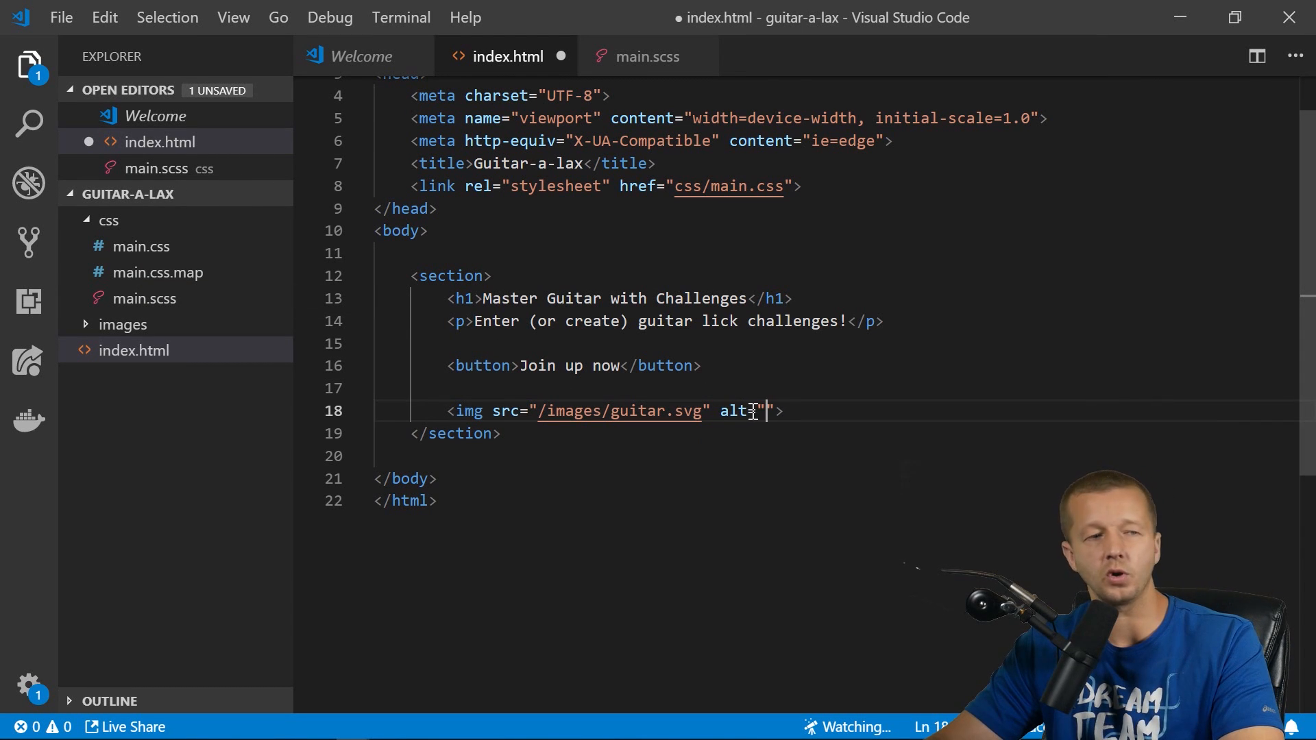
type("class=\"guita")
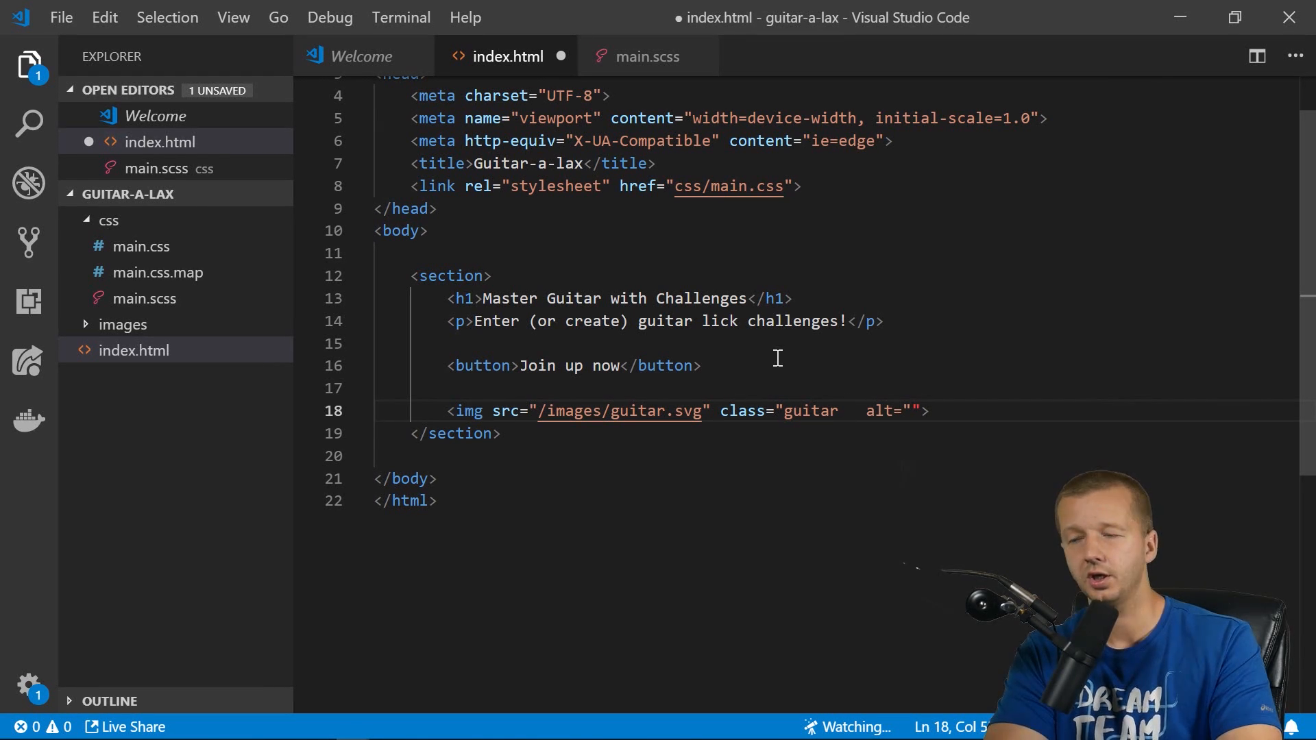
type("rel")
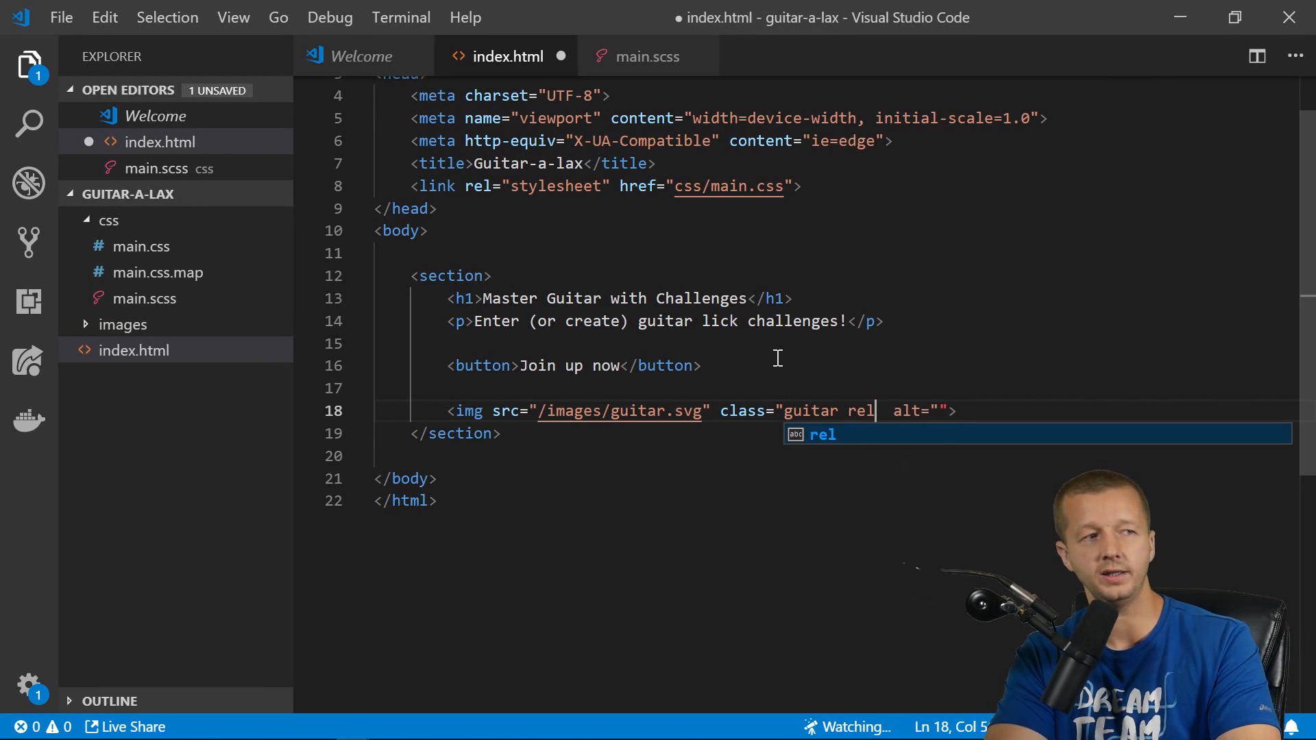
type("lax\"")
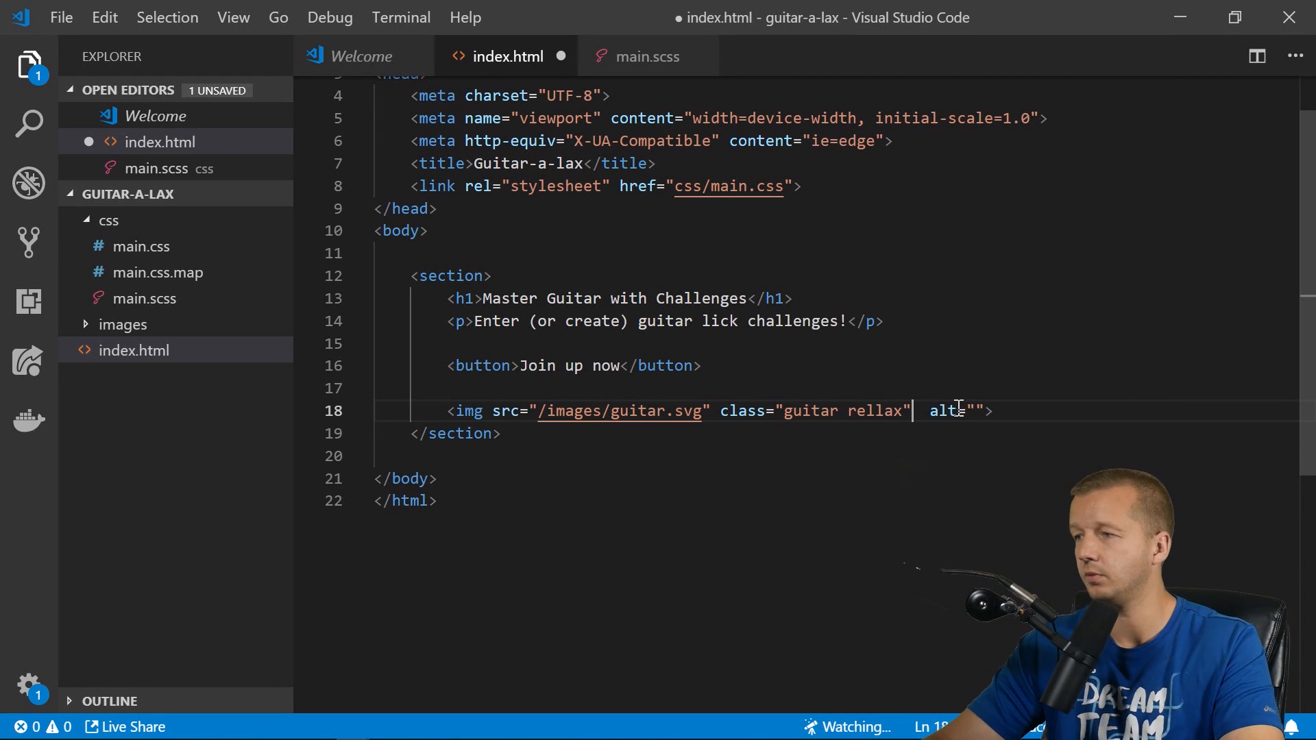
Duplicate the image line twice and change the second copy's path to crowd.
key("Backspace")
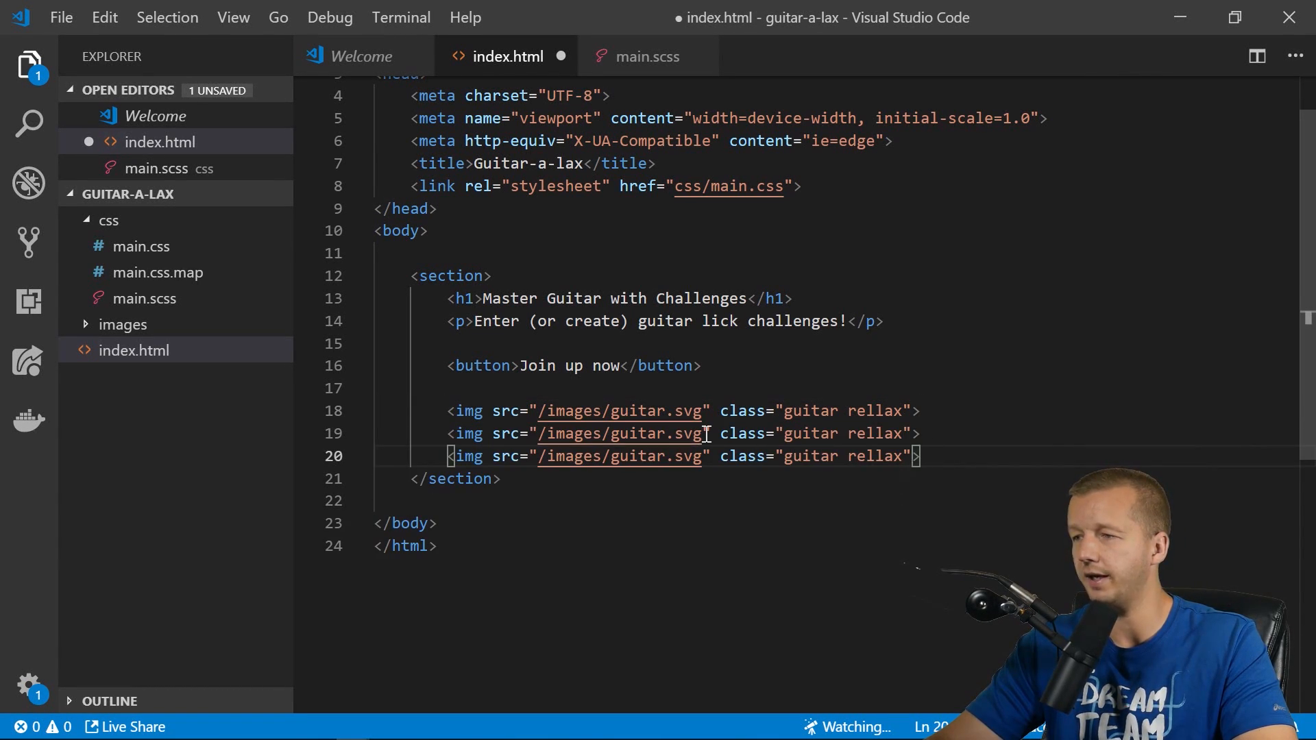
double_click(601, 433)
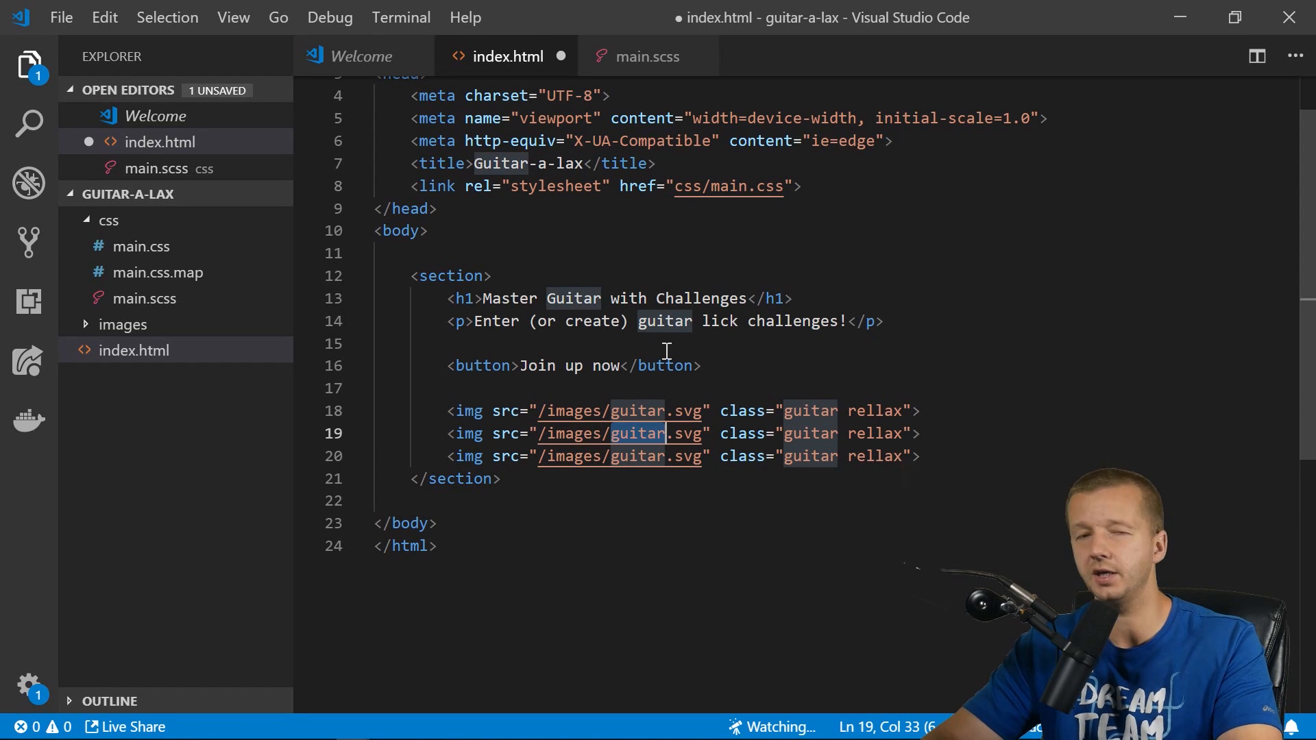
type("crwod")
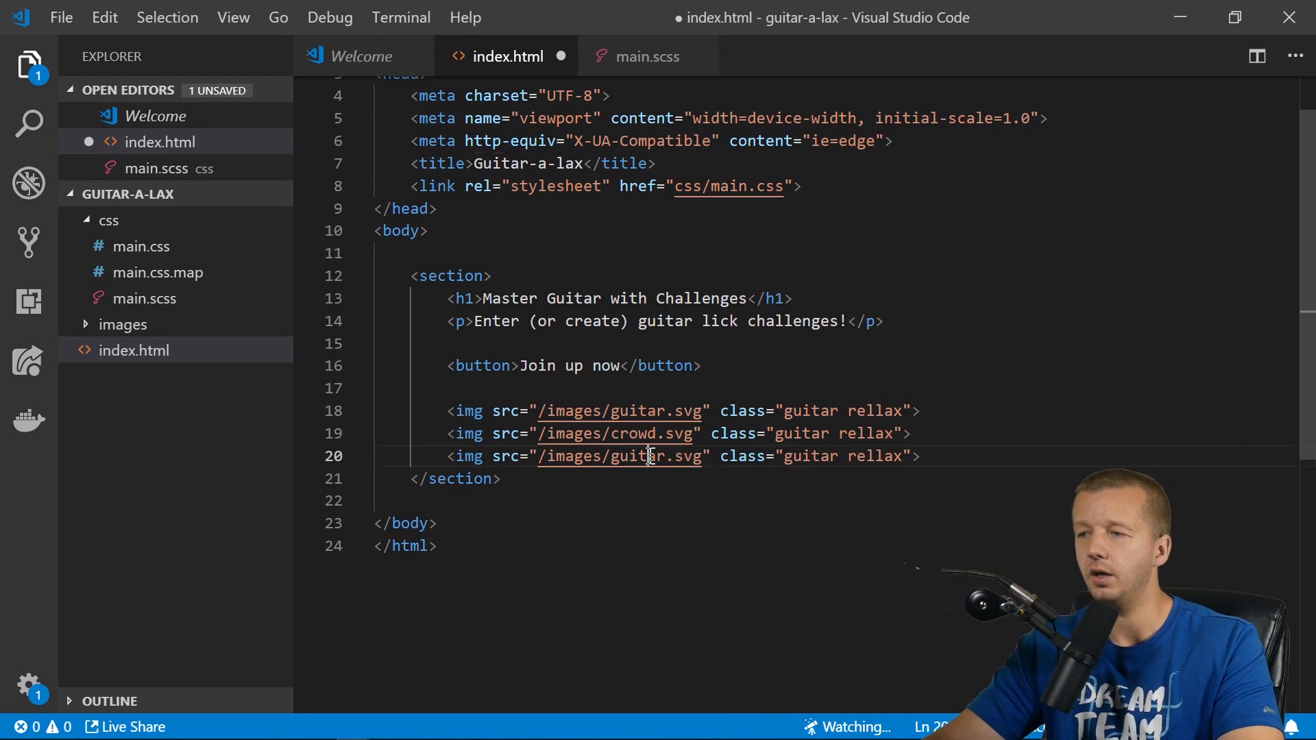
type("crowd")
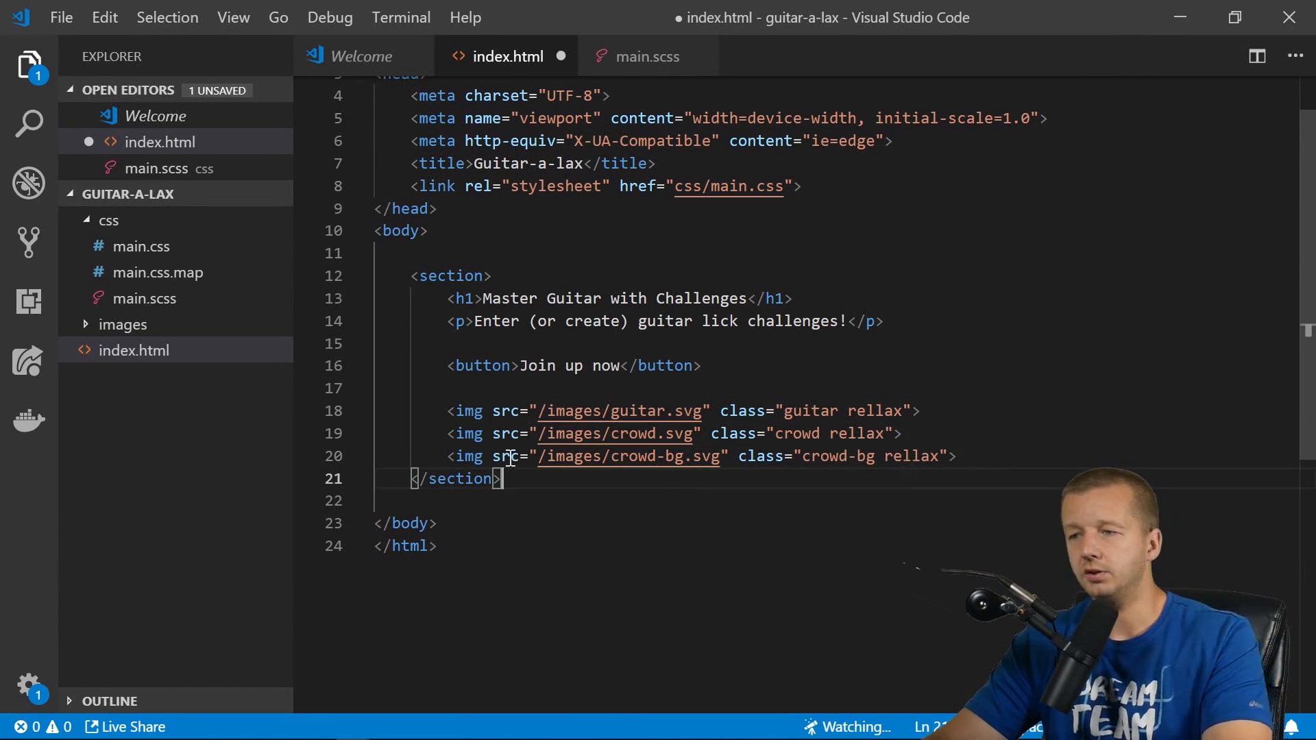
Add a second section with the heading 'Shred your silly face off!'.
type("section")
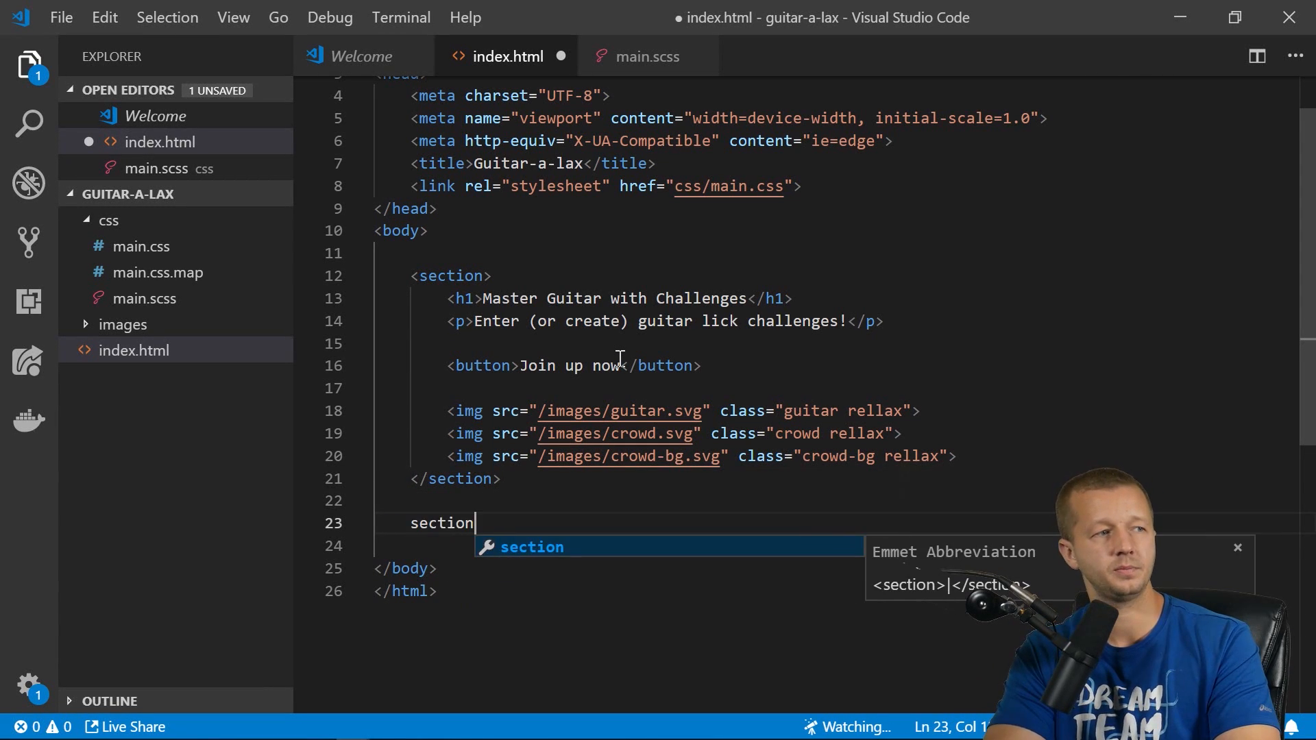
key("Tab")
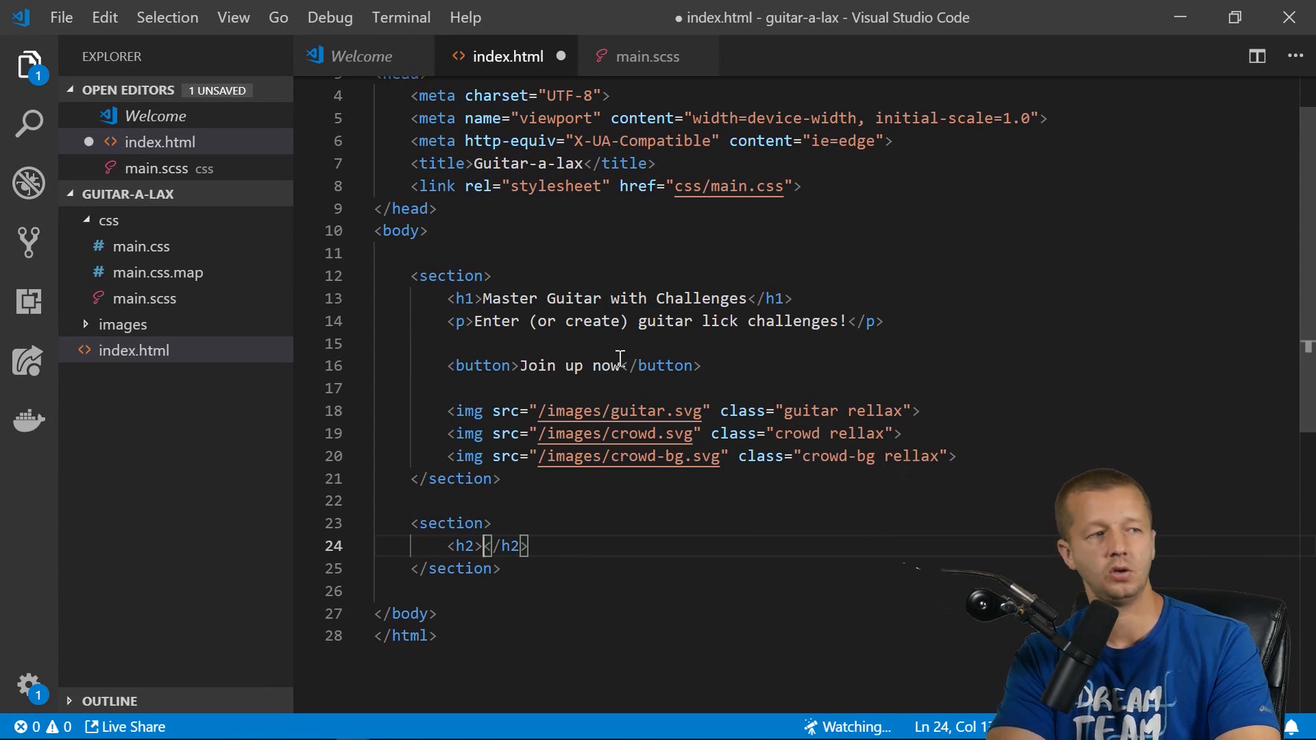
type("Shred your silly")
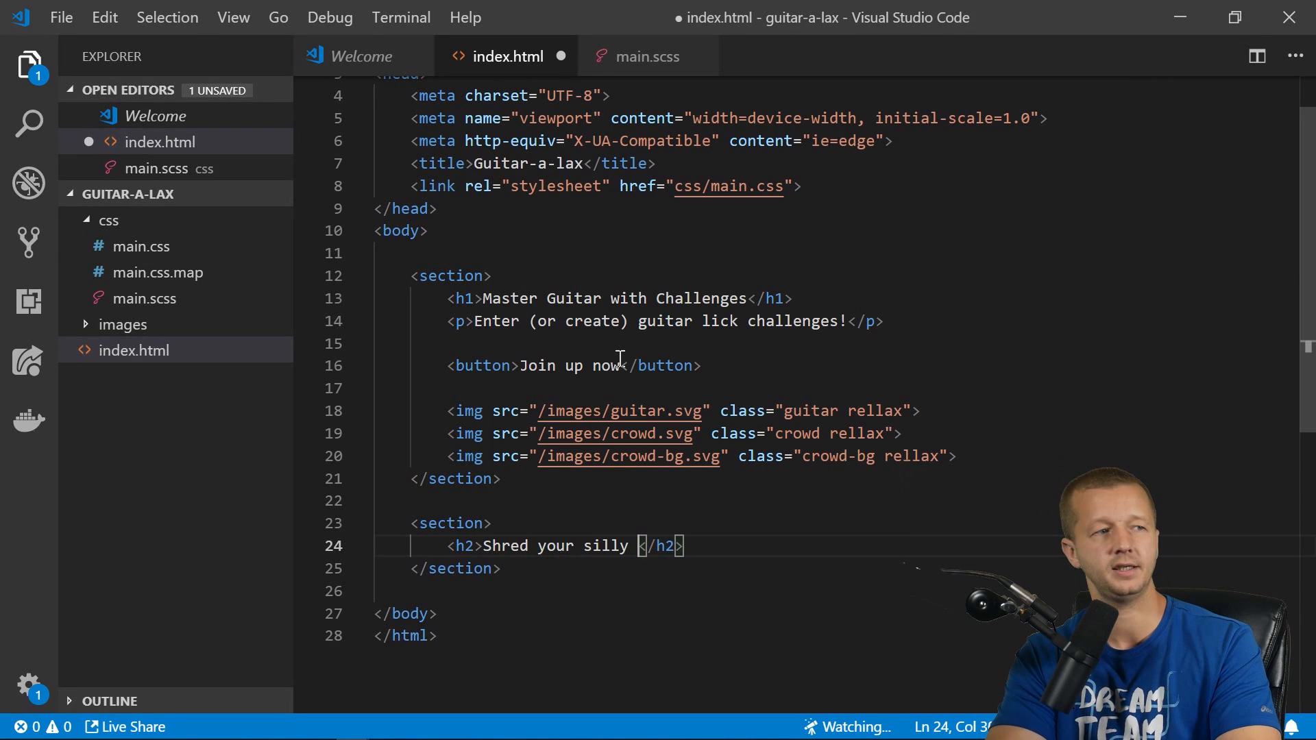
type("face off!")
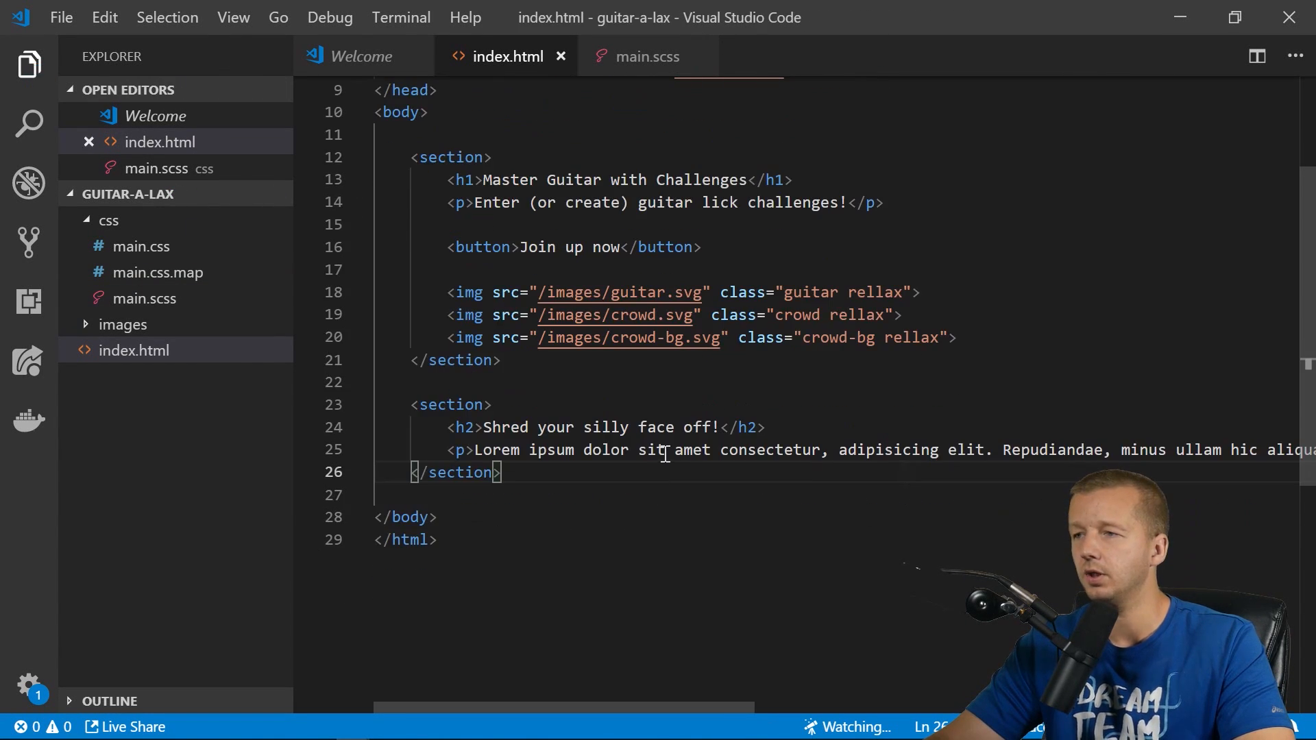
left_click(647, 57)
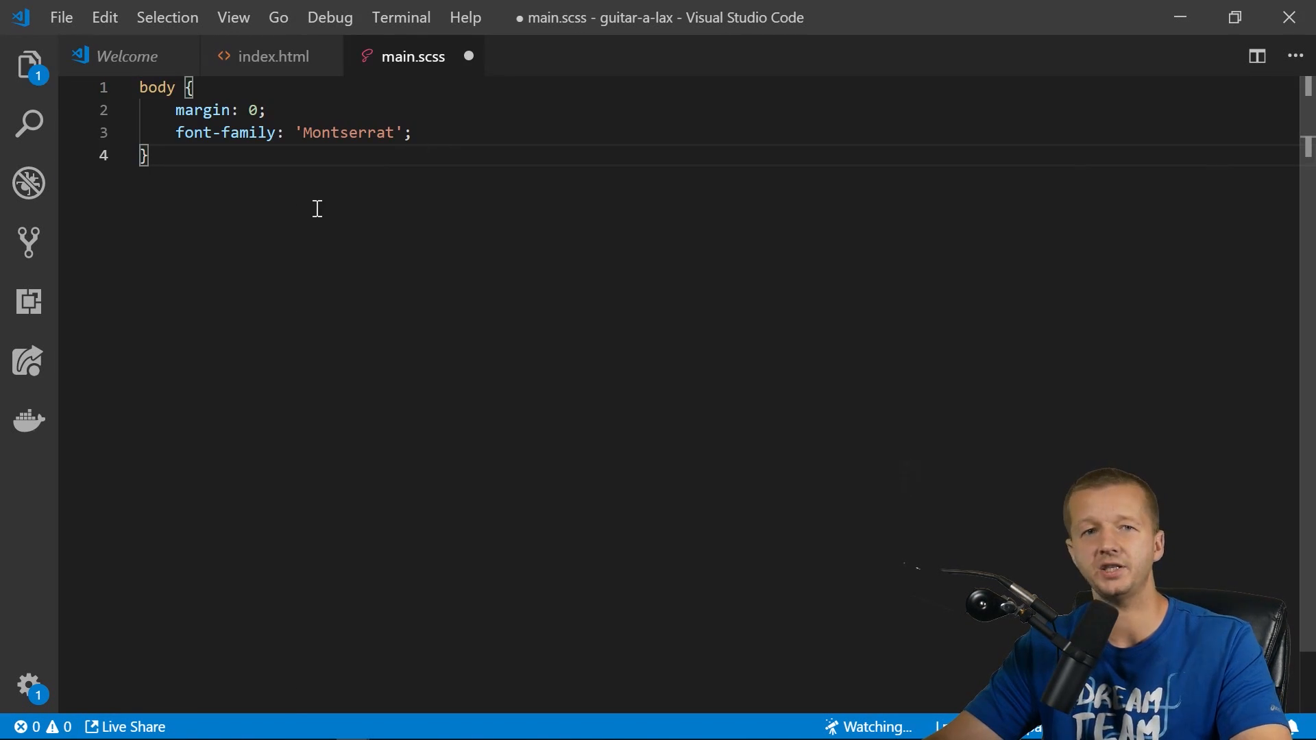
Add a section rule to main.scss starting with width: 100%.
key("Enter")
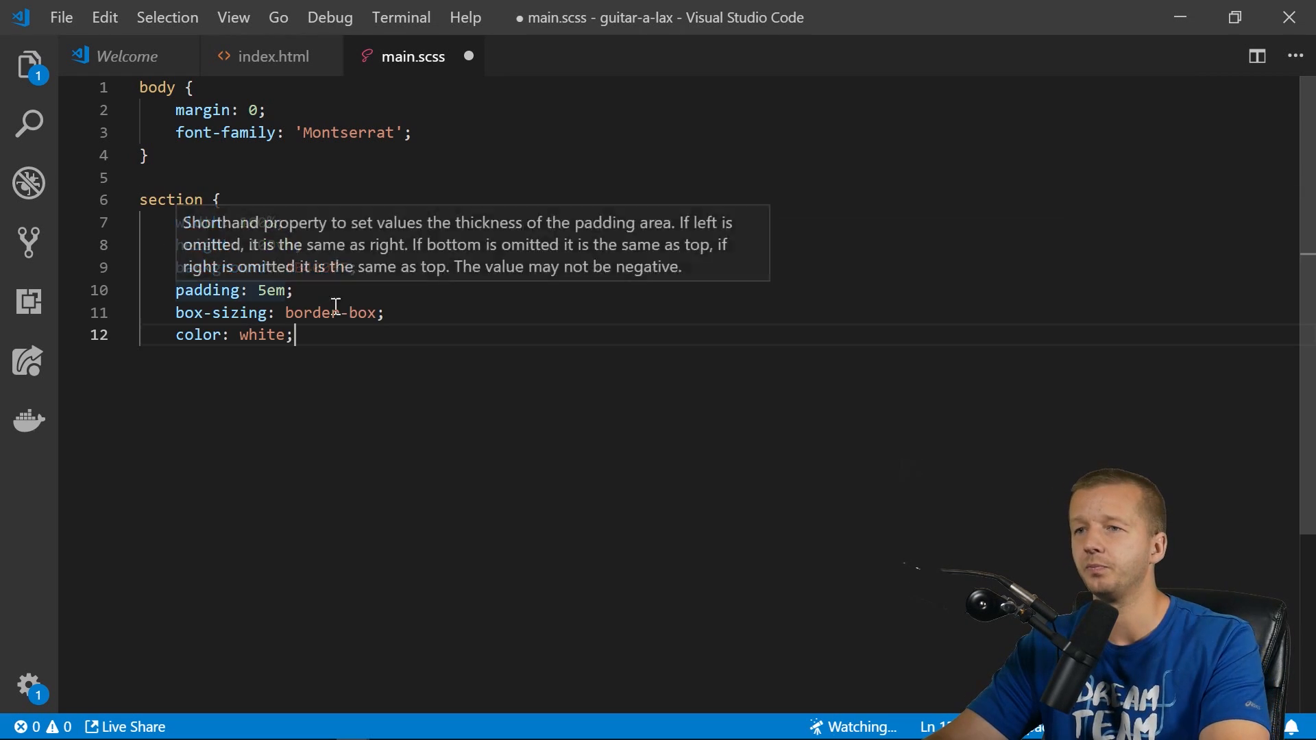
type("width: 100%;")
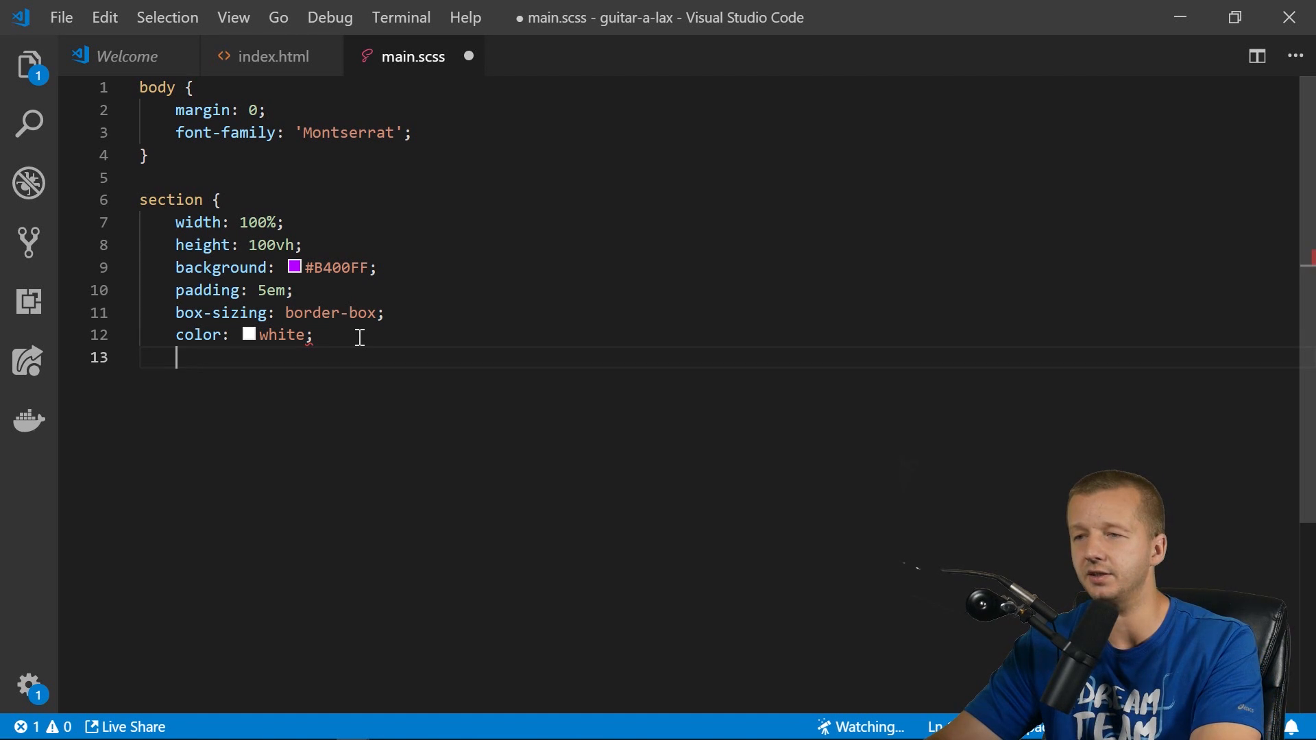
key("Enter")
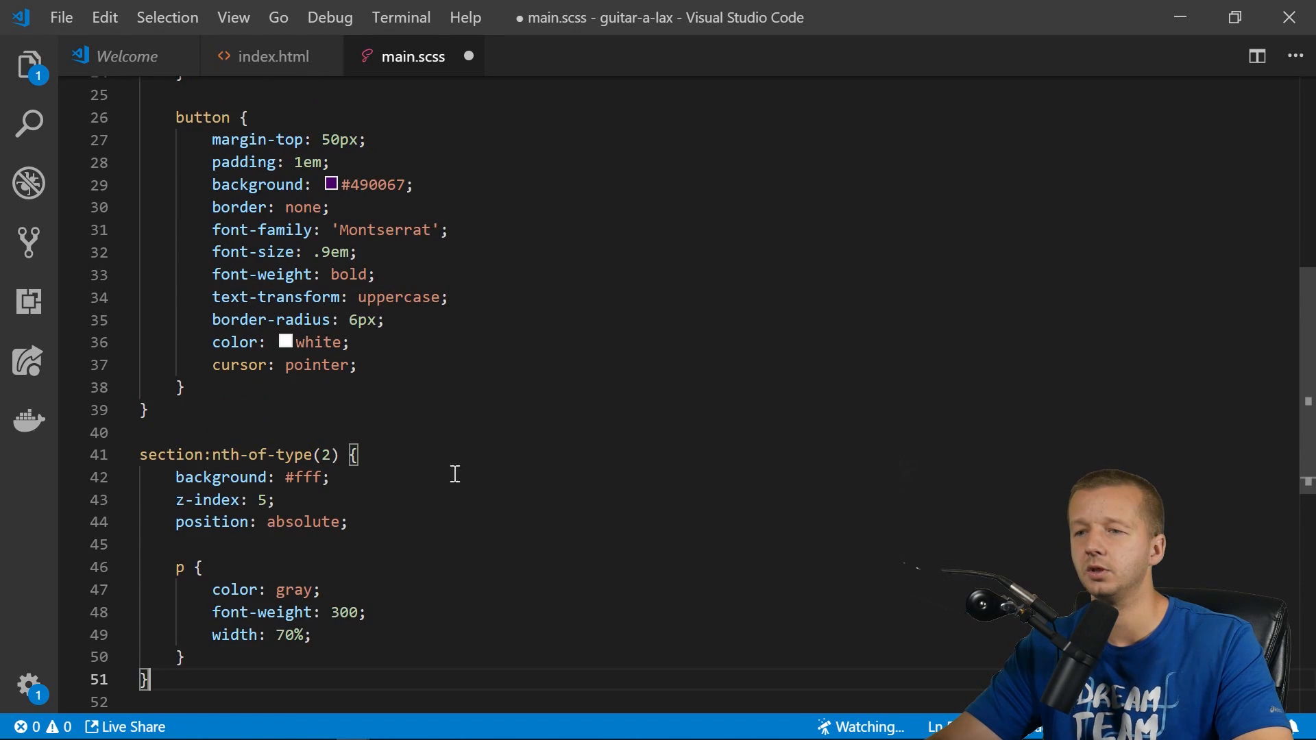
Add a .guitar rule: position absolute, right 15%, top 20%, width 300px, white fill.
scroll("down", 3)
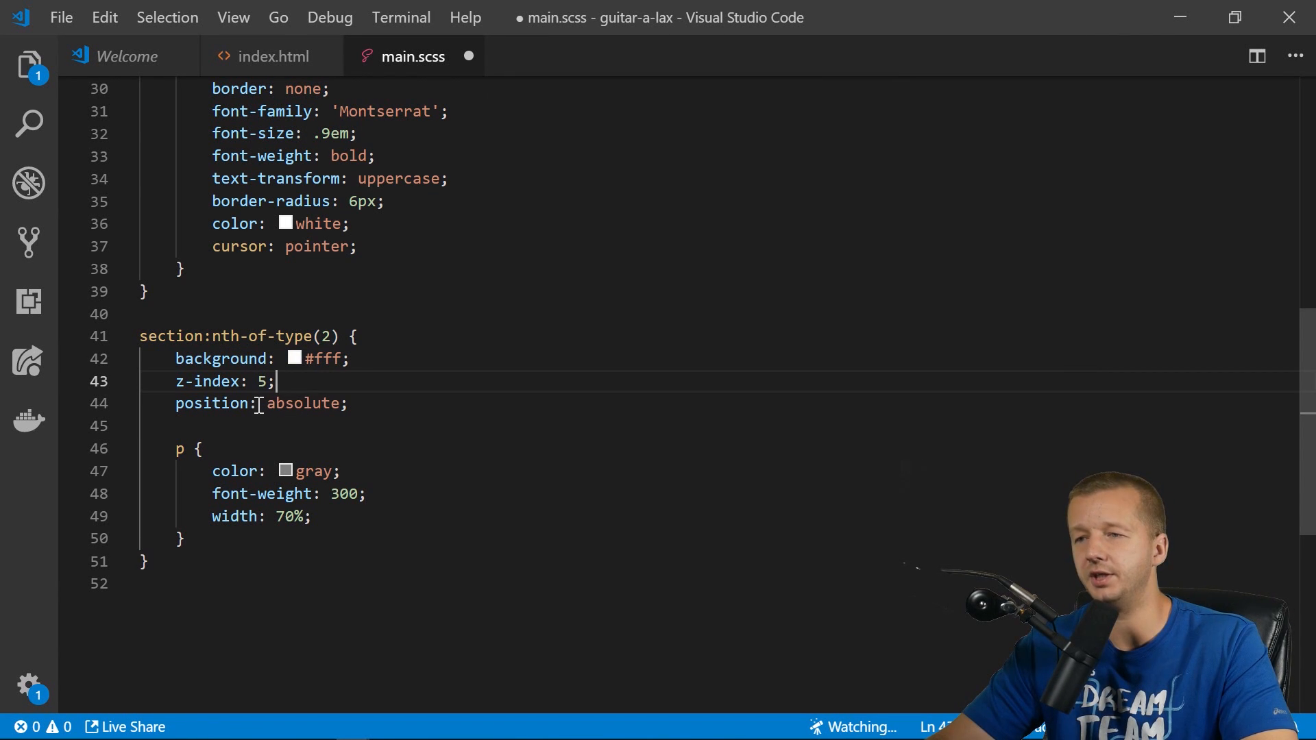
mouse_move(412, 404)
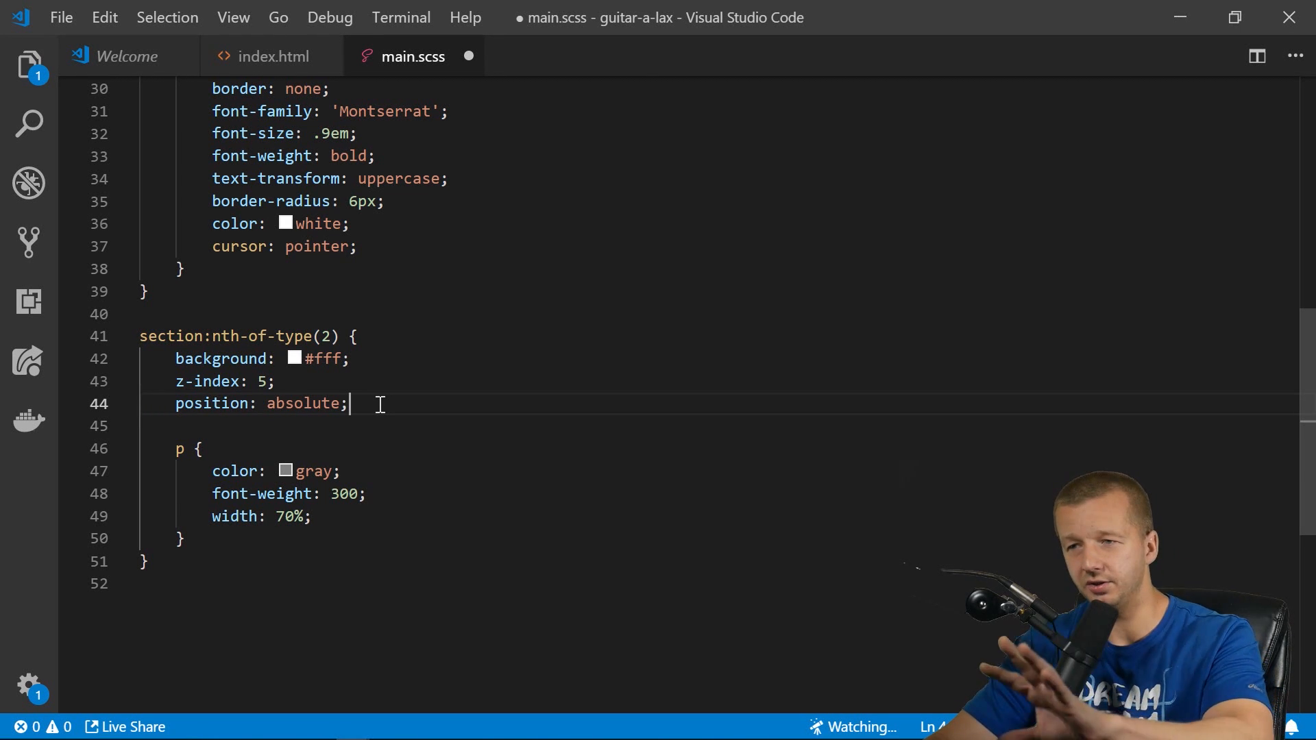
scroll("down", 3)
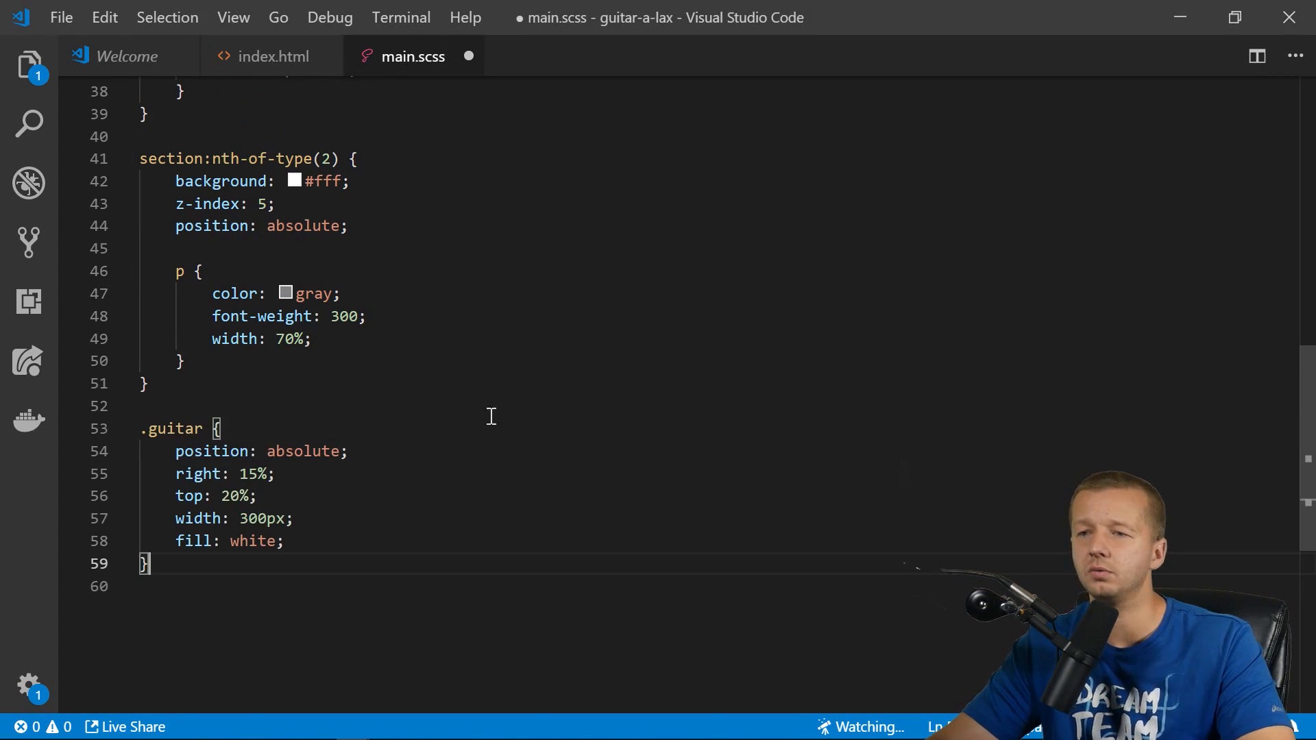
Add .crowd-bg and .crowd rules below the .guitar rule in main.scss.
scroll("down", 3)
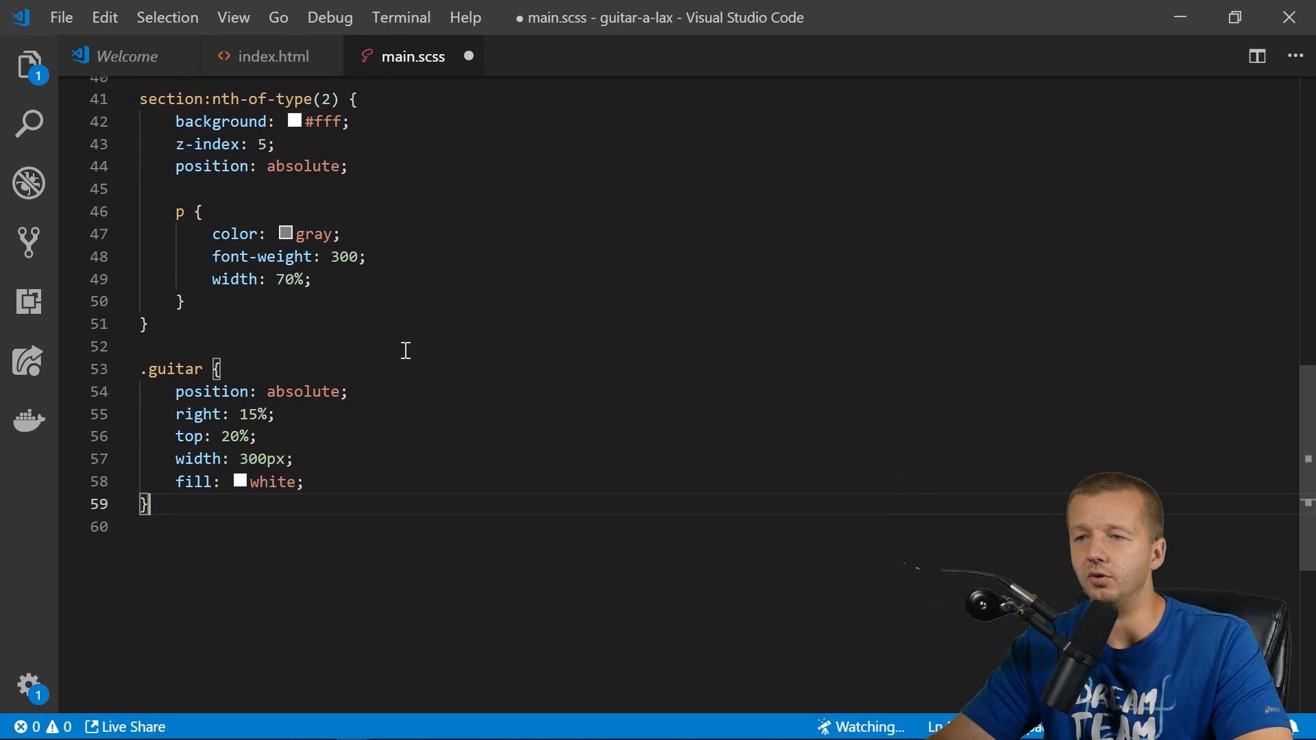
left_click(229, 391)
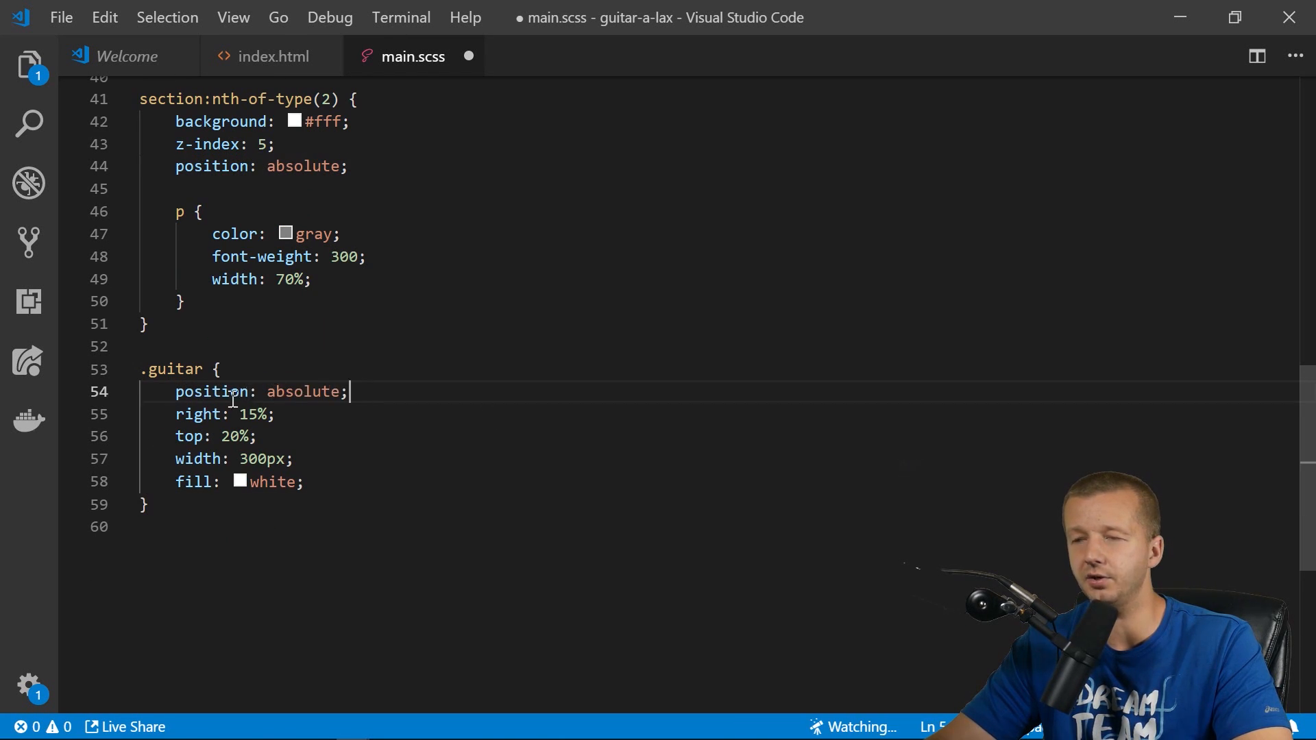
double_click(249, 414)
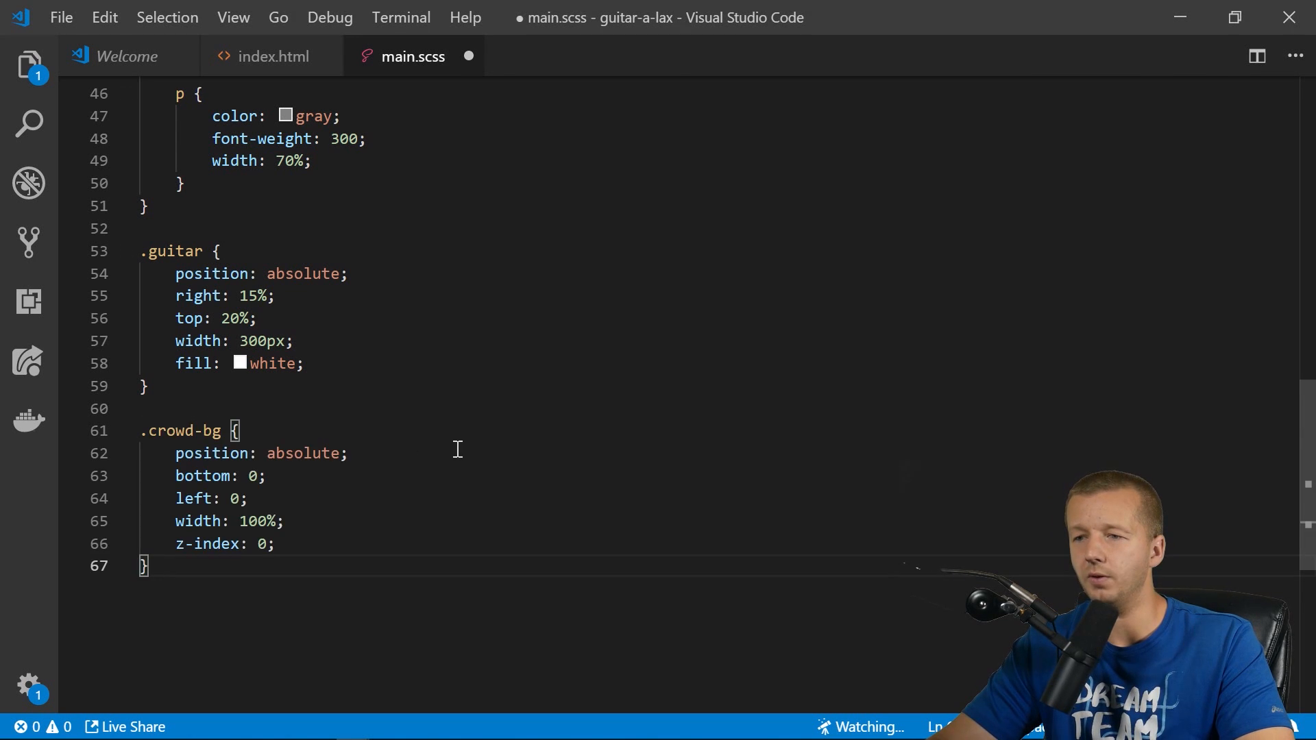
scroll("down", 3)
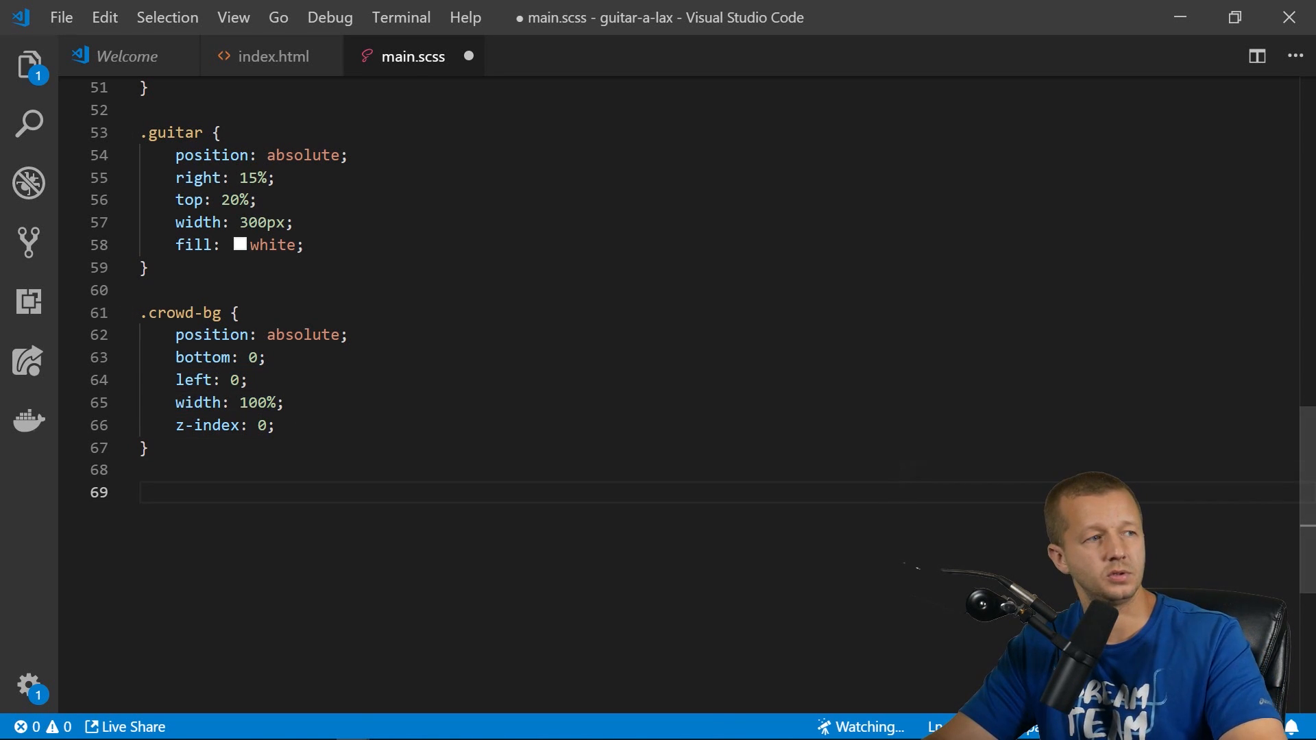
Add an uppercase purple 3.4em h2 rule, save main.scss, and return to index.html.
left_click(227, 494)
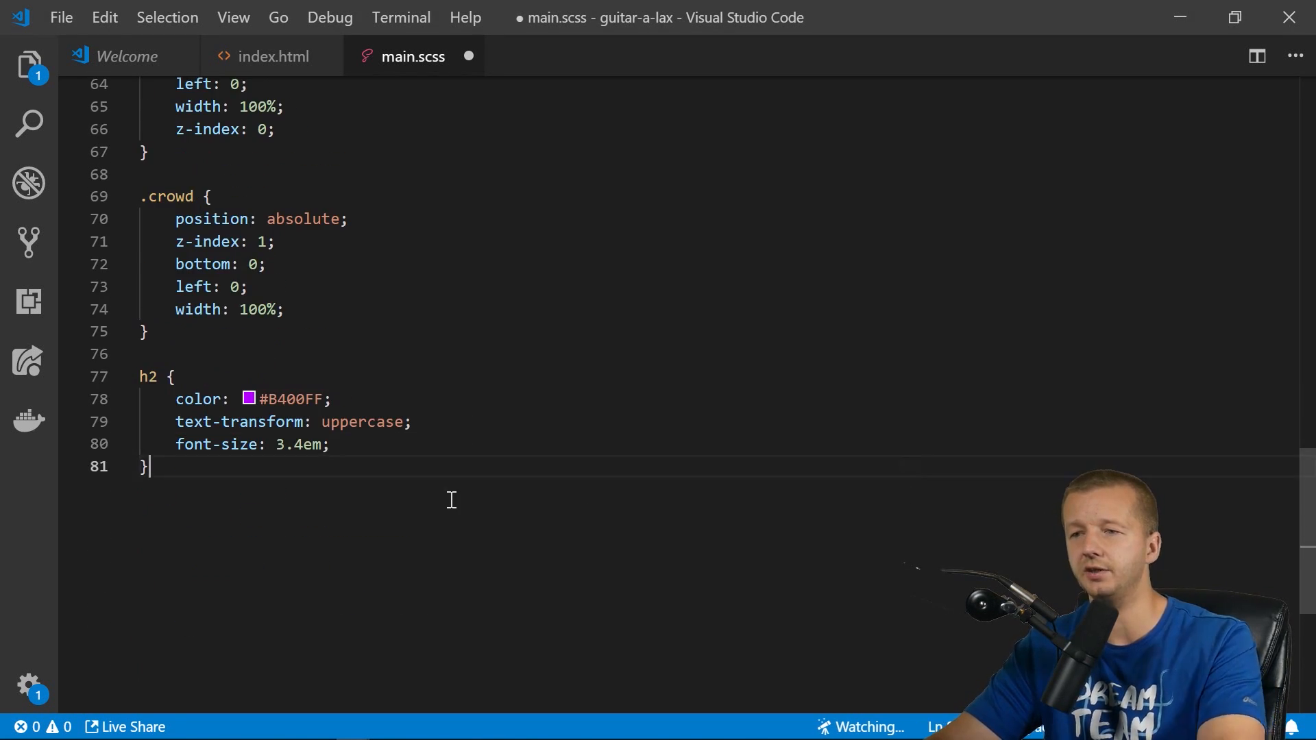
key("enter")
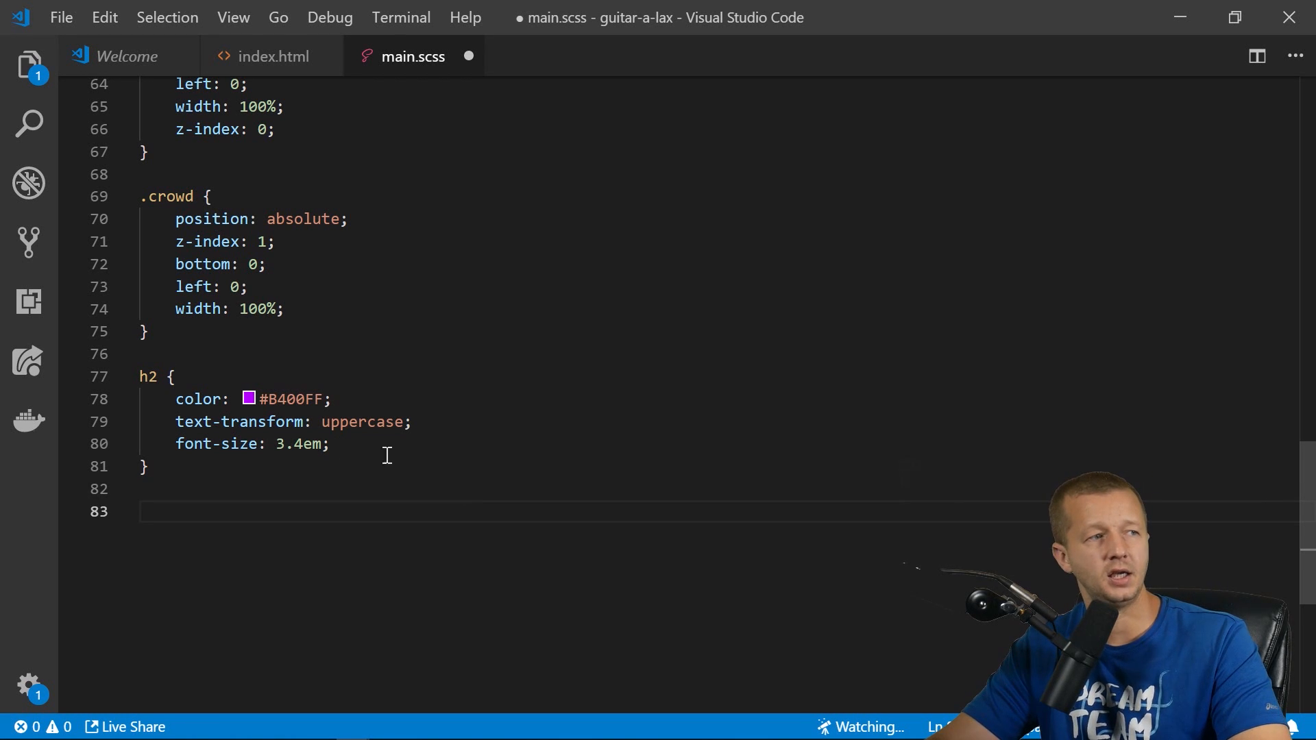
left_click(271, 56)
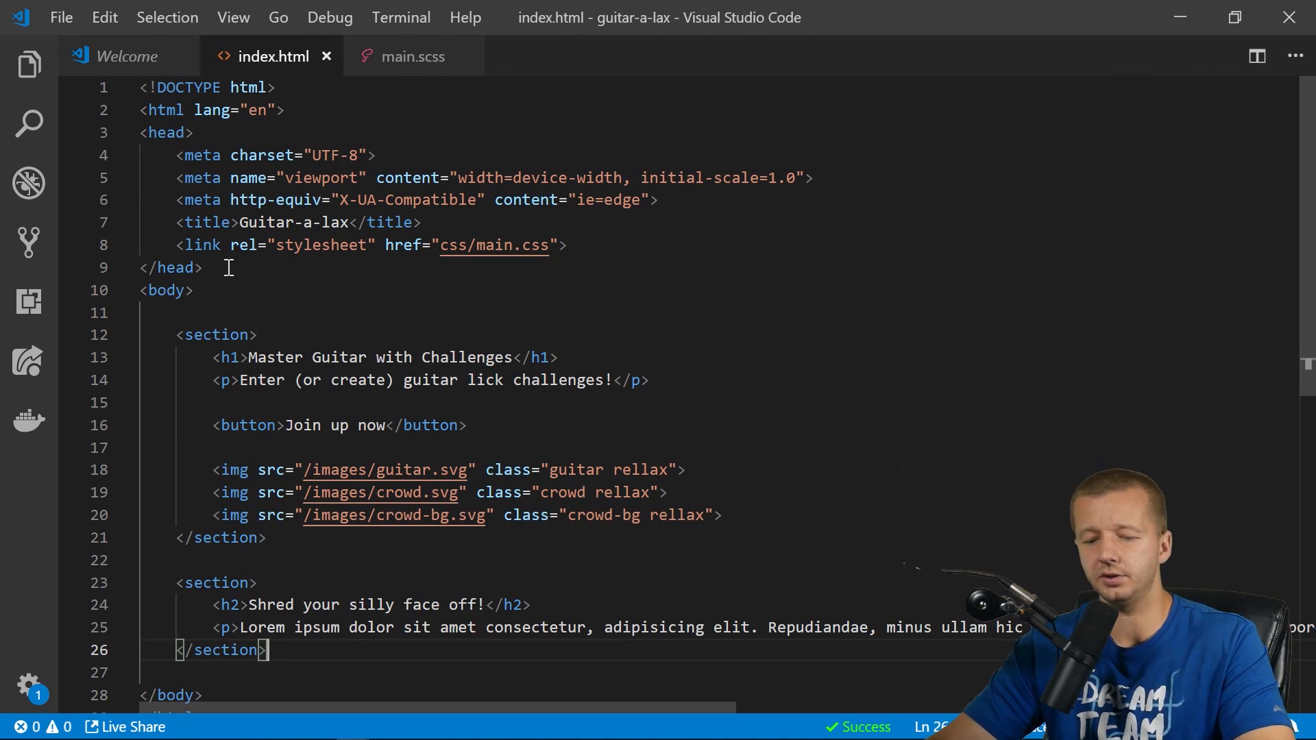
Serve index.html with Live Server and scroll through the landing page in Chrome.
right_click(122, 351)
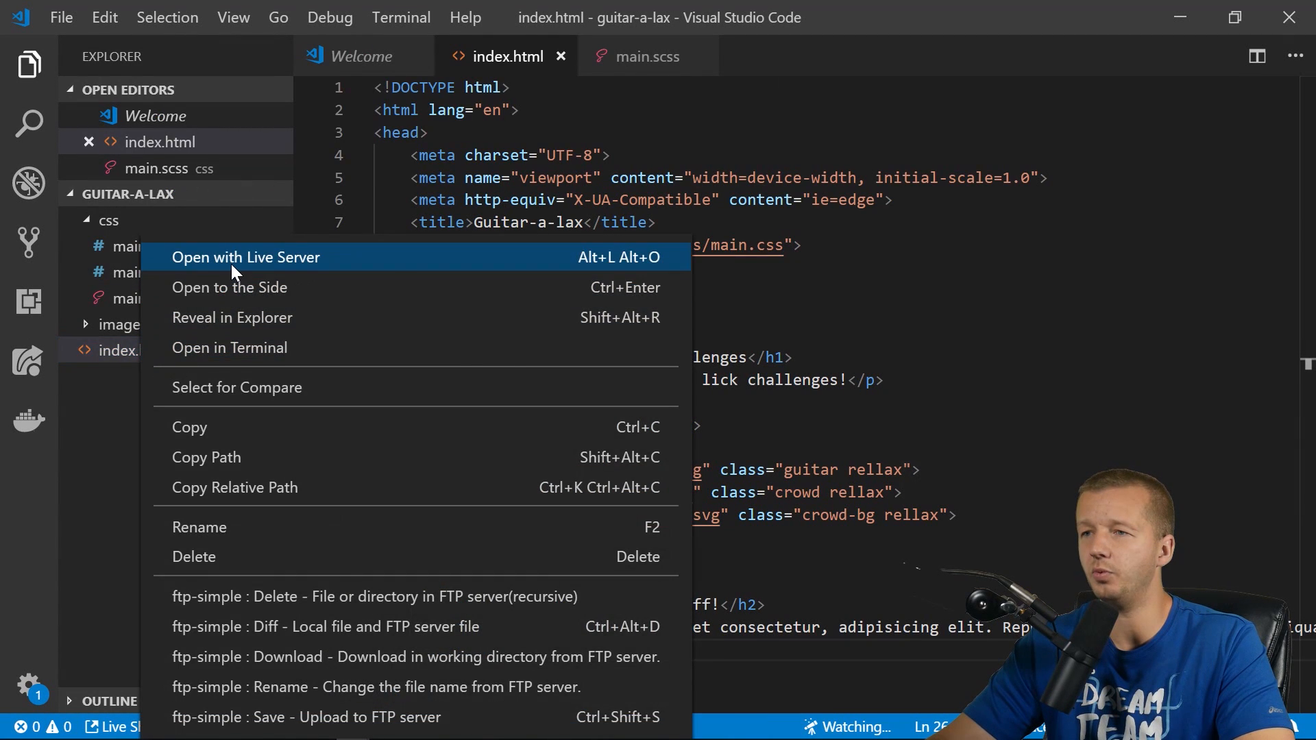
left_click(245, 257)
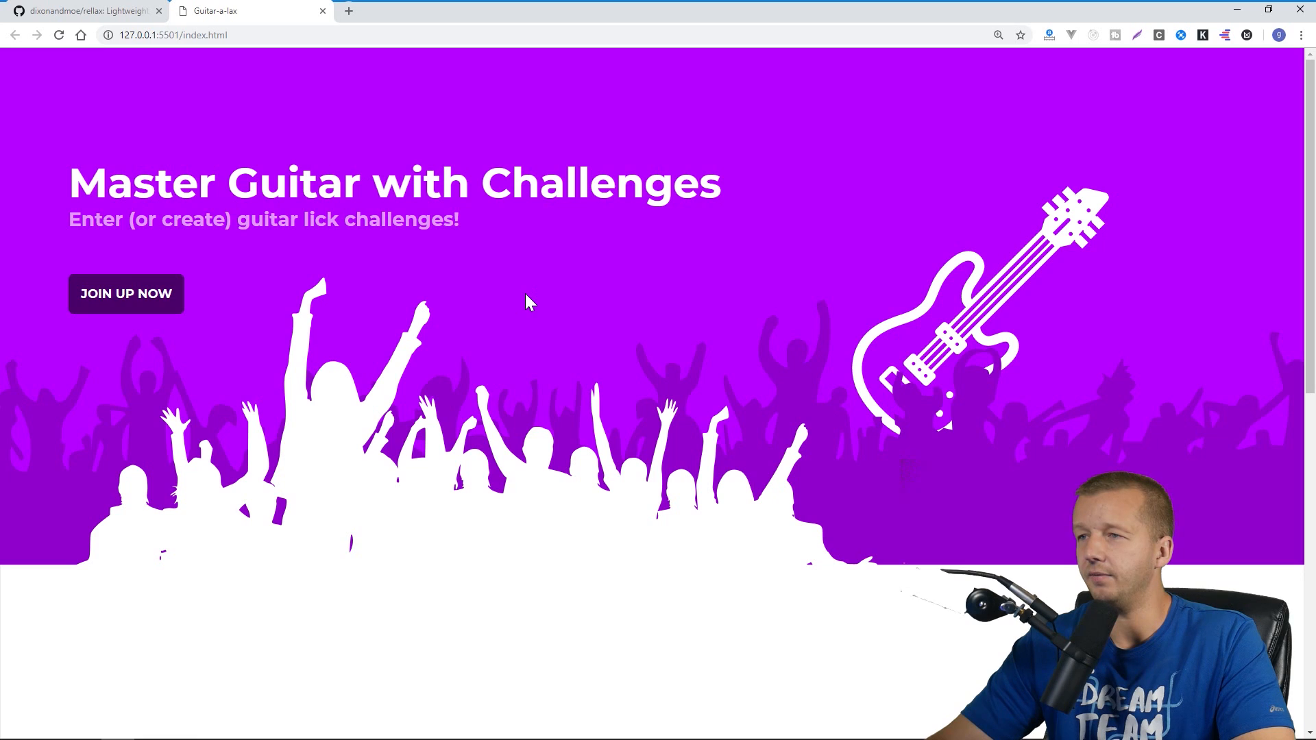
mouse_move(873, 123)
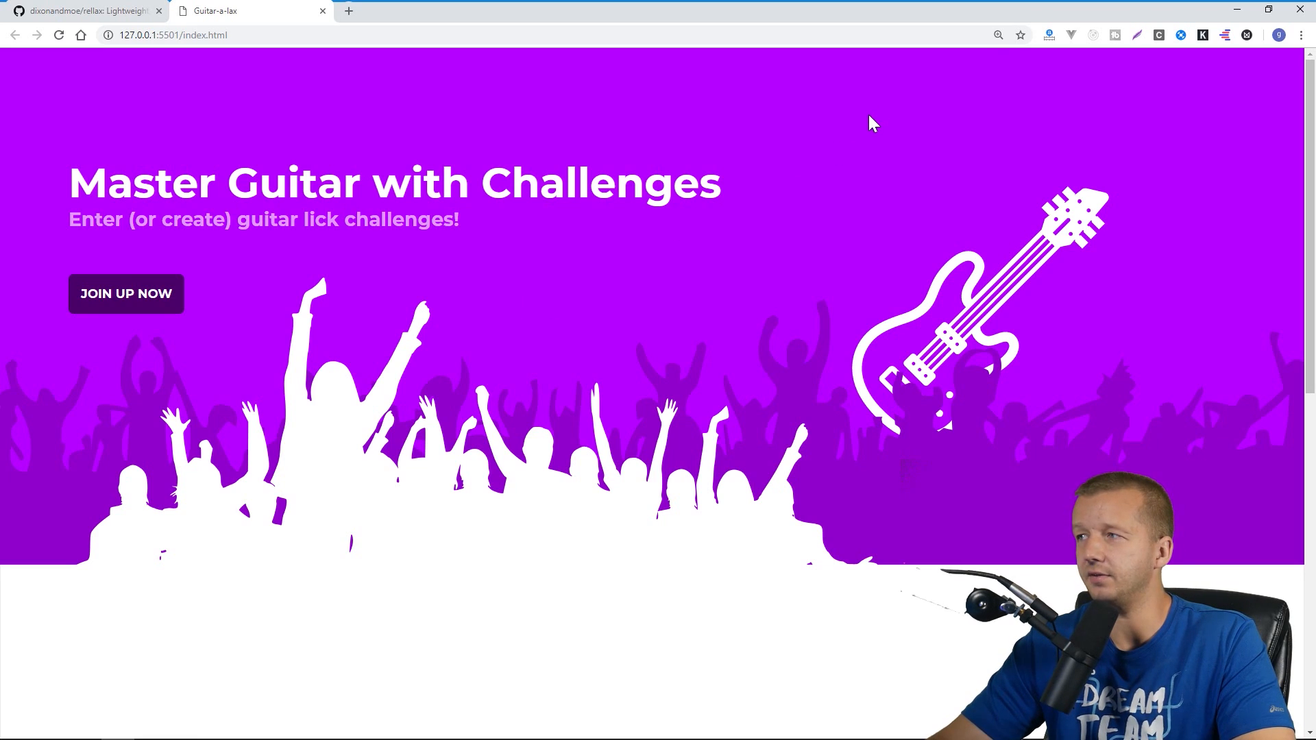
left_click(999, 35)
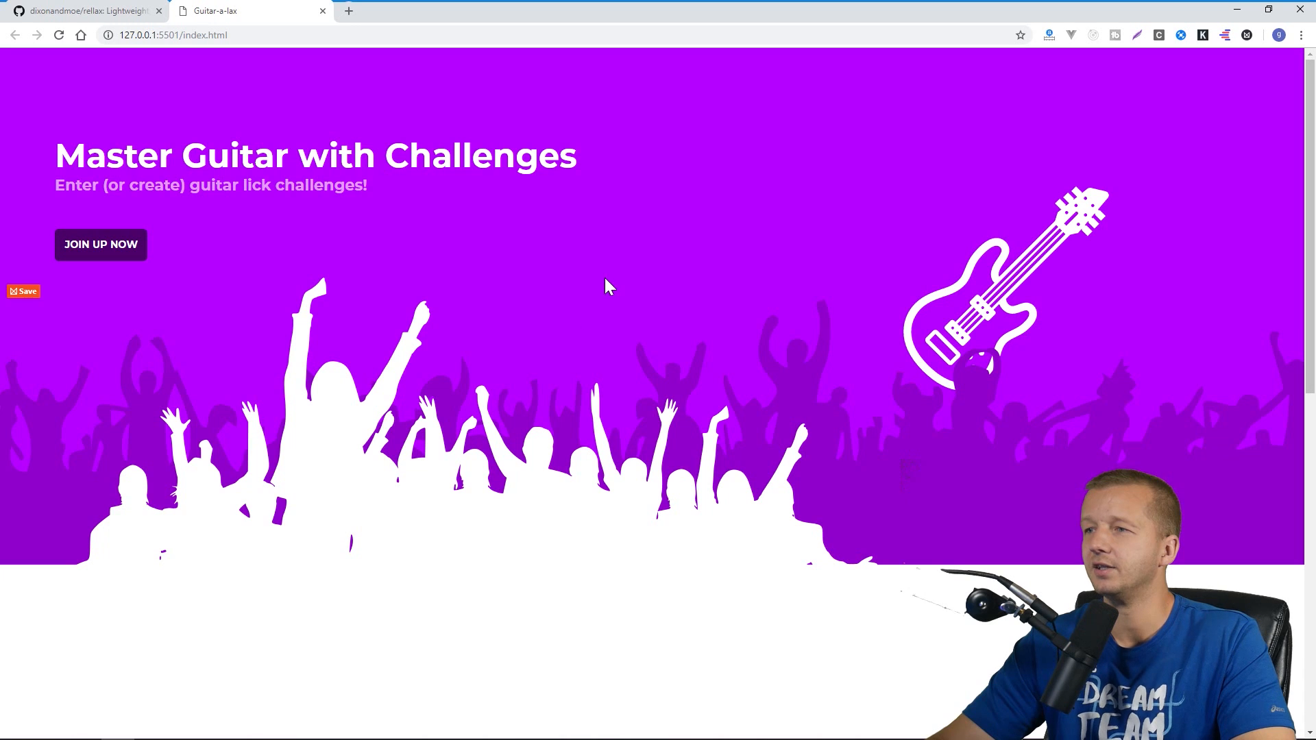
scroll("down", 3)
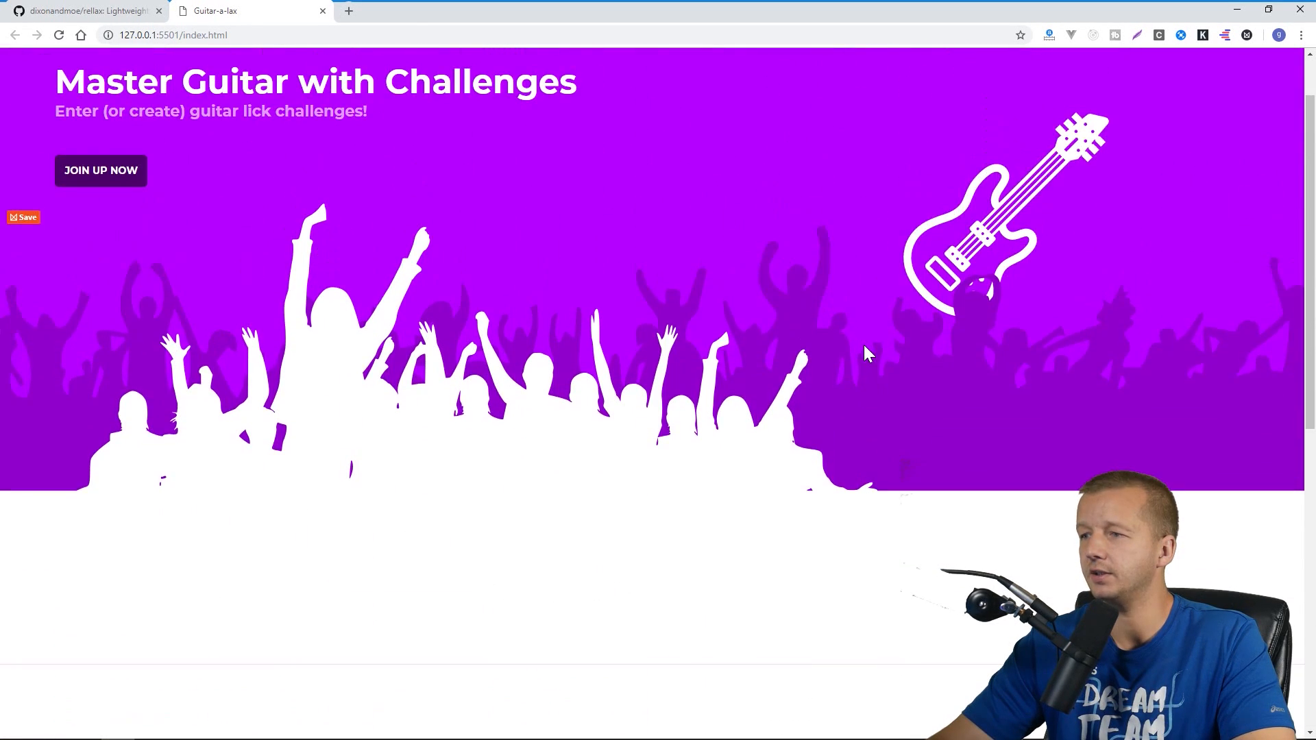
scroll("down", 3)
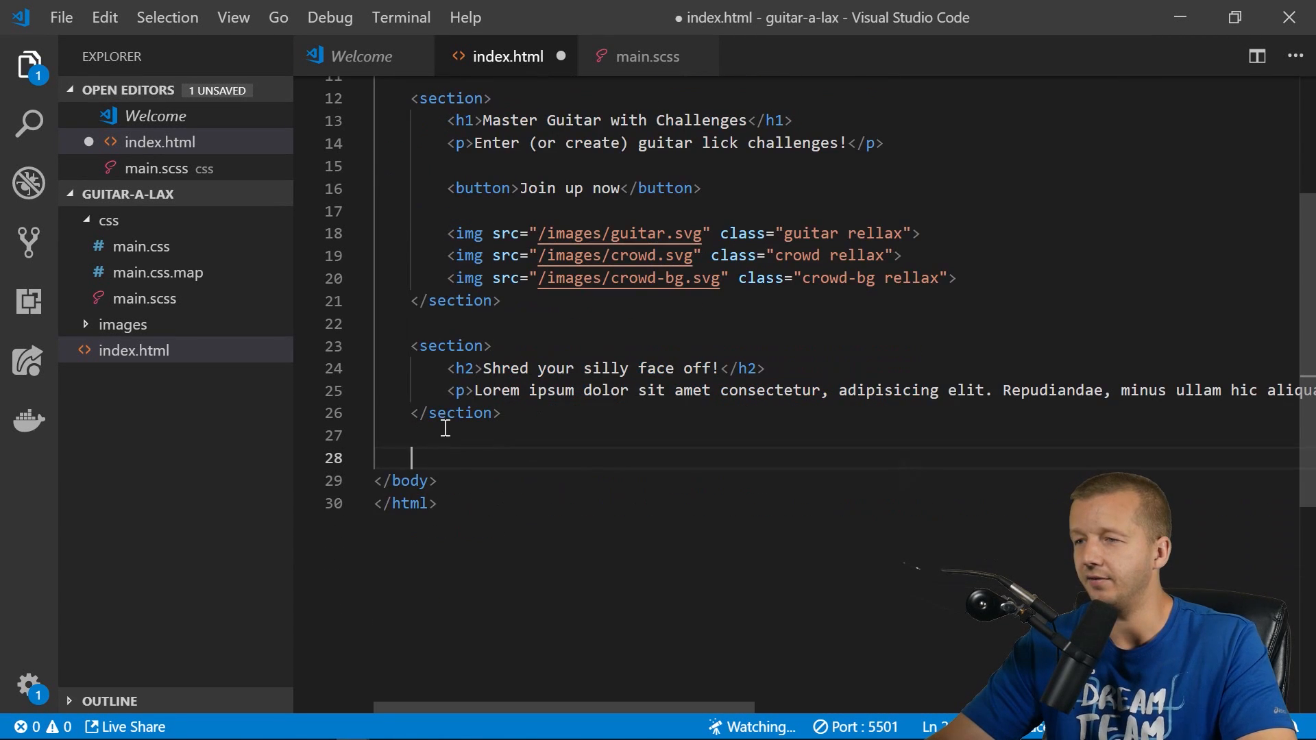
Add a script tag loading rellax 1.7.1 from the cdnjs CDN.
scroll("down", 3)
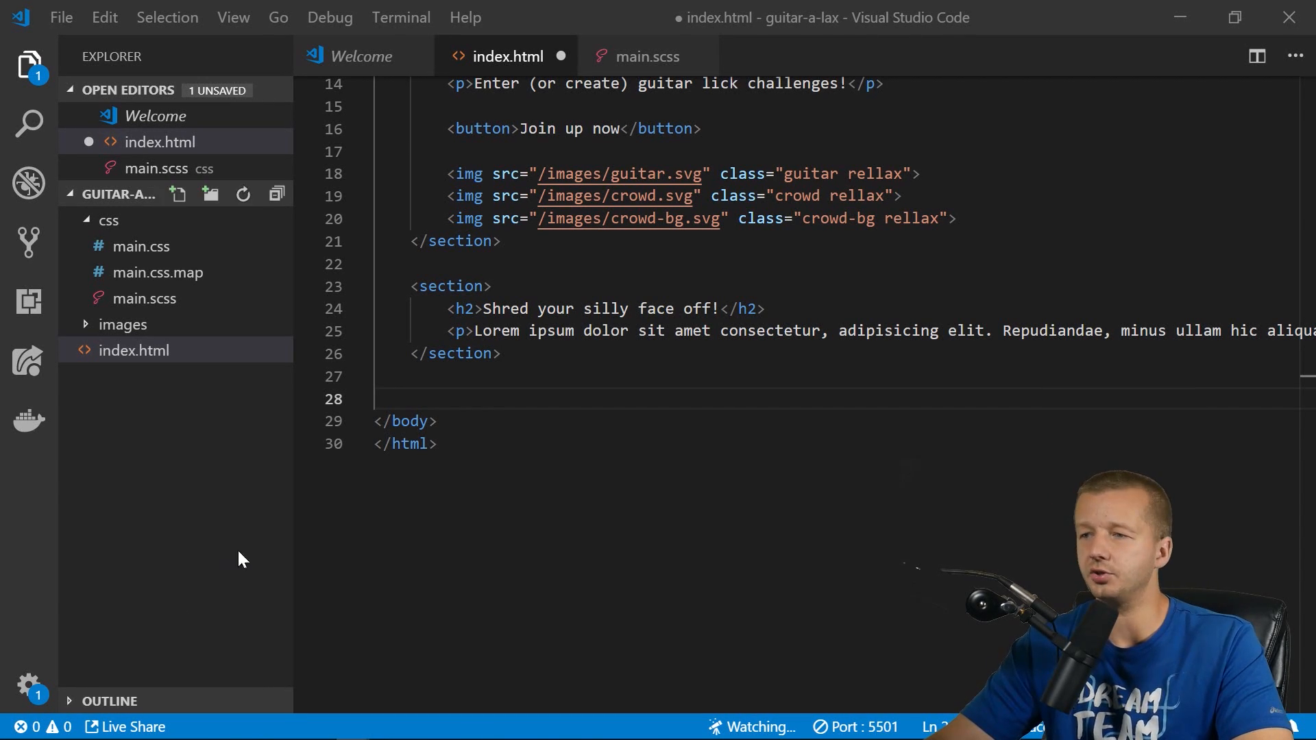
type("<script src=\"https://cdnjs.cloudflare.com/ajax/libs/rellax/1.7.1/rellax.min.js\"></script>")
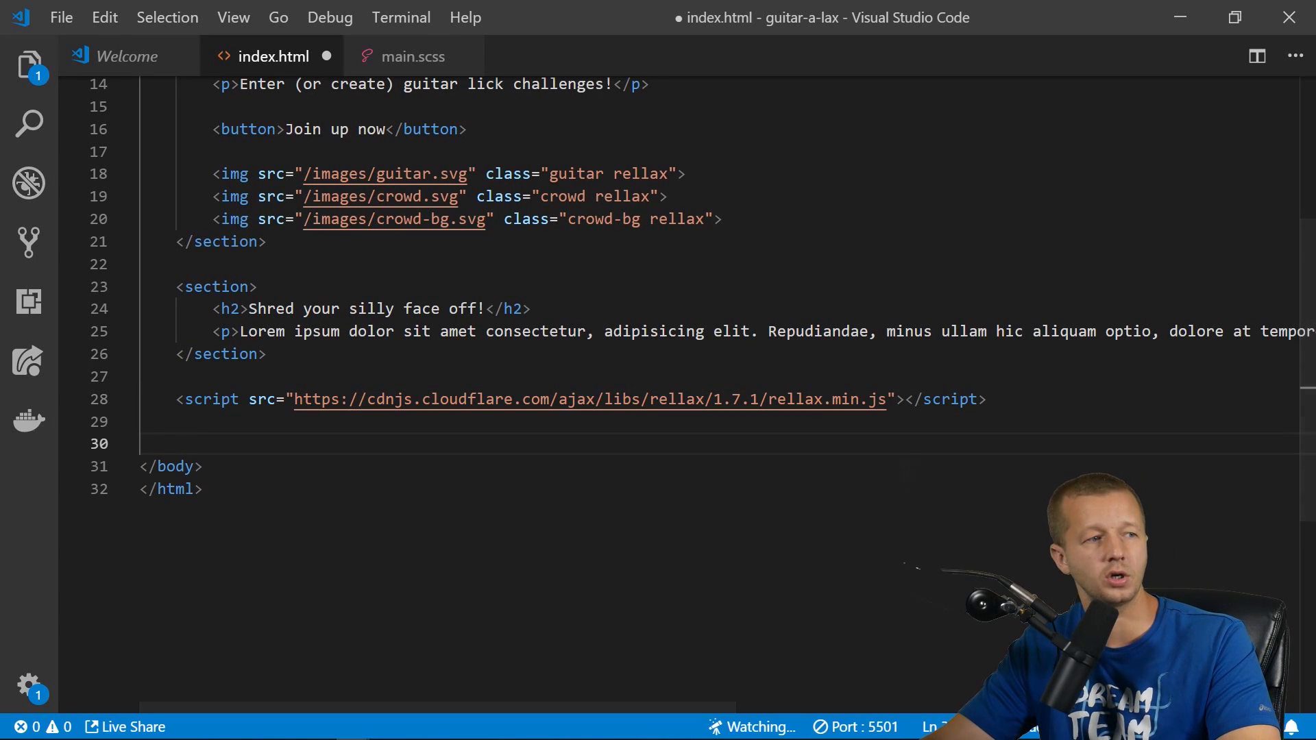
left_click(465, 443)
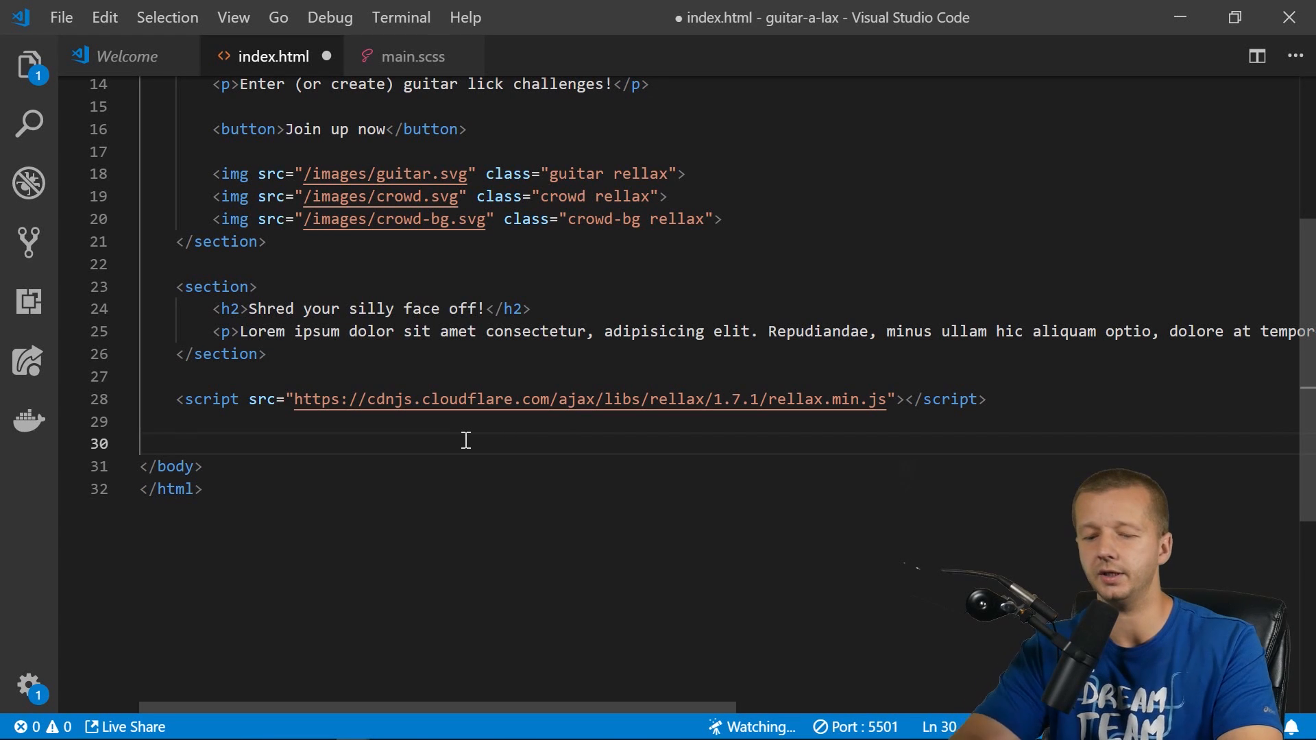
Add an inline script containing var rellax = new Rellax('.rellax');.
type("<script>")
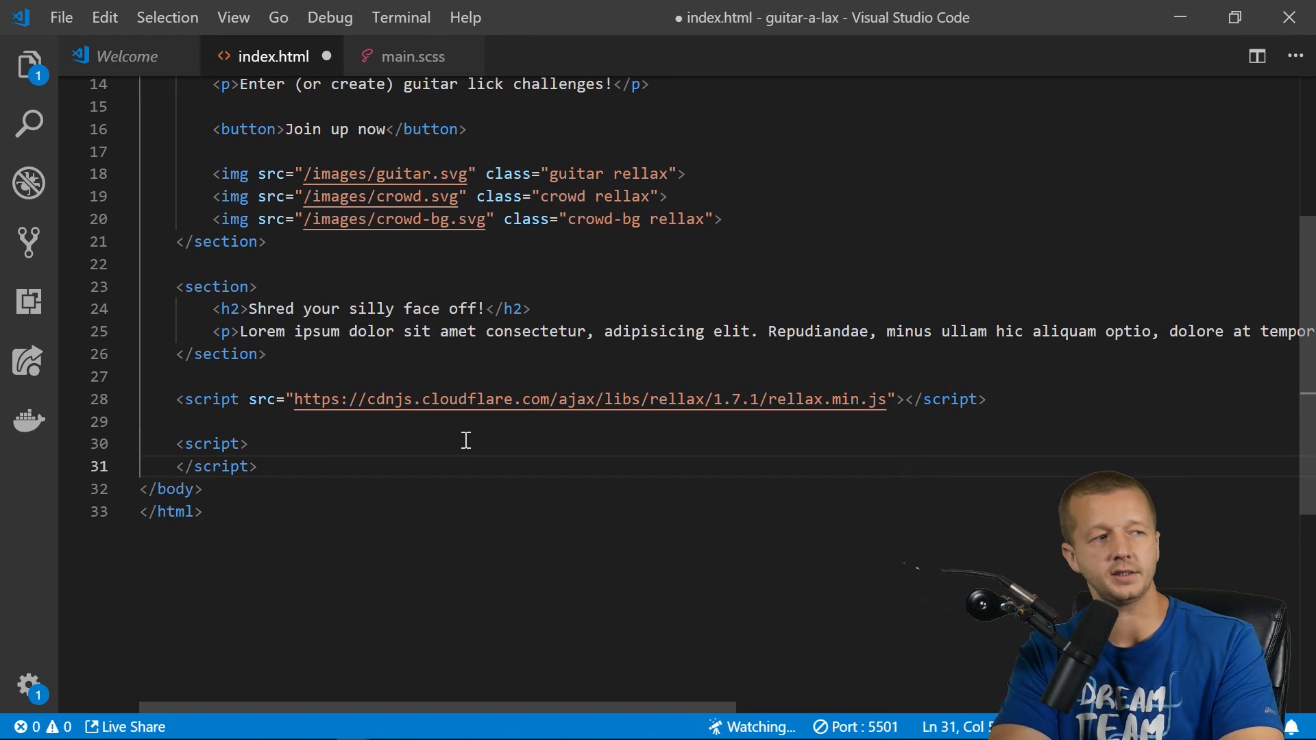
key("enter")
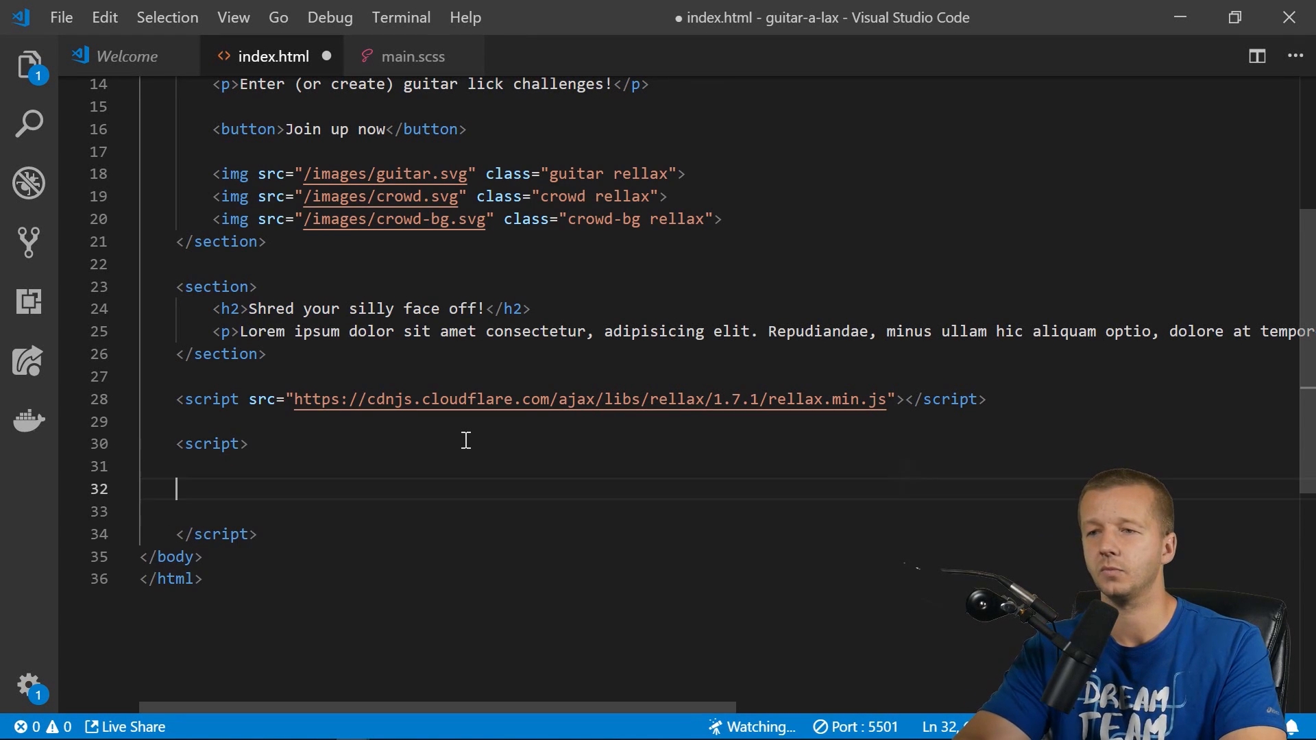
type("var re")
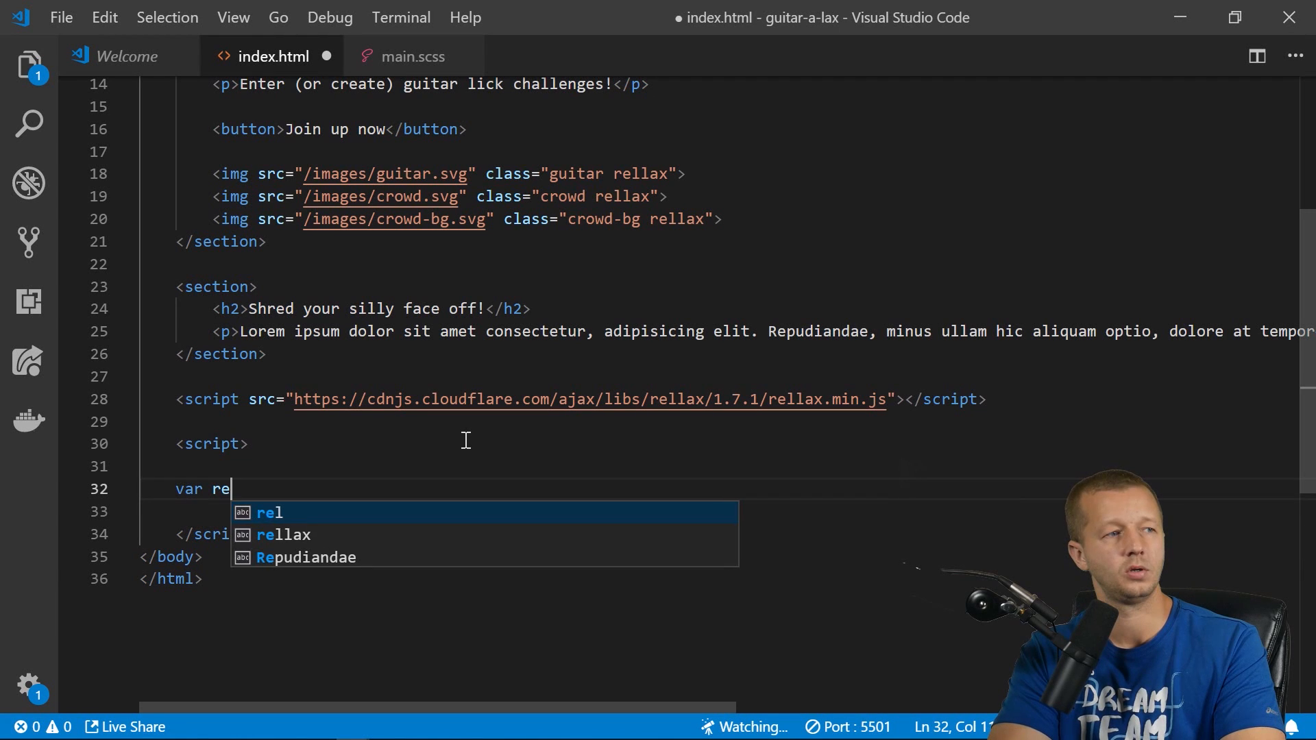
type("llax =")
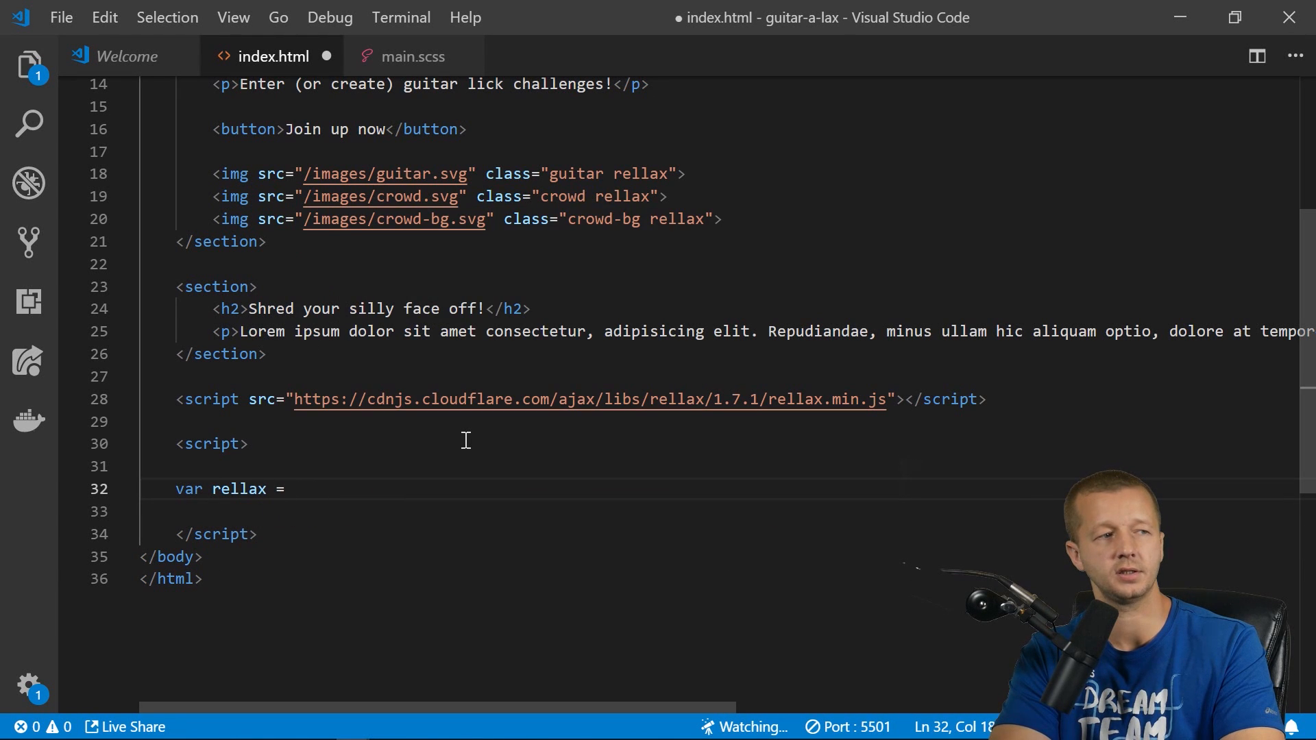
type("new Rellax")
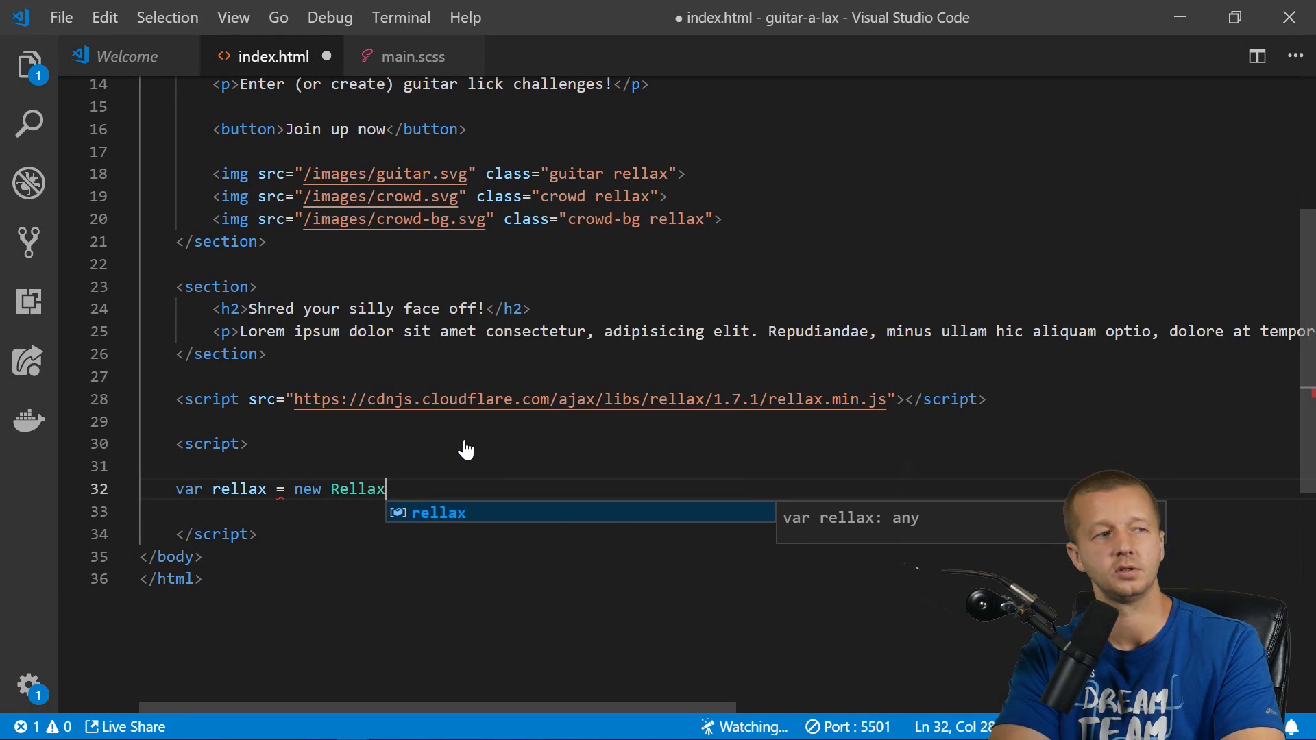
type("('')")
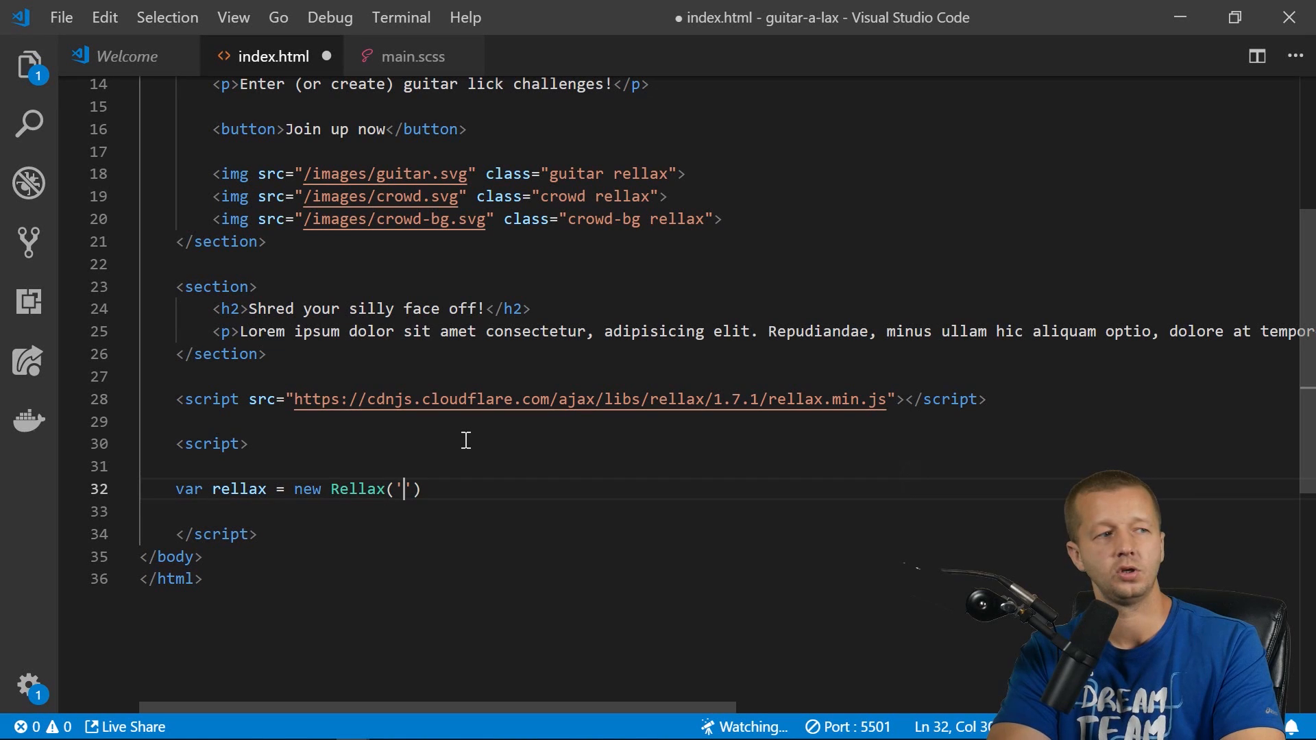
type(".")
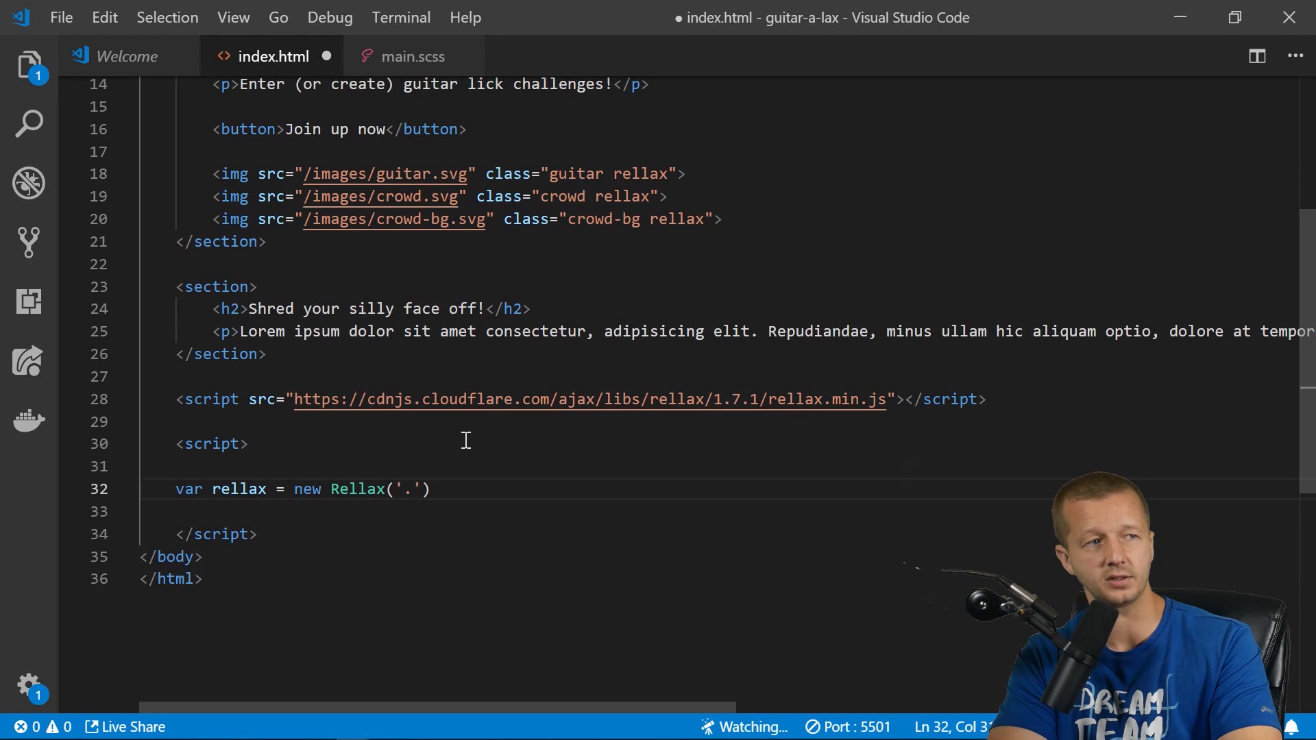
type("r")
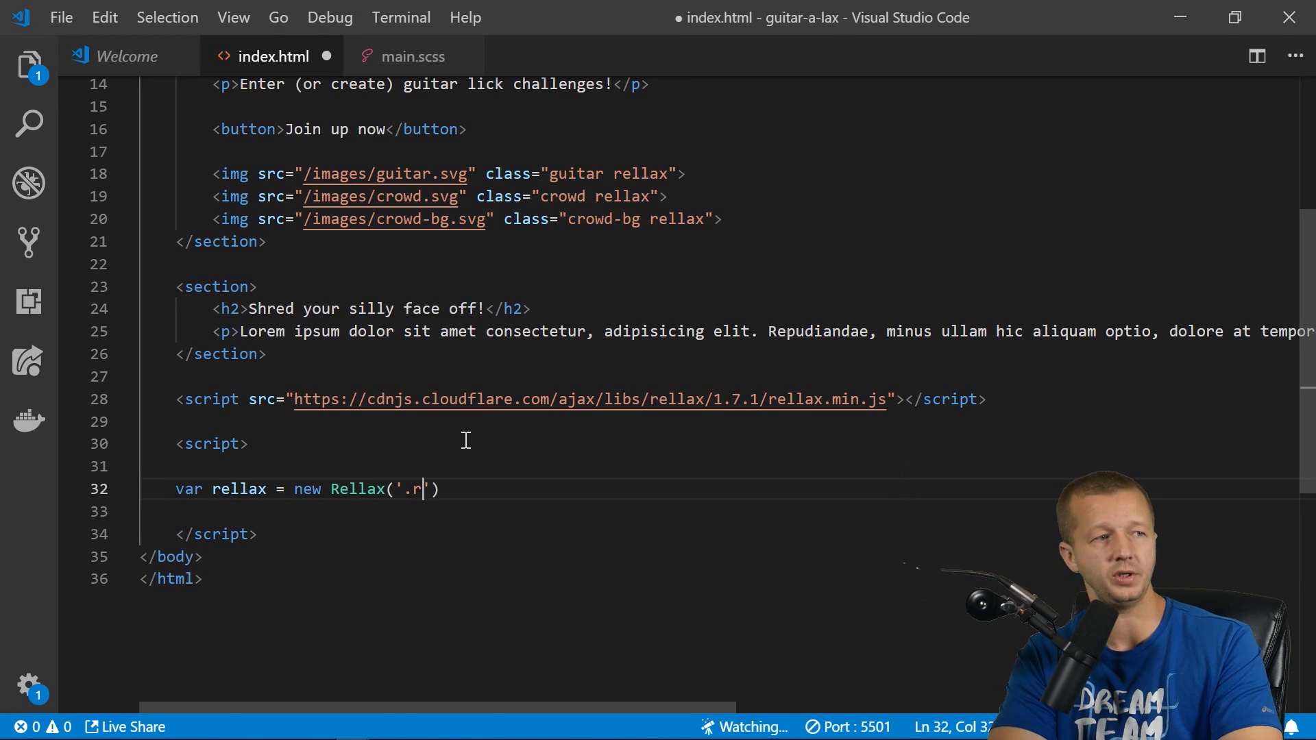
type("ellax")
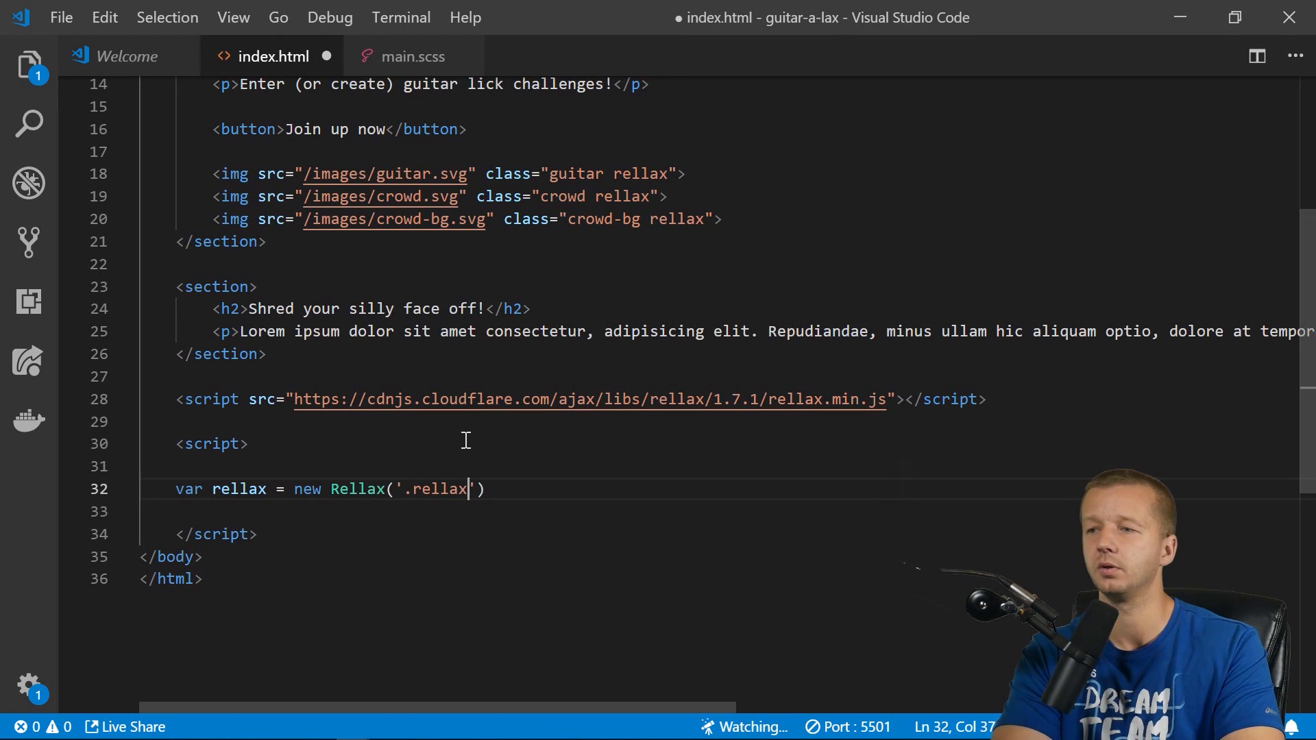
type(";")
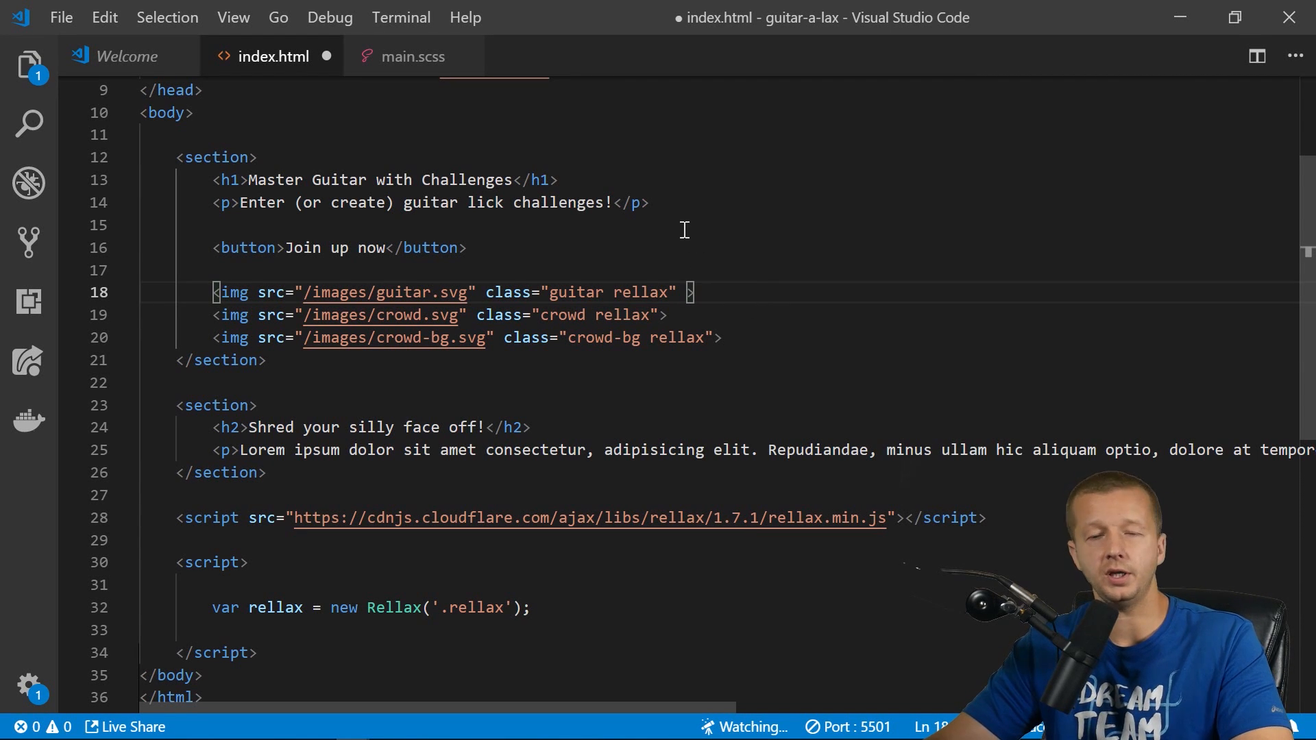
Give the guitar img tag data-rellax-speed="5".
type("data")
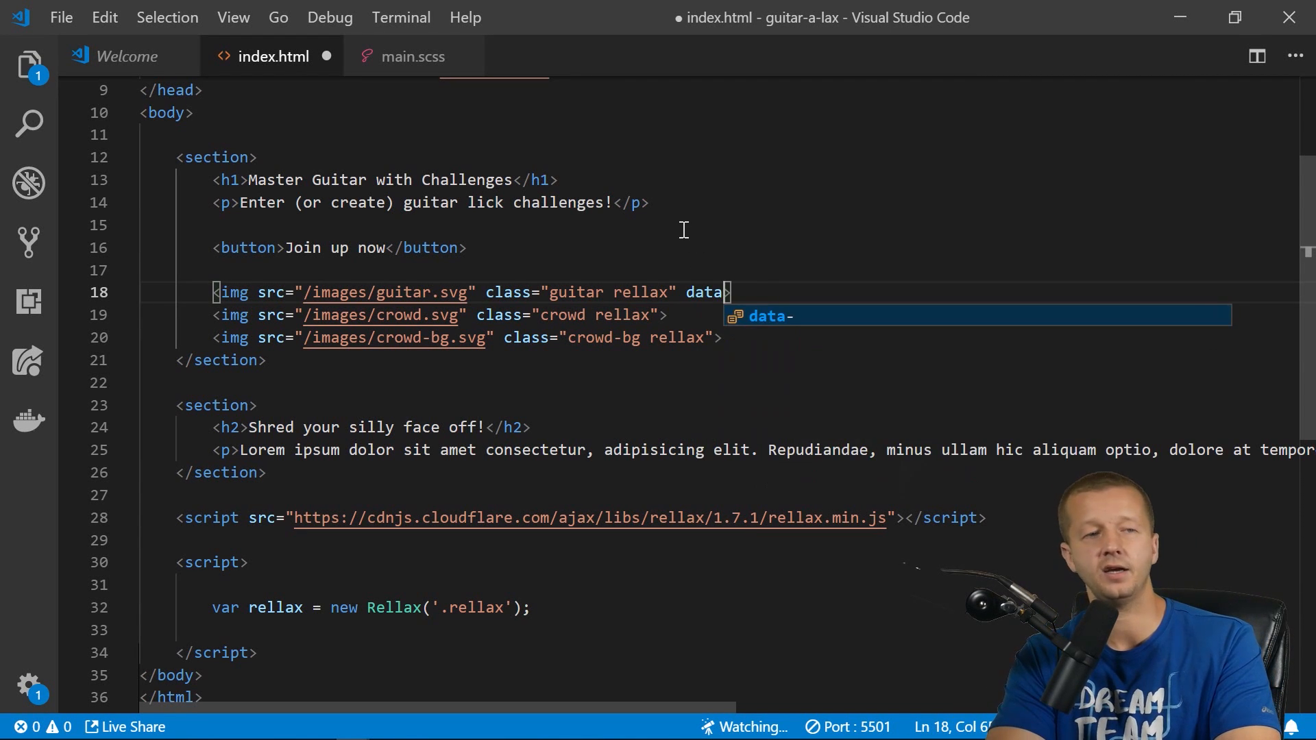
type("-rellax")
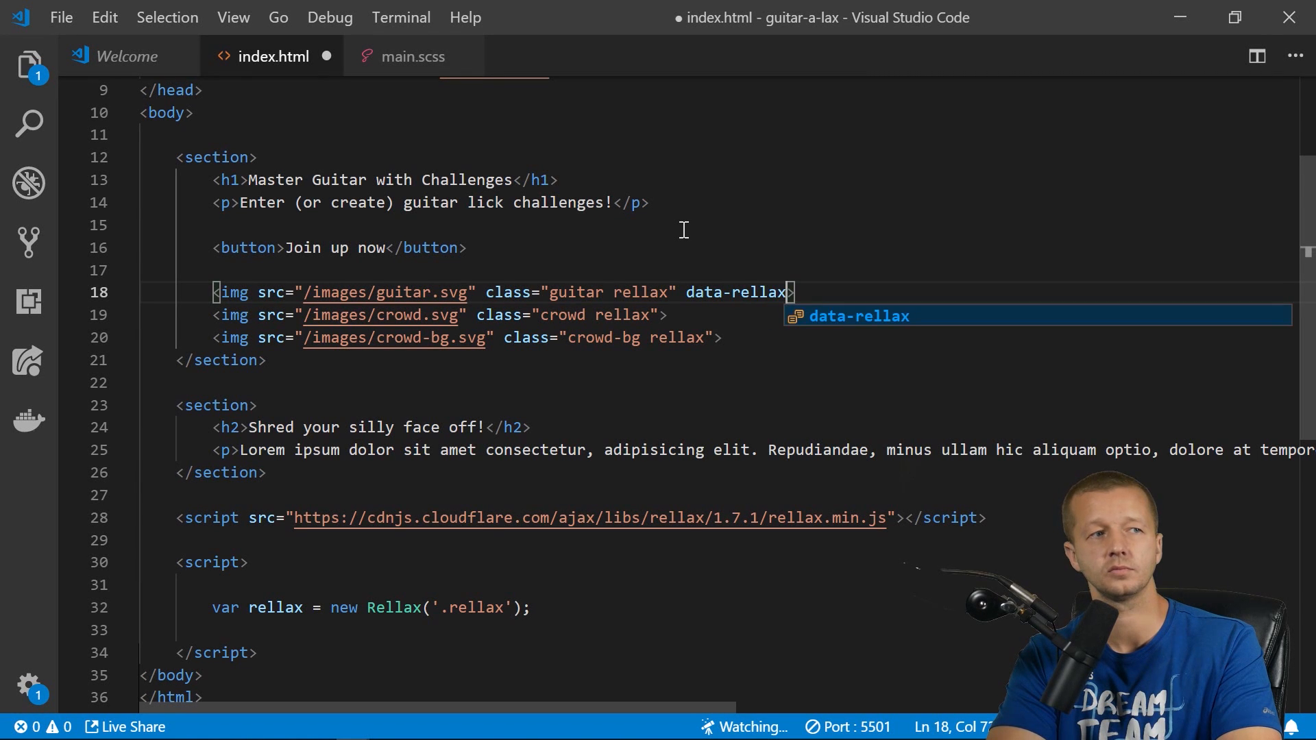
type("-speed=\"")
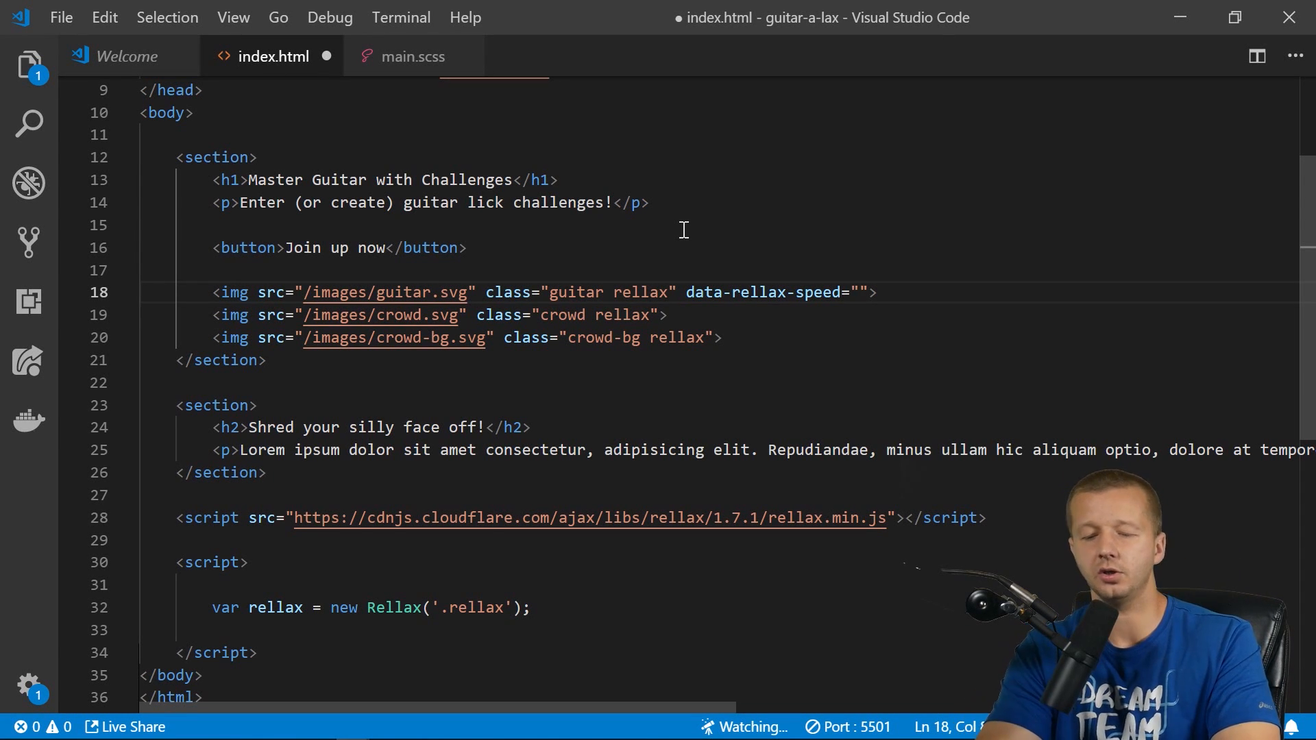
type("5")
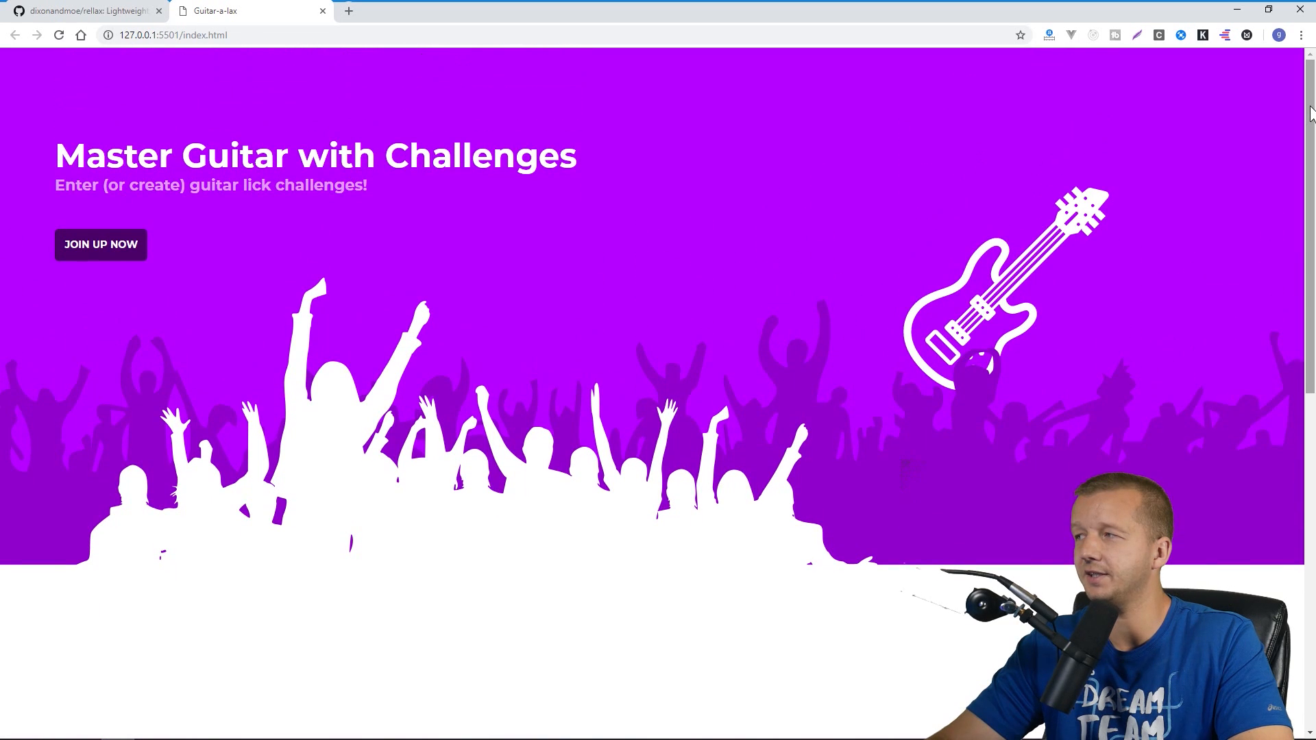
scroll("down", 3)
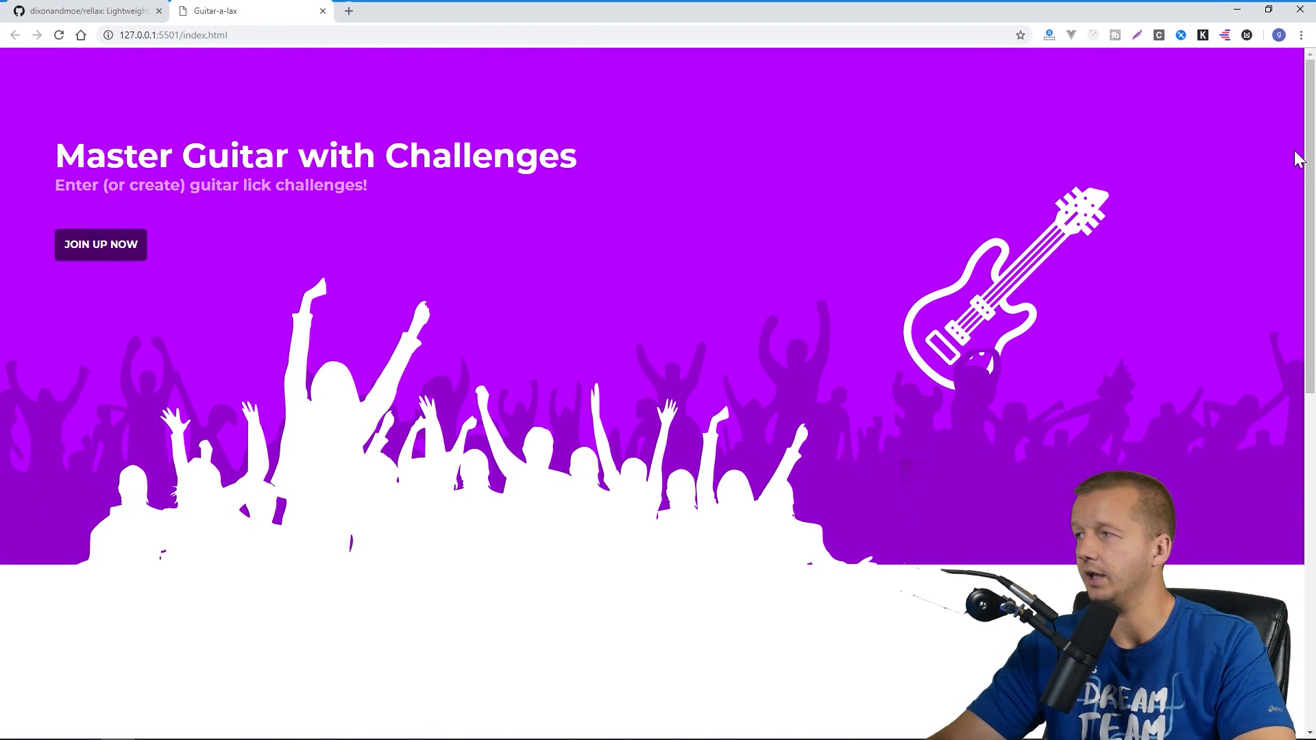
scroll("down", 3)
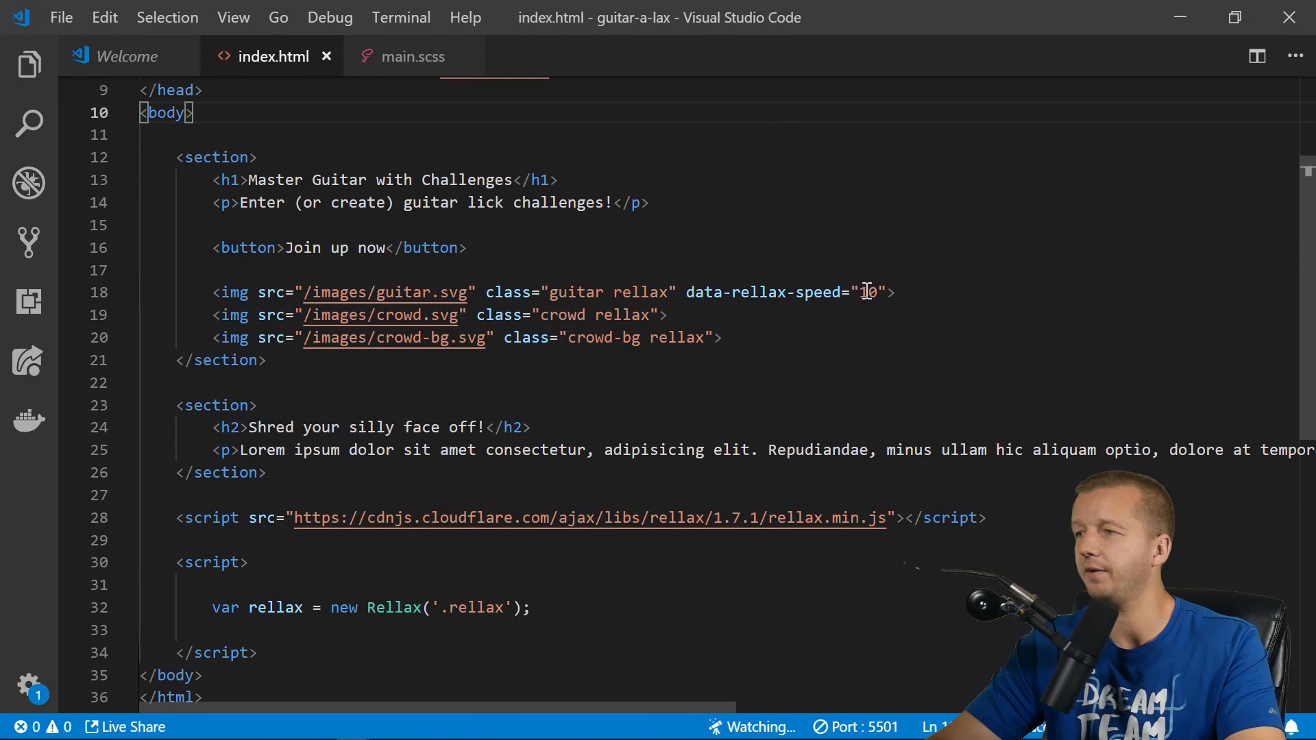
Paste data-rellax-speed="5" onto both crowd images and set crowd-bg's speed to 2.
type("5")
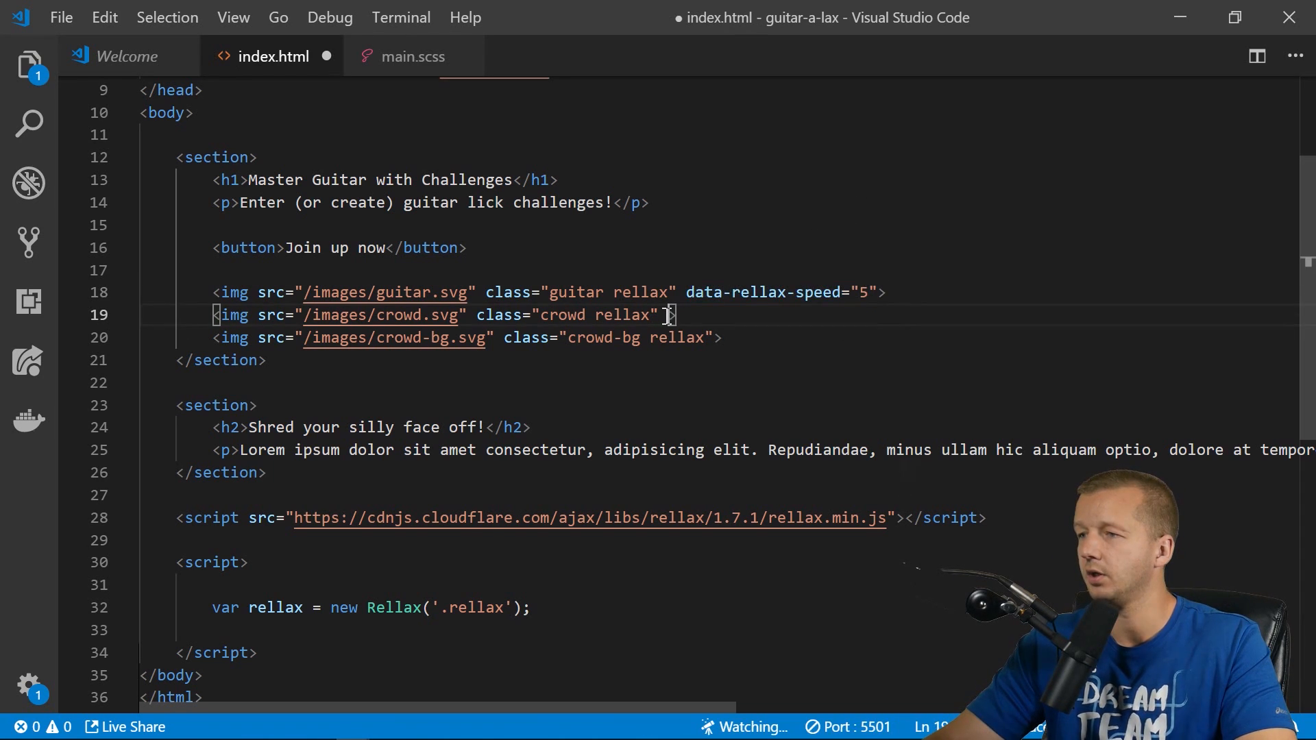
type("data-rellax-speed=\"5\"")
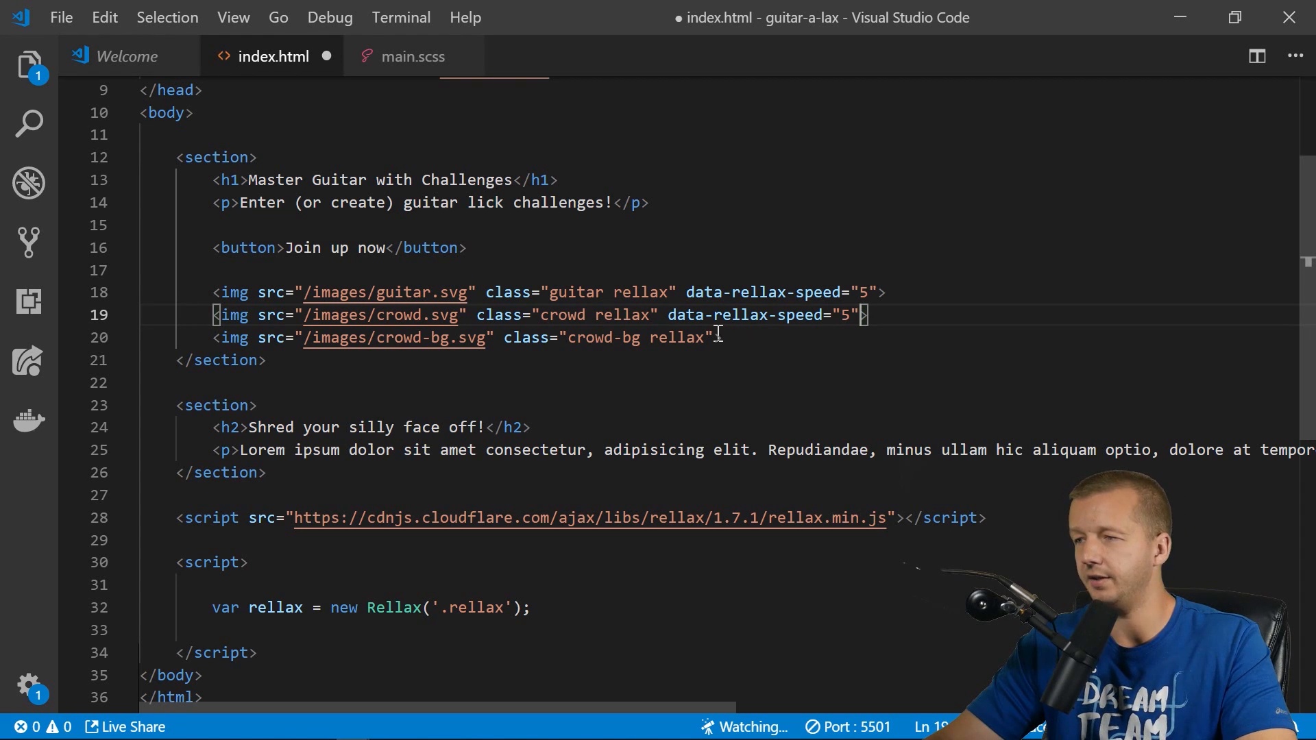
type("data-rellax-speed=\"5\"")
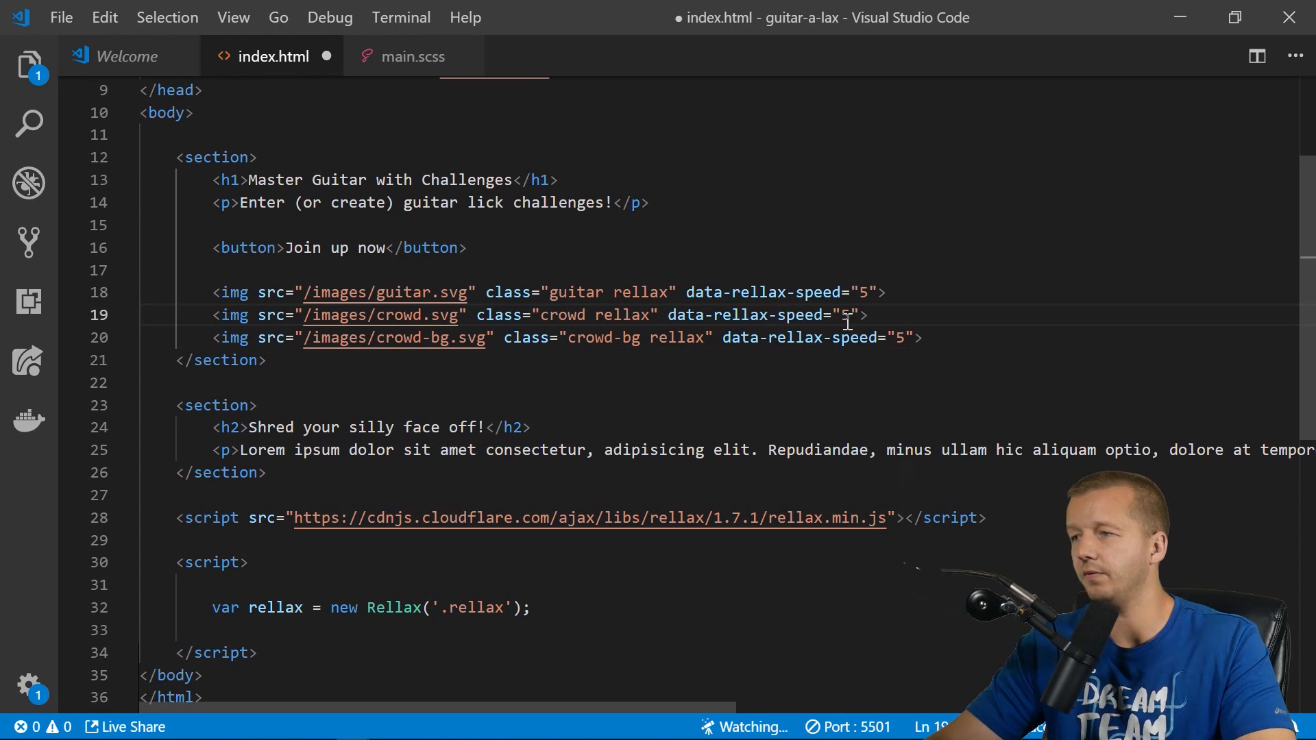
double_click(845, 314)
type("-2")
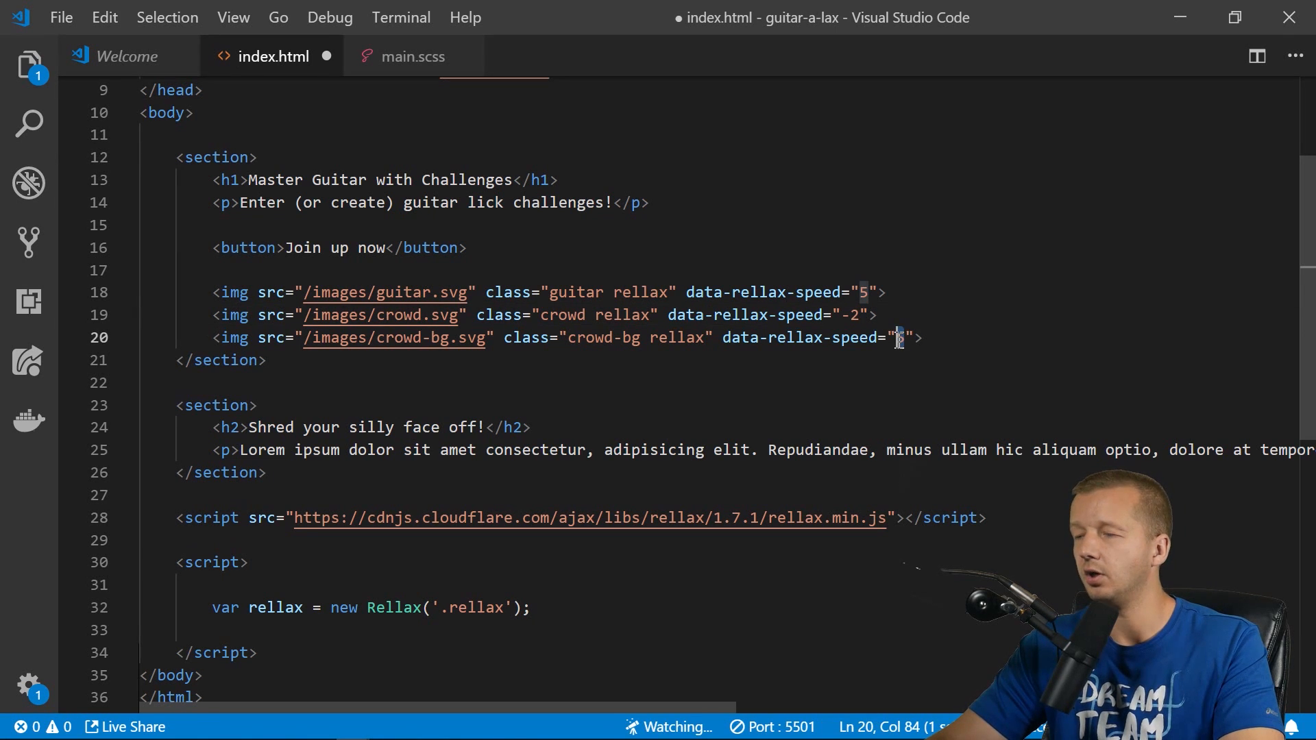
mouse_move(964, 279)
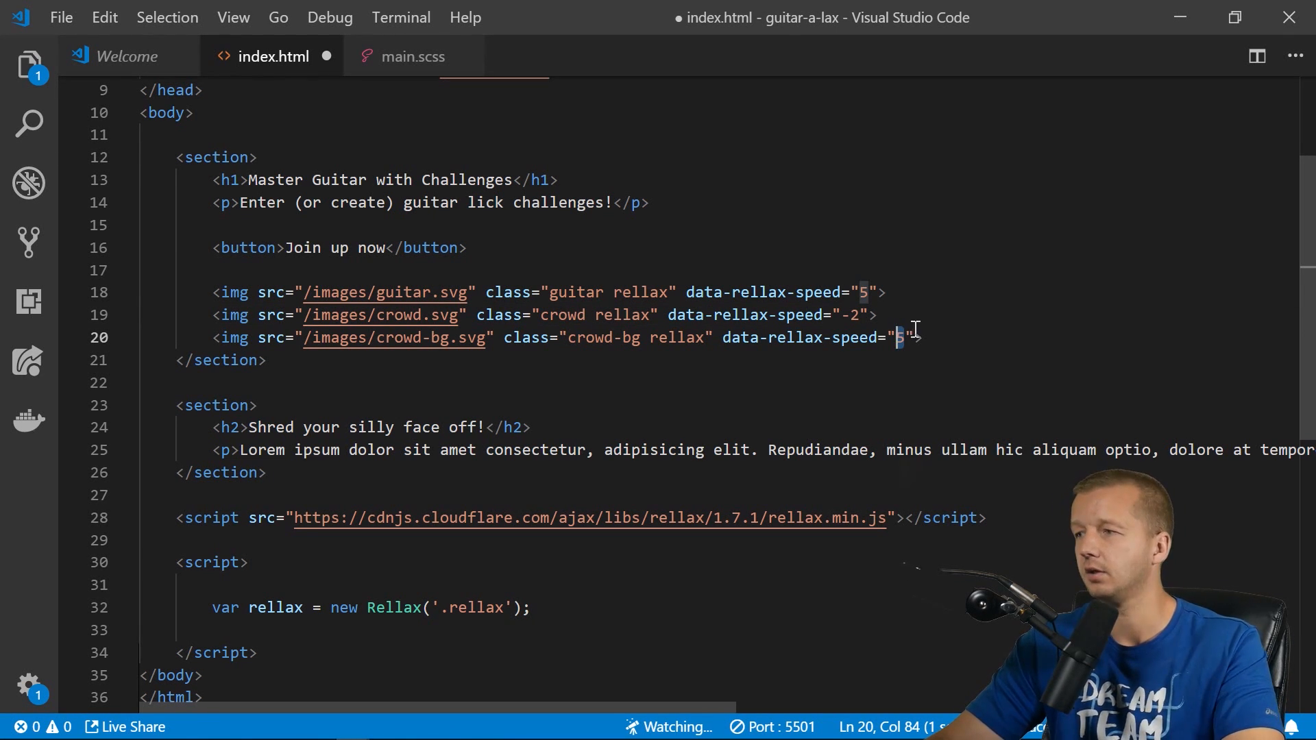
type("2")
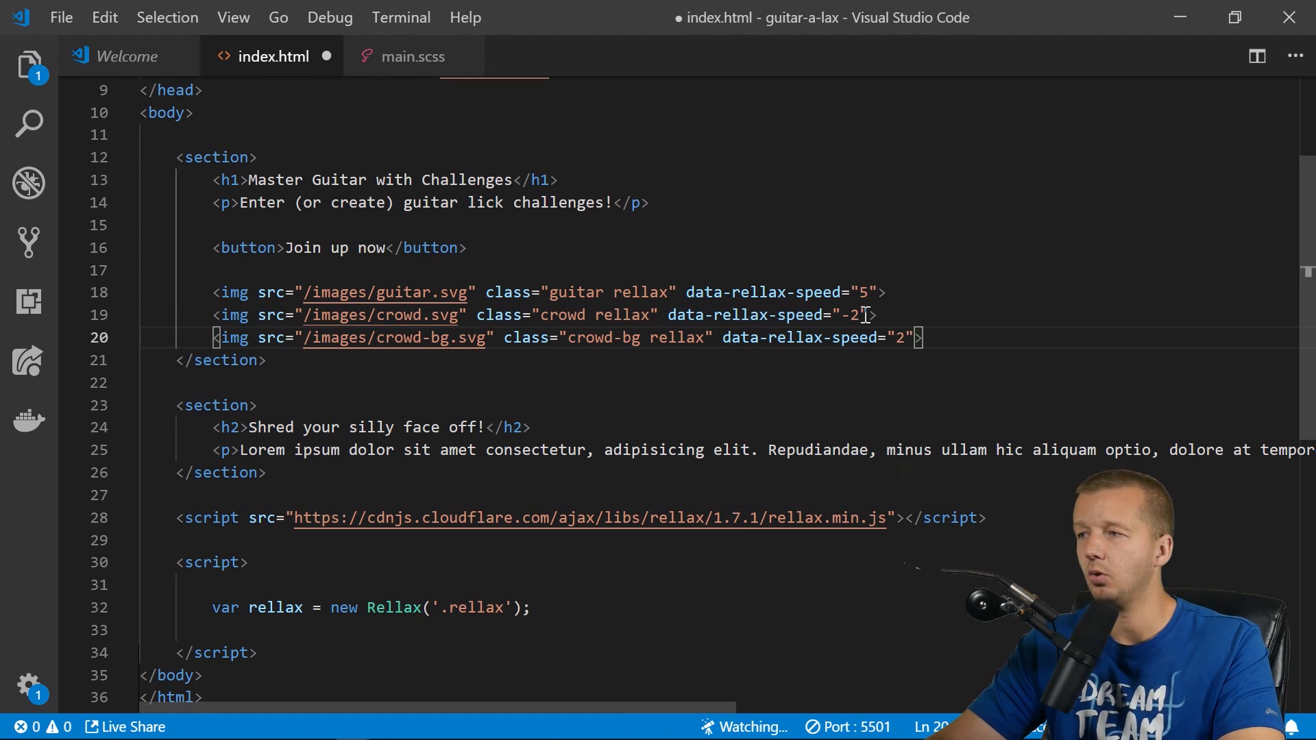
Add data-rellax-percentage="-.3" to the crowd img and copy it onto crowd-bg.
left_click(880, 315)
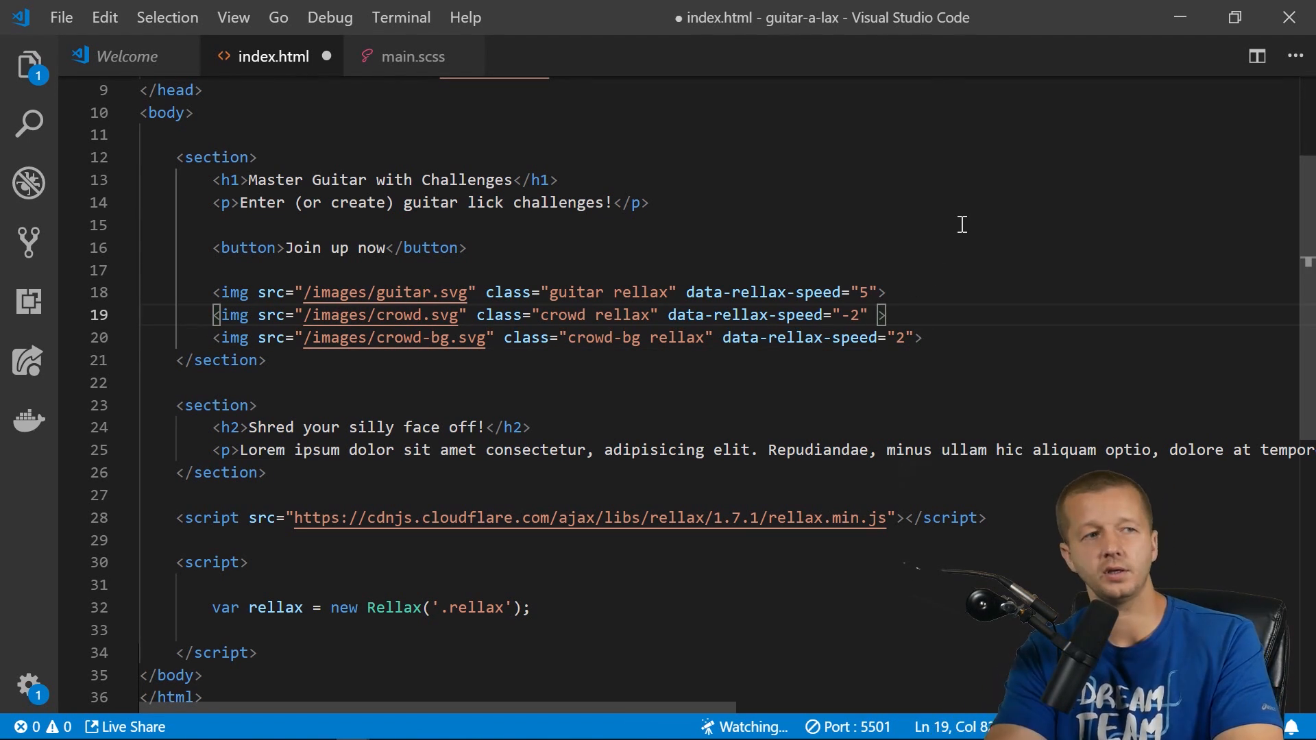
type("data-")
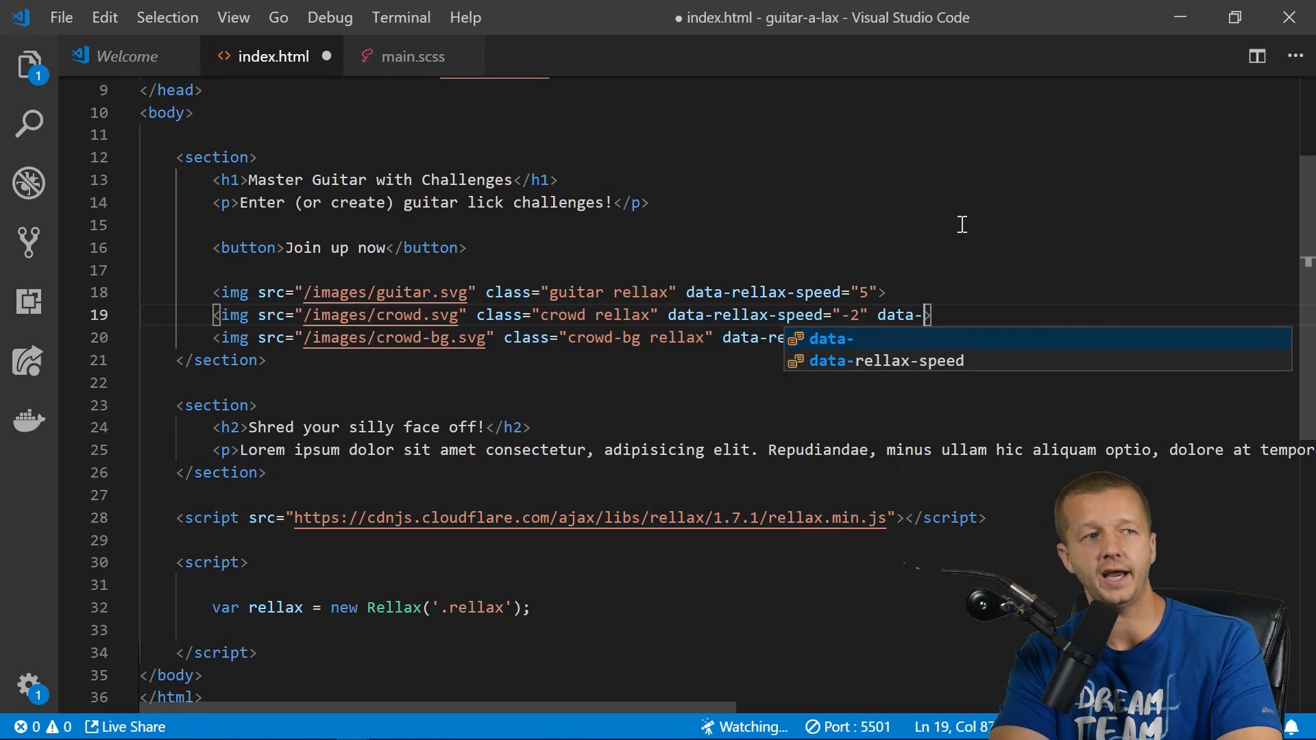
type("rellax")
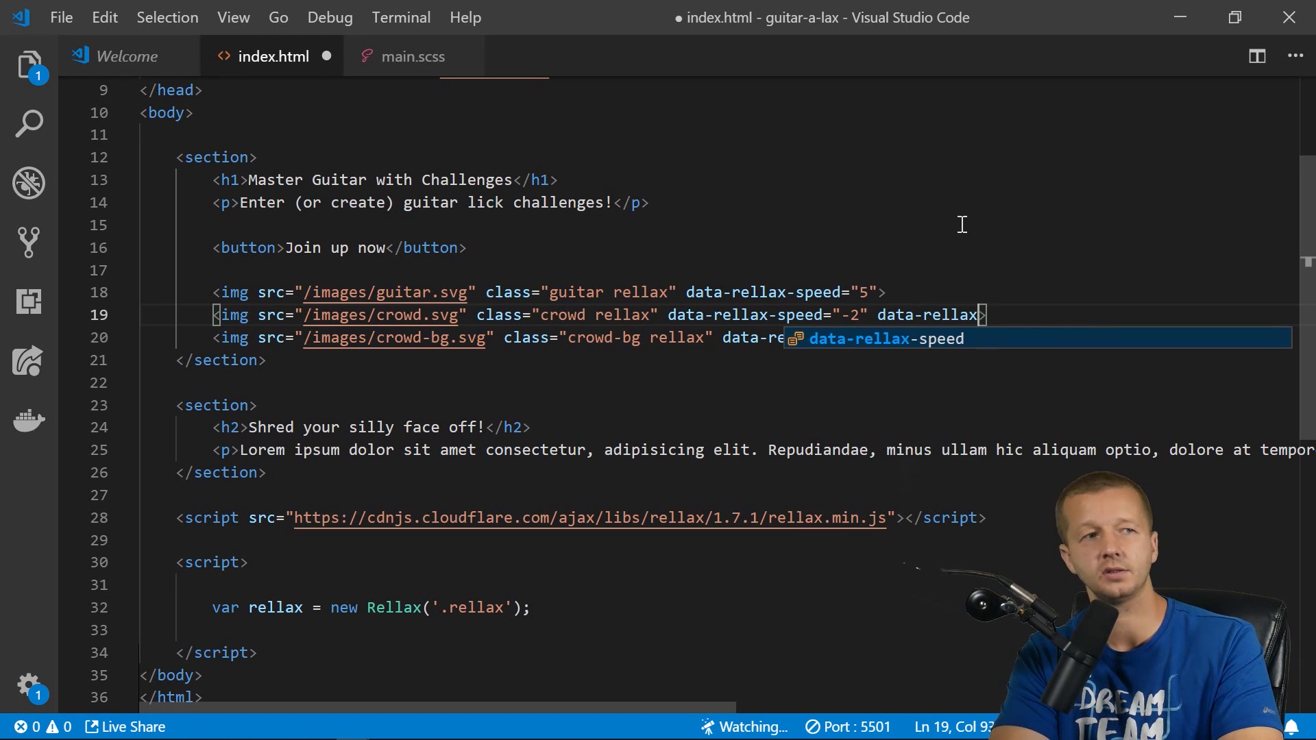
type("-percentage=")
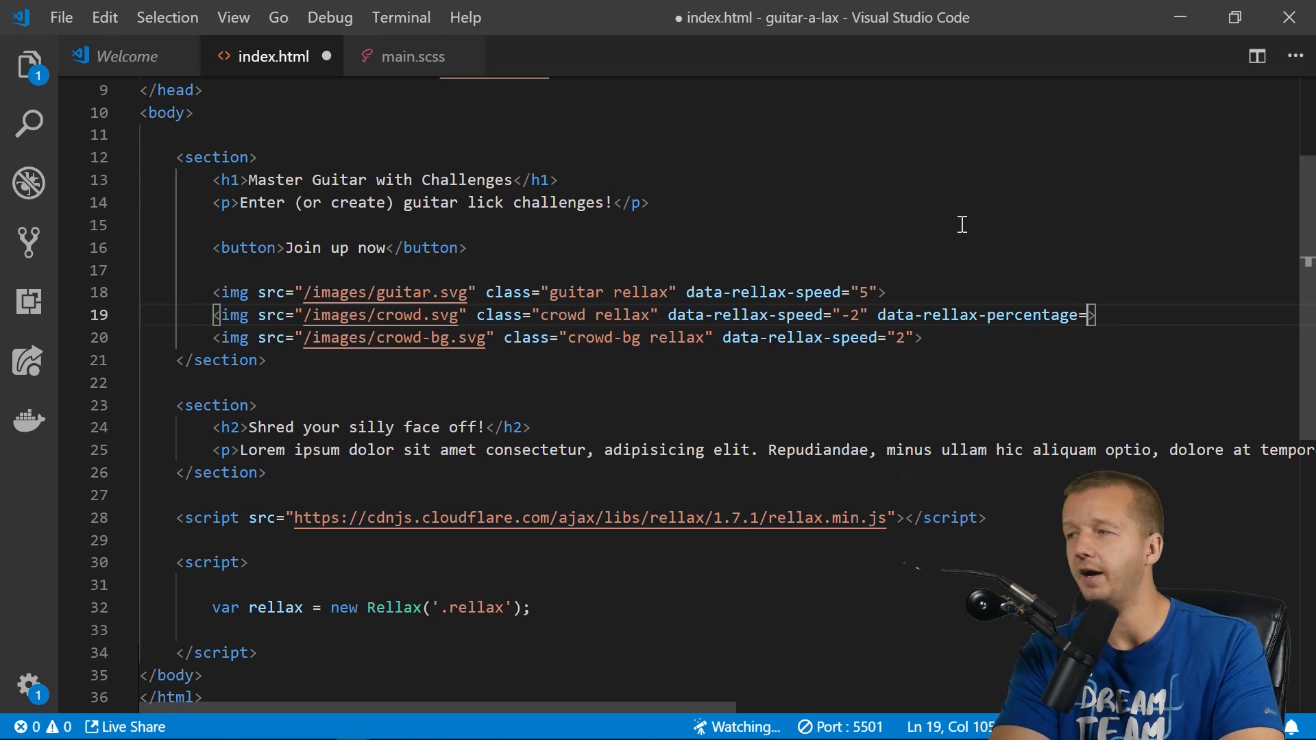
type("-\"")
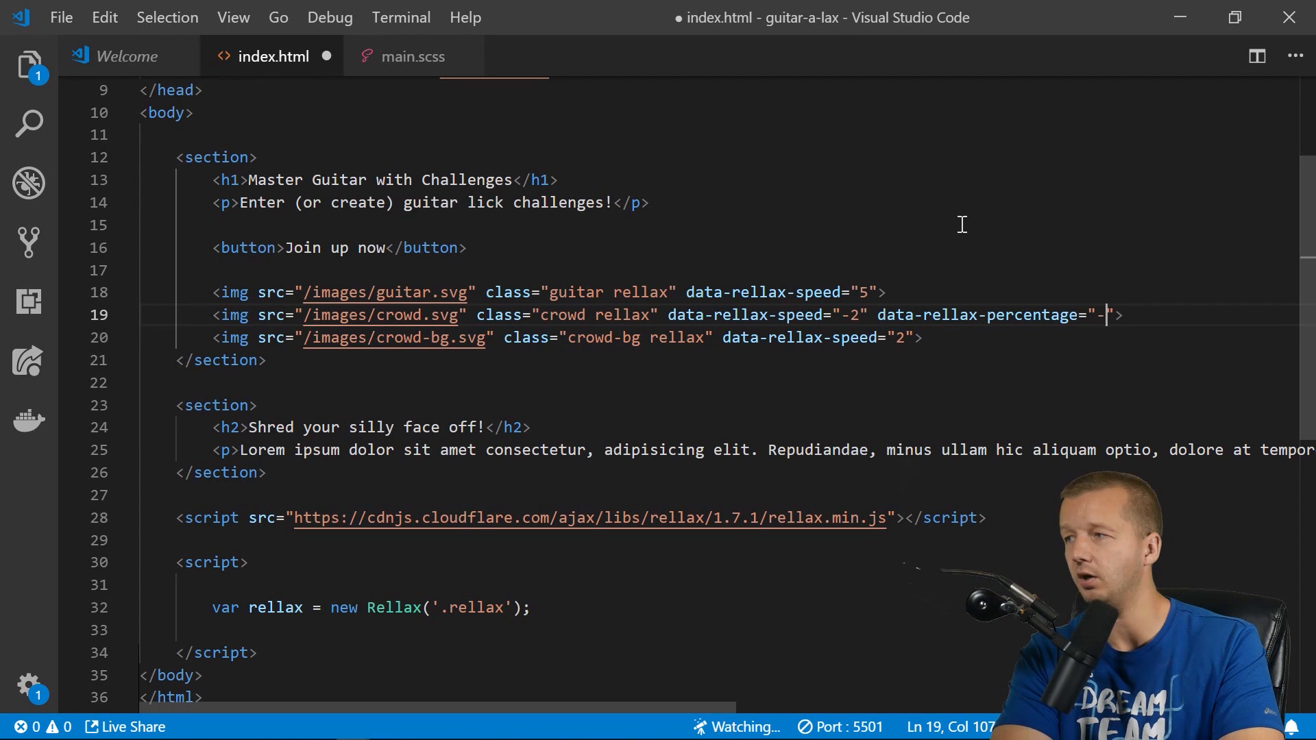
type(".3")
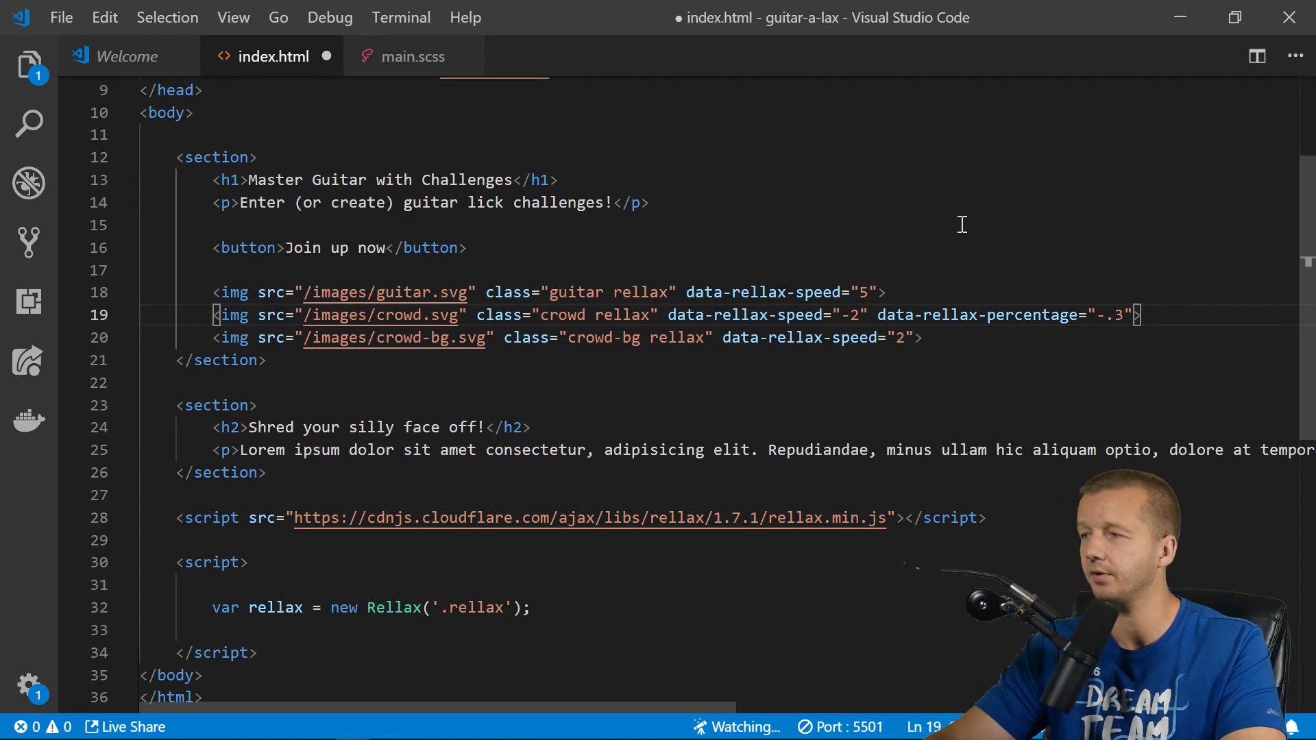
left_click_drag(877, 315, 1132, 315)
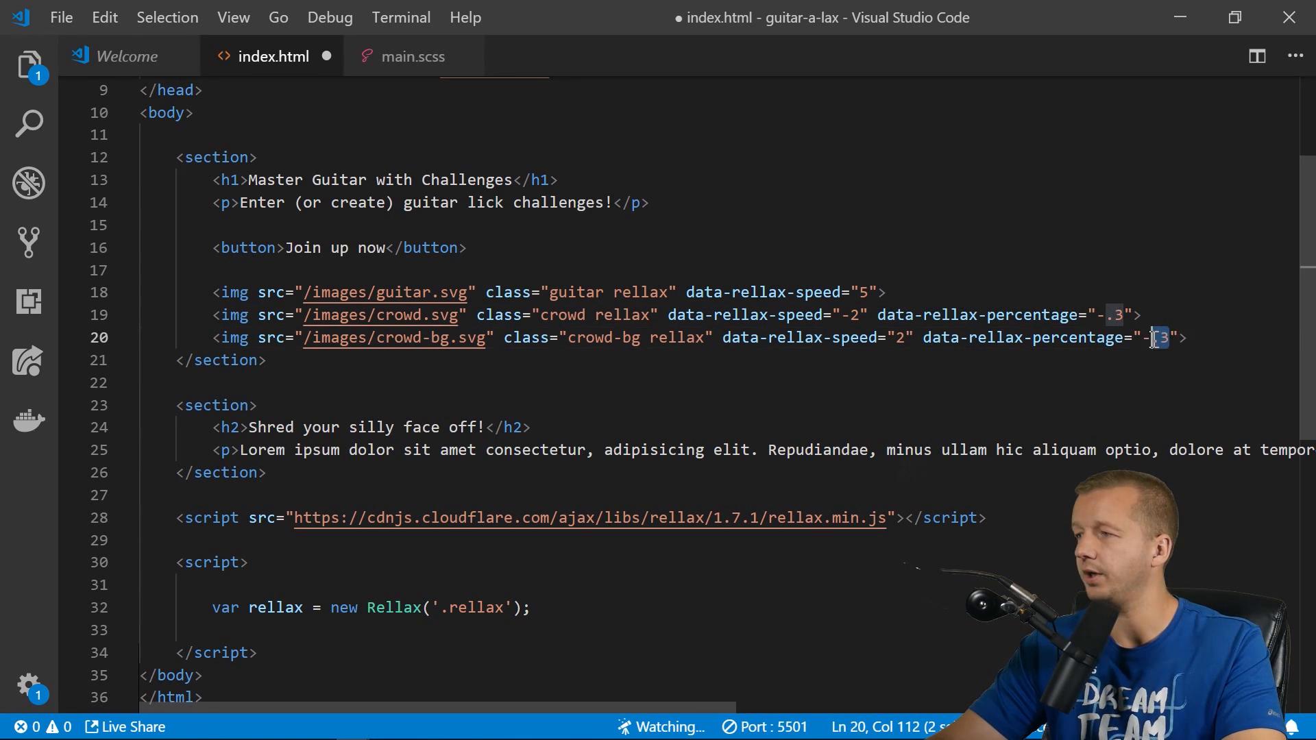
type("0.")
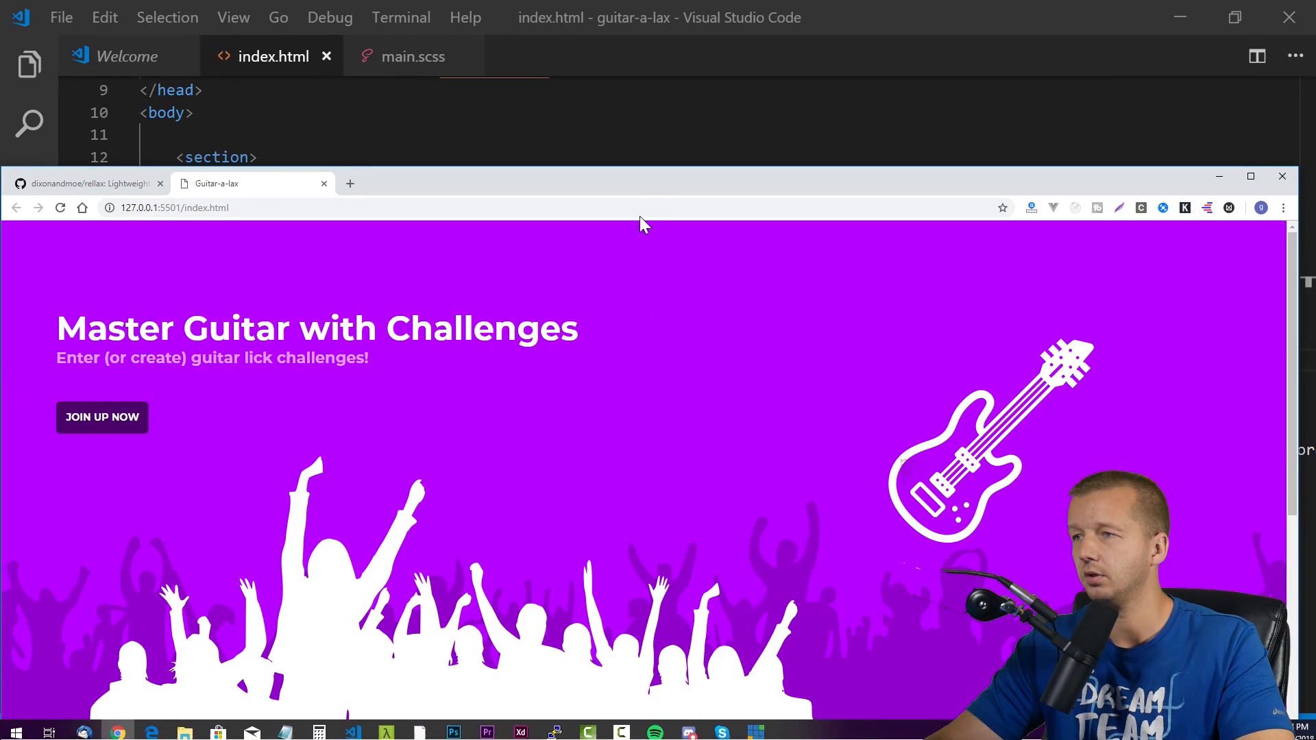
Bring the Chrome preview of the guitar landing page to the front.
left_click(1250, 176)
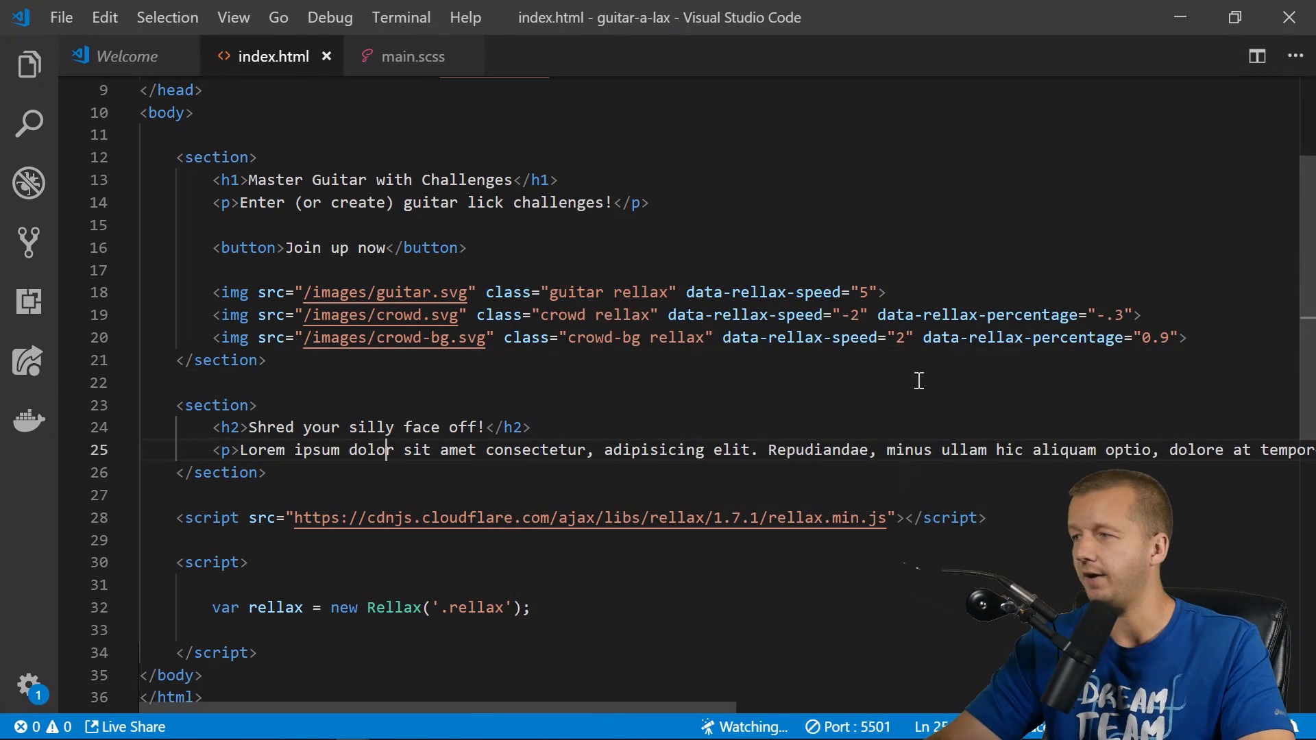
Try 4 for crowd-bg's data-rellax-percentage, then set it back to 0.9.
left_click(1117, 314)
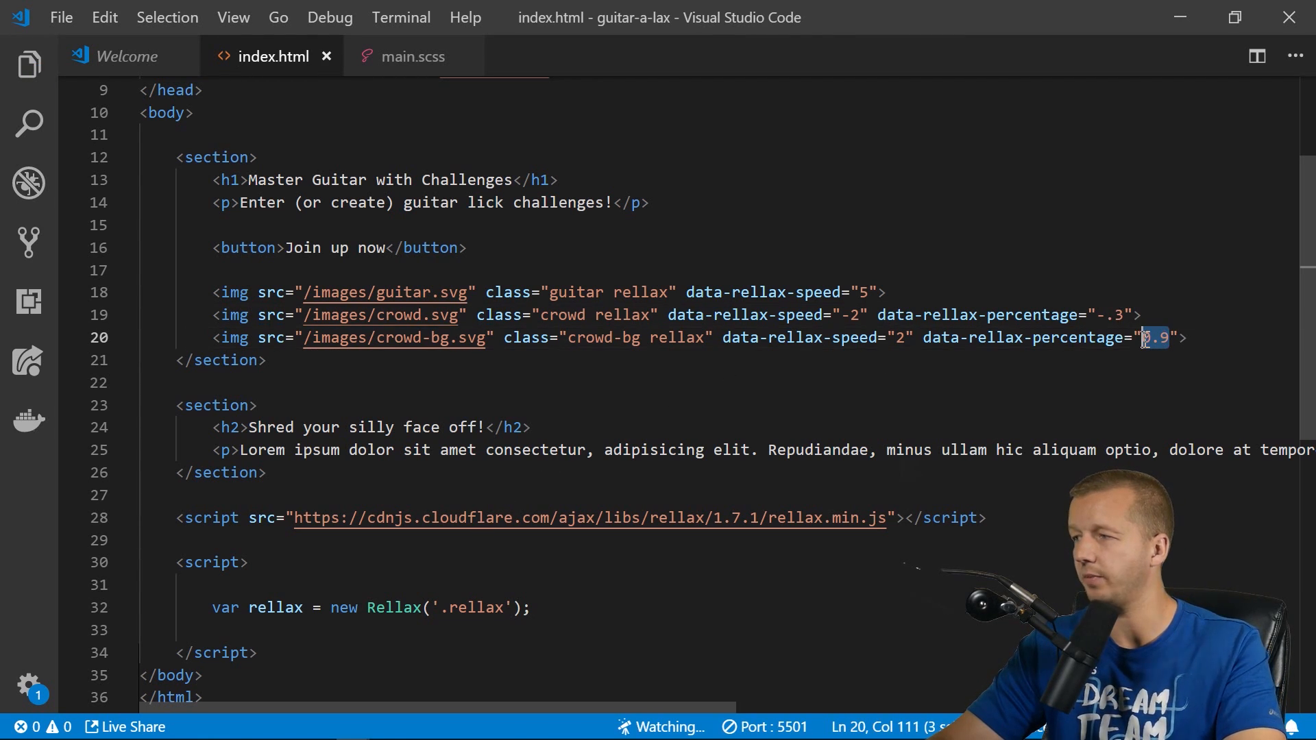
type("4")
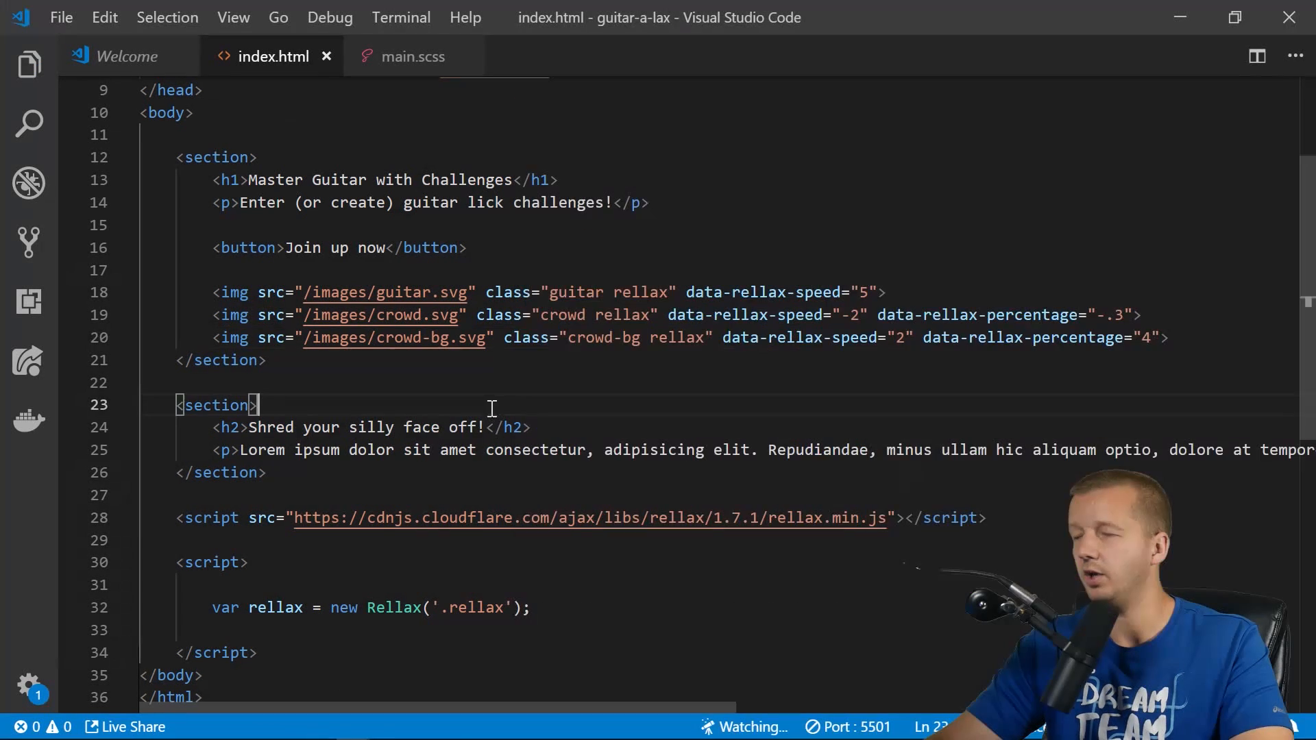
type("0.9")
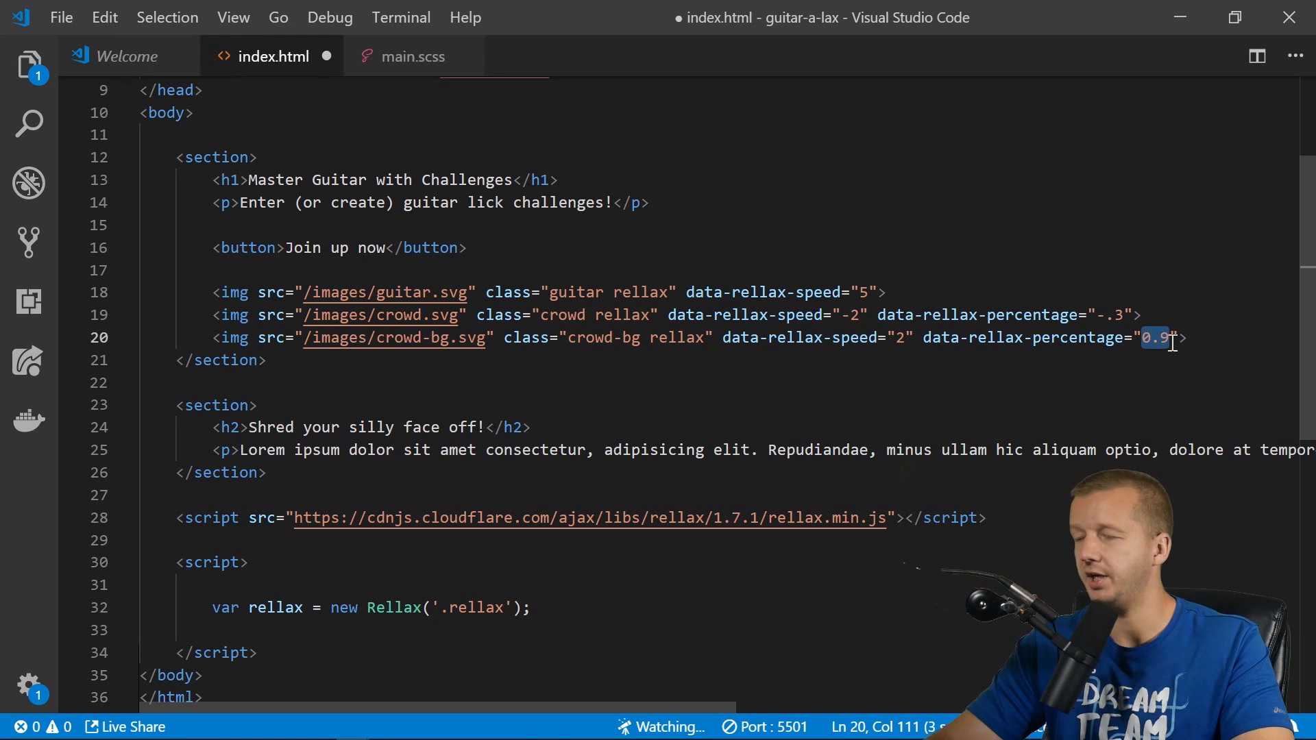
type("-3")
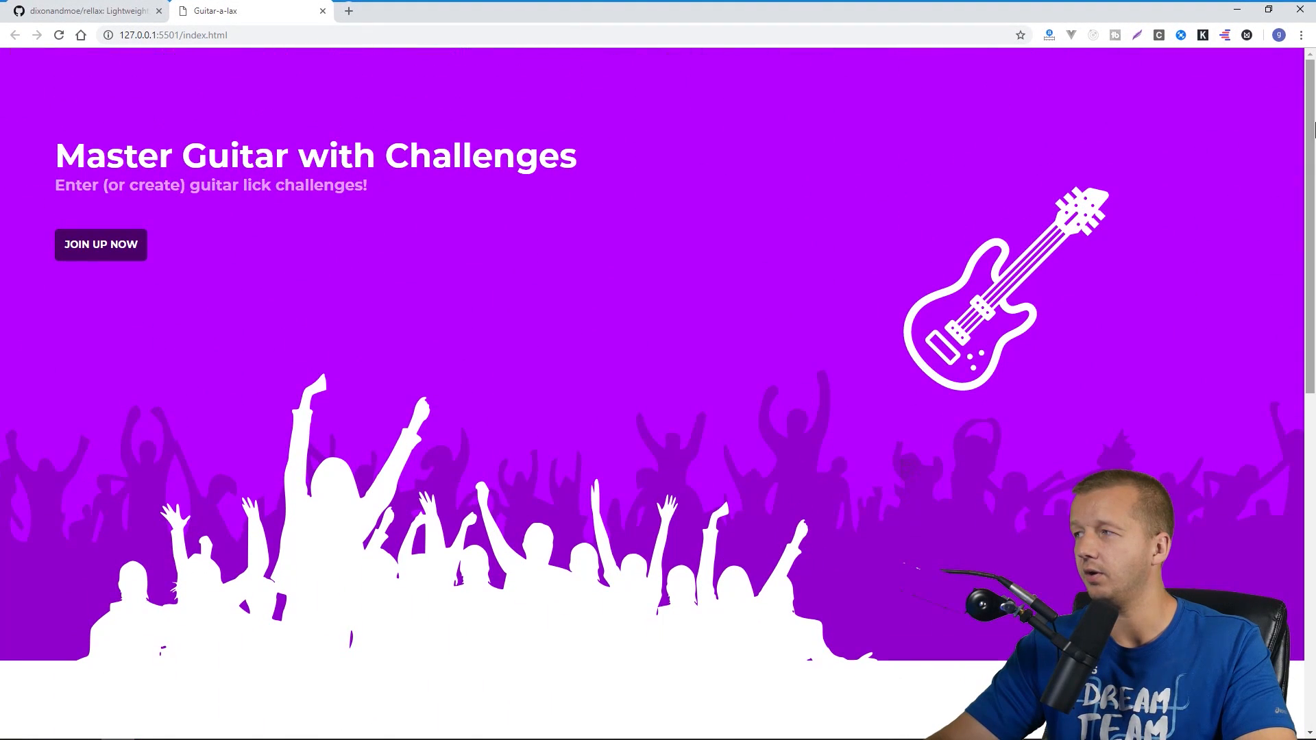
Scroll the Chrome preview up and down to test the crowd parallax and second section.
scroll("down", 3)
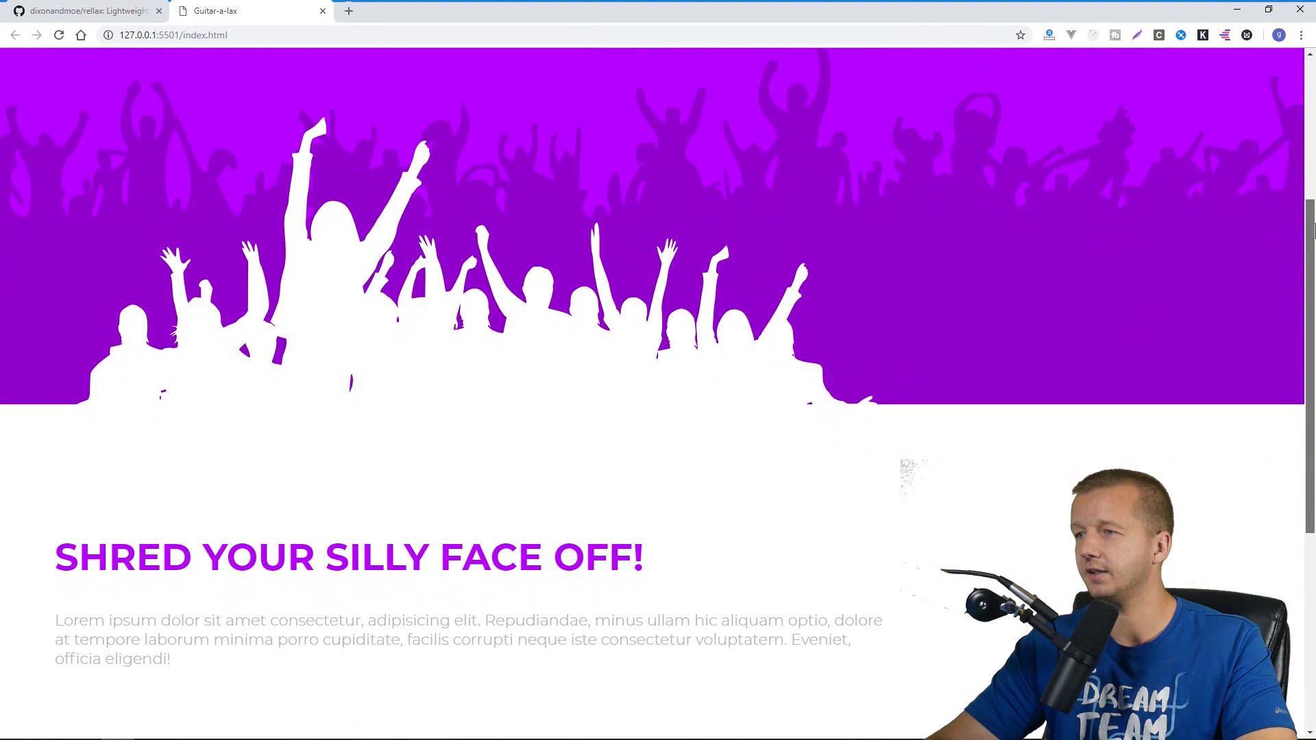
scroll("down", 3)
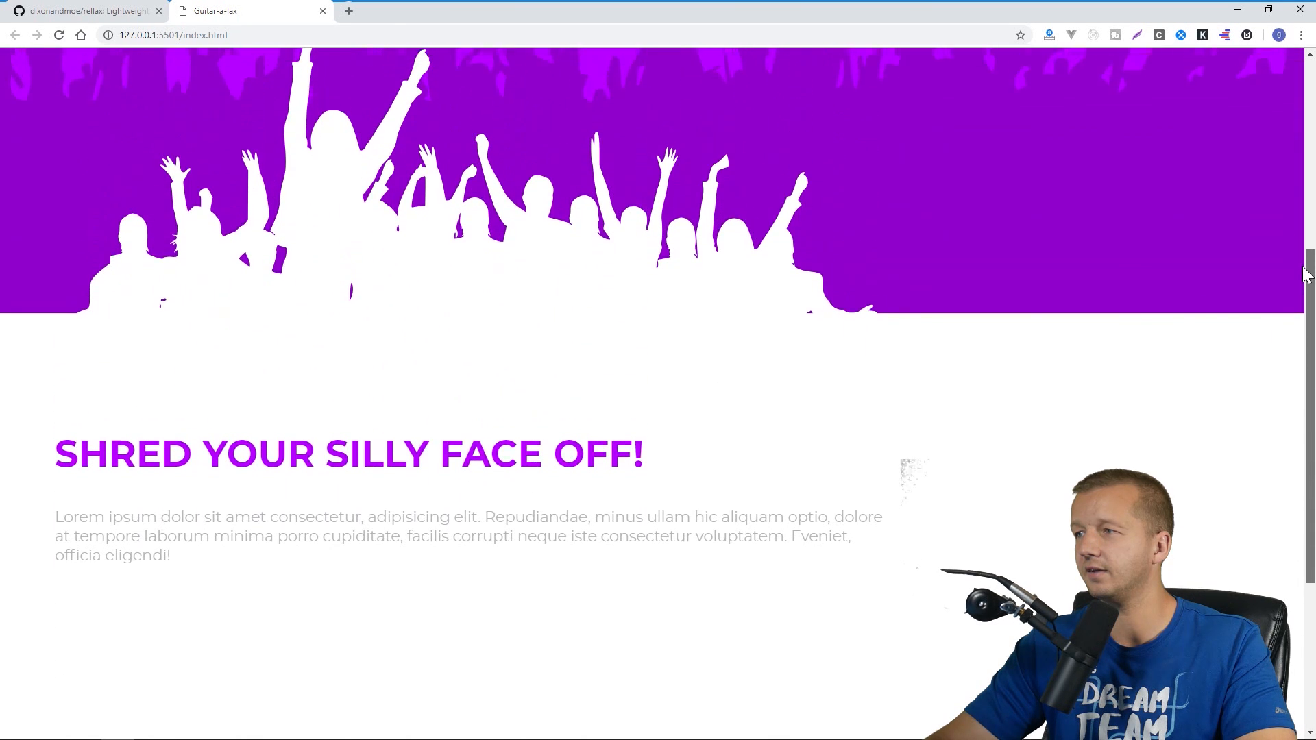
scroll("down", 3)
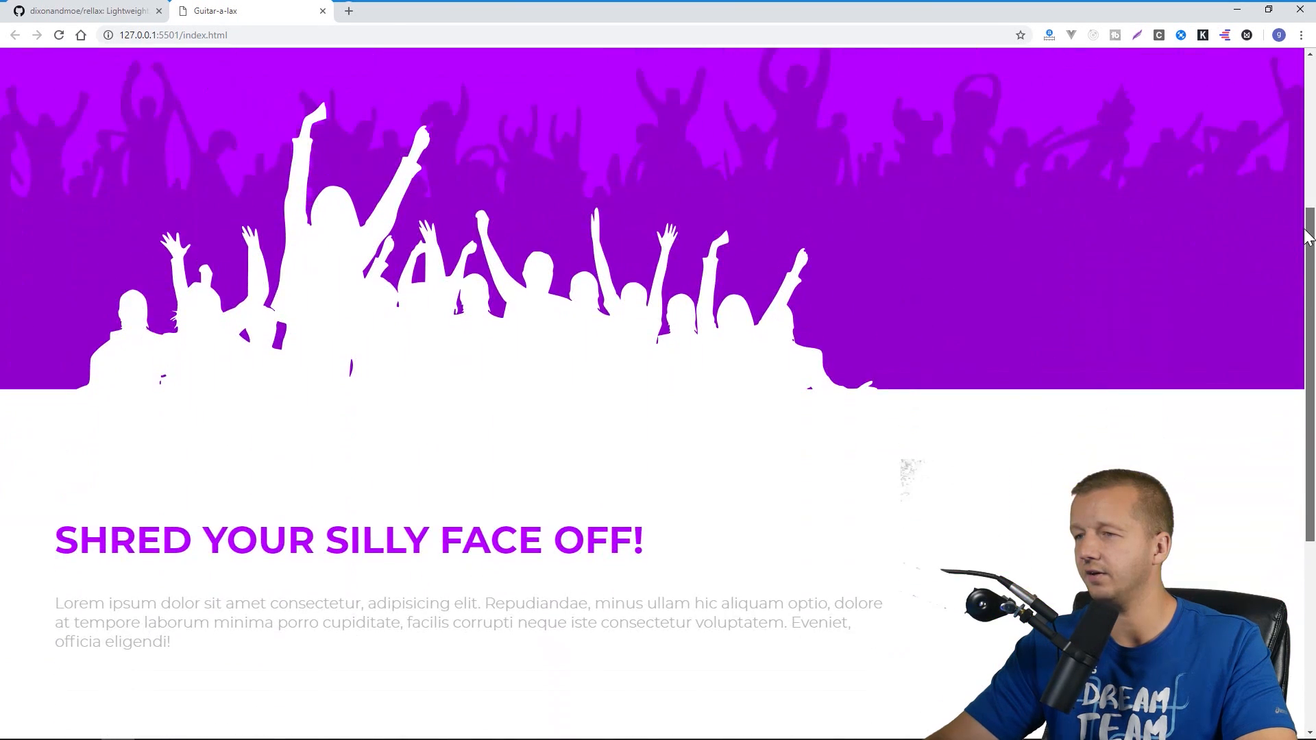
scroll("down", 3)
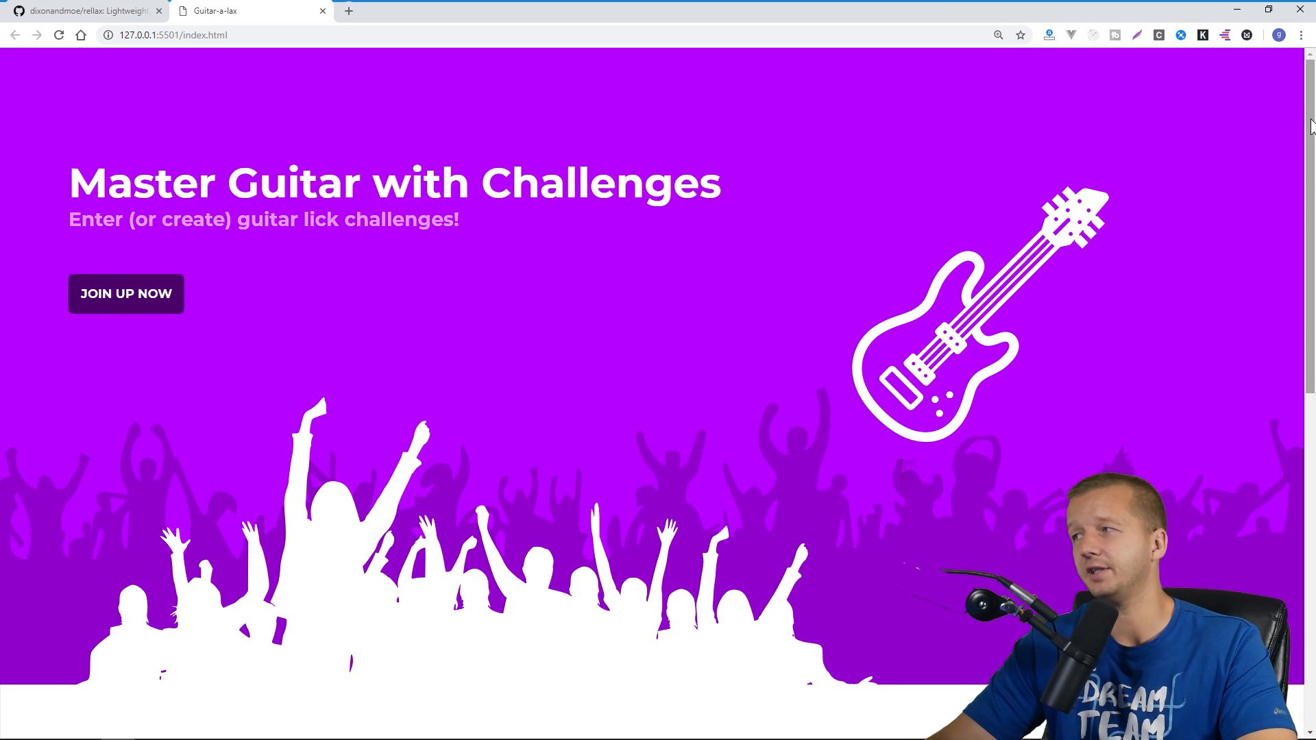
scroll("down", 3)
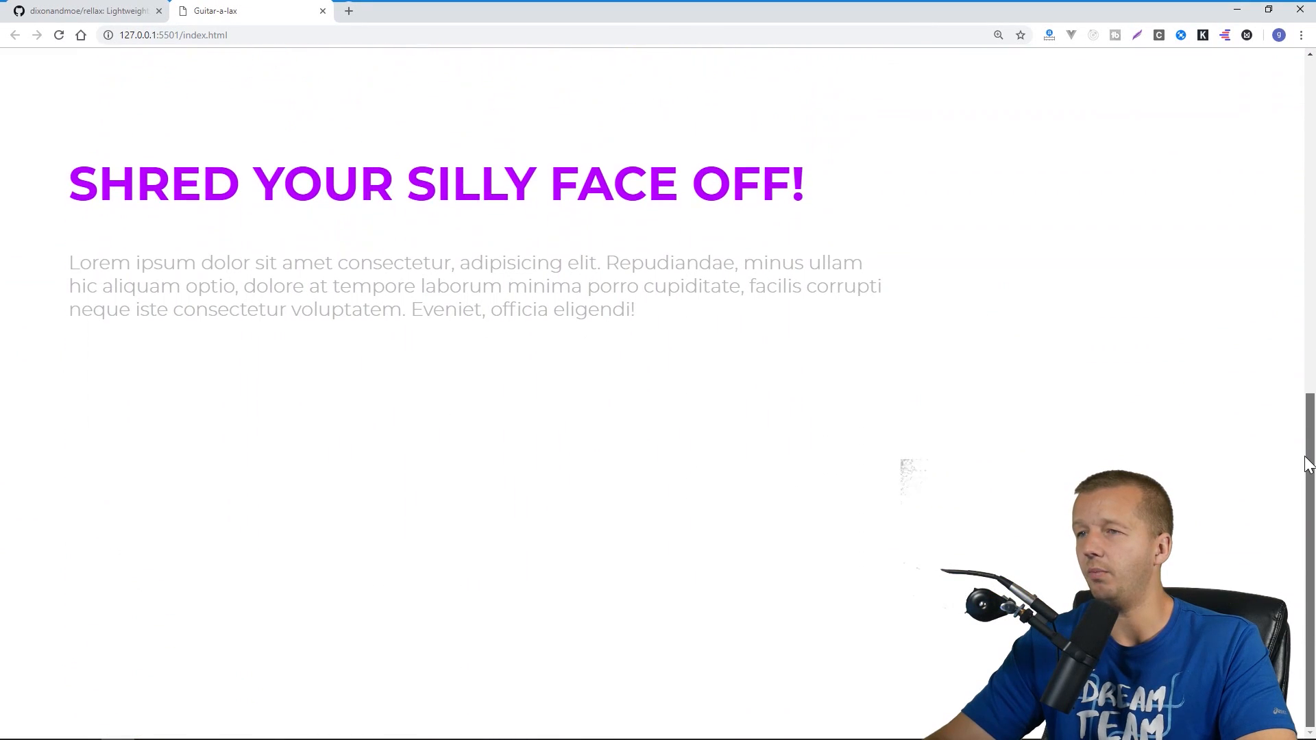
scroll("up", 3)
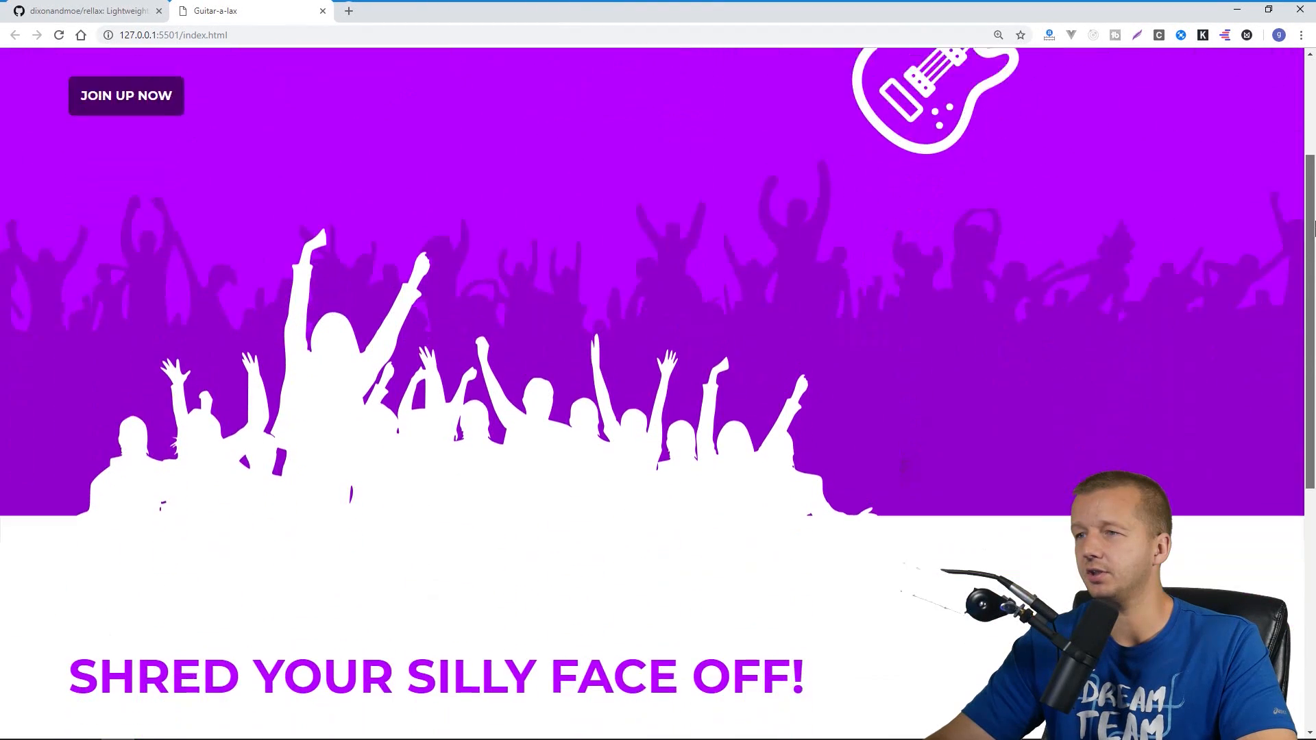
scroll("down", 3)
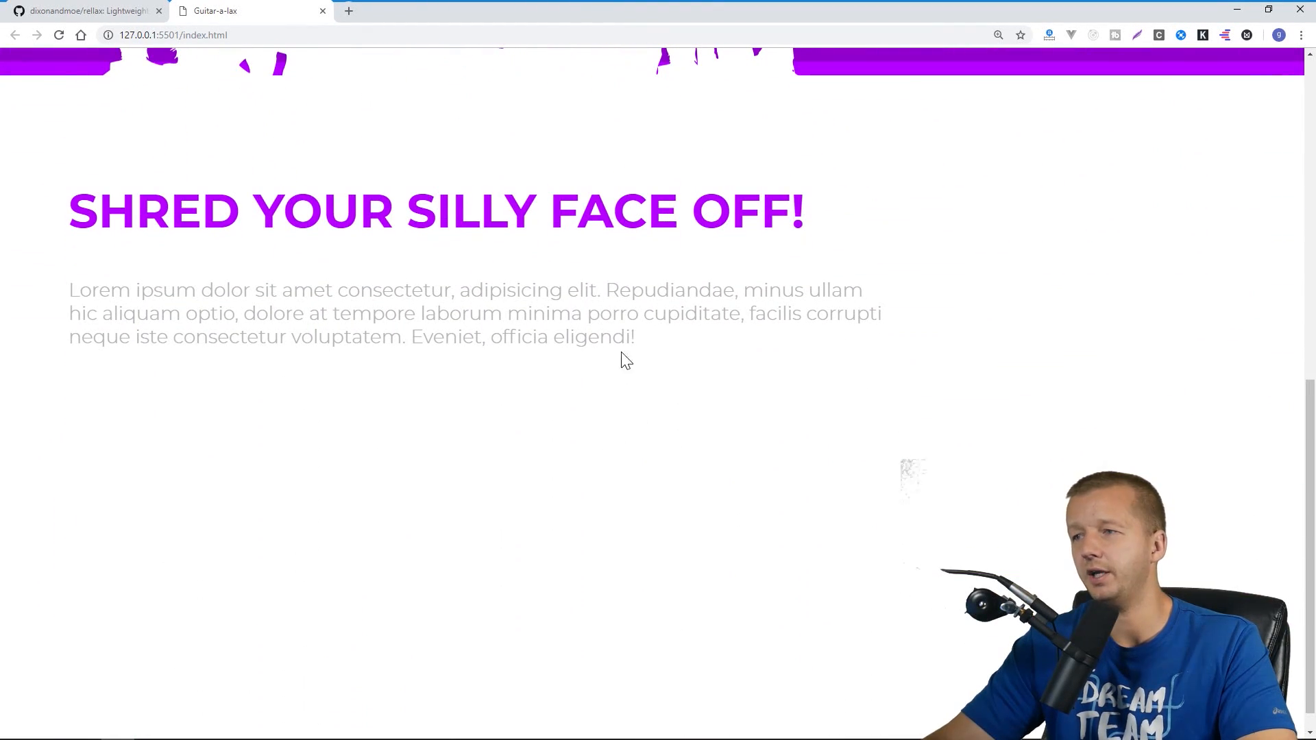
left_click_drag(71, 205, 633, 337)
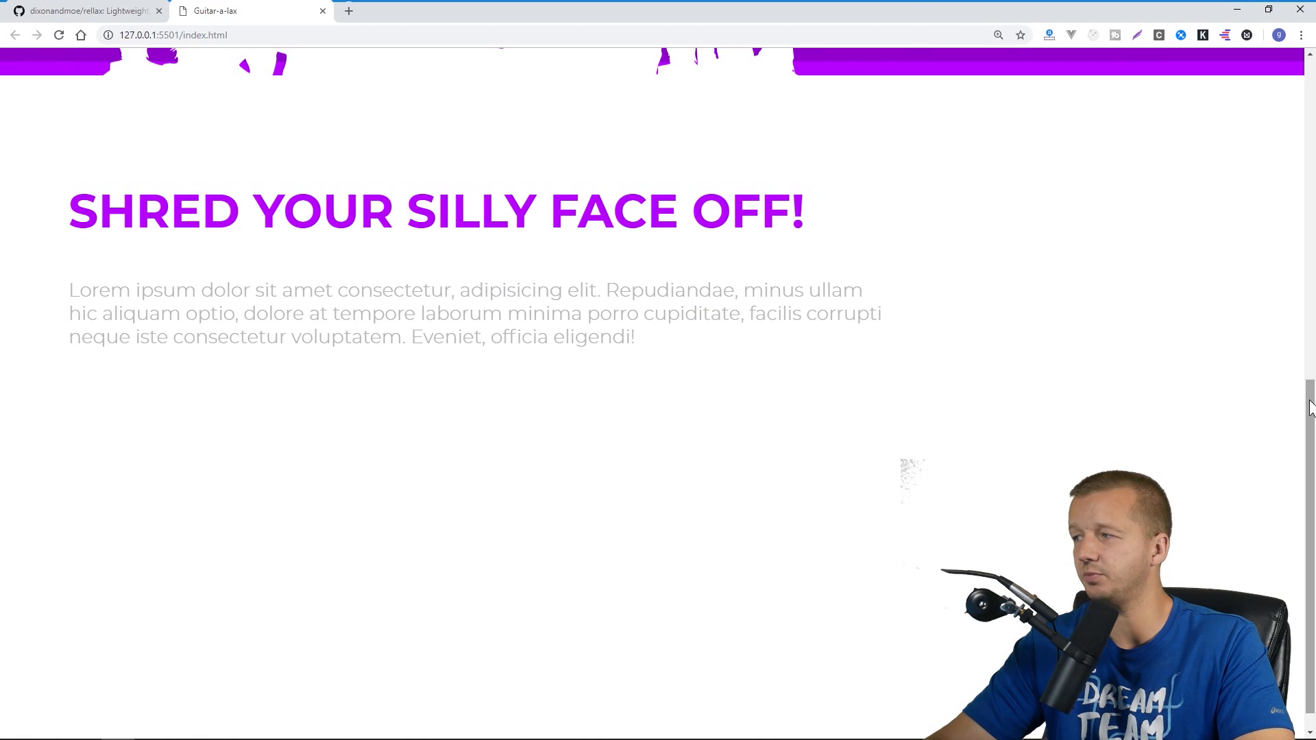
scroll("up", 3)
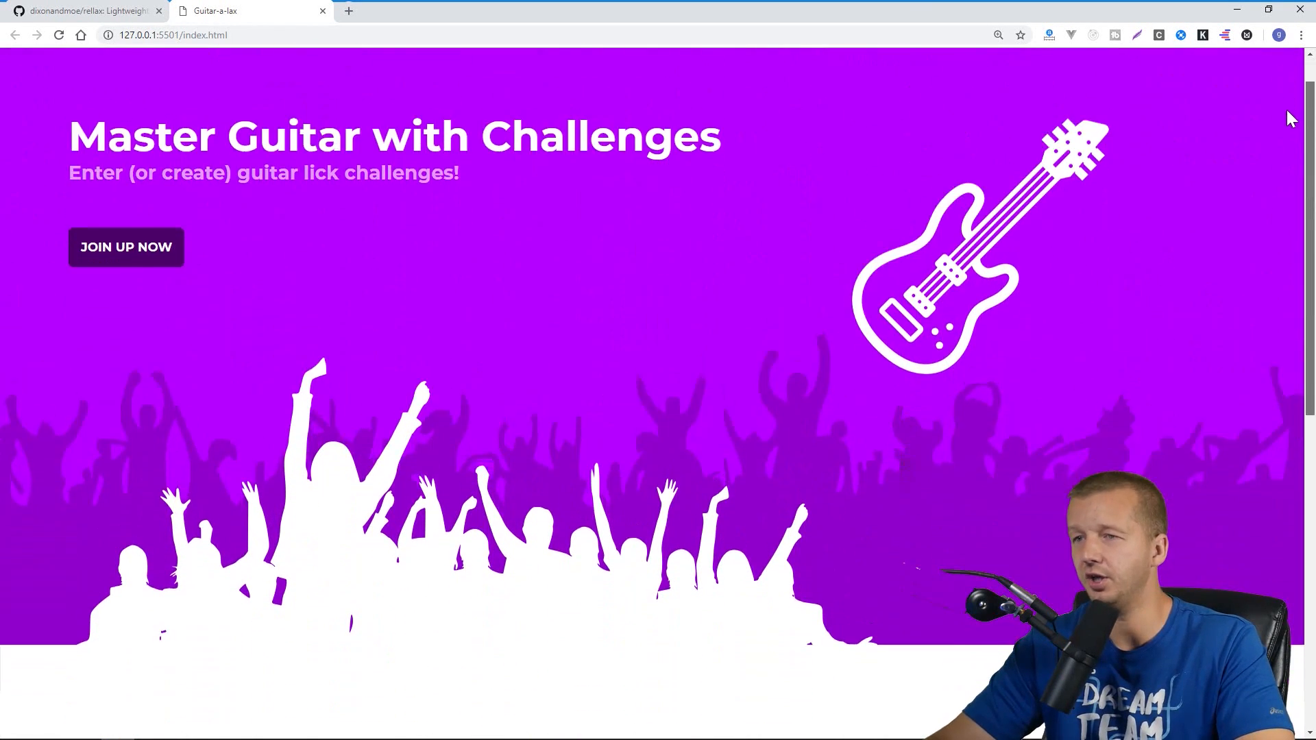
scroll("down", 3)
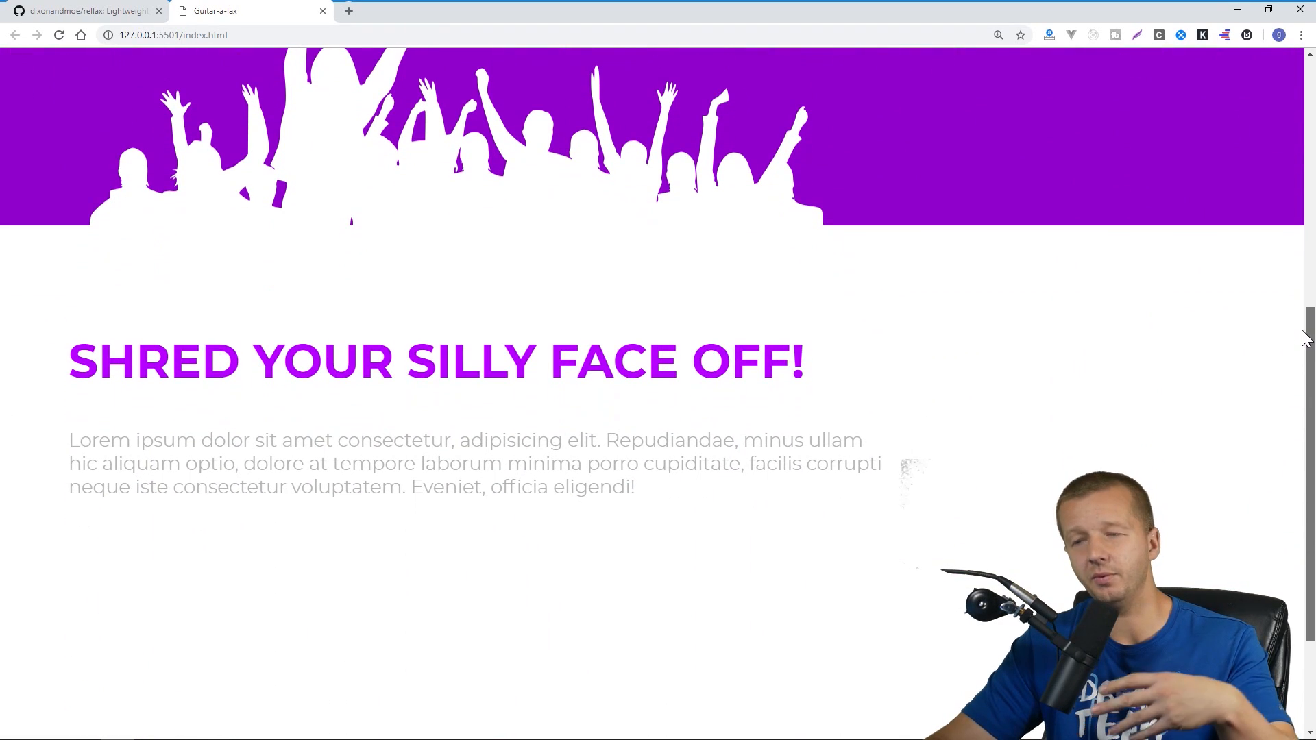
scroll("down", 3)
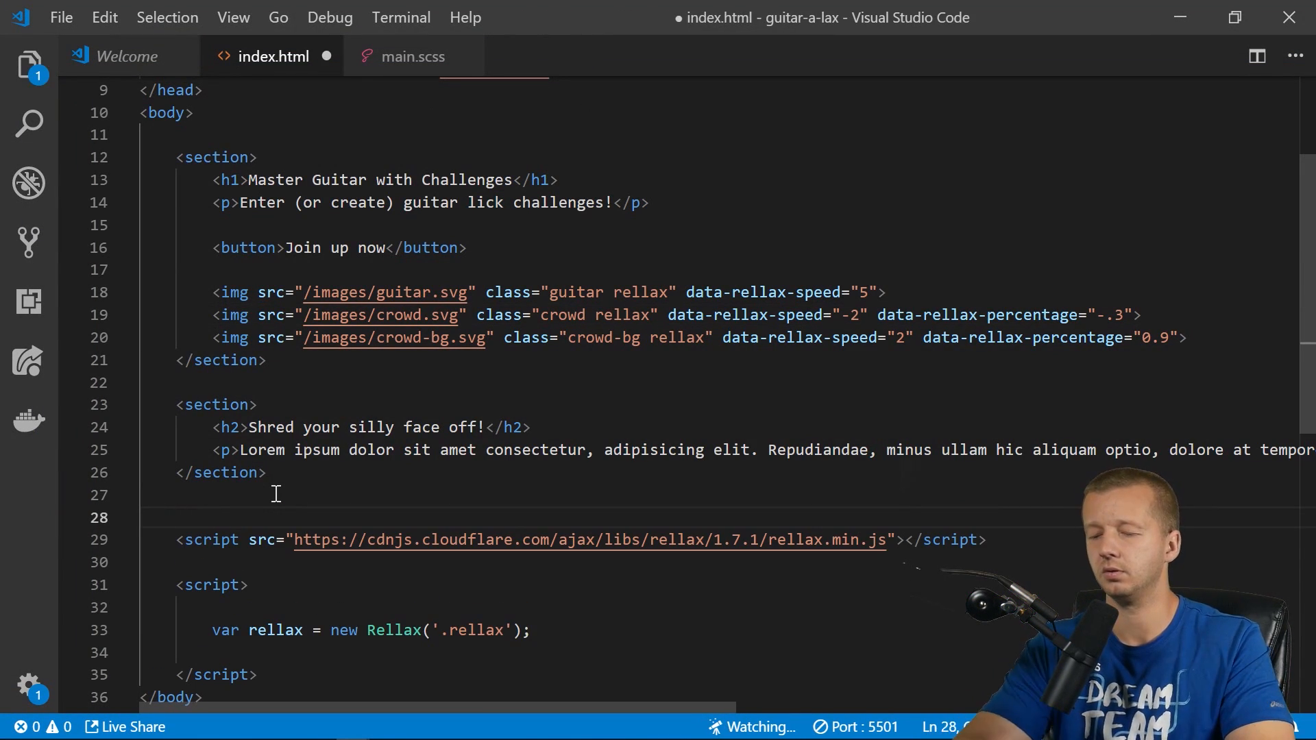
Include the scroll-out script and initialize ScrollOut with threshold .6.
type("<script src=\"https://unpkg.com/scroll-out/dist/scroll-out.min.js\"></script>")
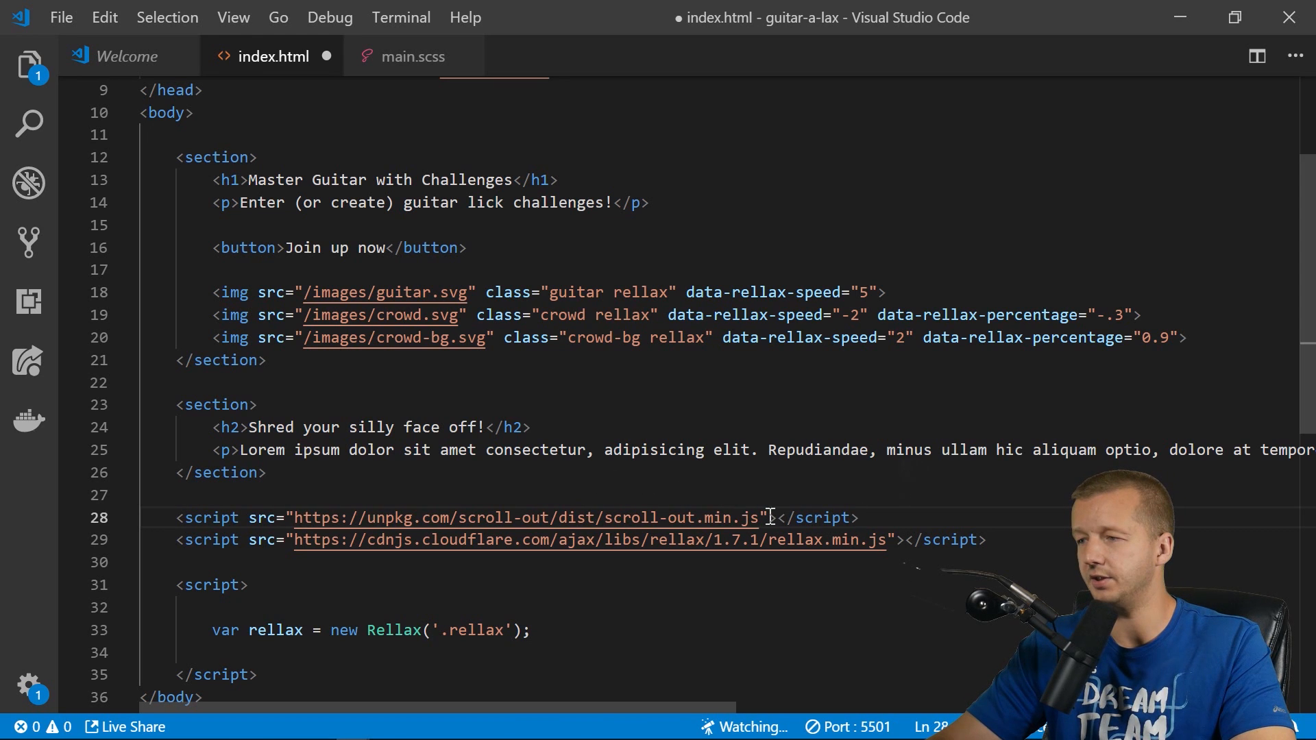
left_click(737, 562)
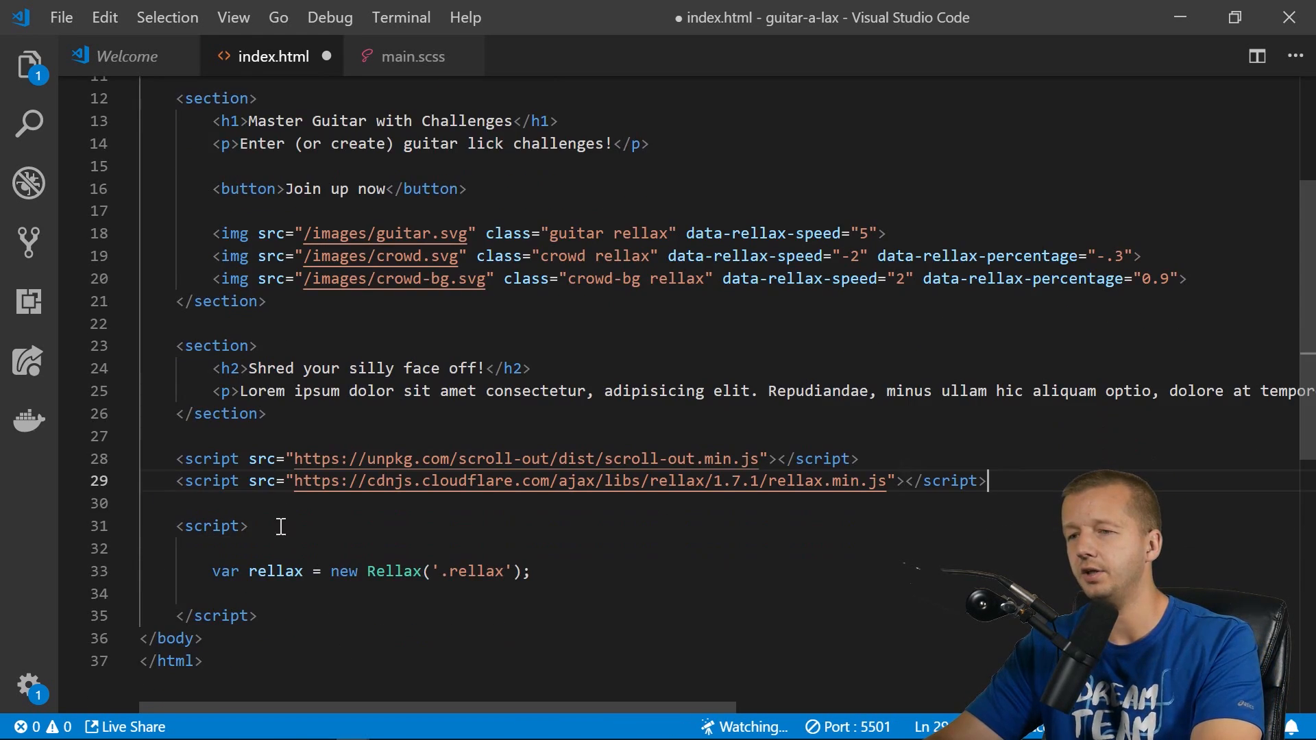
key("Enter")
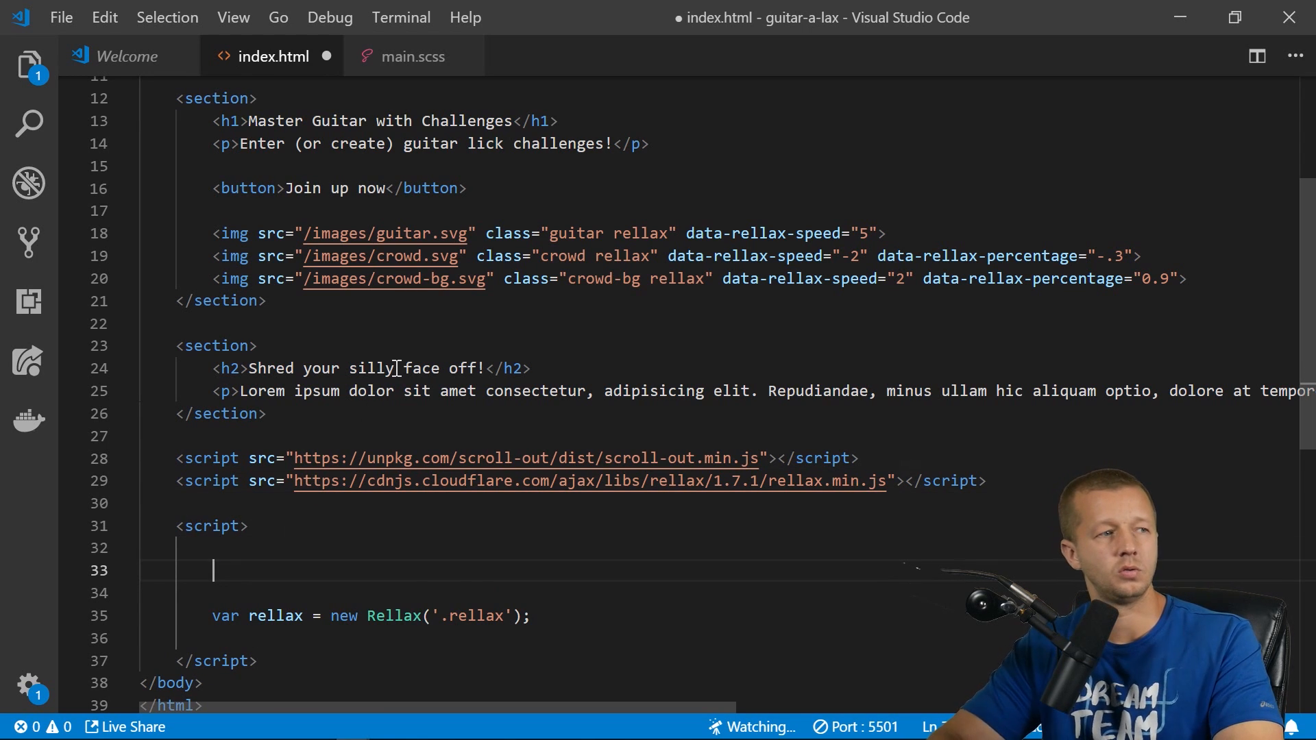
type("ScrollOut({")
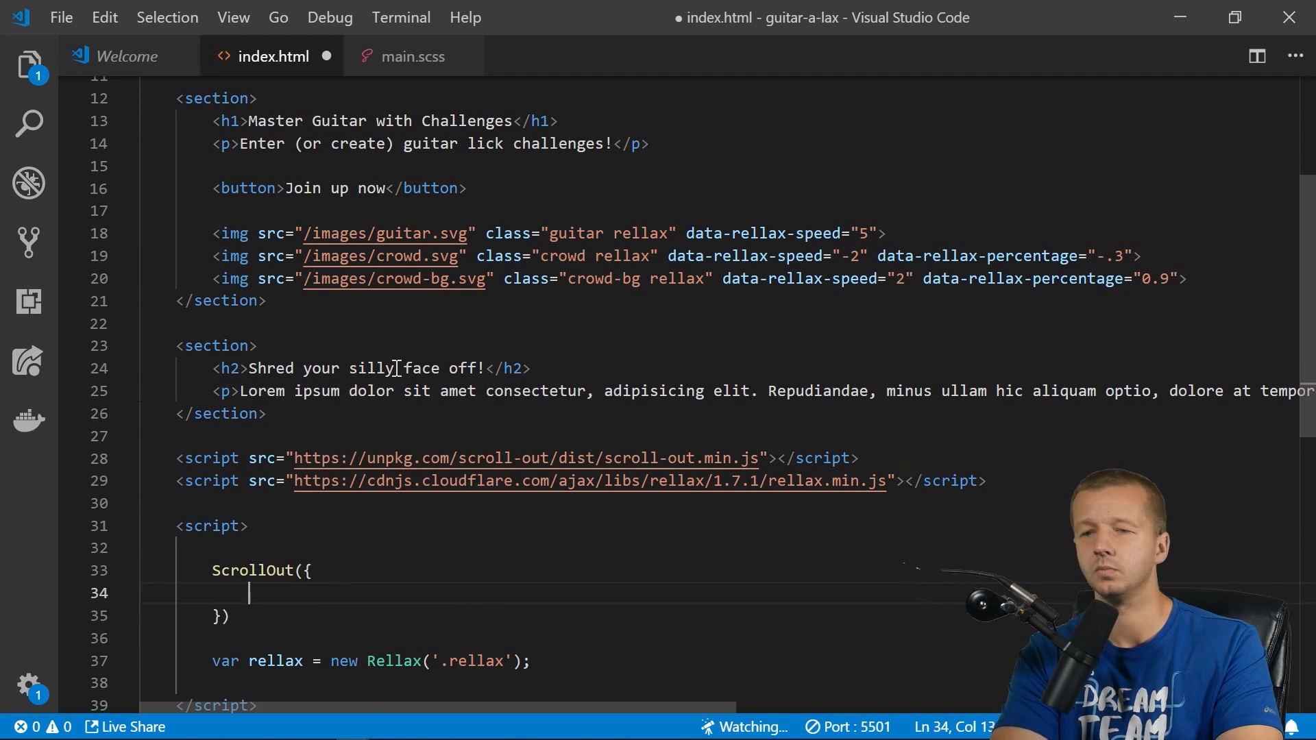
type("threshold.")
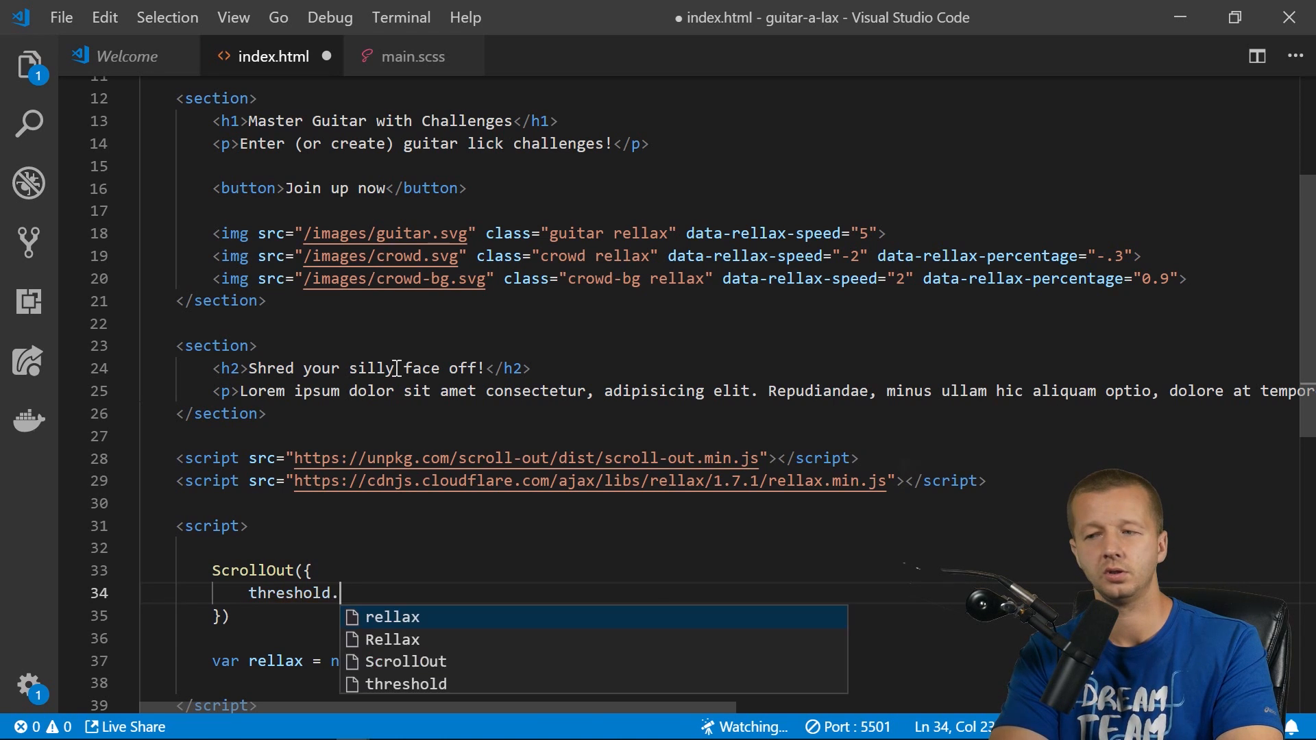
type(": .6")
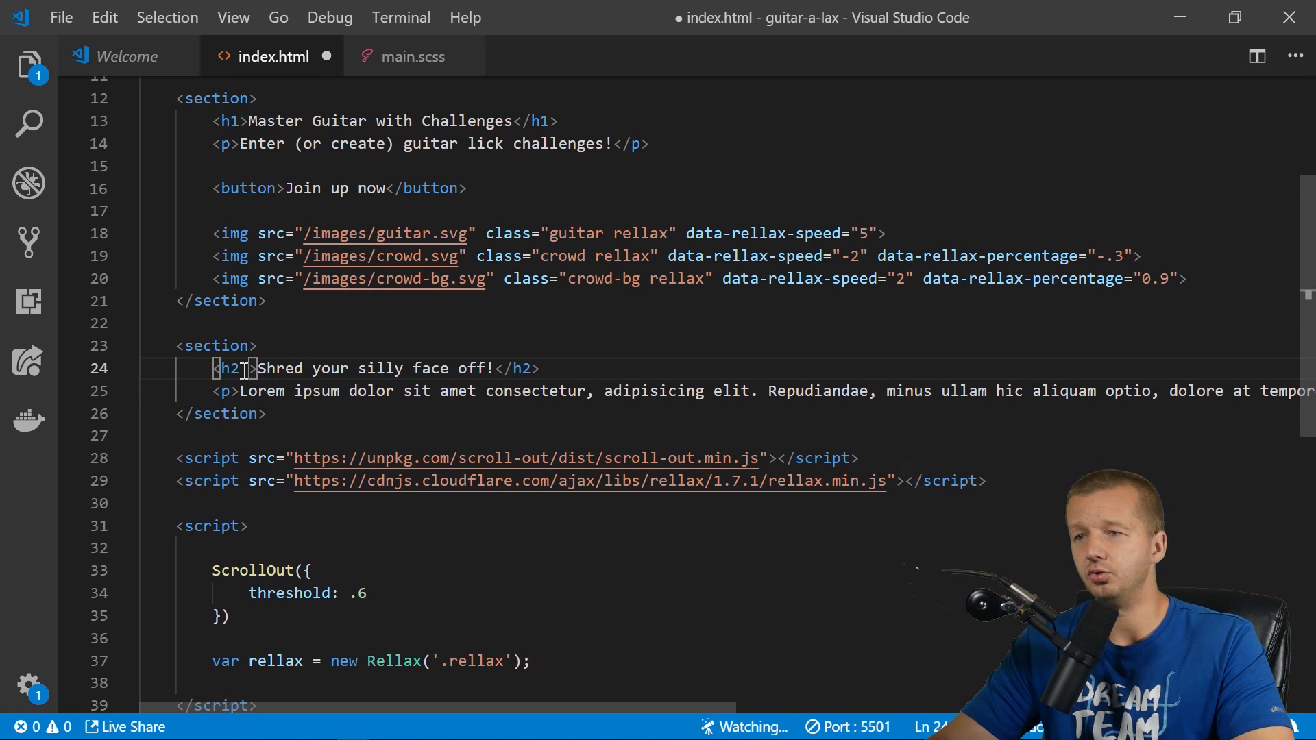
Add data-scroll to the second section's h2 and paragraph, then save index.html.
type("data-scroll")
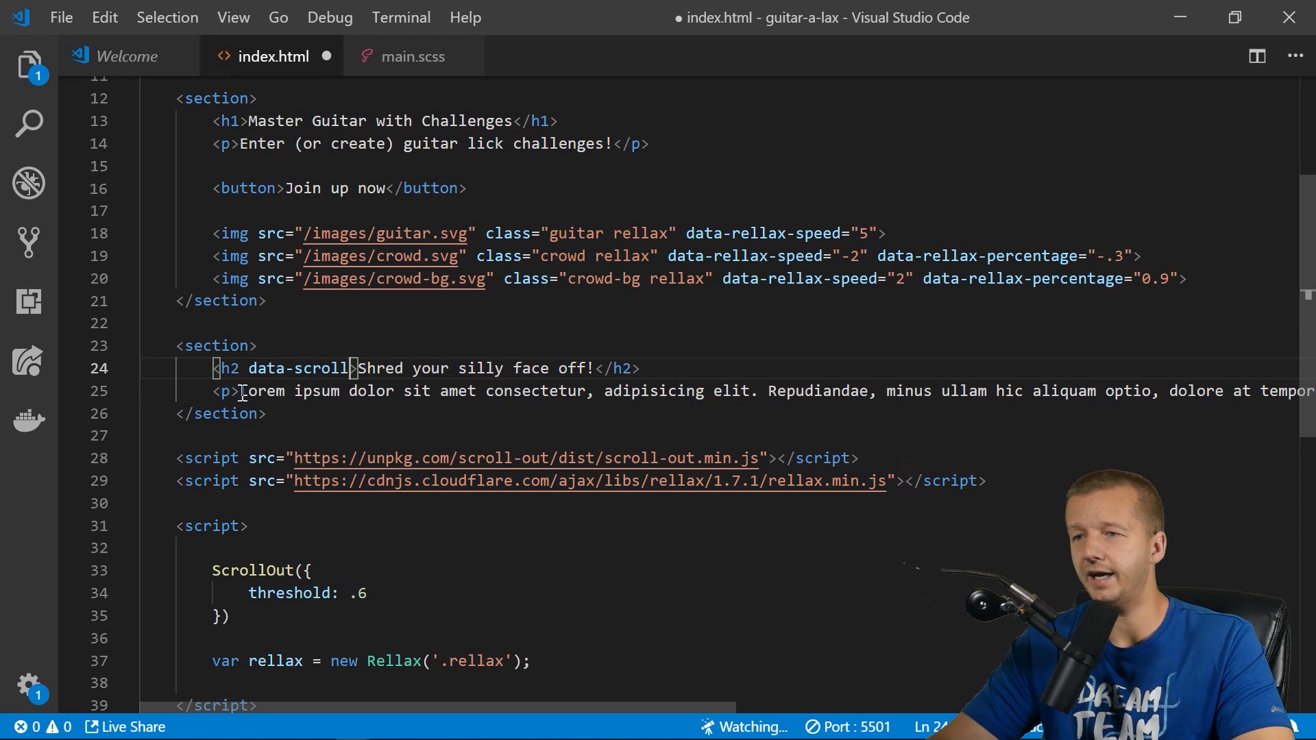
type("data-scroll")
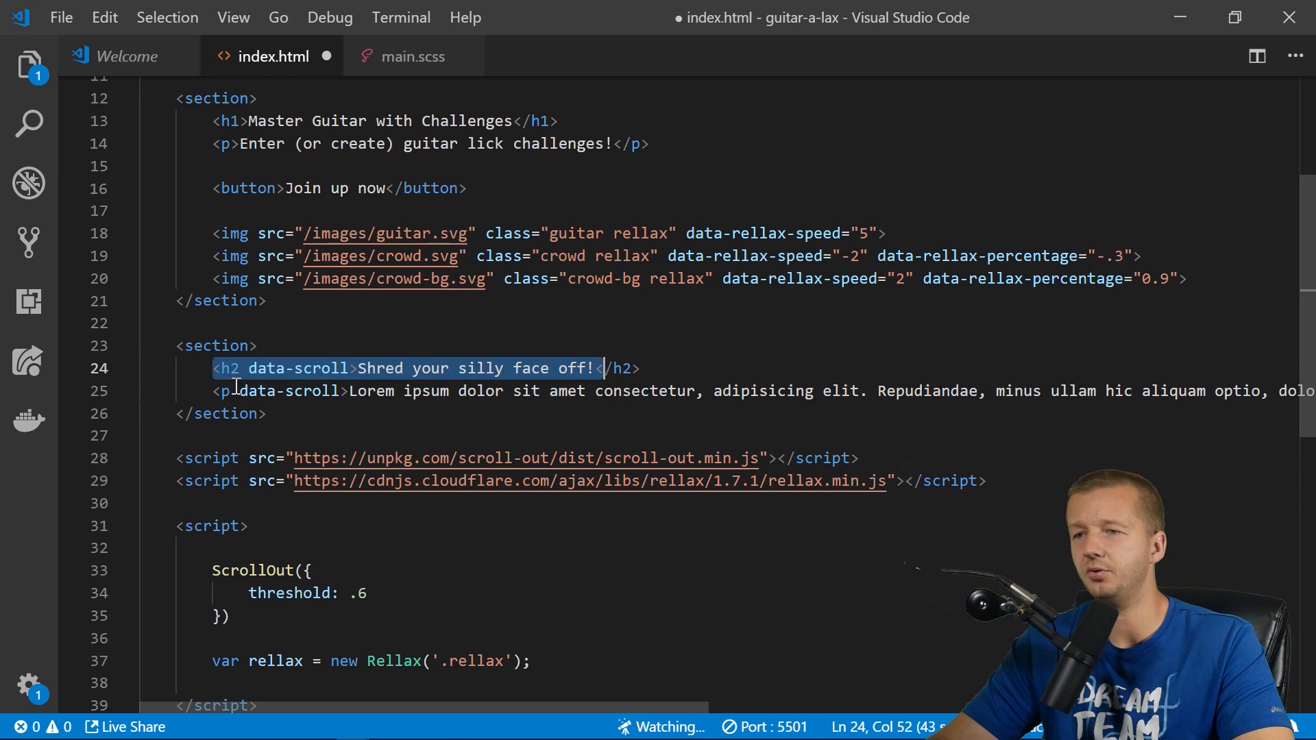
key("ctrl+s")
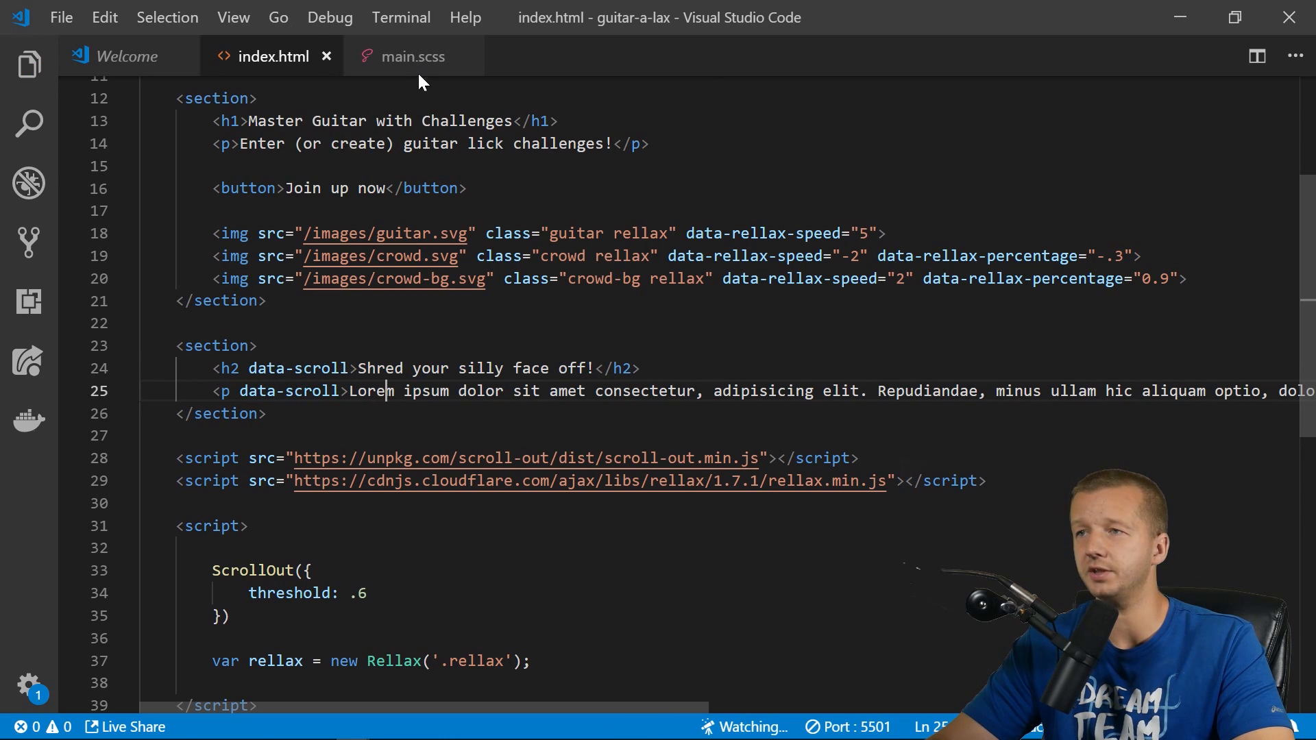
In main.scss, give data-scroll a 3s transform transition, translateY(0) when in, 200px when out.
left_click(412, 56)
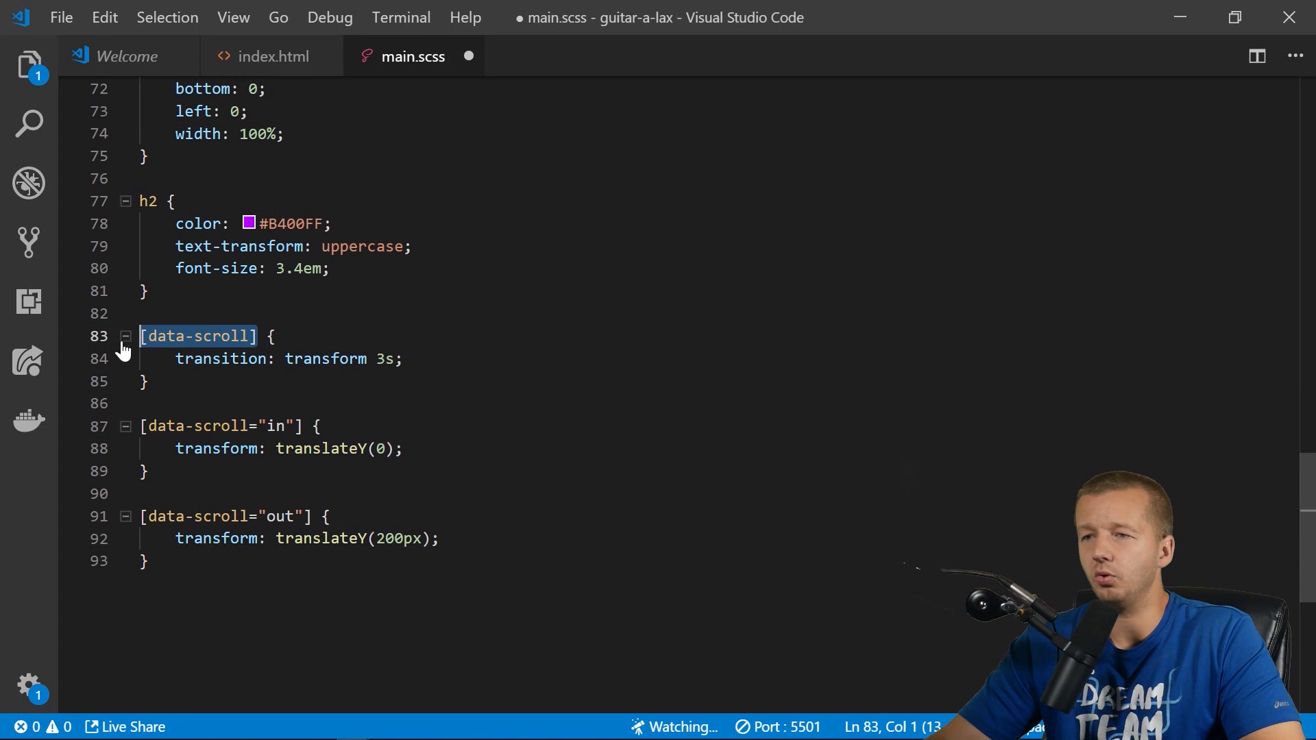
double_click(205, 358)
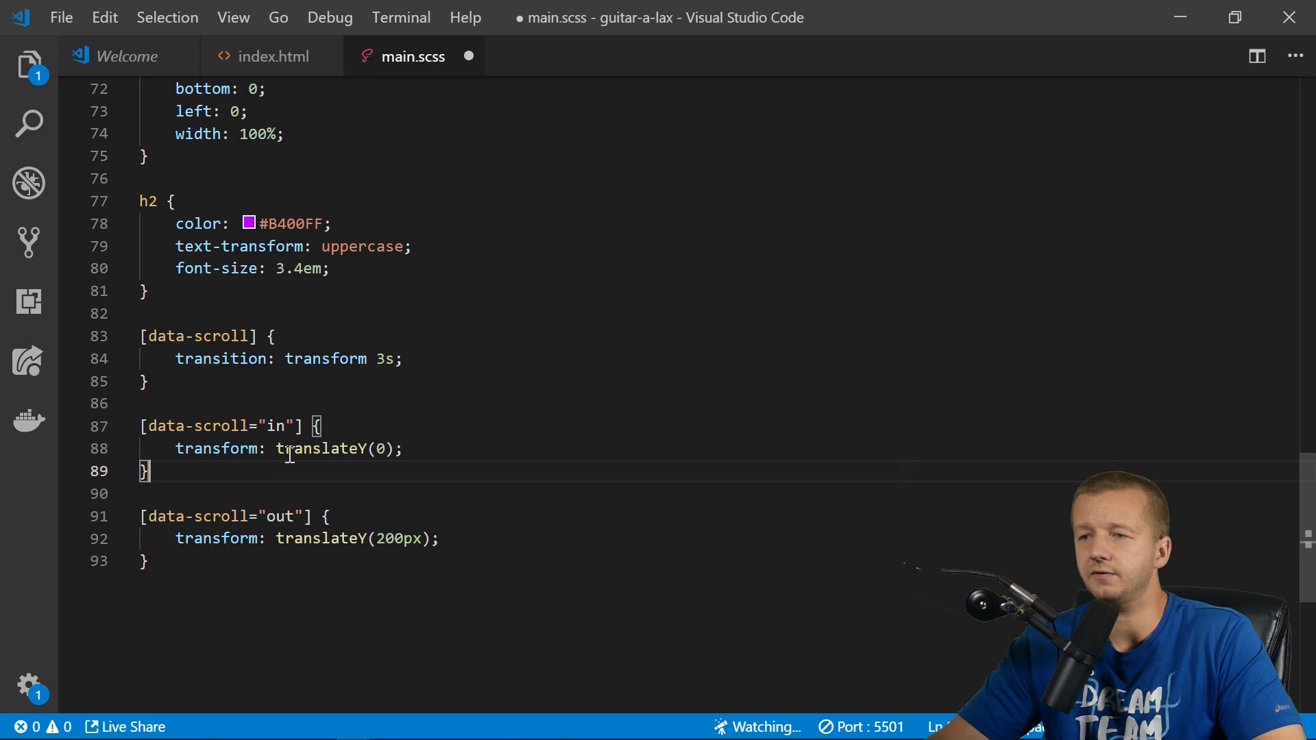
double_click(320, 448)
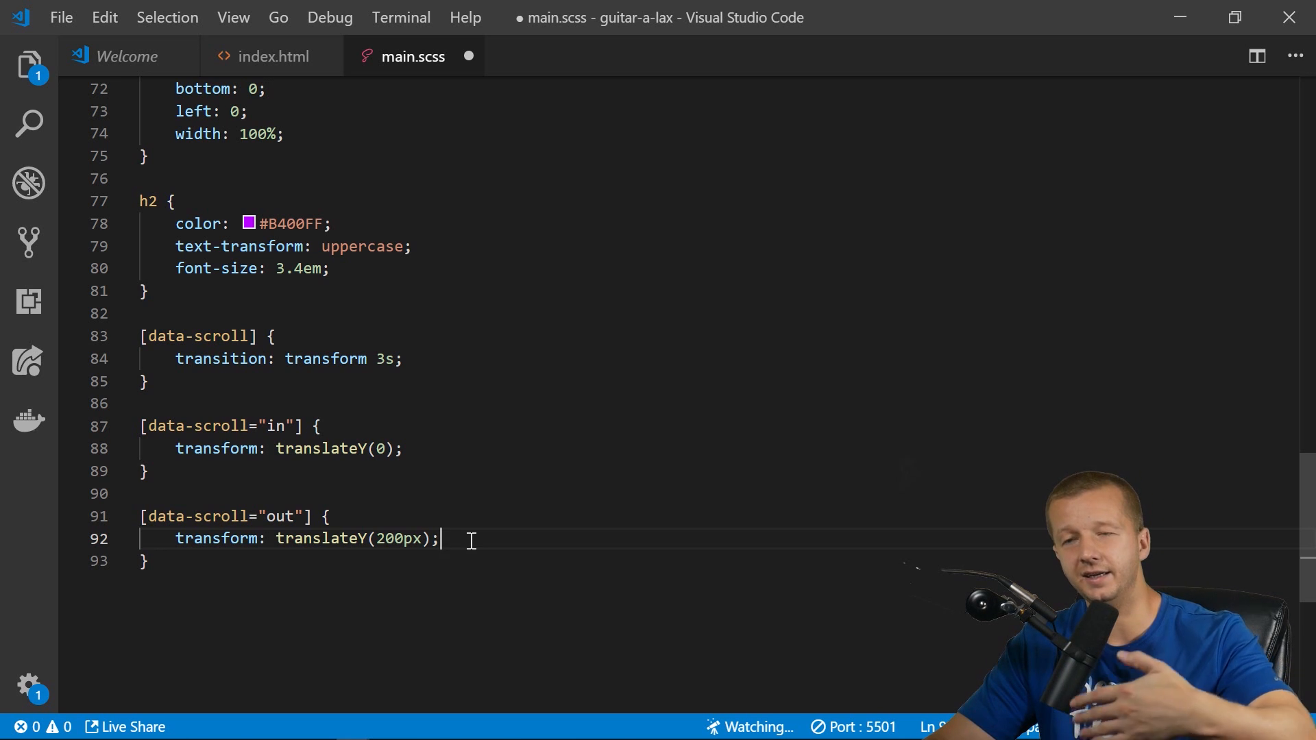
double_click(326, 358)
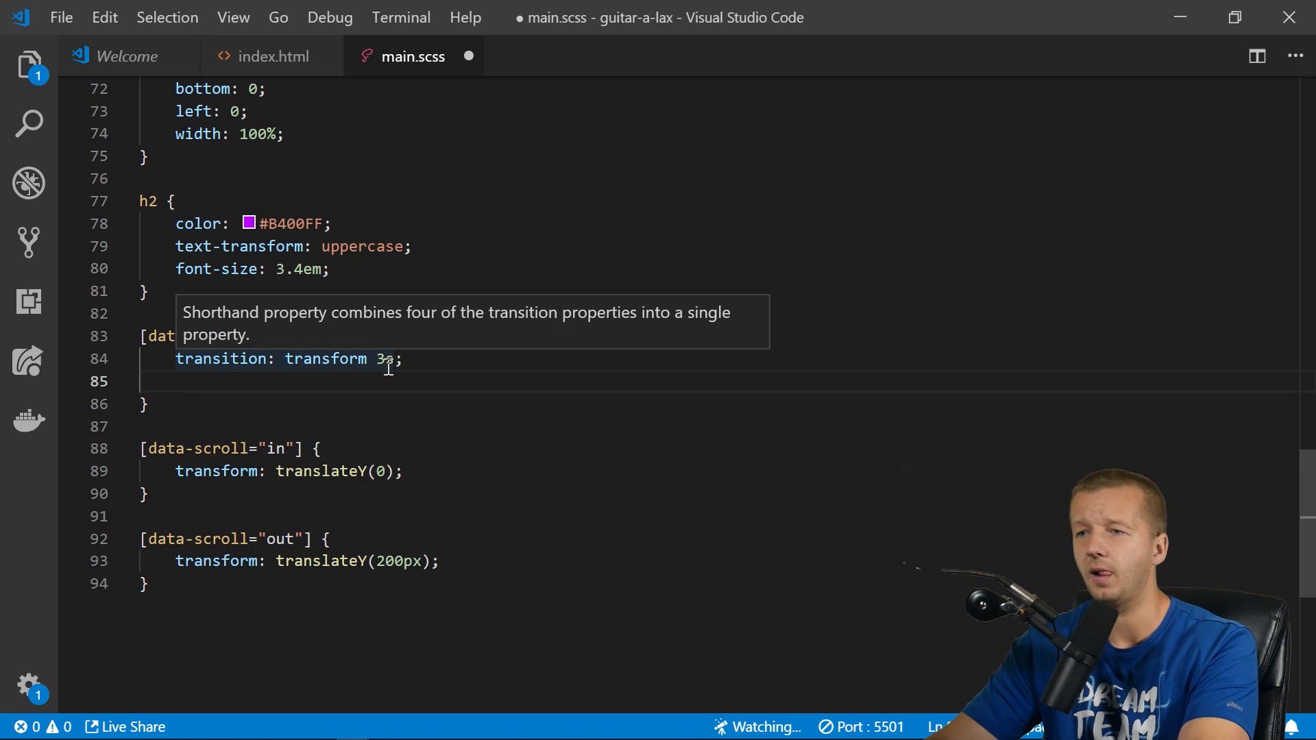
type("all")
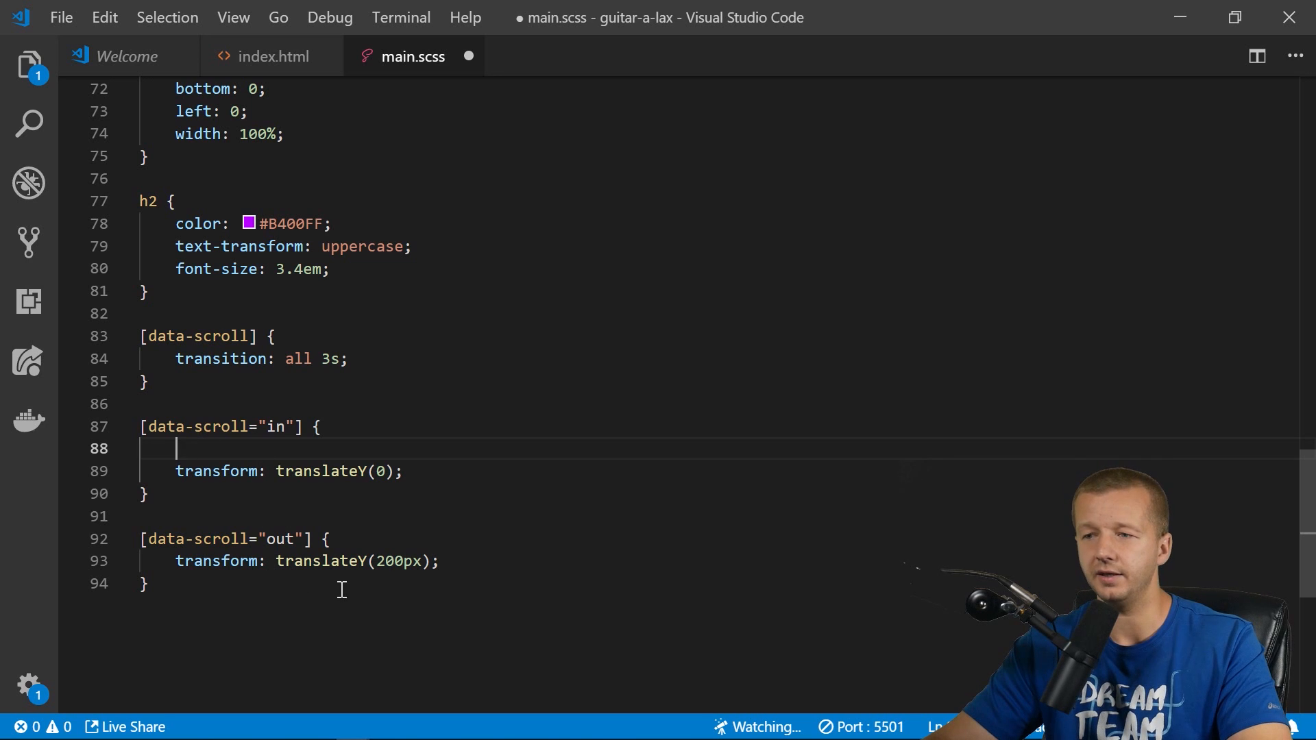
key("Backspace")
type("transform")
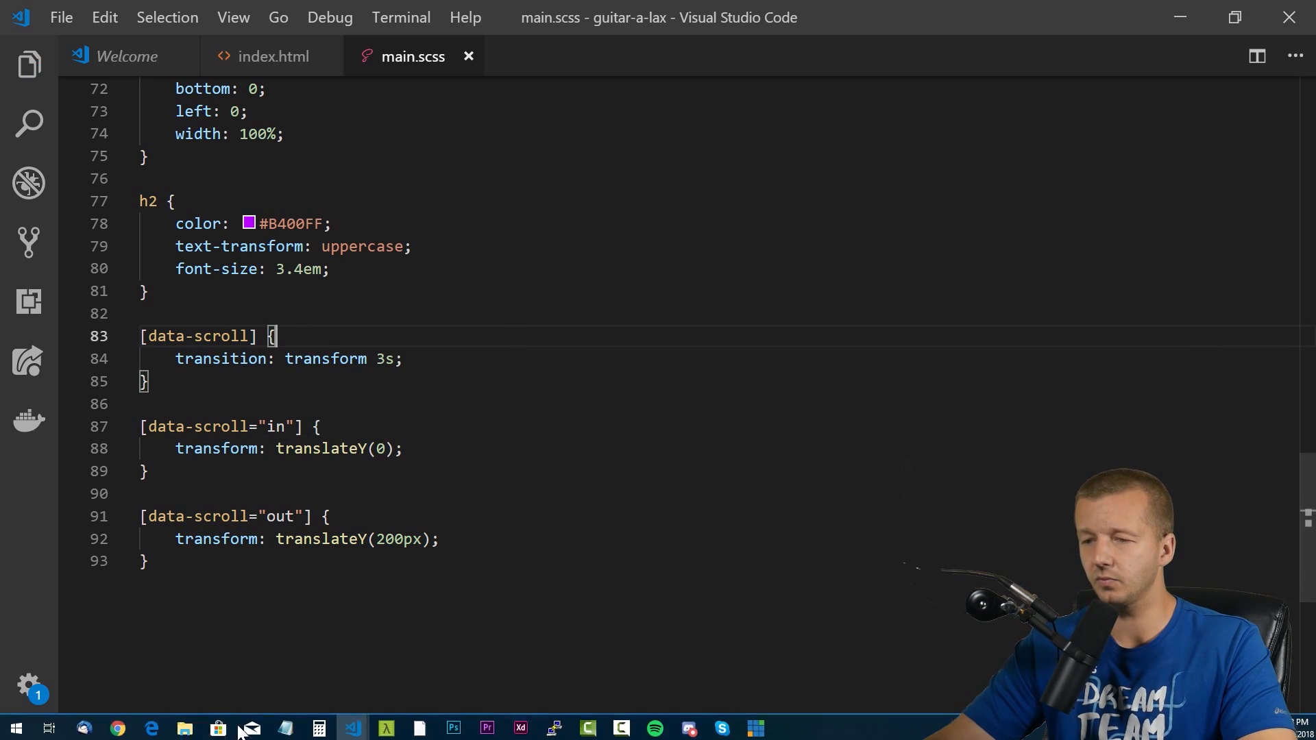
In Chrome, scroll the landing page up and down to watch the second section slide in.
left_click(151, 728)
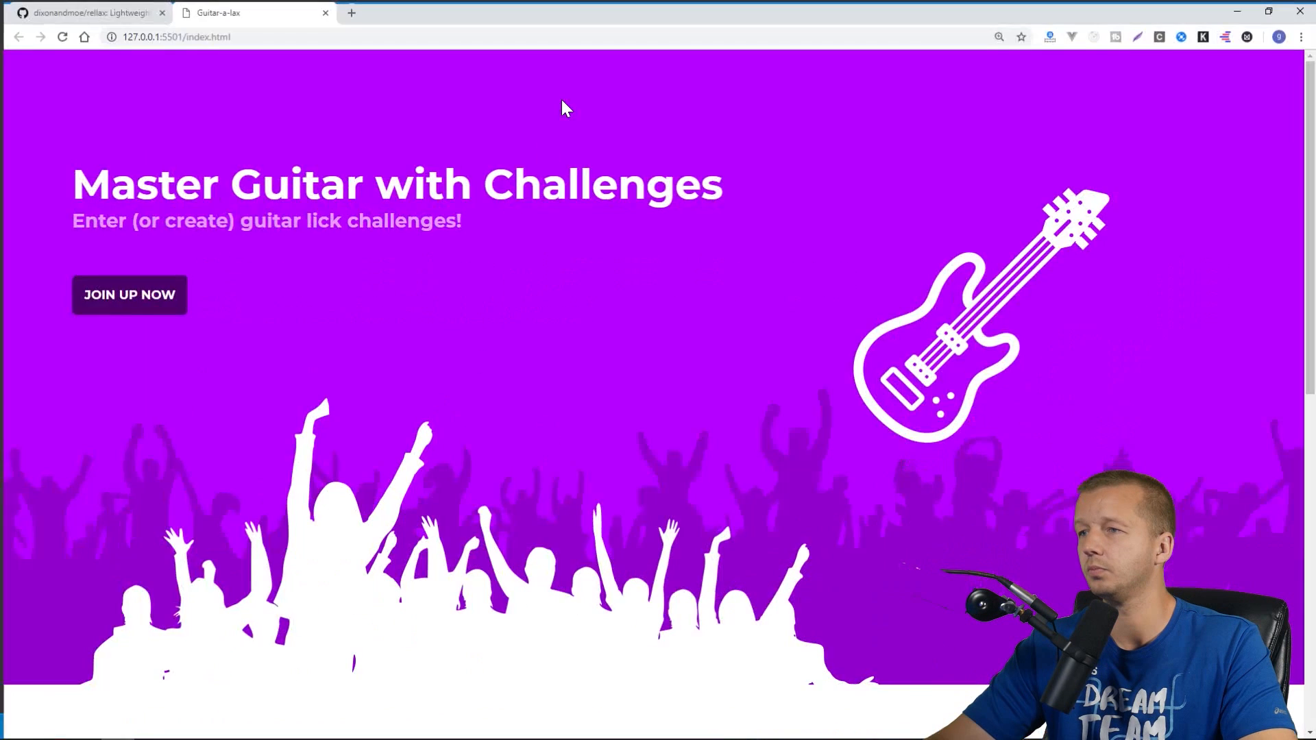
scroll("down", 3)
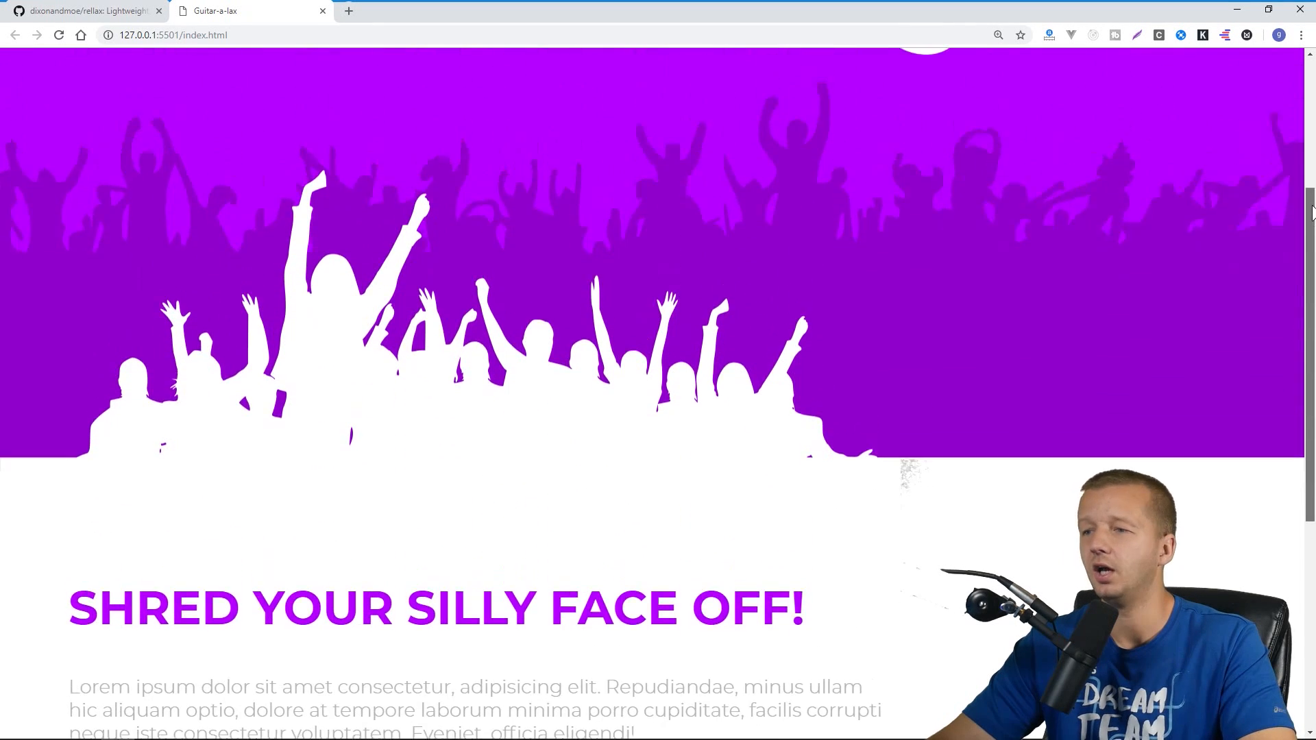
scroll("up", 3)
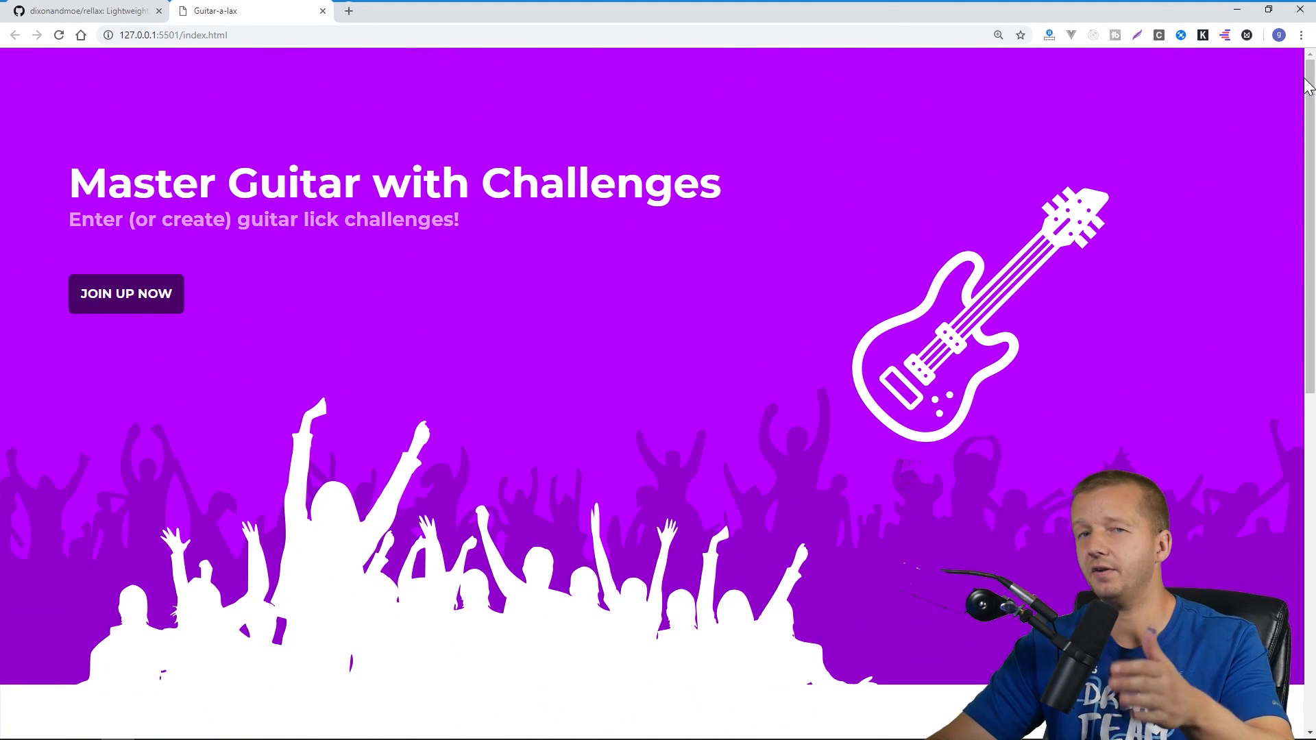
scroll("down", 3)
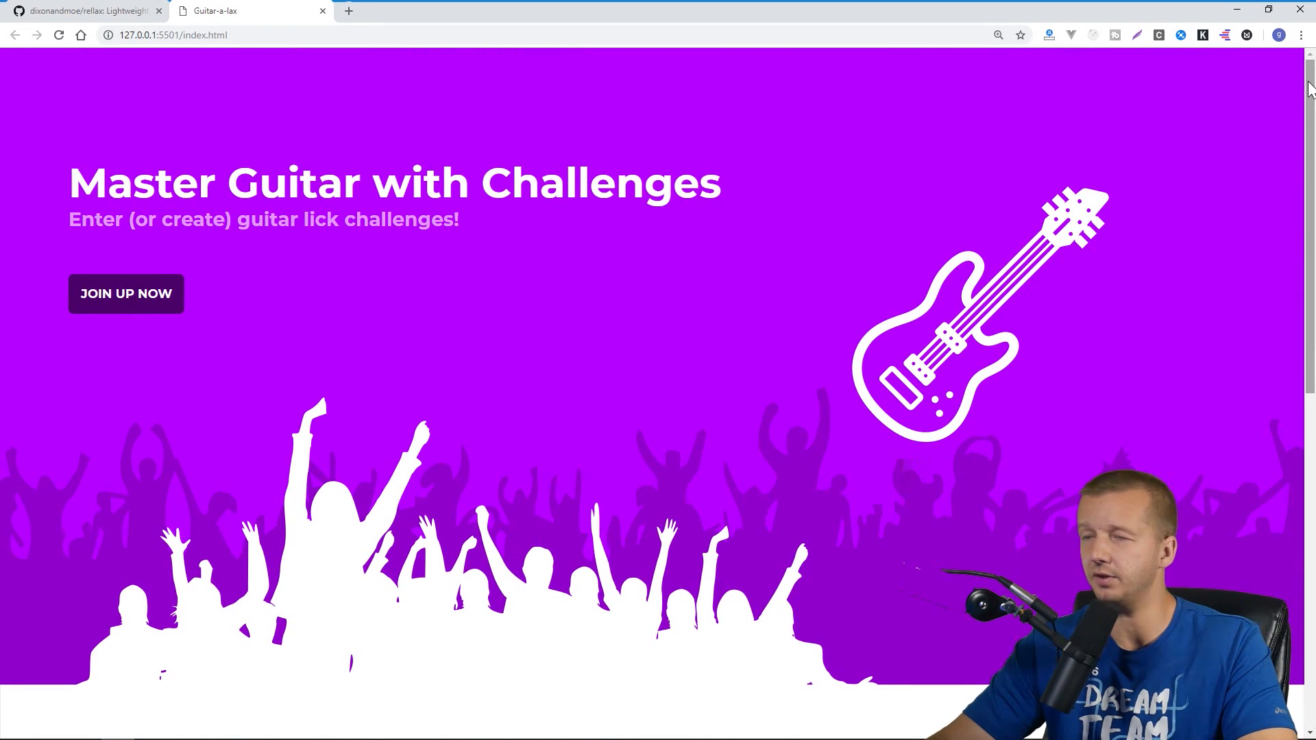
scroll("down", 3)
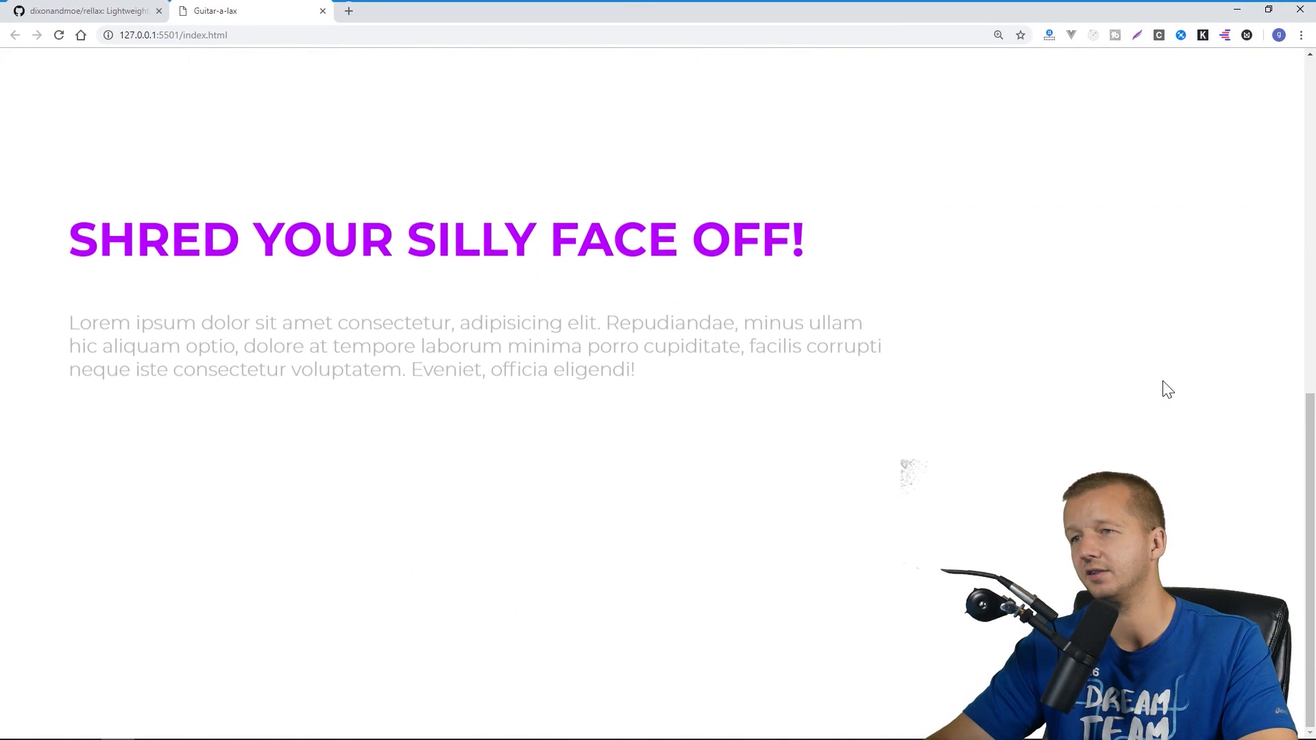
scroll("up", 3)
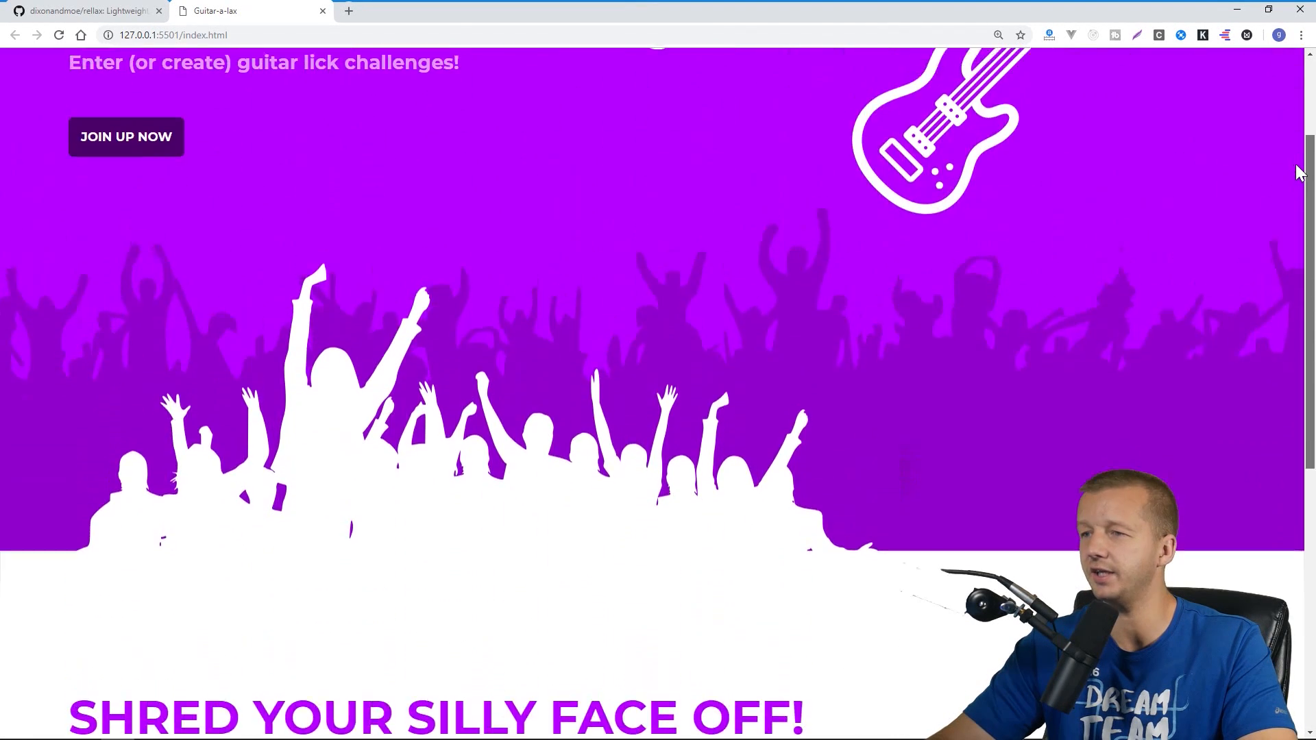
scroll("up", 3)
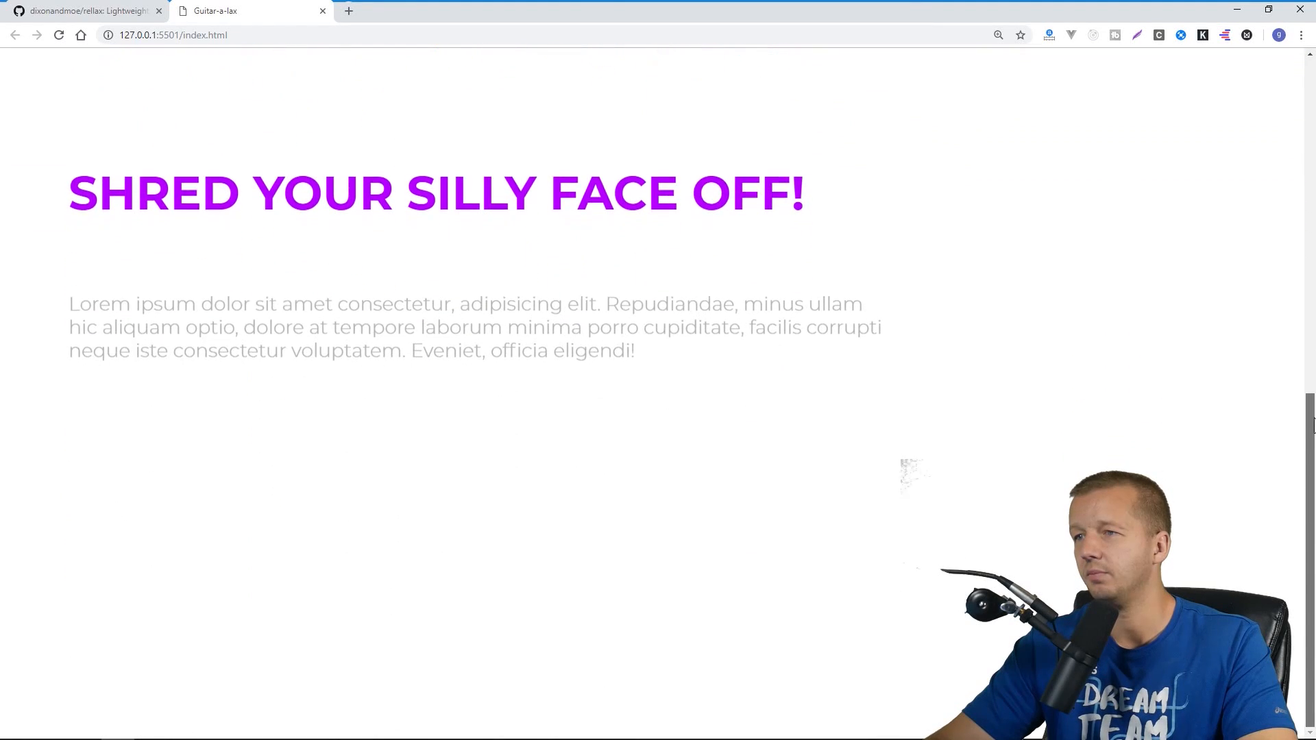
scroll("up", 3)
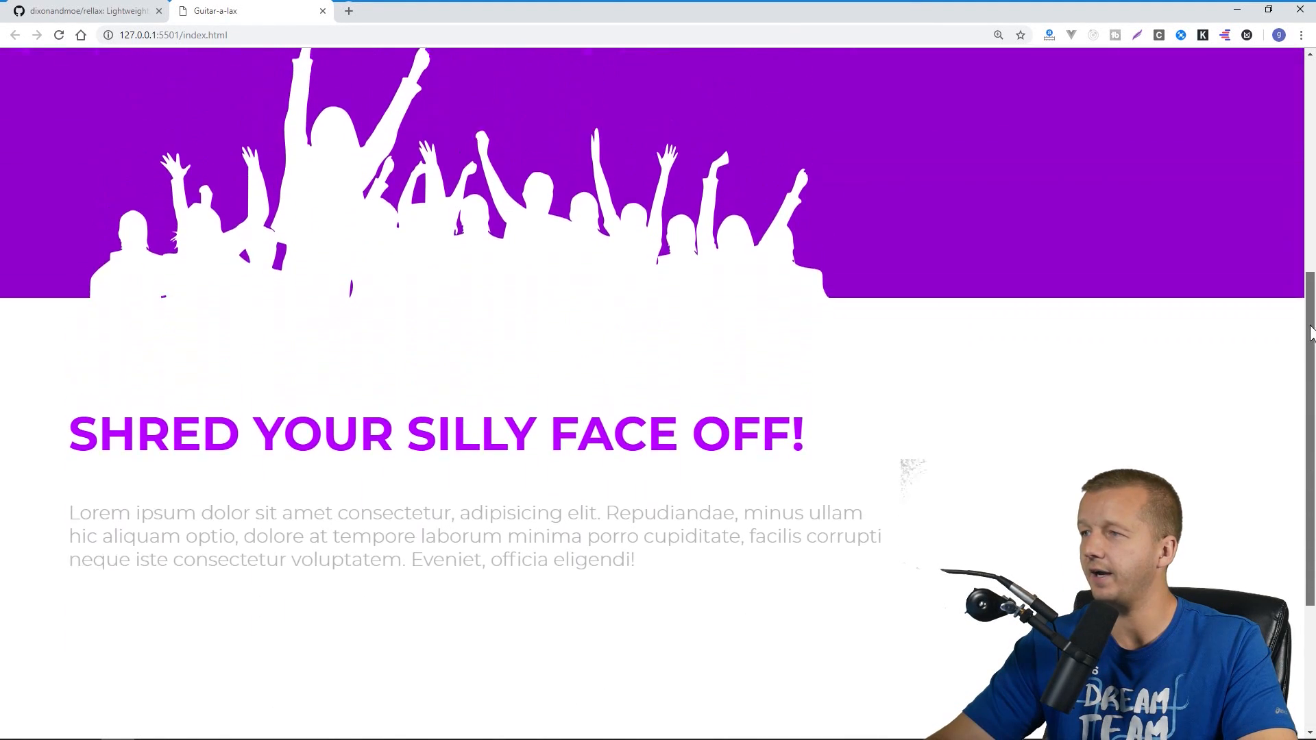
scroll("up", 3)
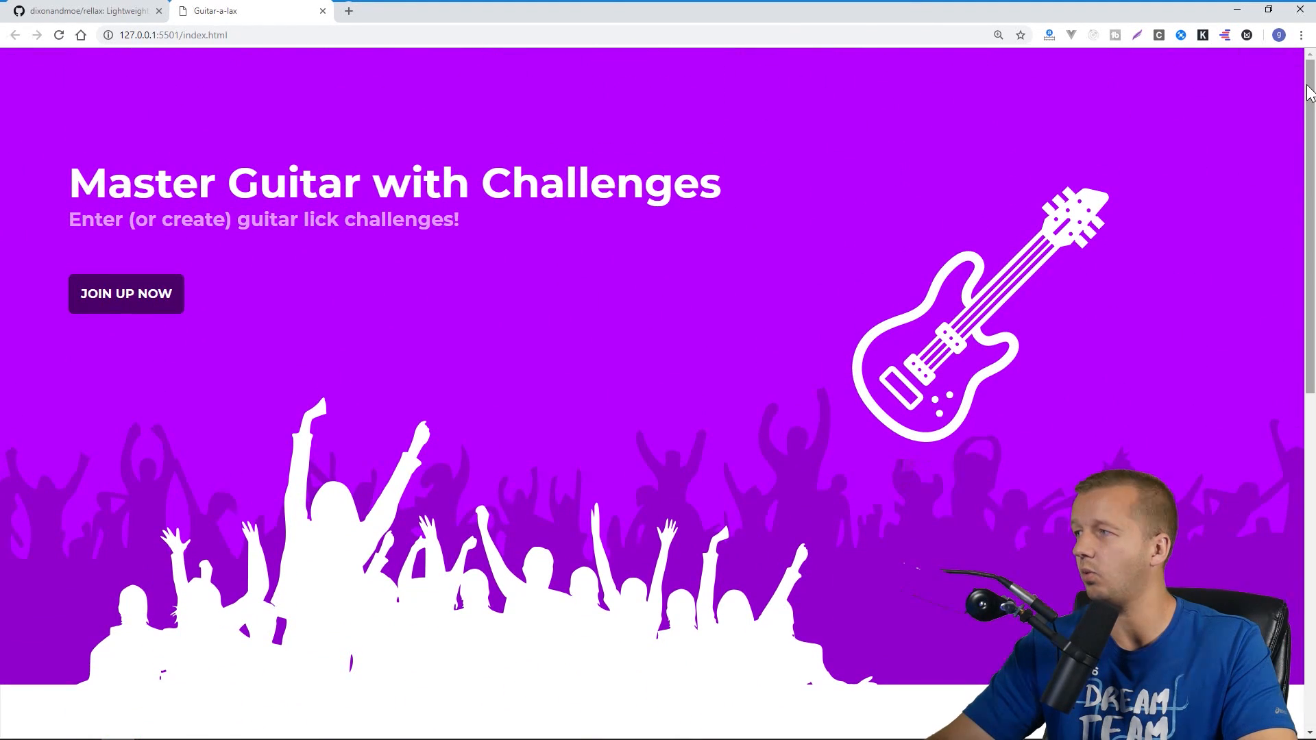
scroll("down", 3)
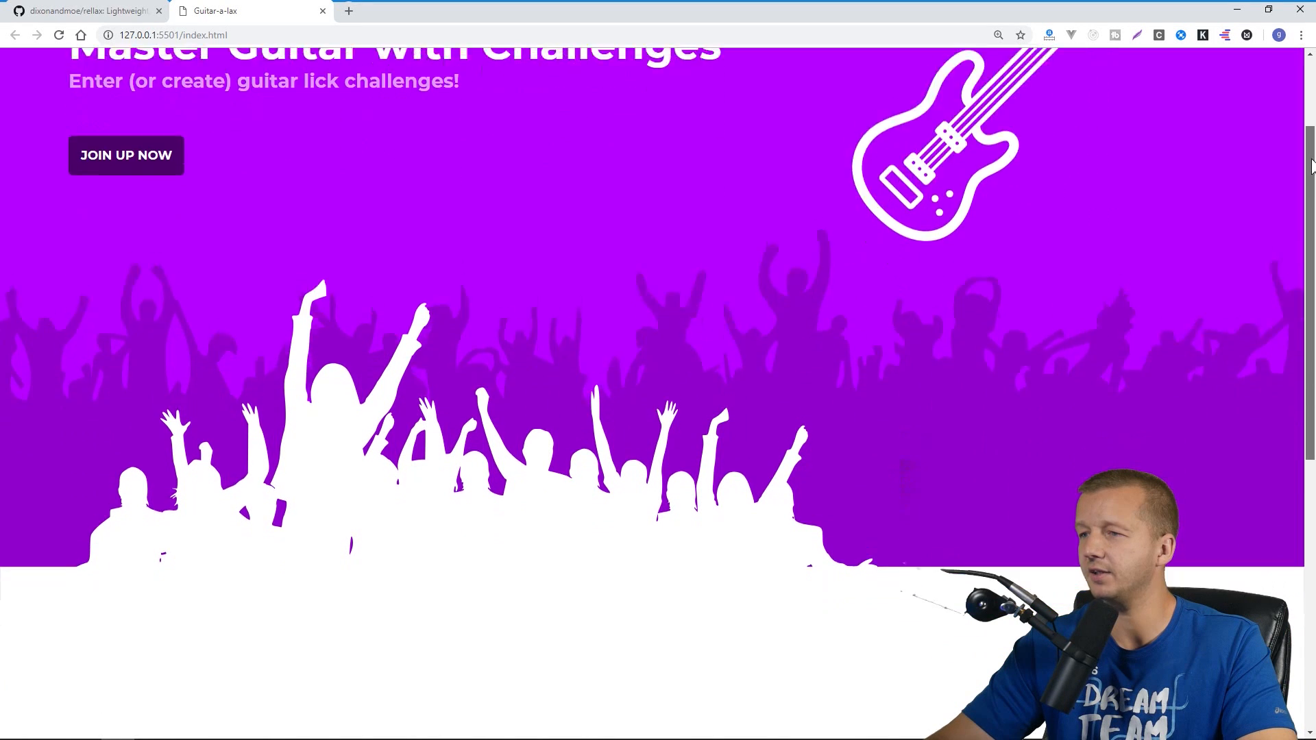
scroll("down", 3)
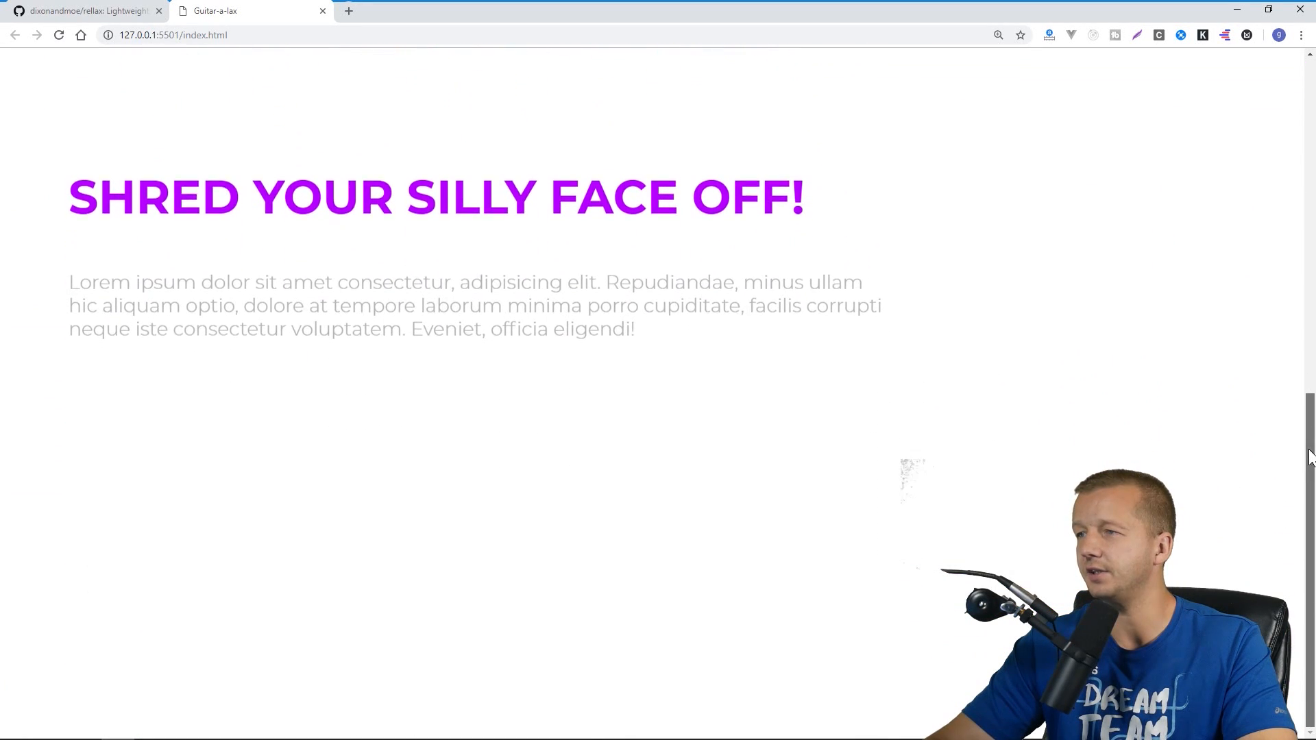
scroll("up", 3)
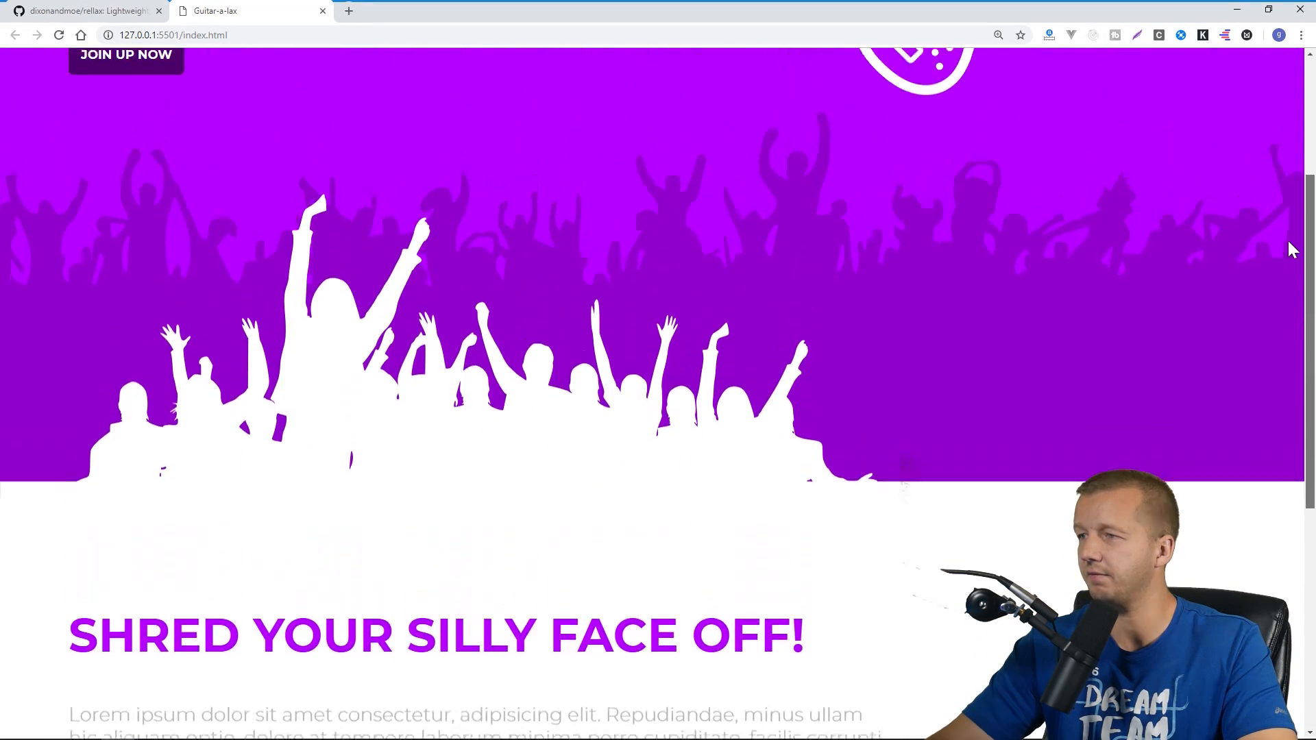
scroll("up", 3)
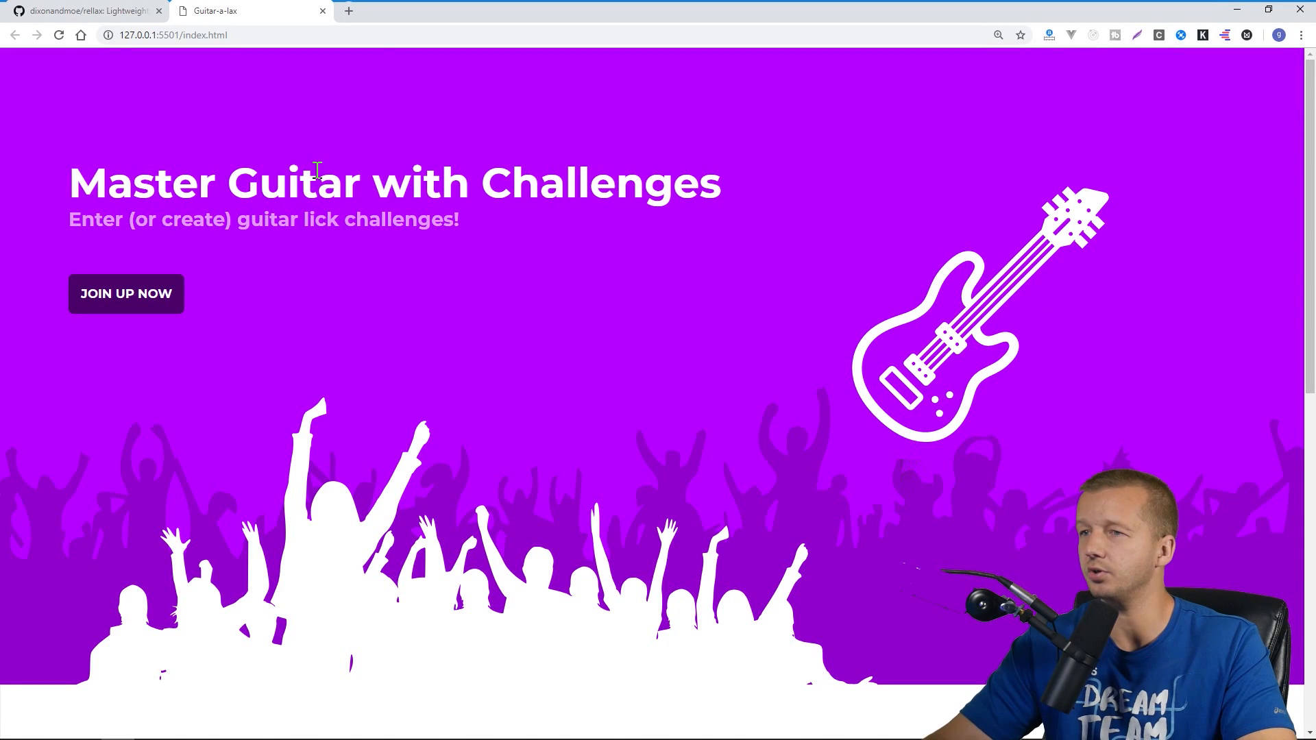